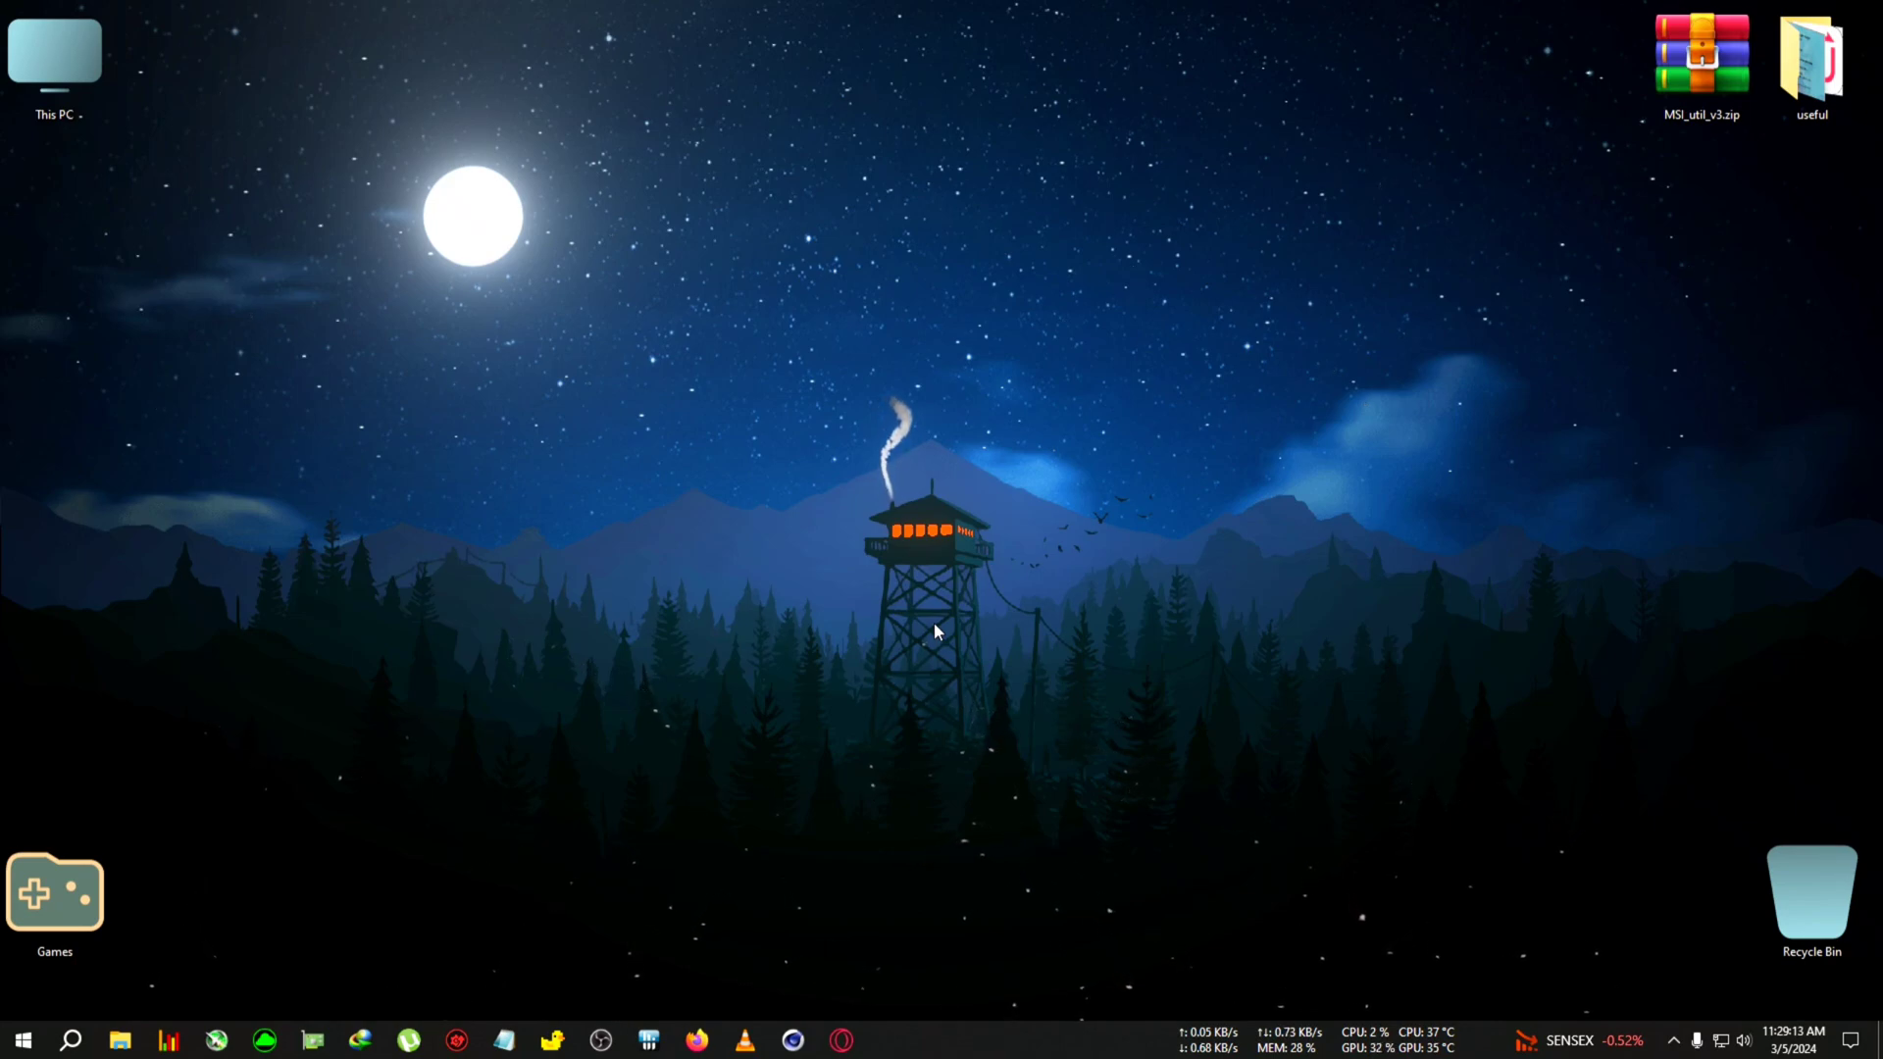
mouse_move(1678, 210)
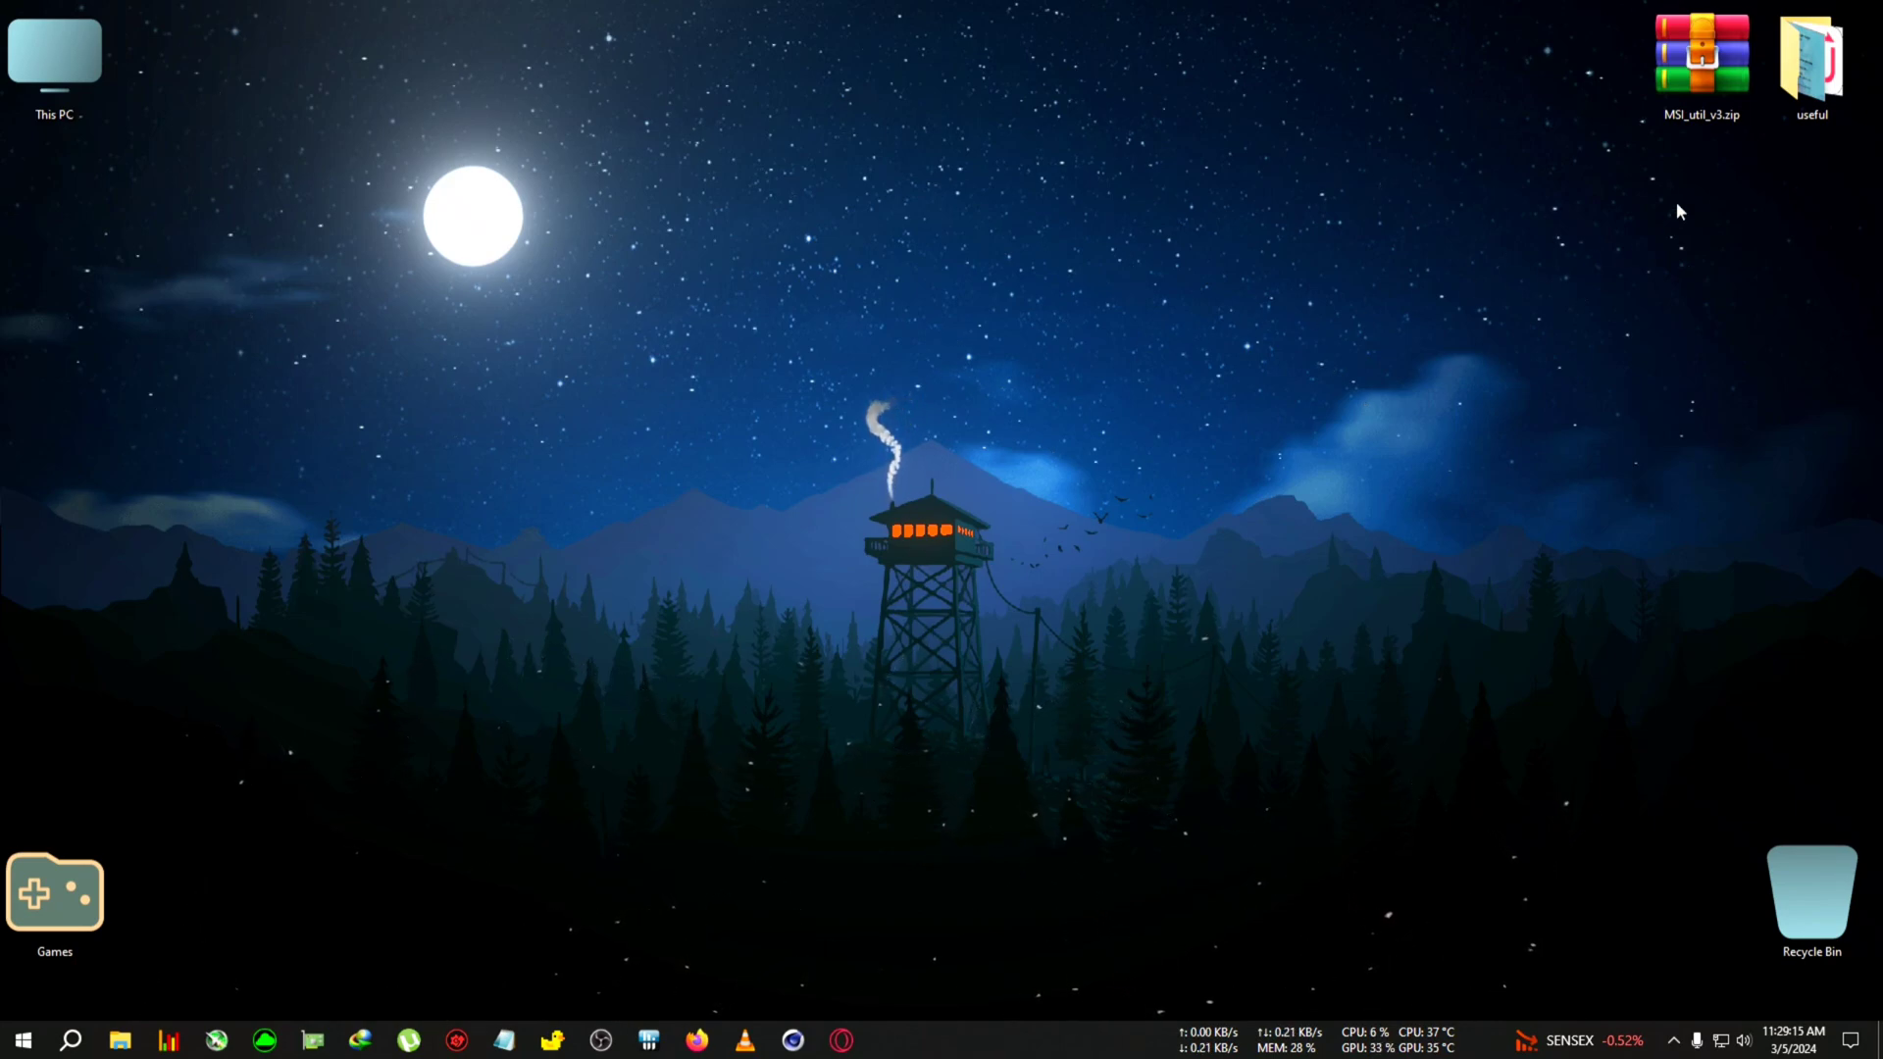
Step: Extract MSI_util_v3.exe from MSI_util_v3.zip and place it at the top of the desktop
double_click(1698, 54)
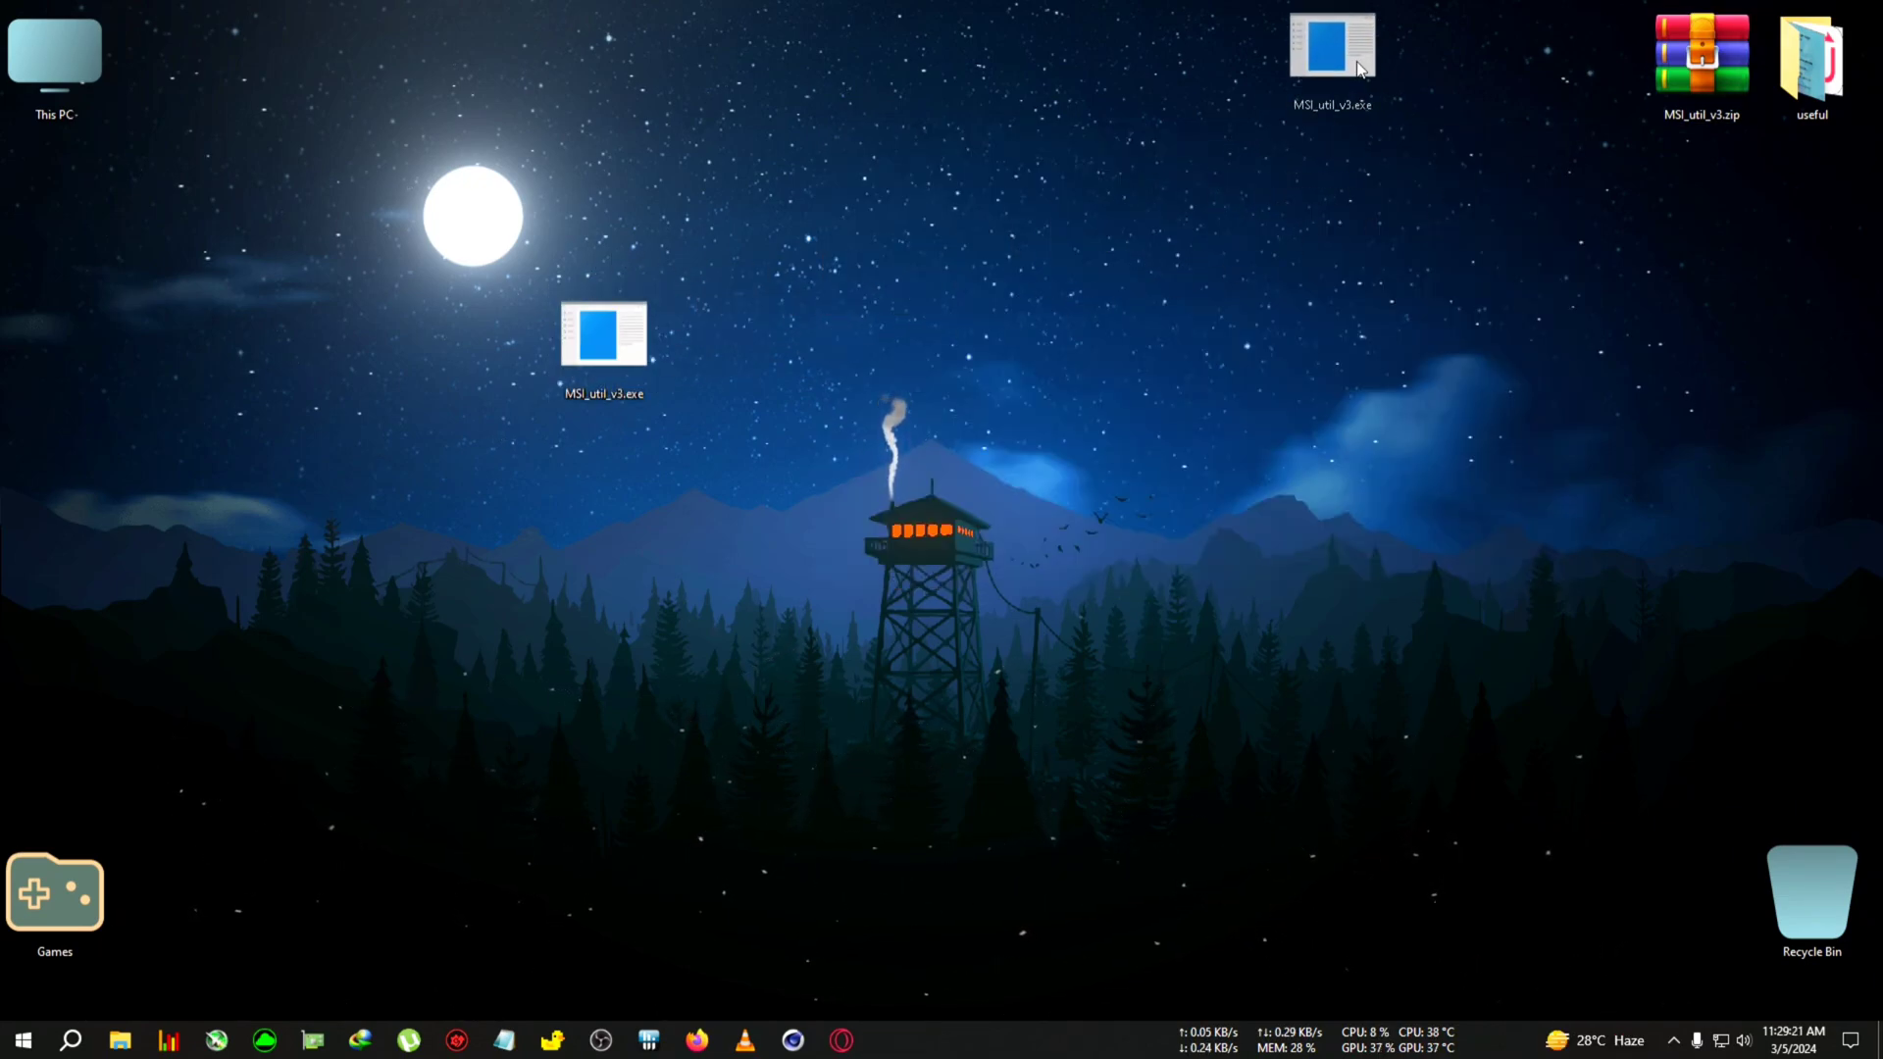
drag(604, 335, 1245, 67)
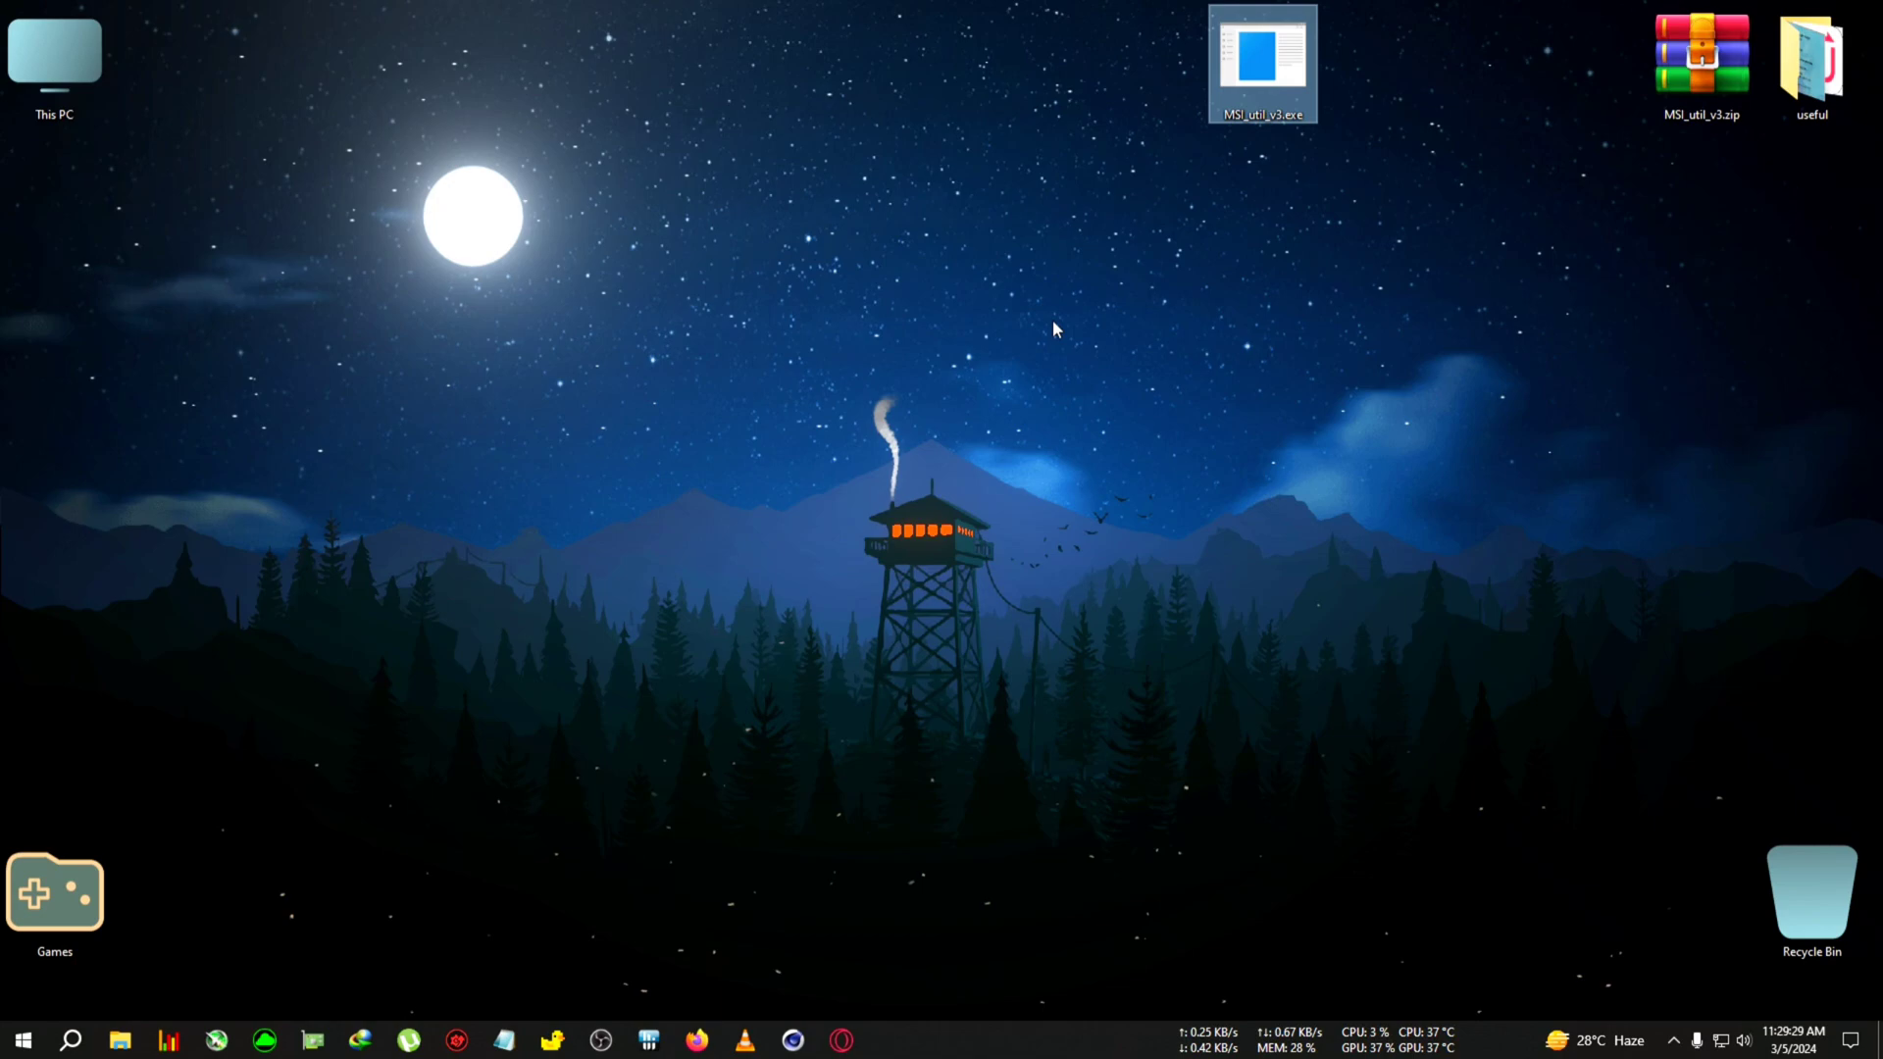
mouse_move(1553, 753)
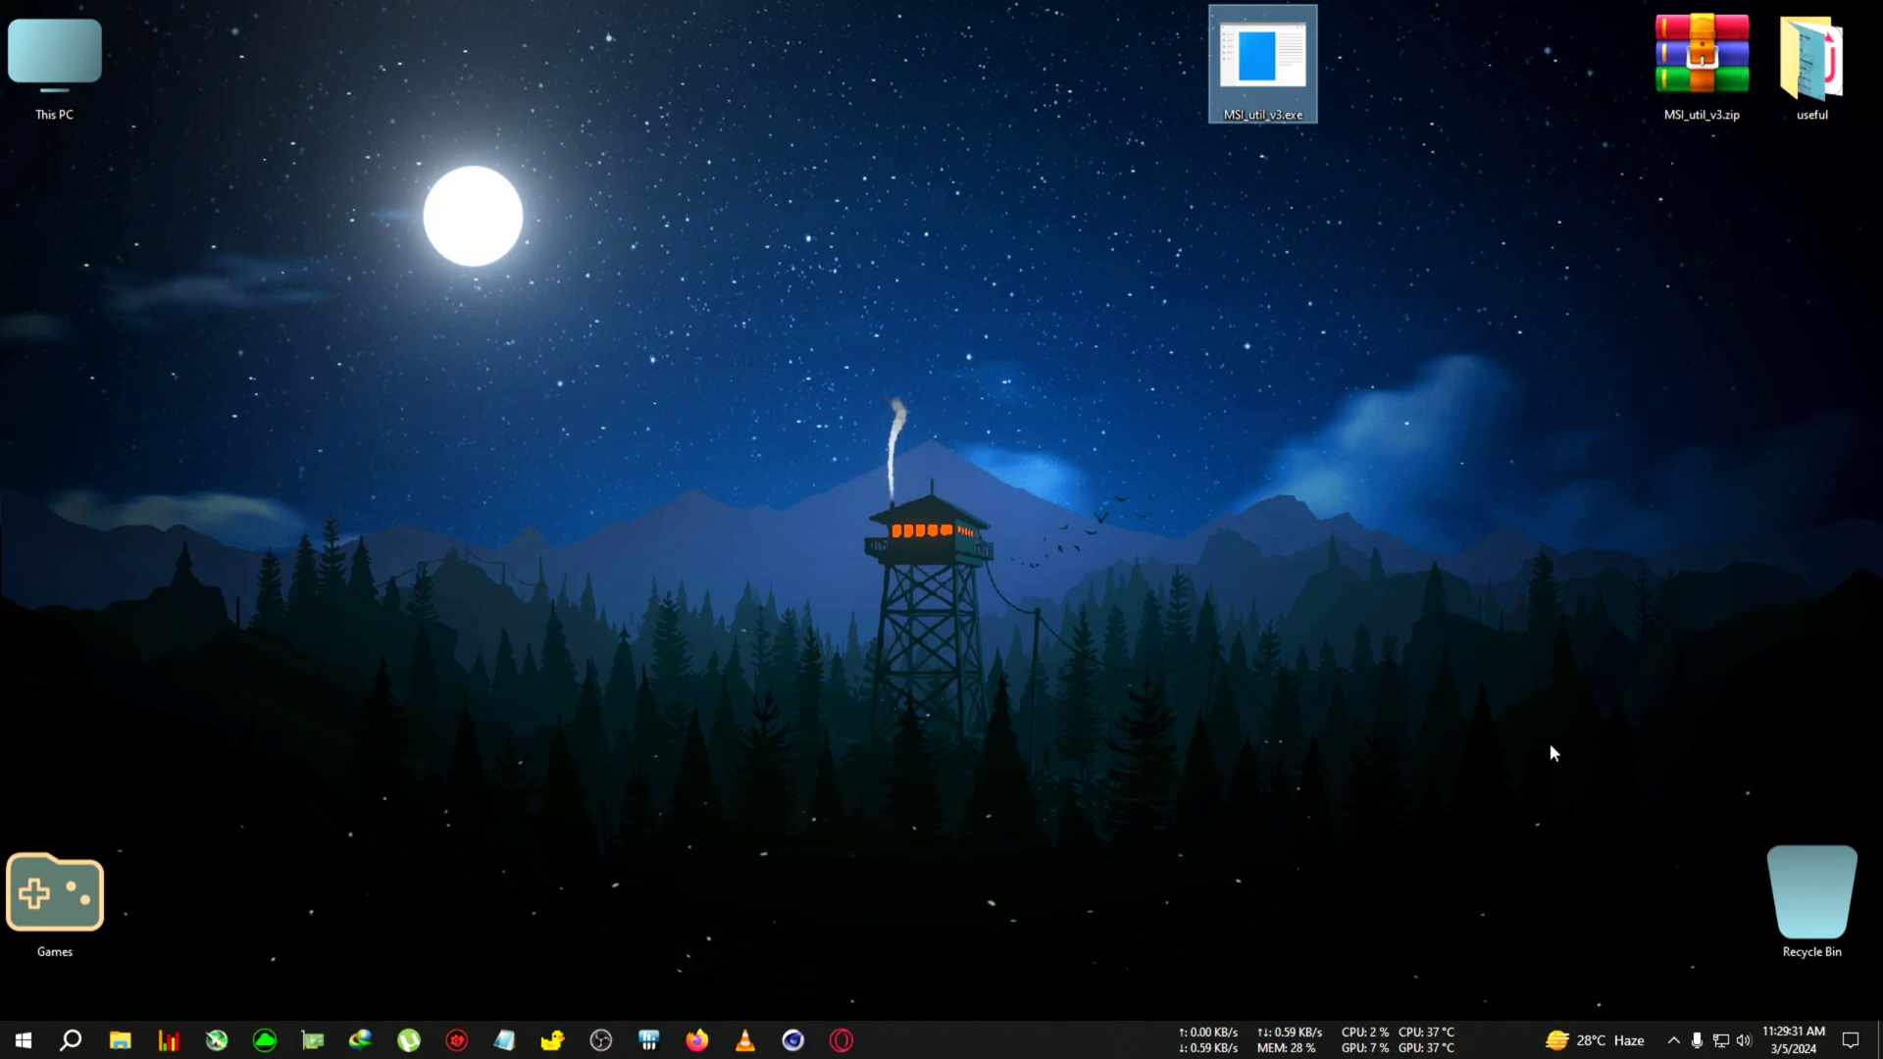
mouse_move(1019, 75)
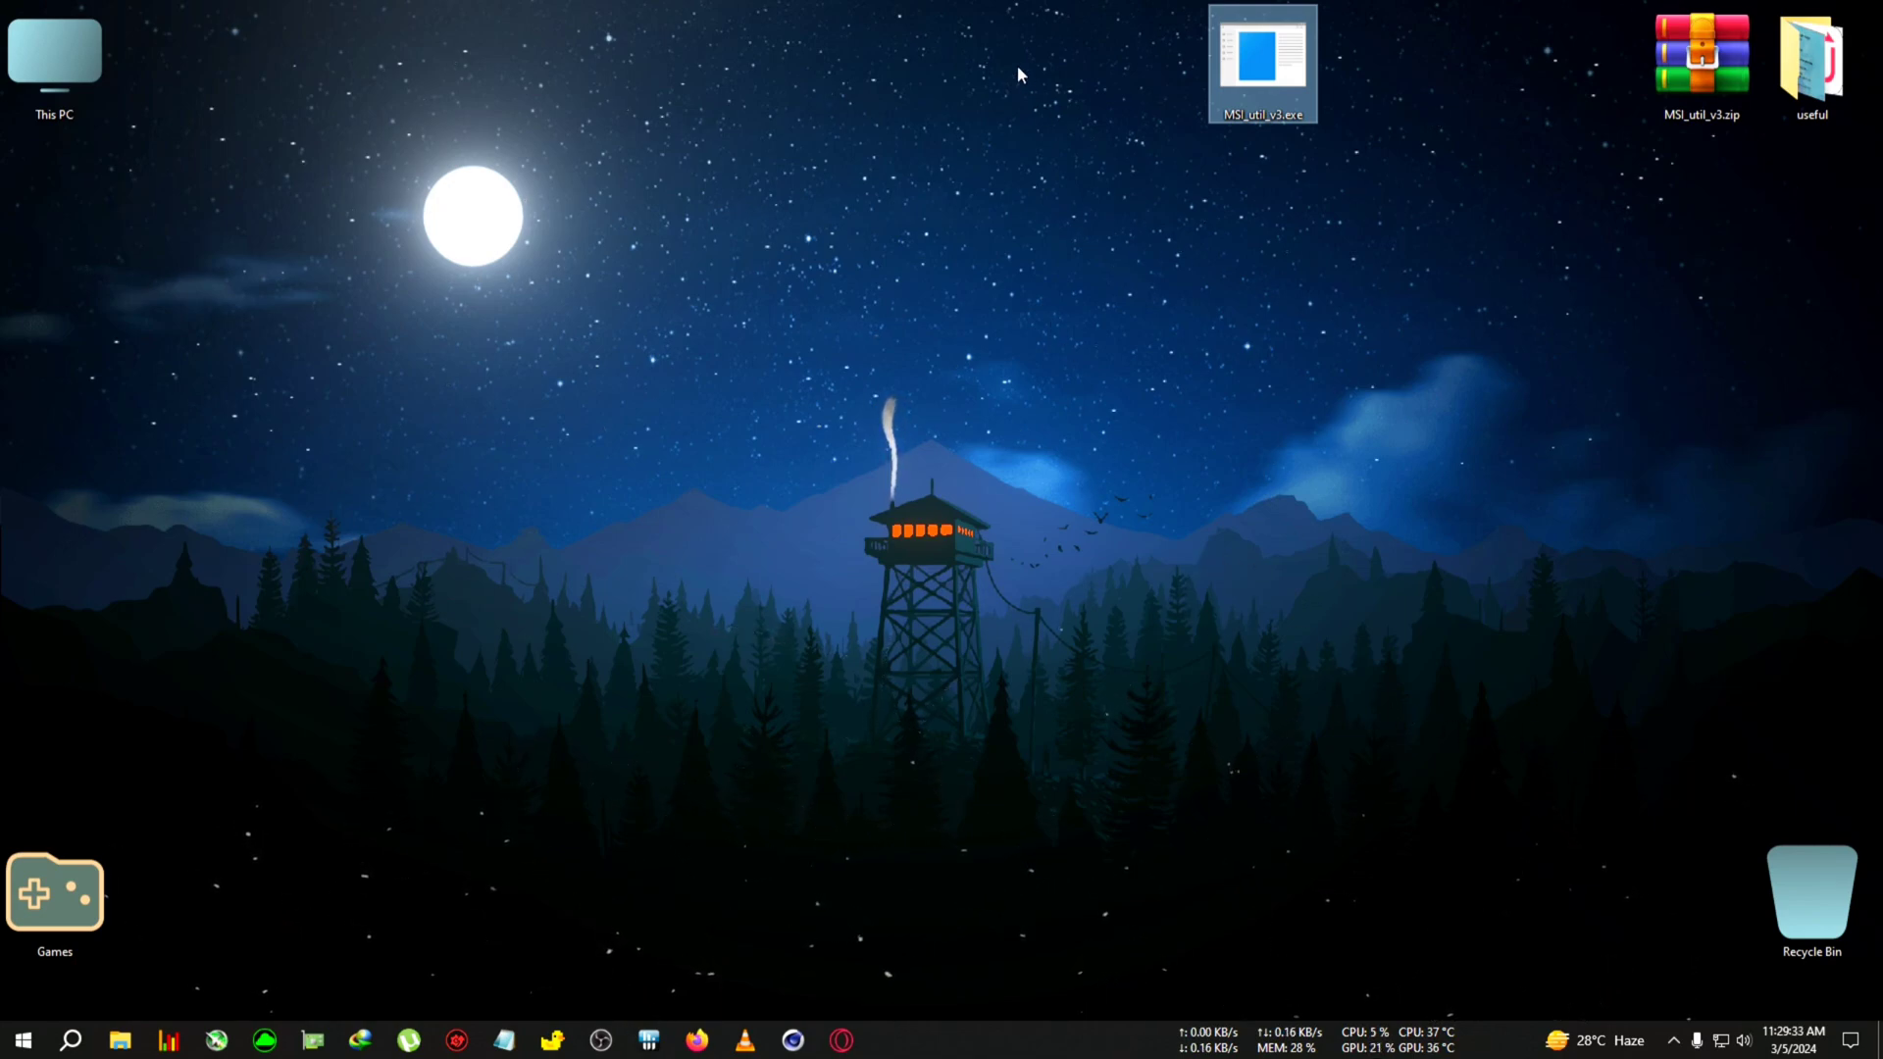
mouse_move(1313, 404)
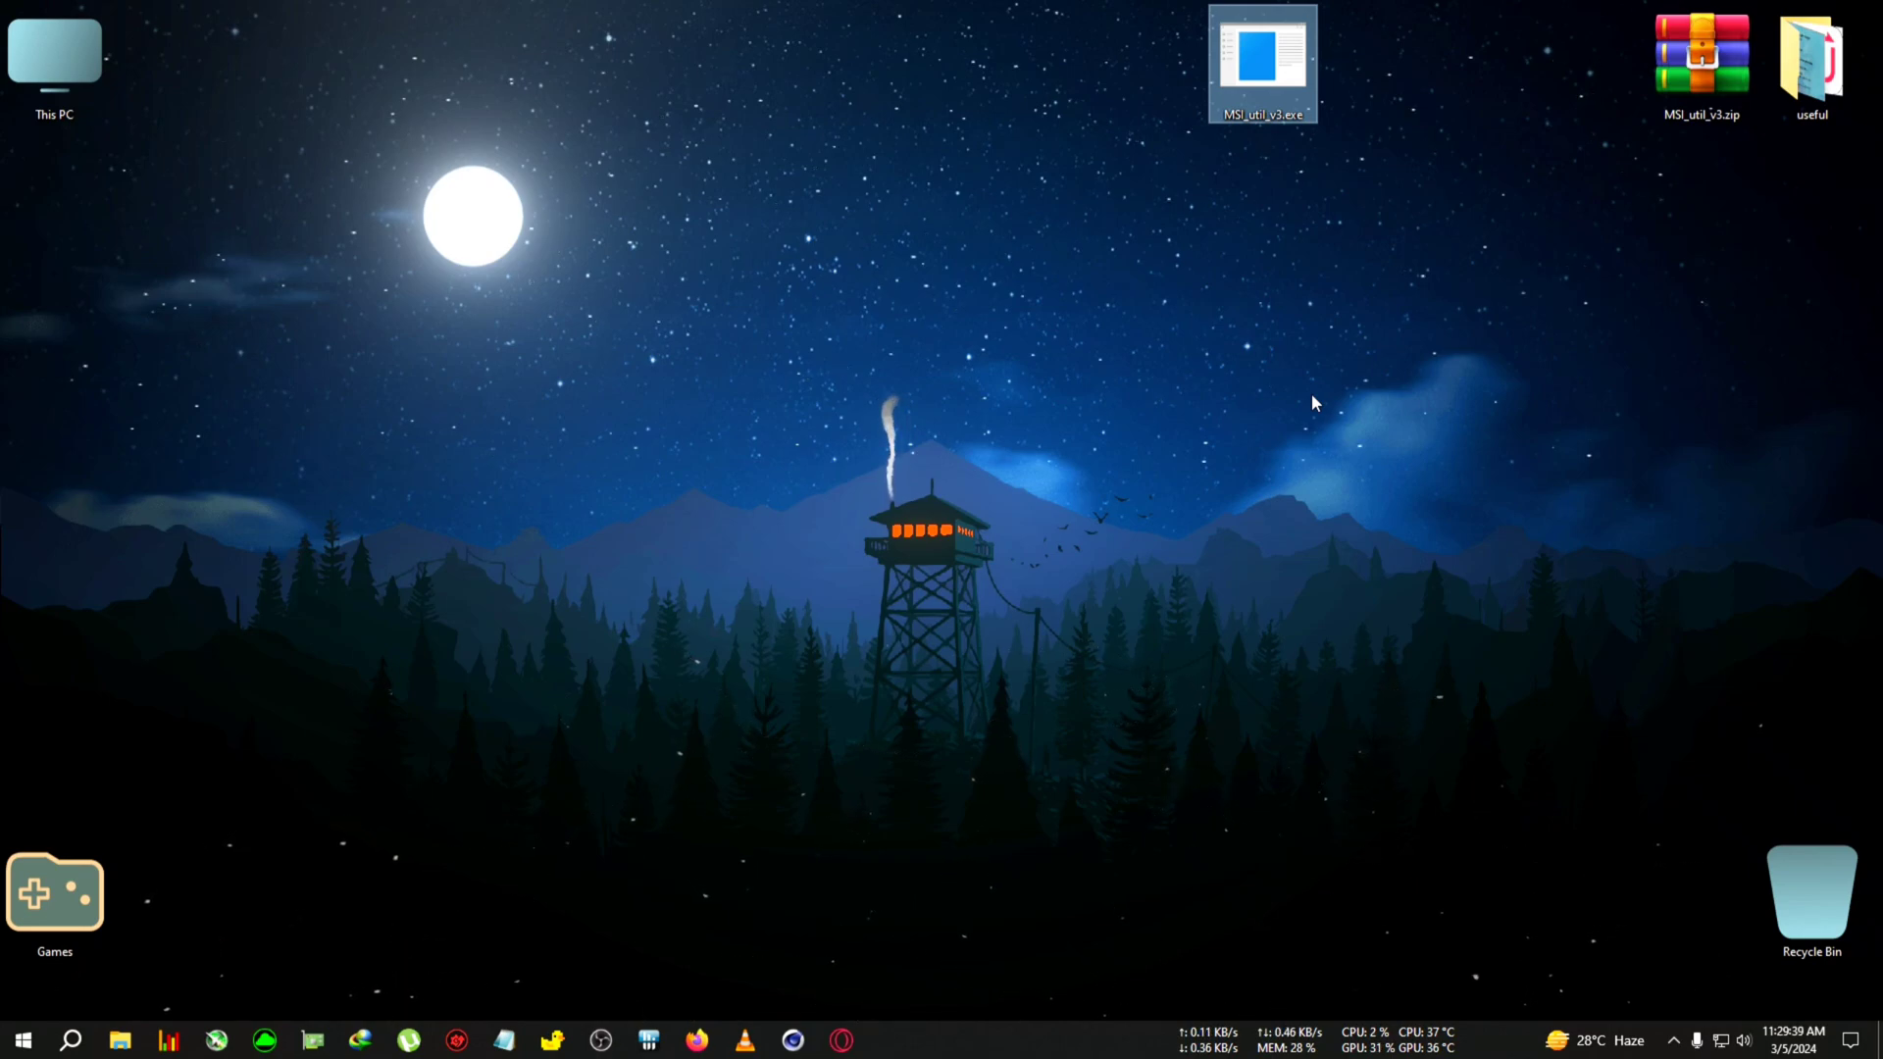
mouse_move(923, 217)
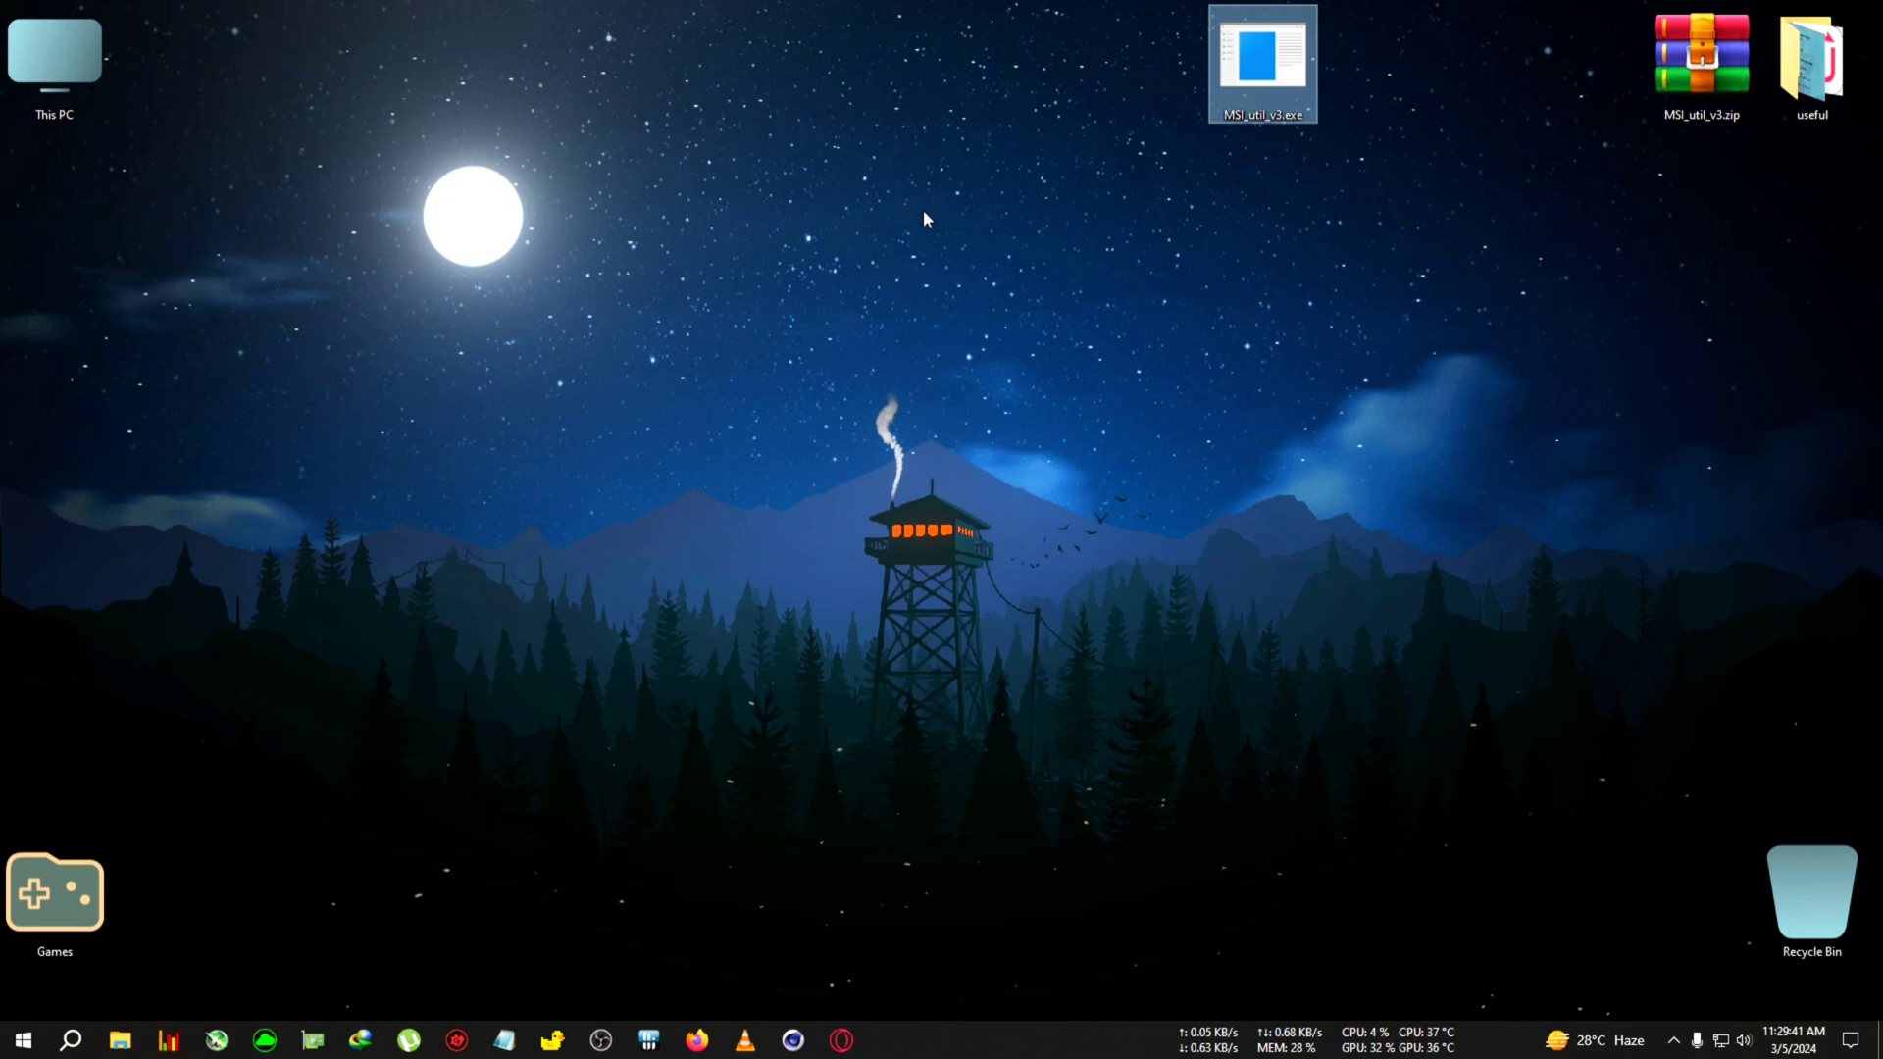
mouse_move(894, 418)
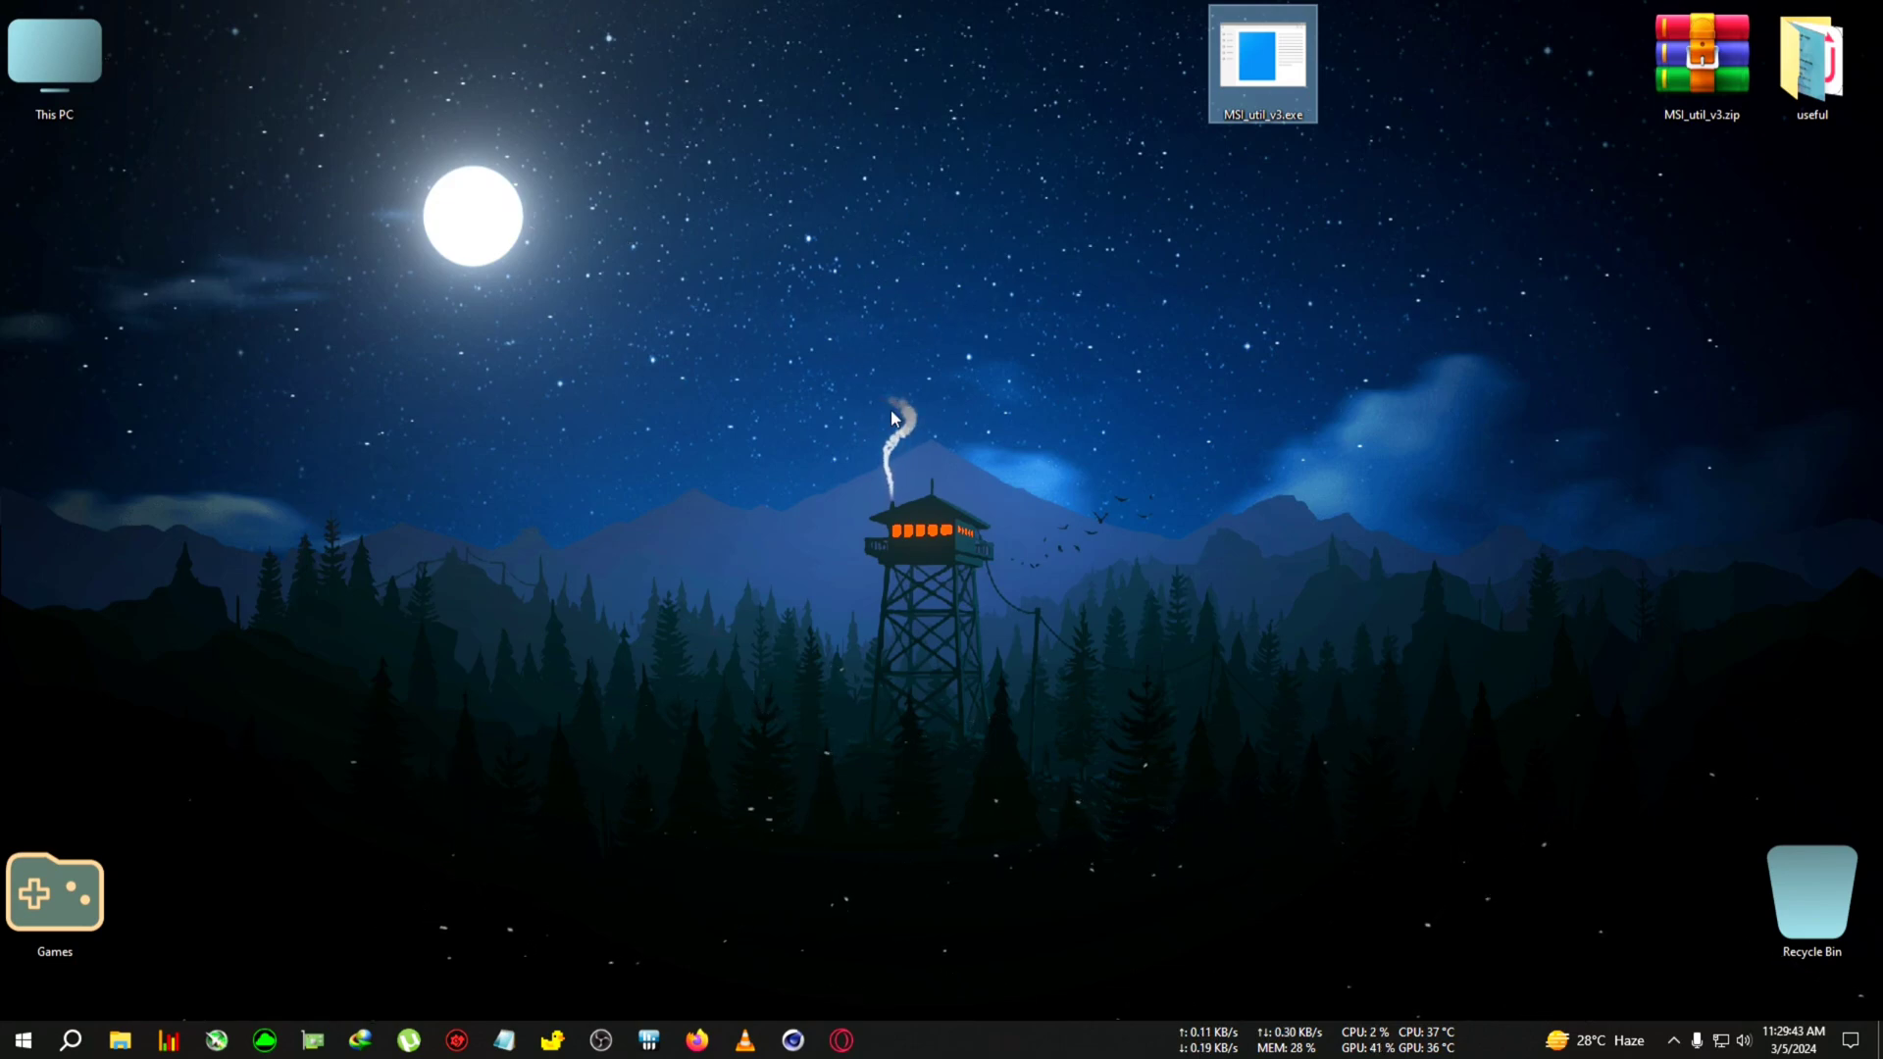
mouse_move(975, 306)
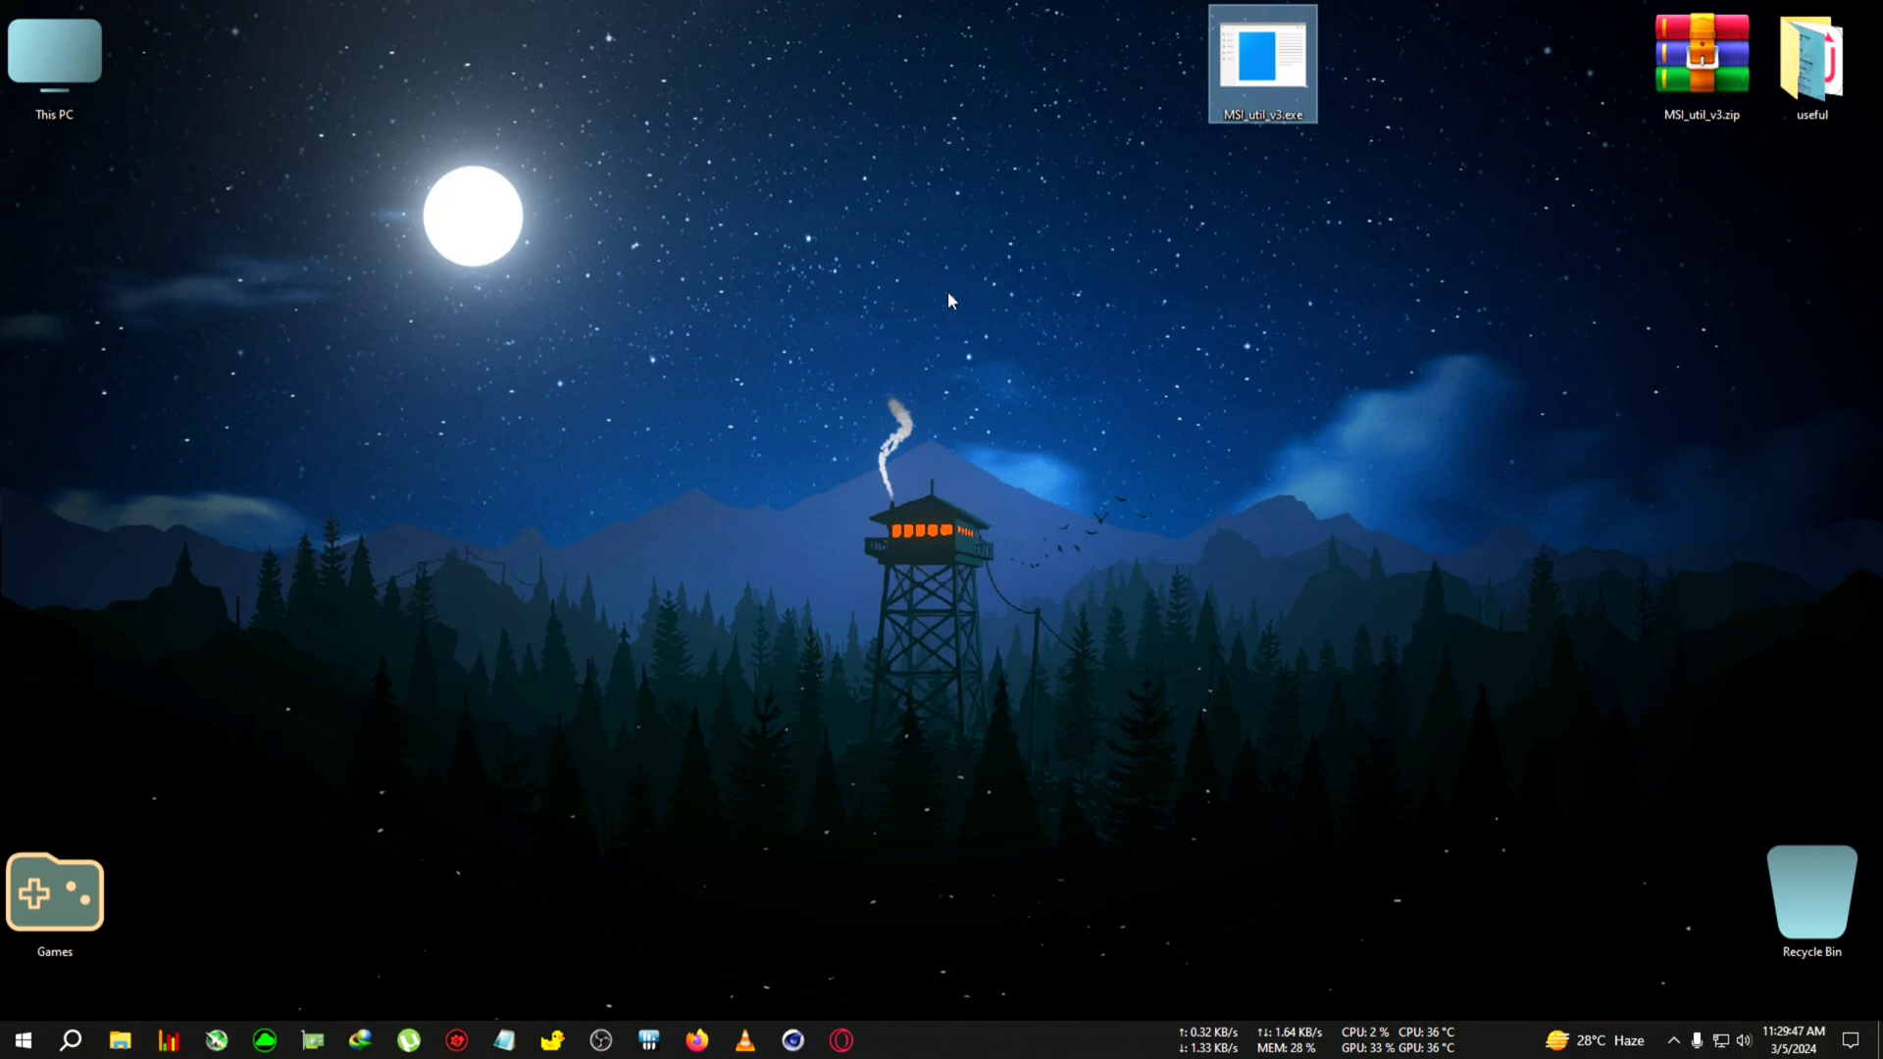
mouse_move(938, 306)
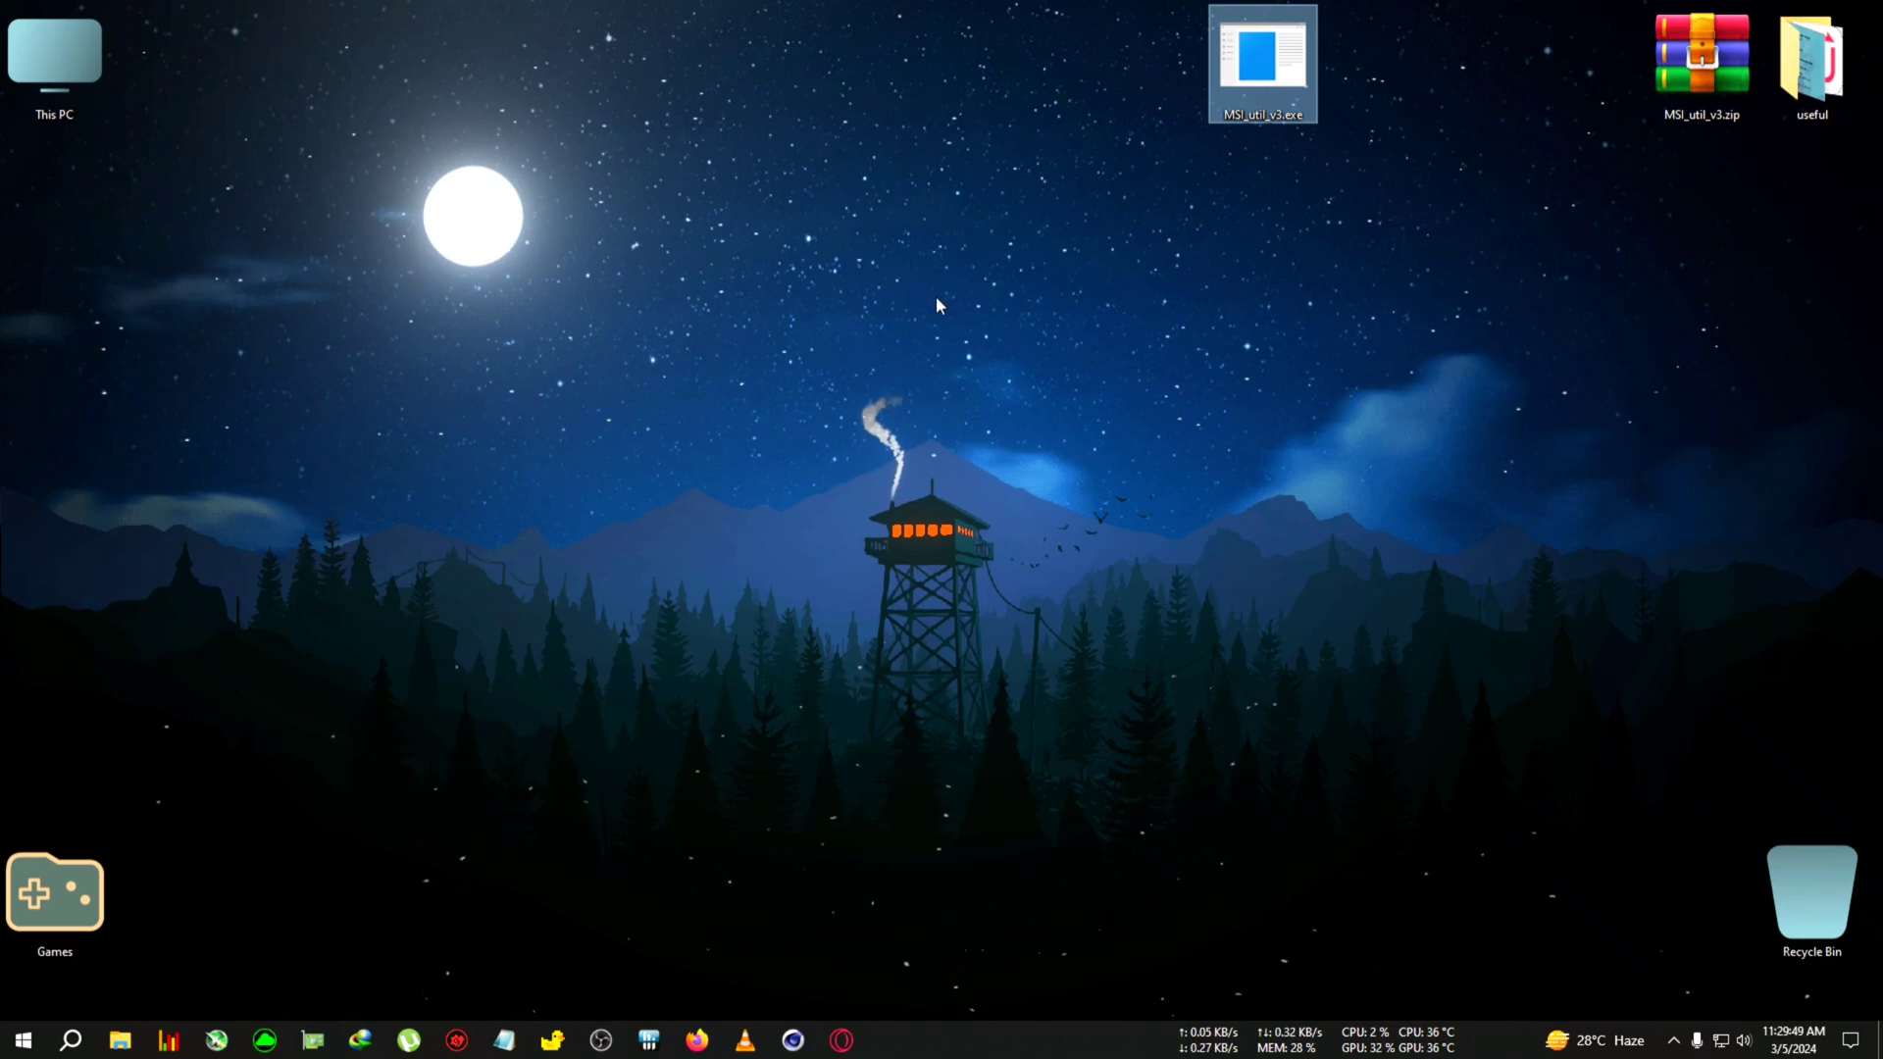
mouse_move(1090, 383)
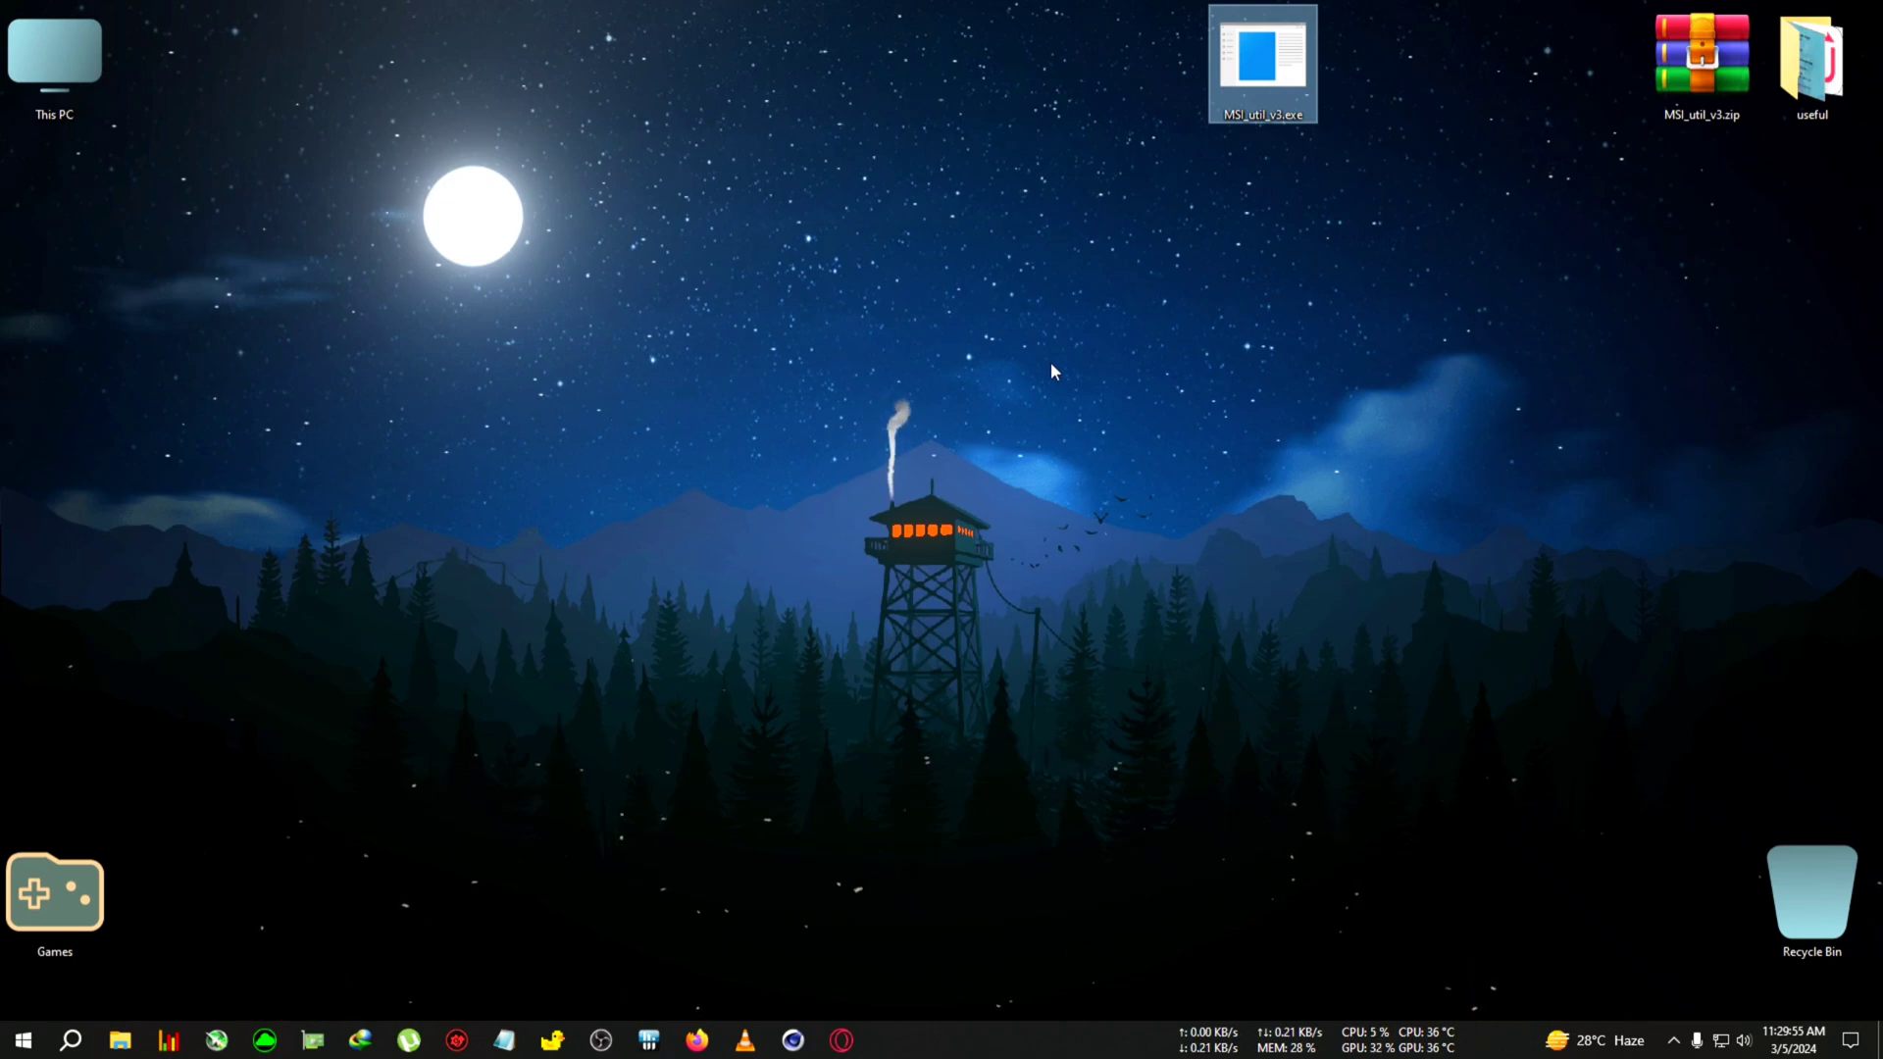
mouse_move(1030, 376)
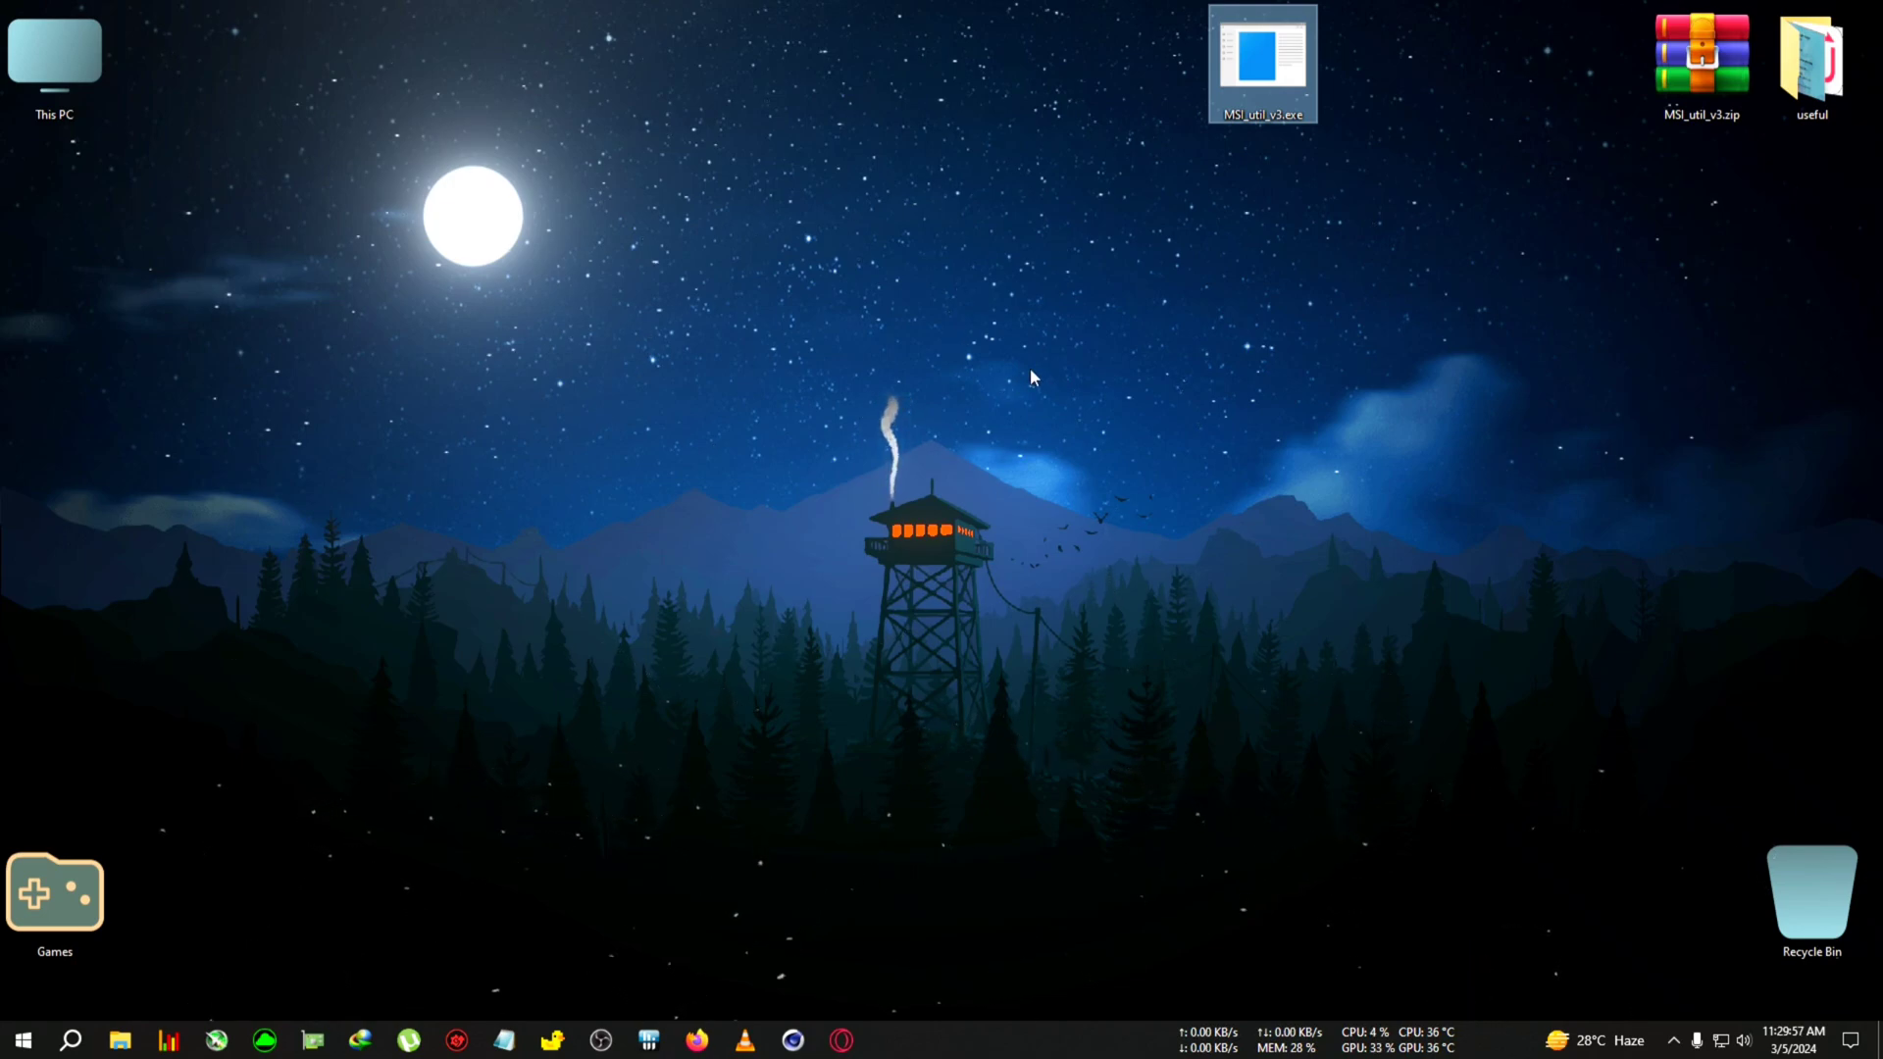
mouse_move(1020, 367)
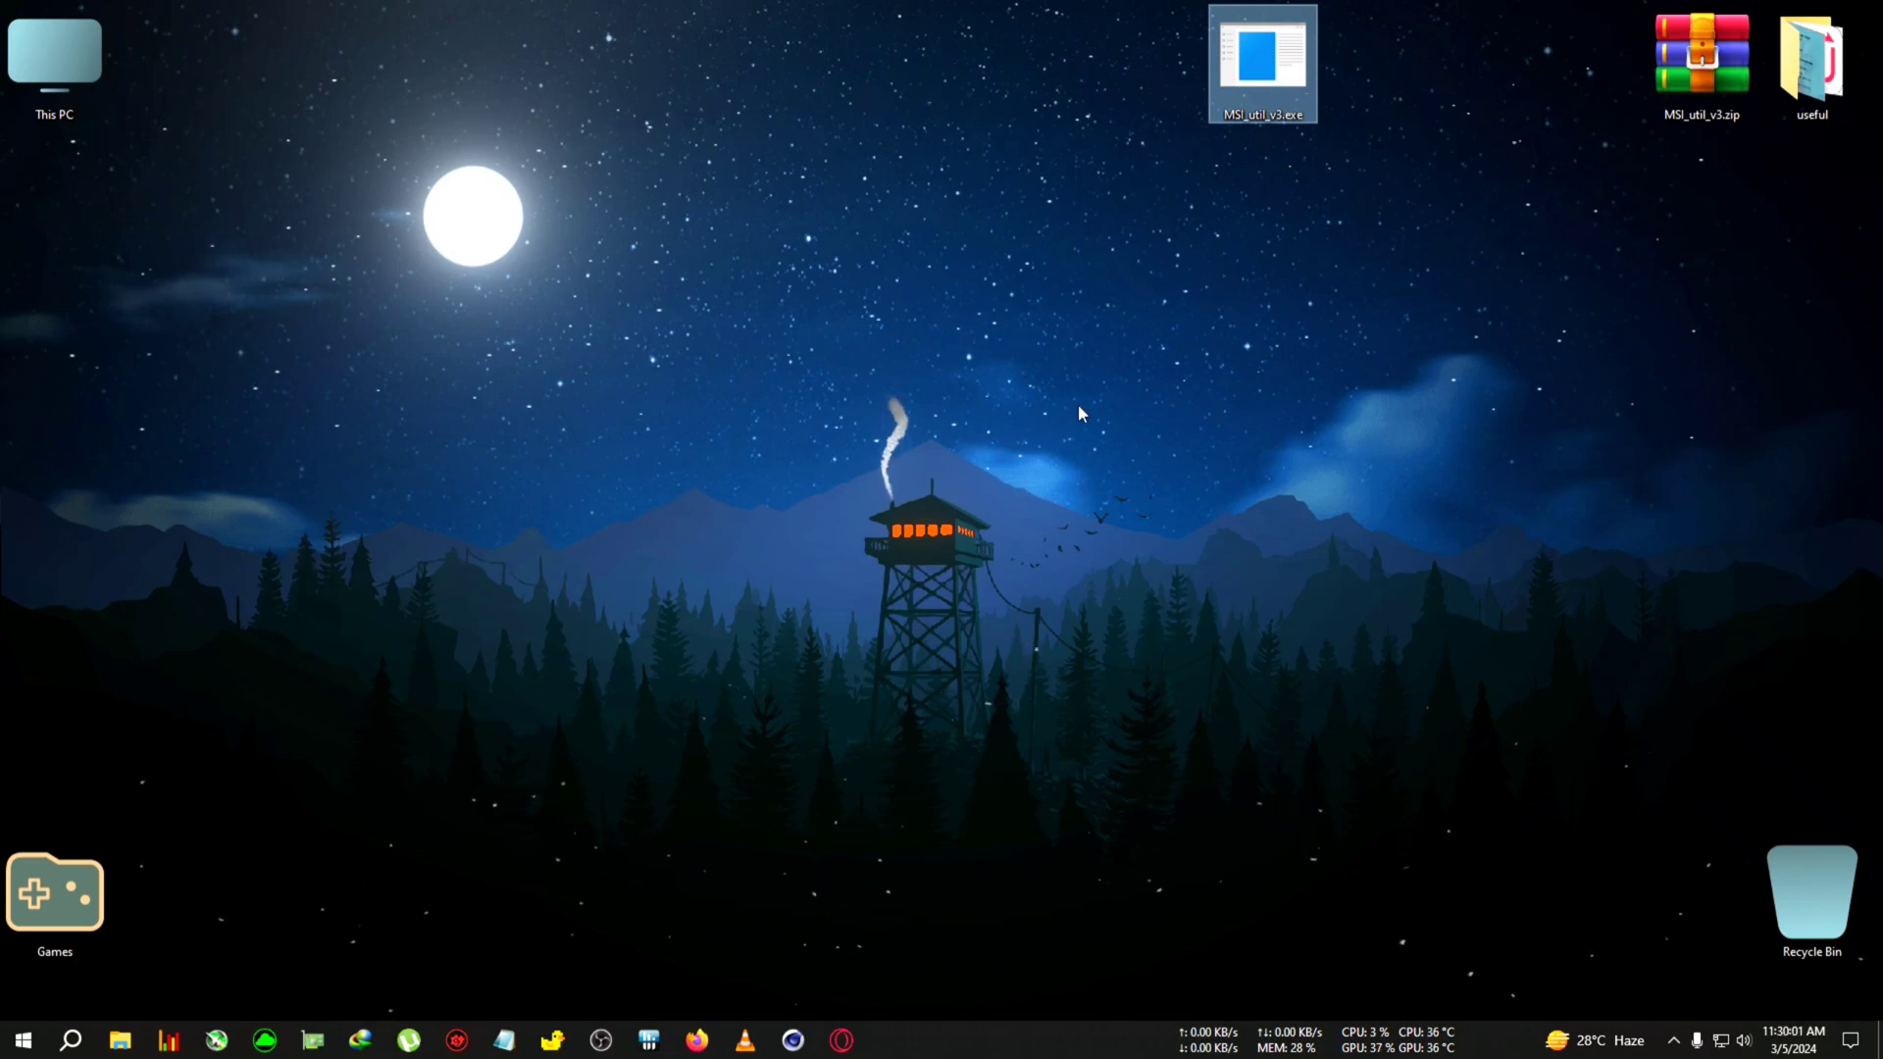
mouse_move(1006, 398)
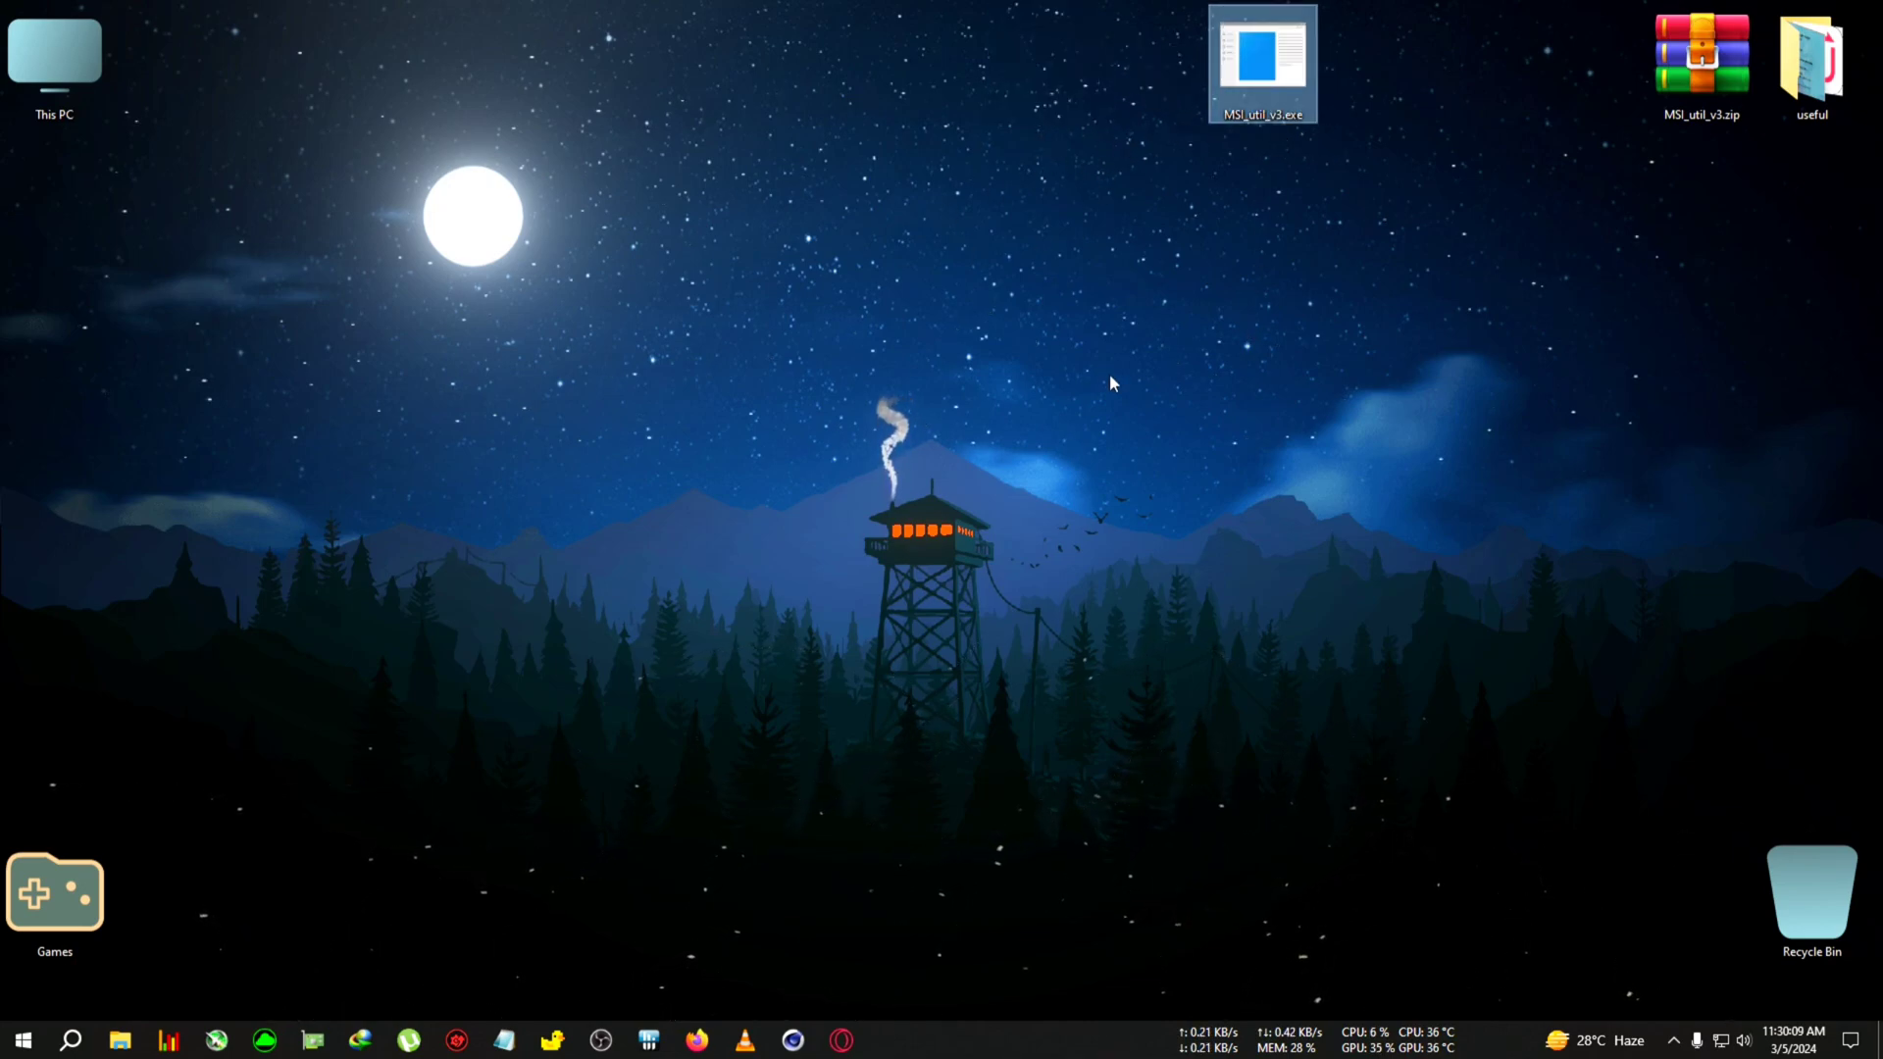
mouse_move(912, 210)
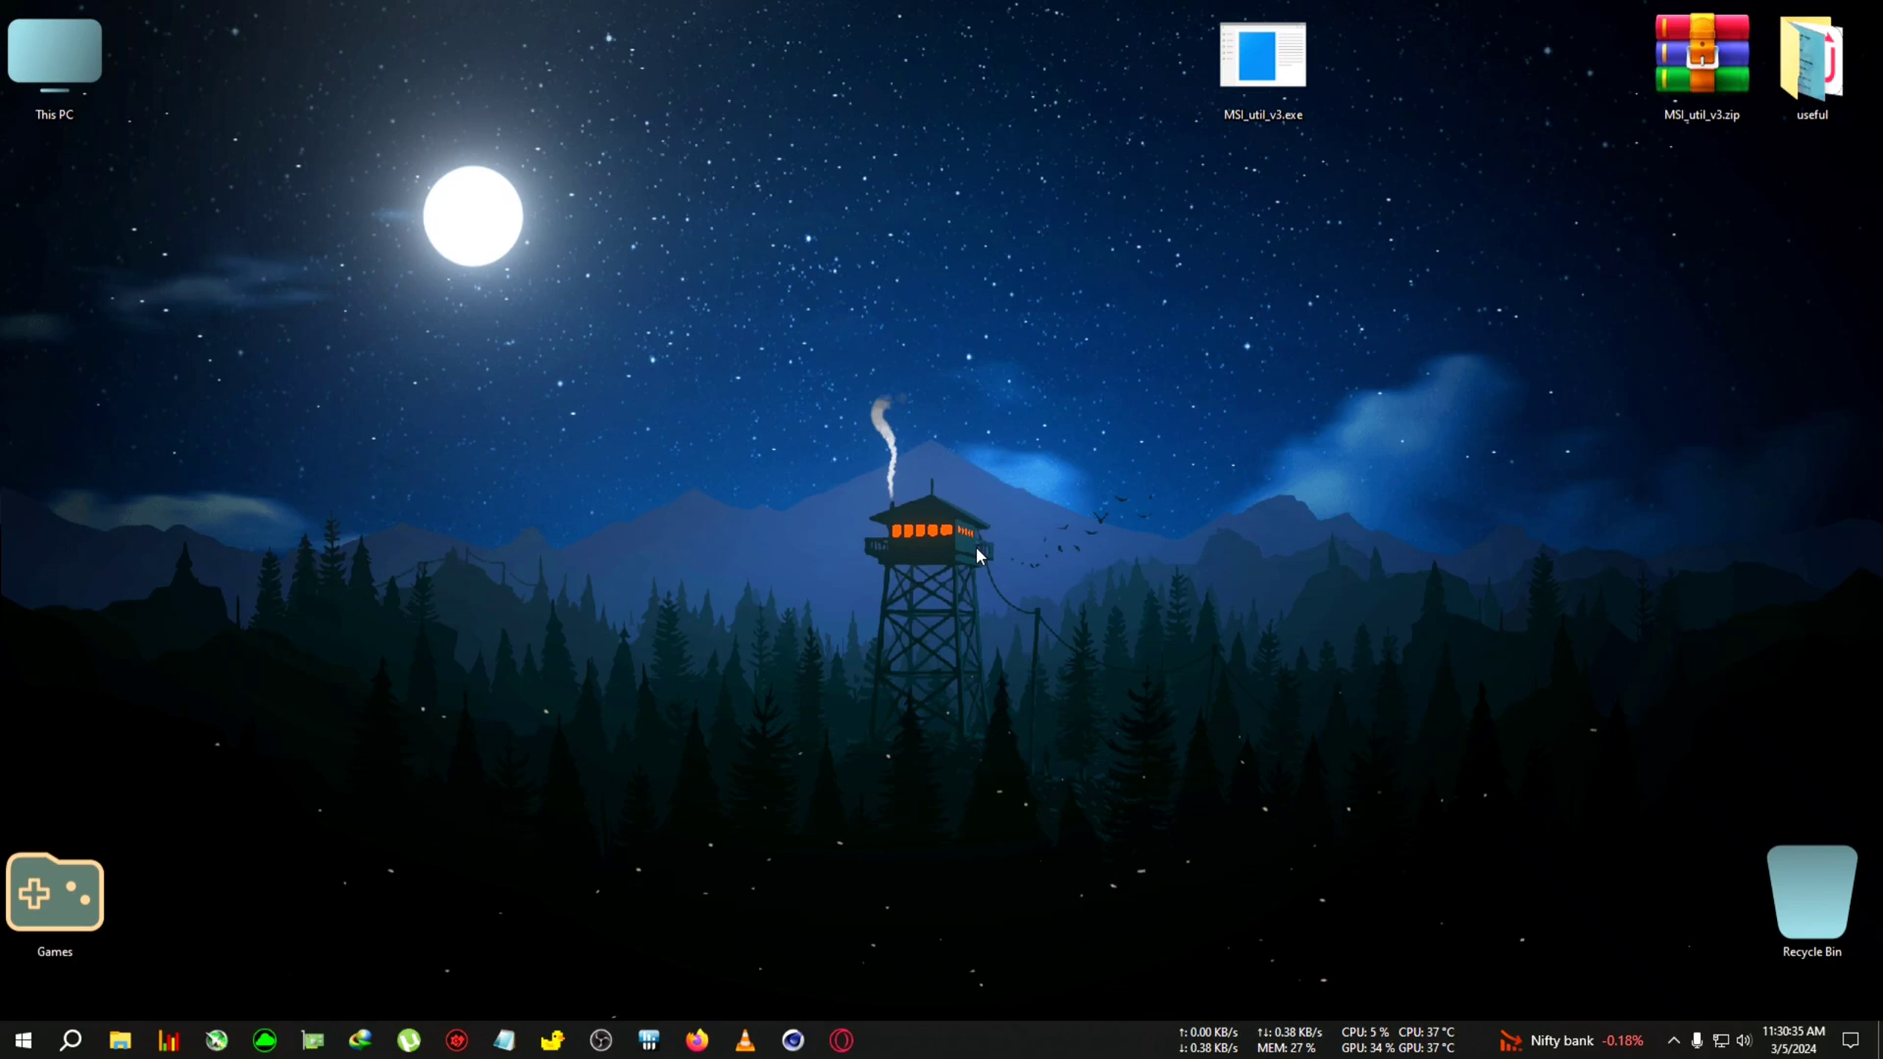
mouse_move(996, 463)
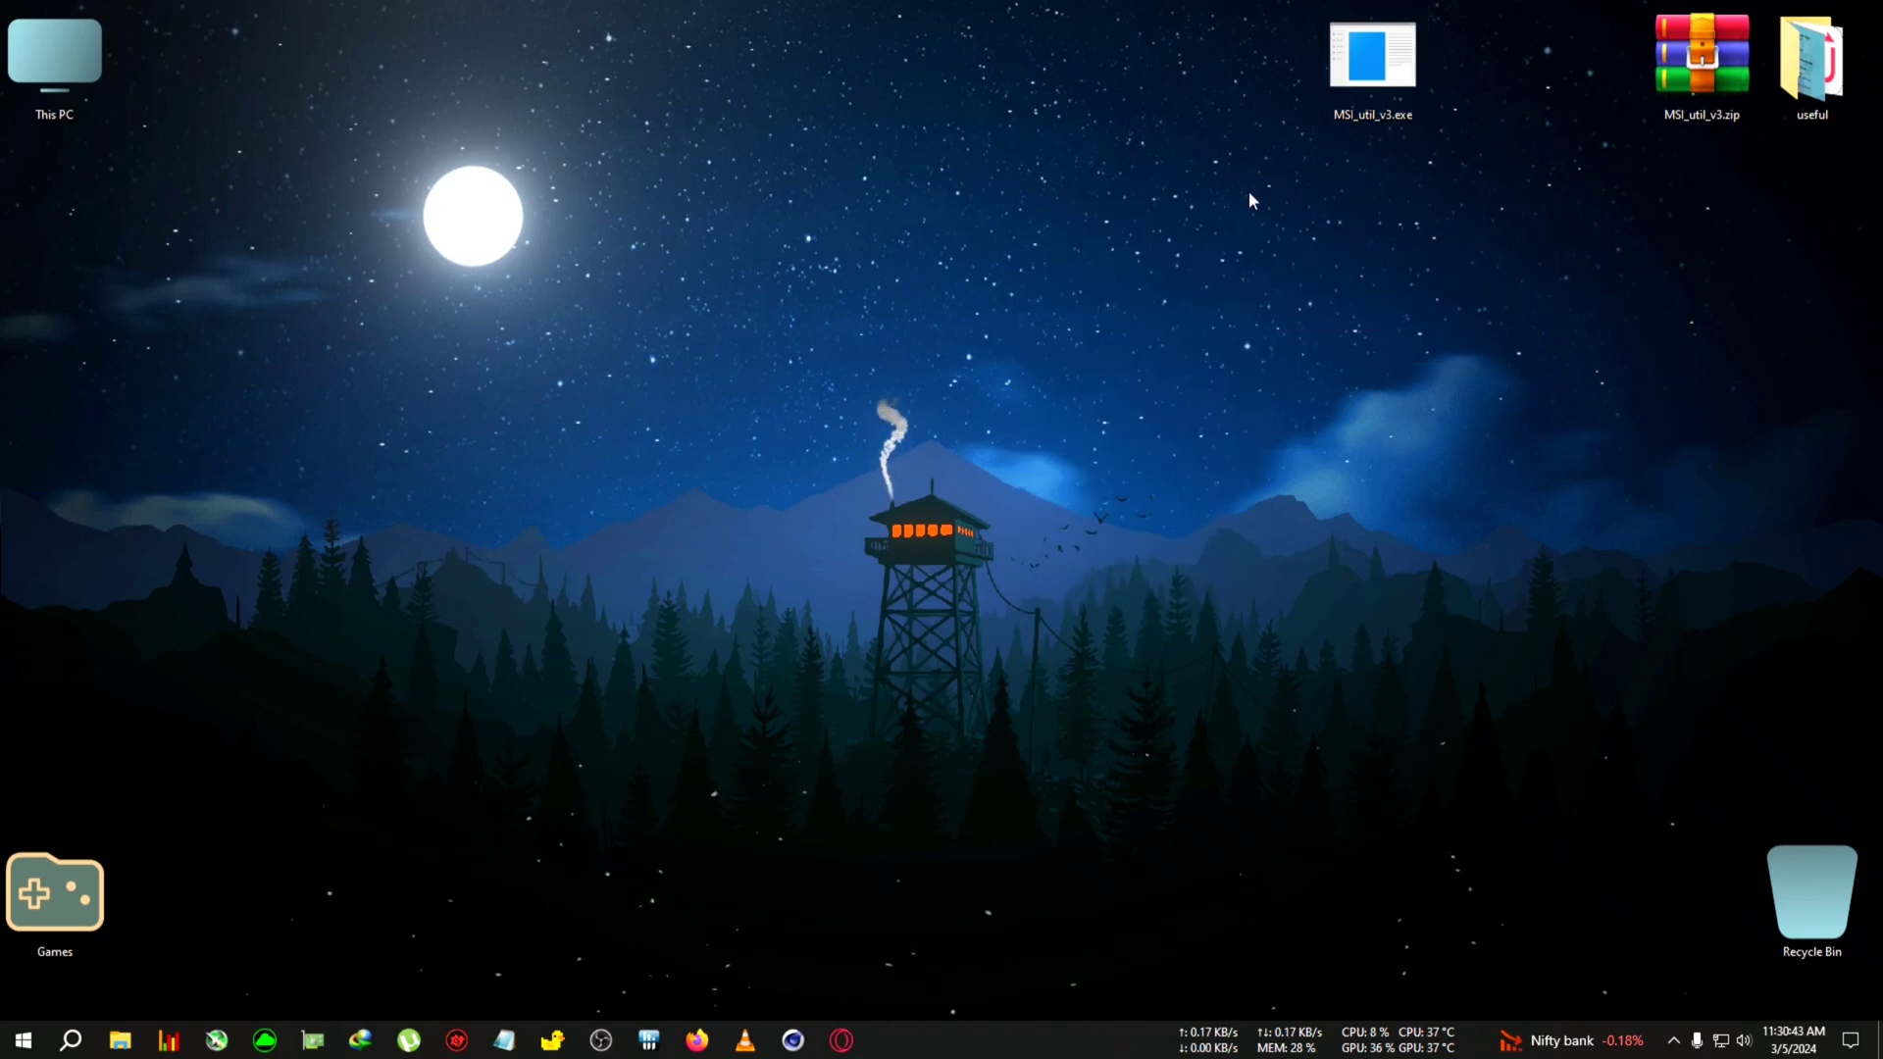
mouse_move(1171, 253)
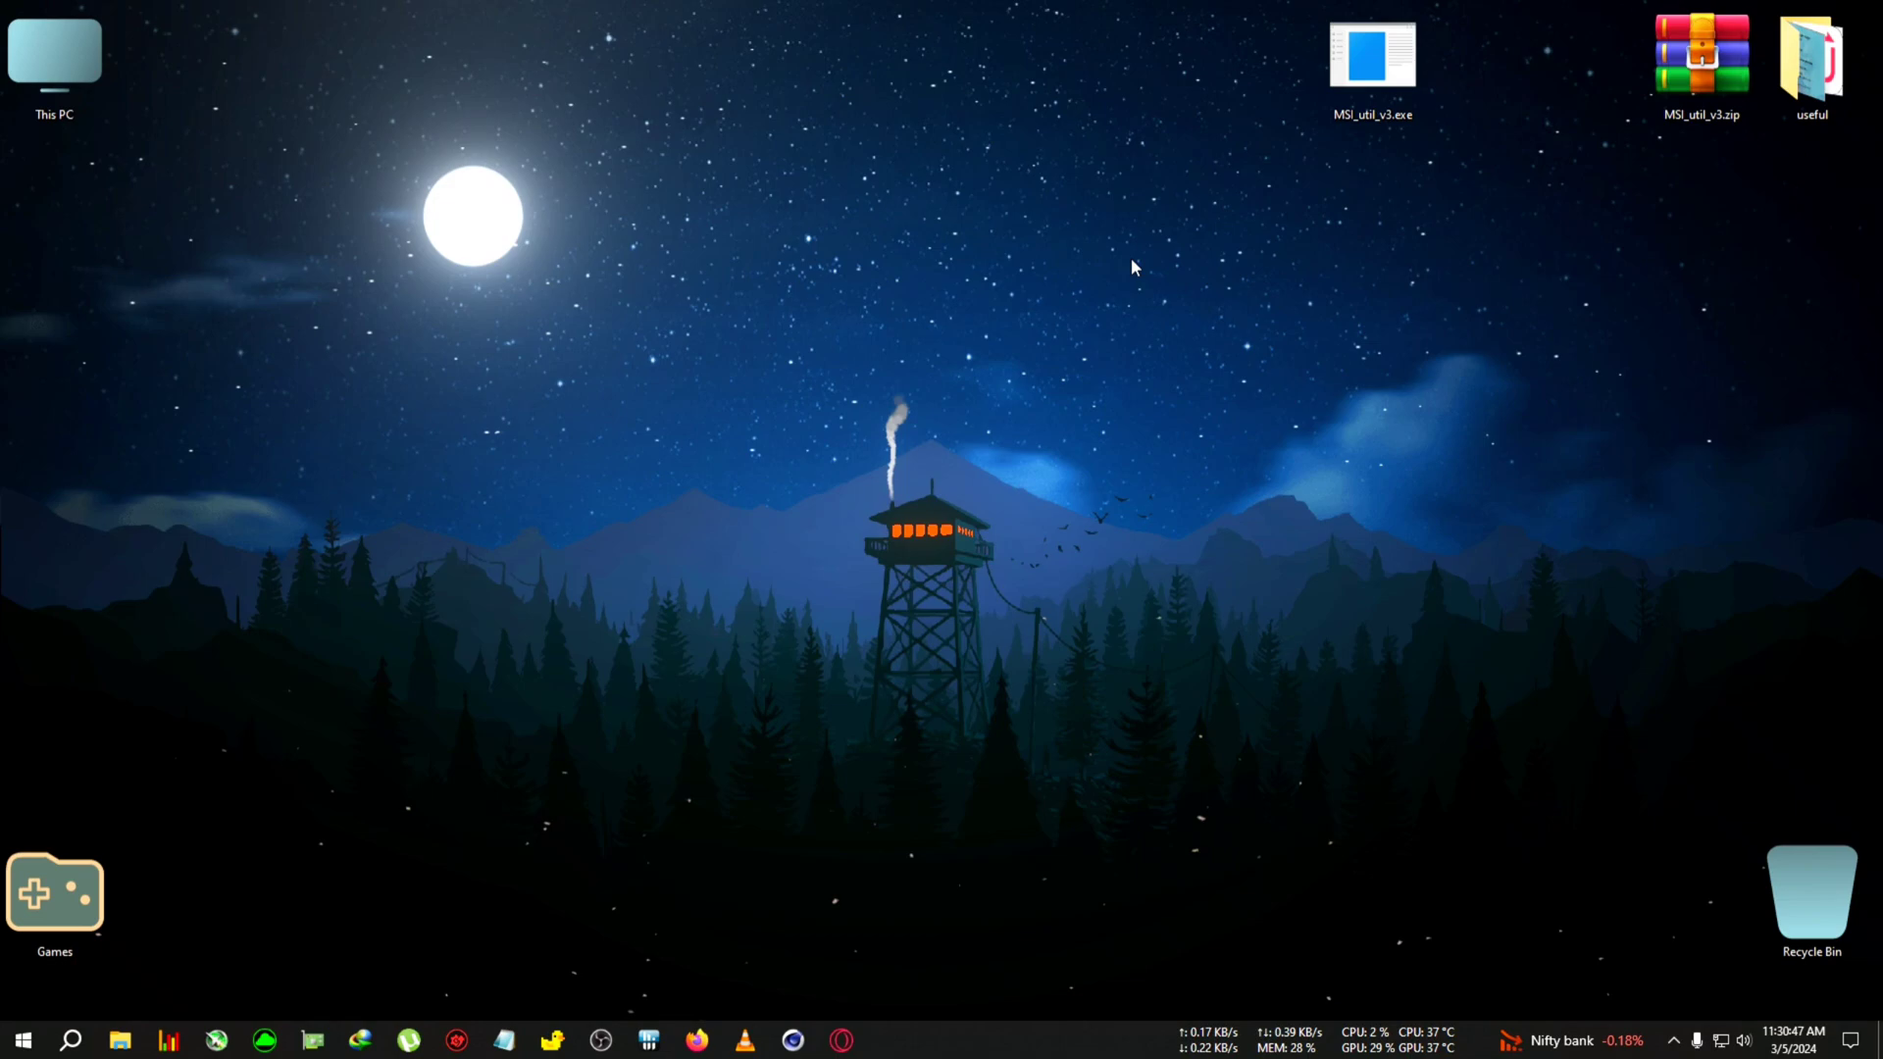
Step: Refresh the desktop and bring up This PC's context menu to reach Manage
right_click(1129, 267)
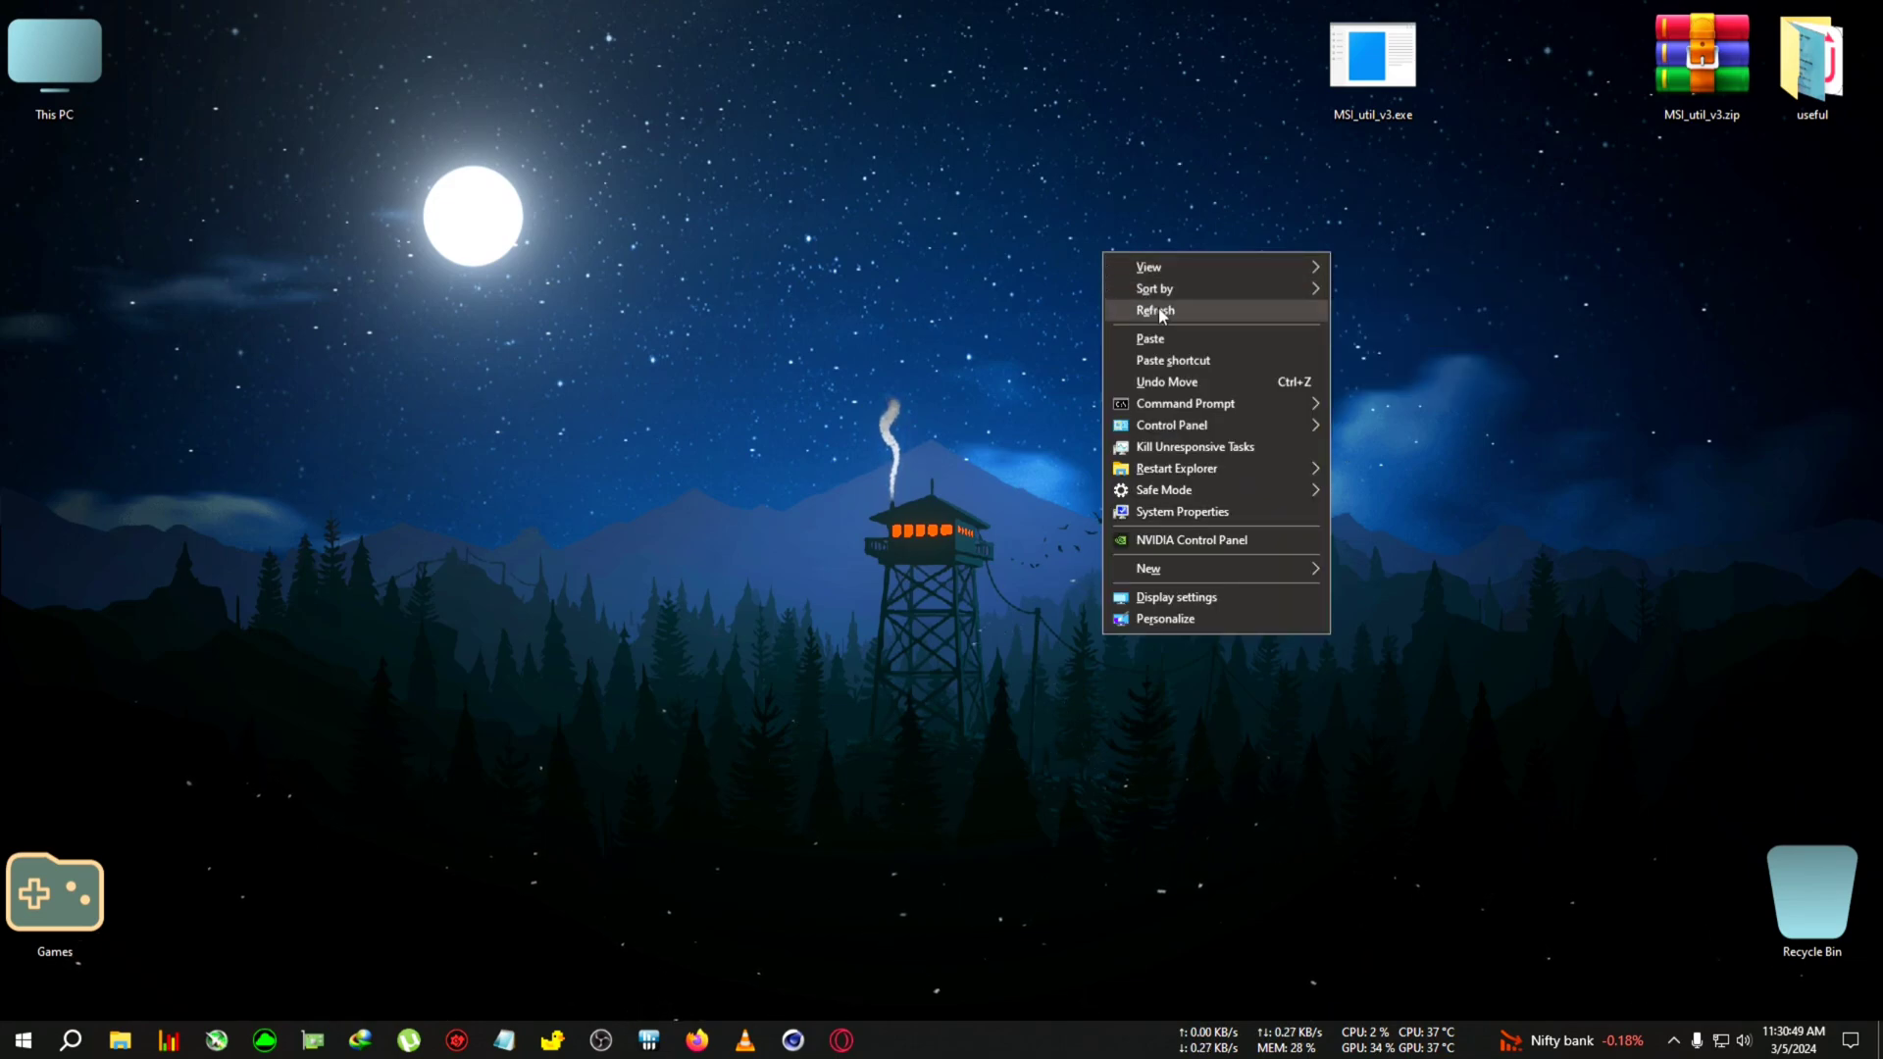
click(1153, 312)
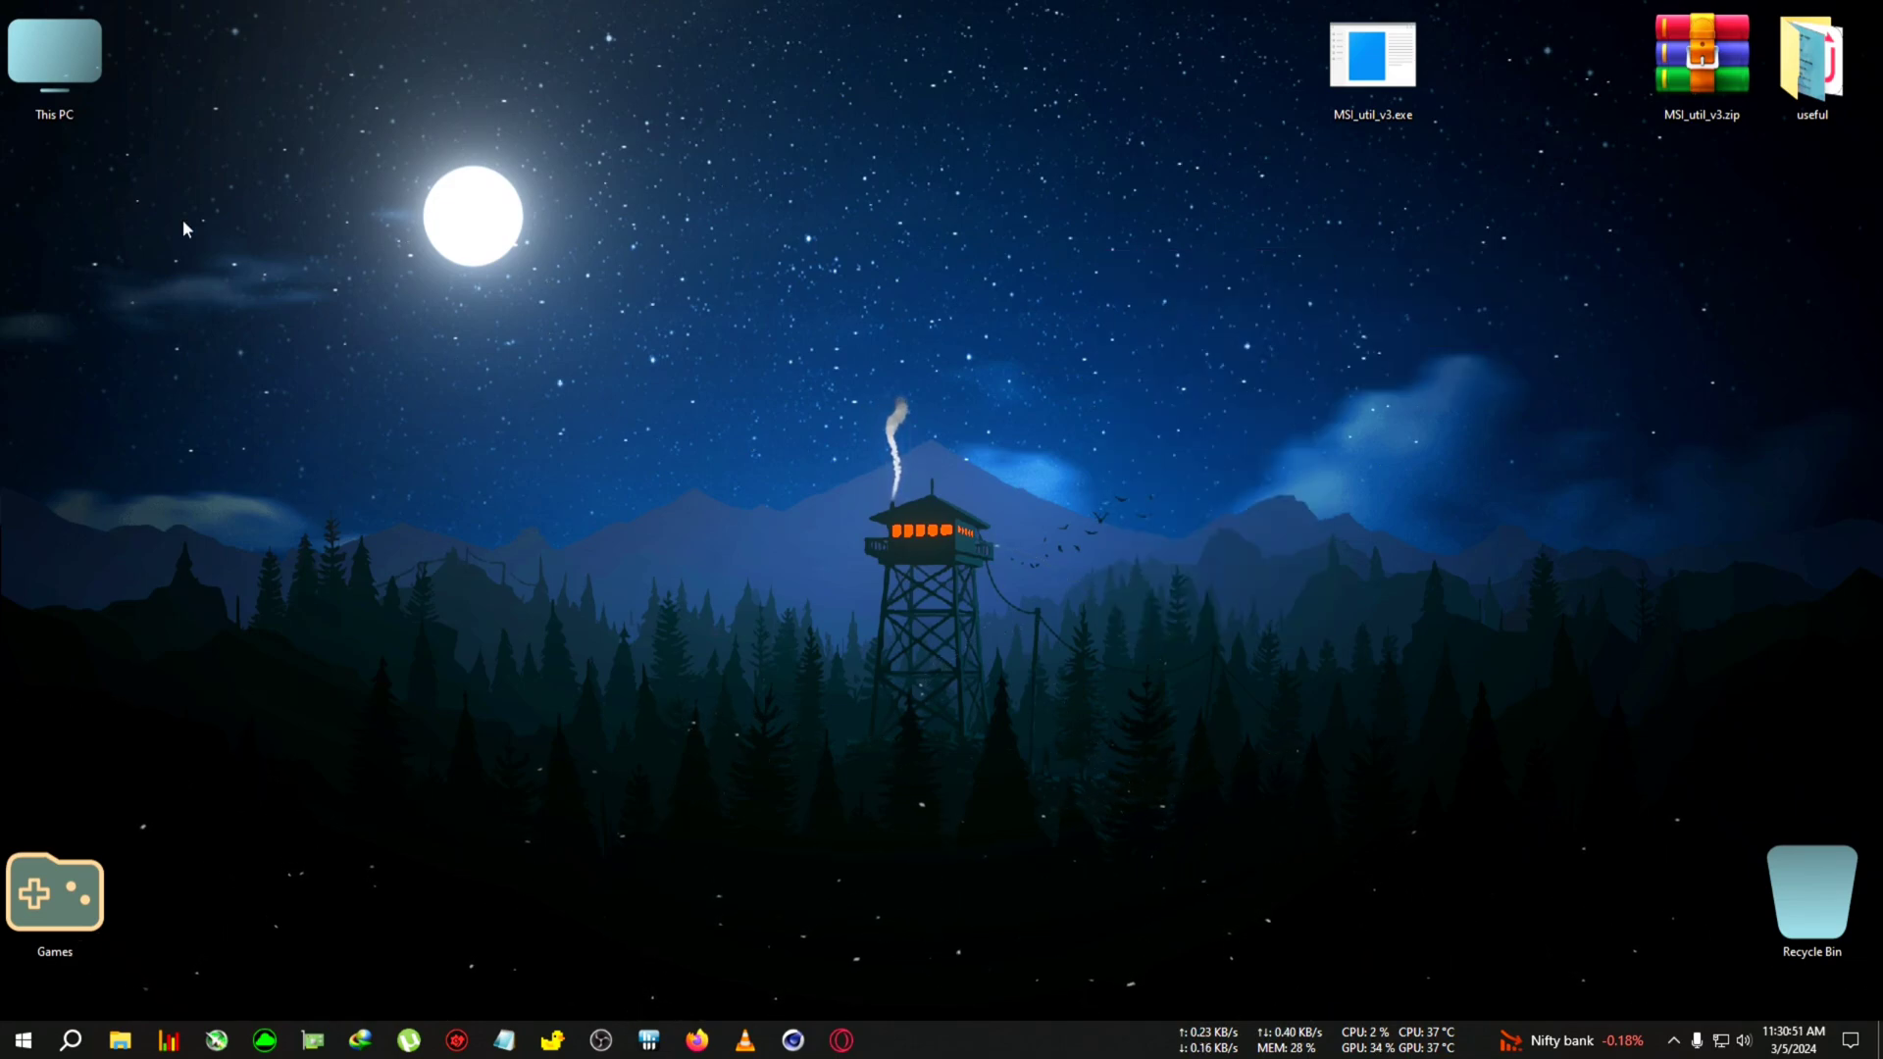
mouse_move(674, 288)
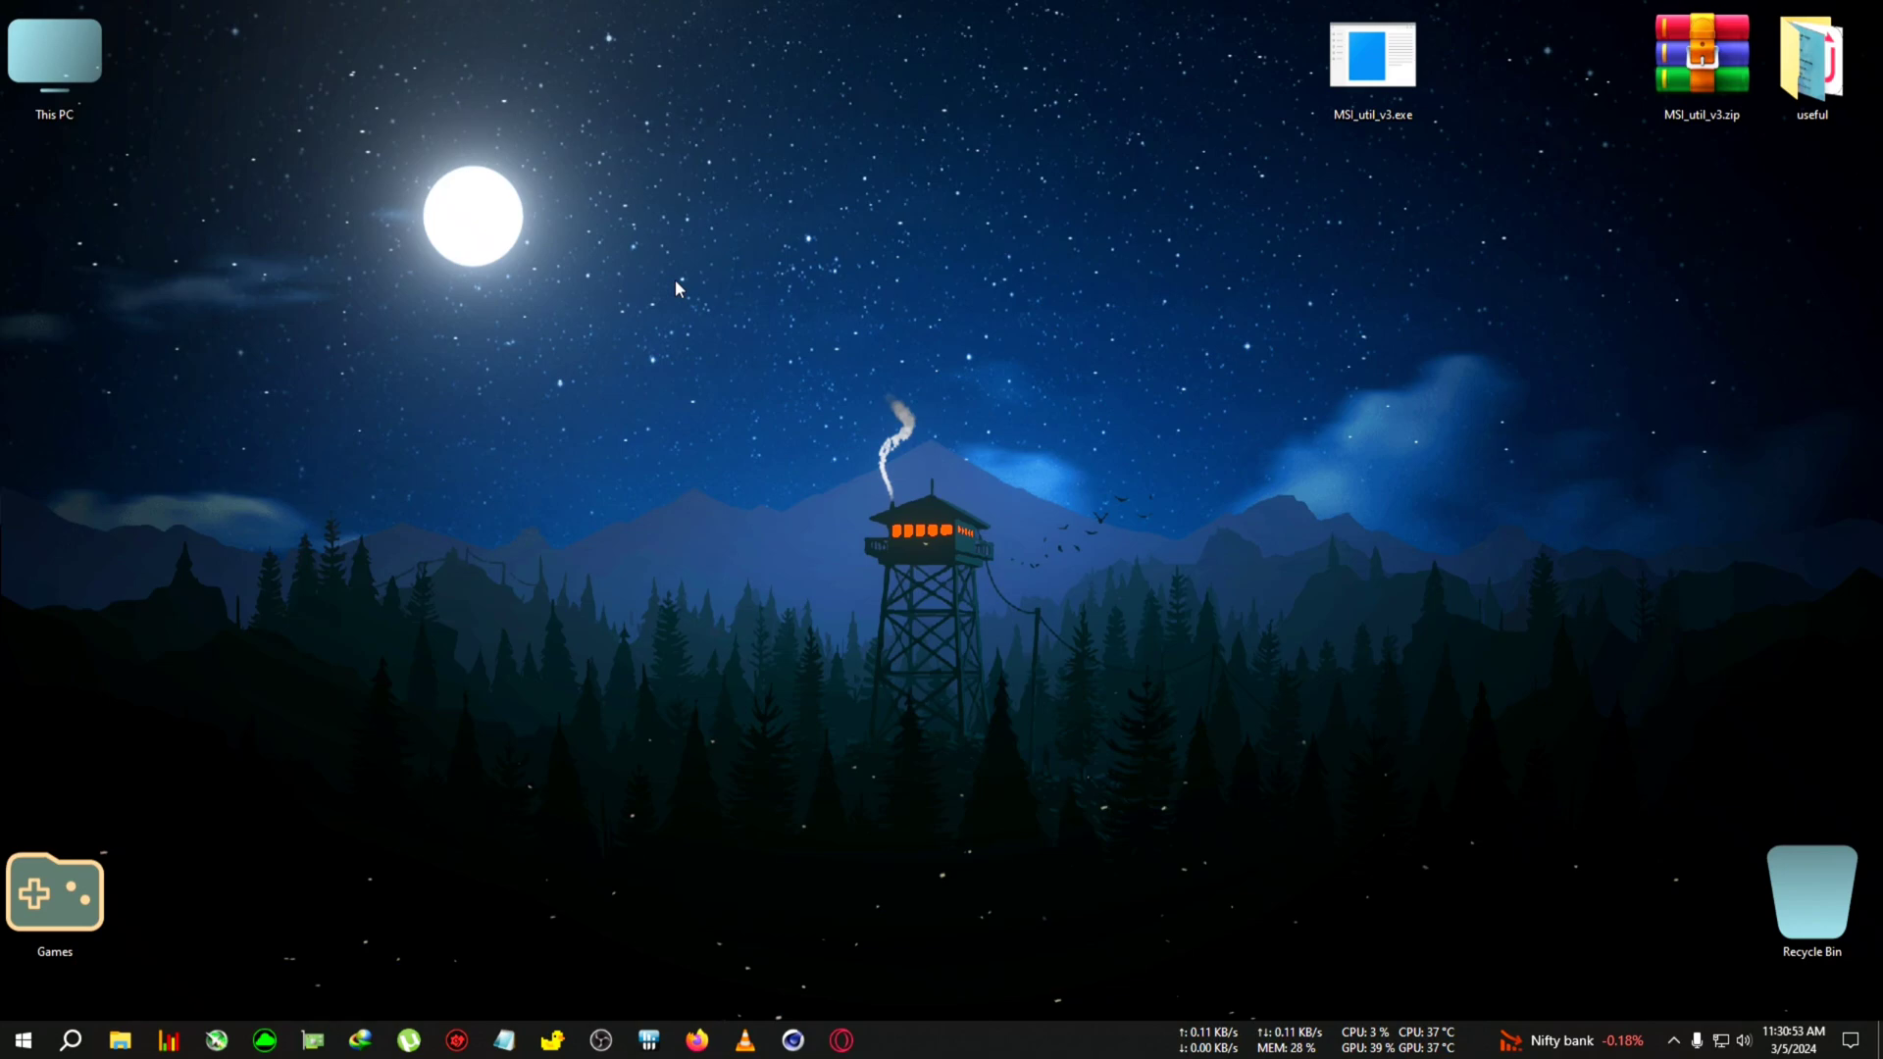
right_click(55, 55)
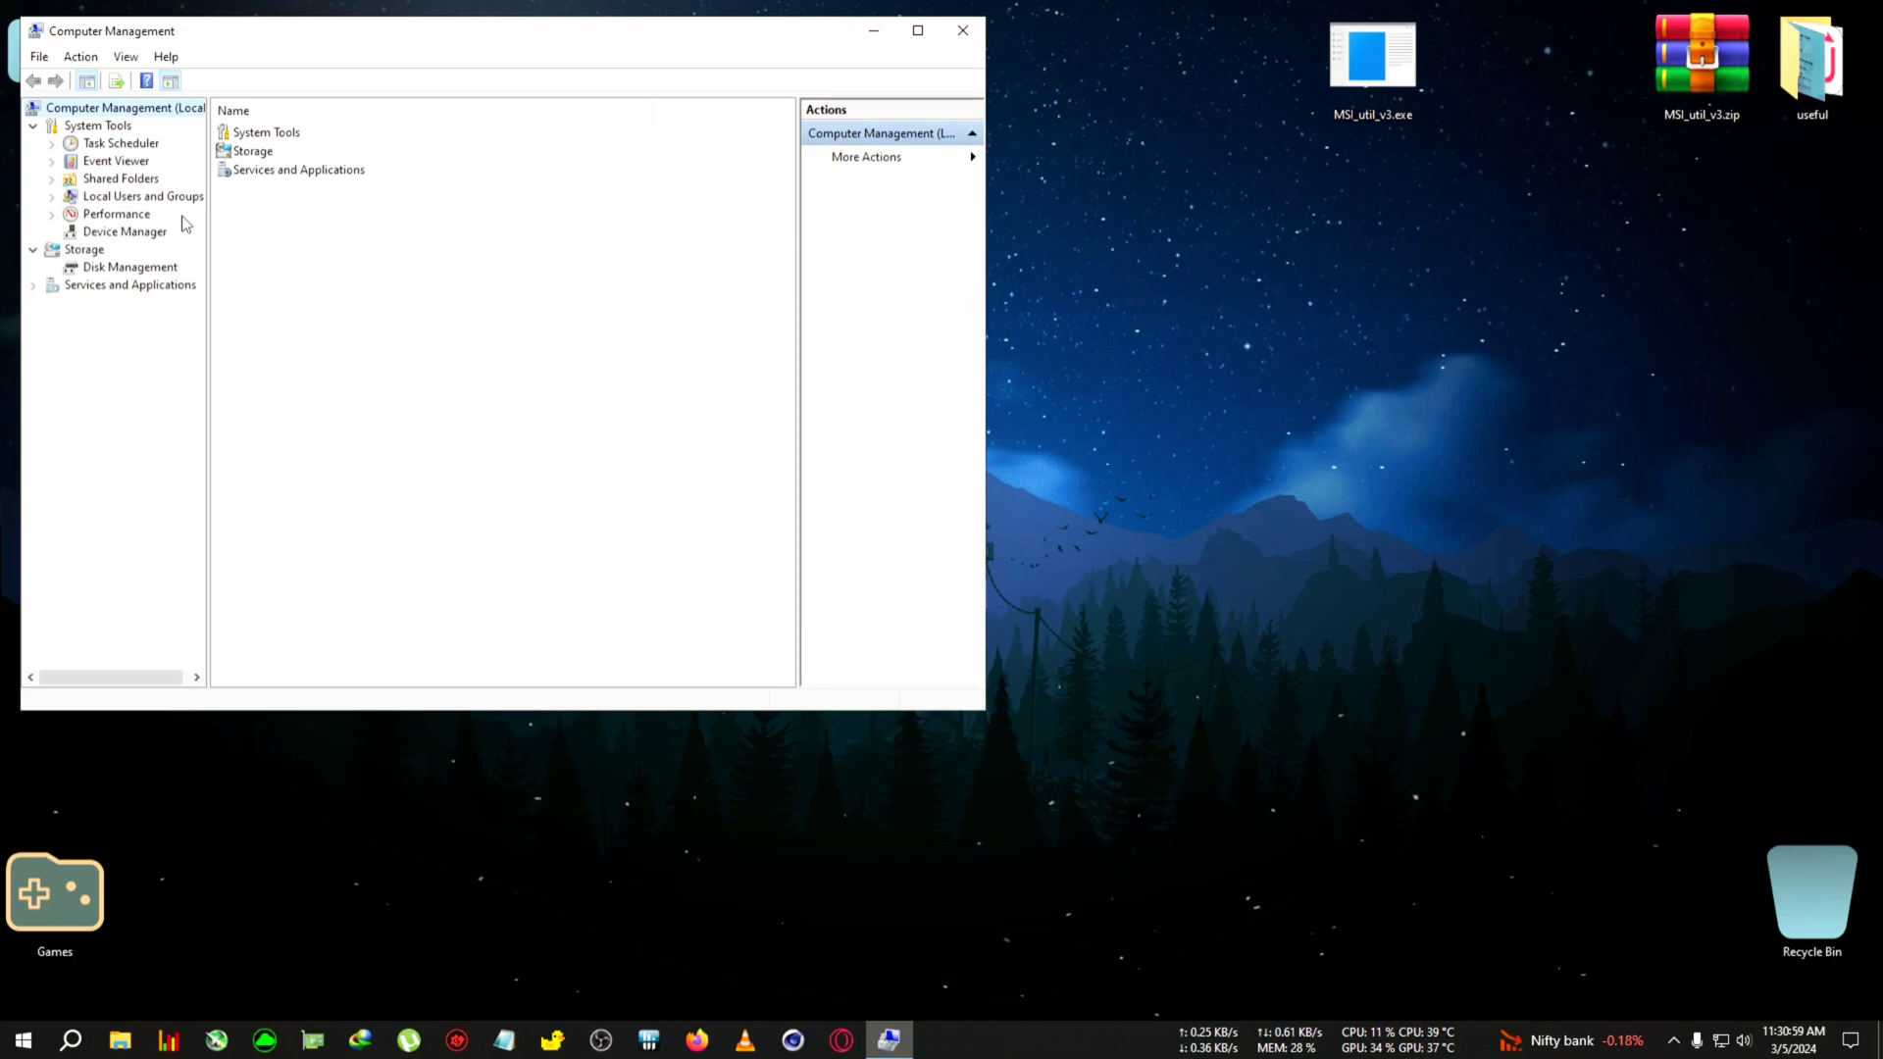
Step: Show Device Manager with resources grouped by type (DMA, IO, IRQ, Memory)
click(125, 231)
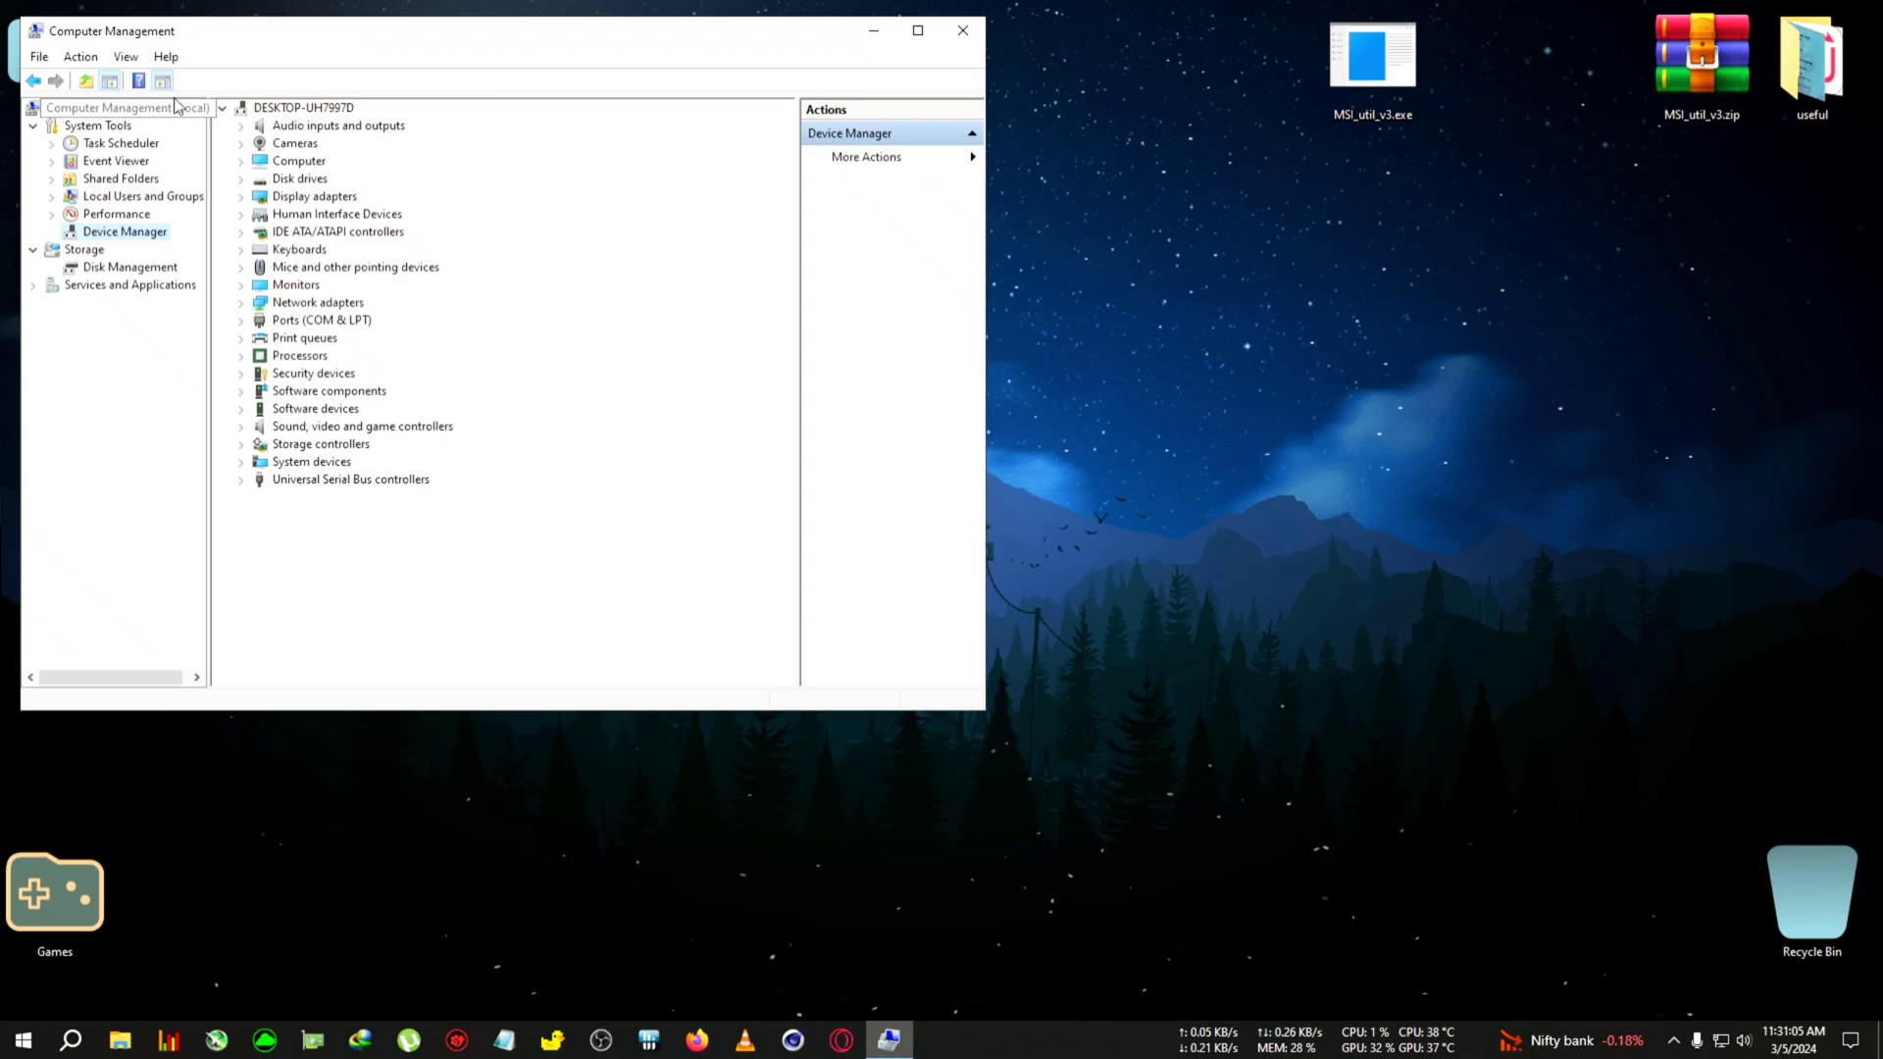
click(125, 57)
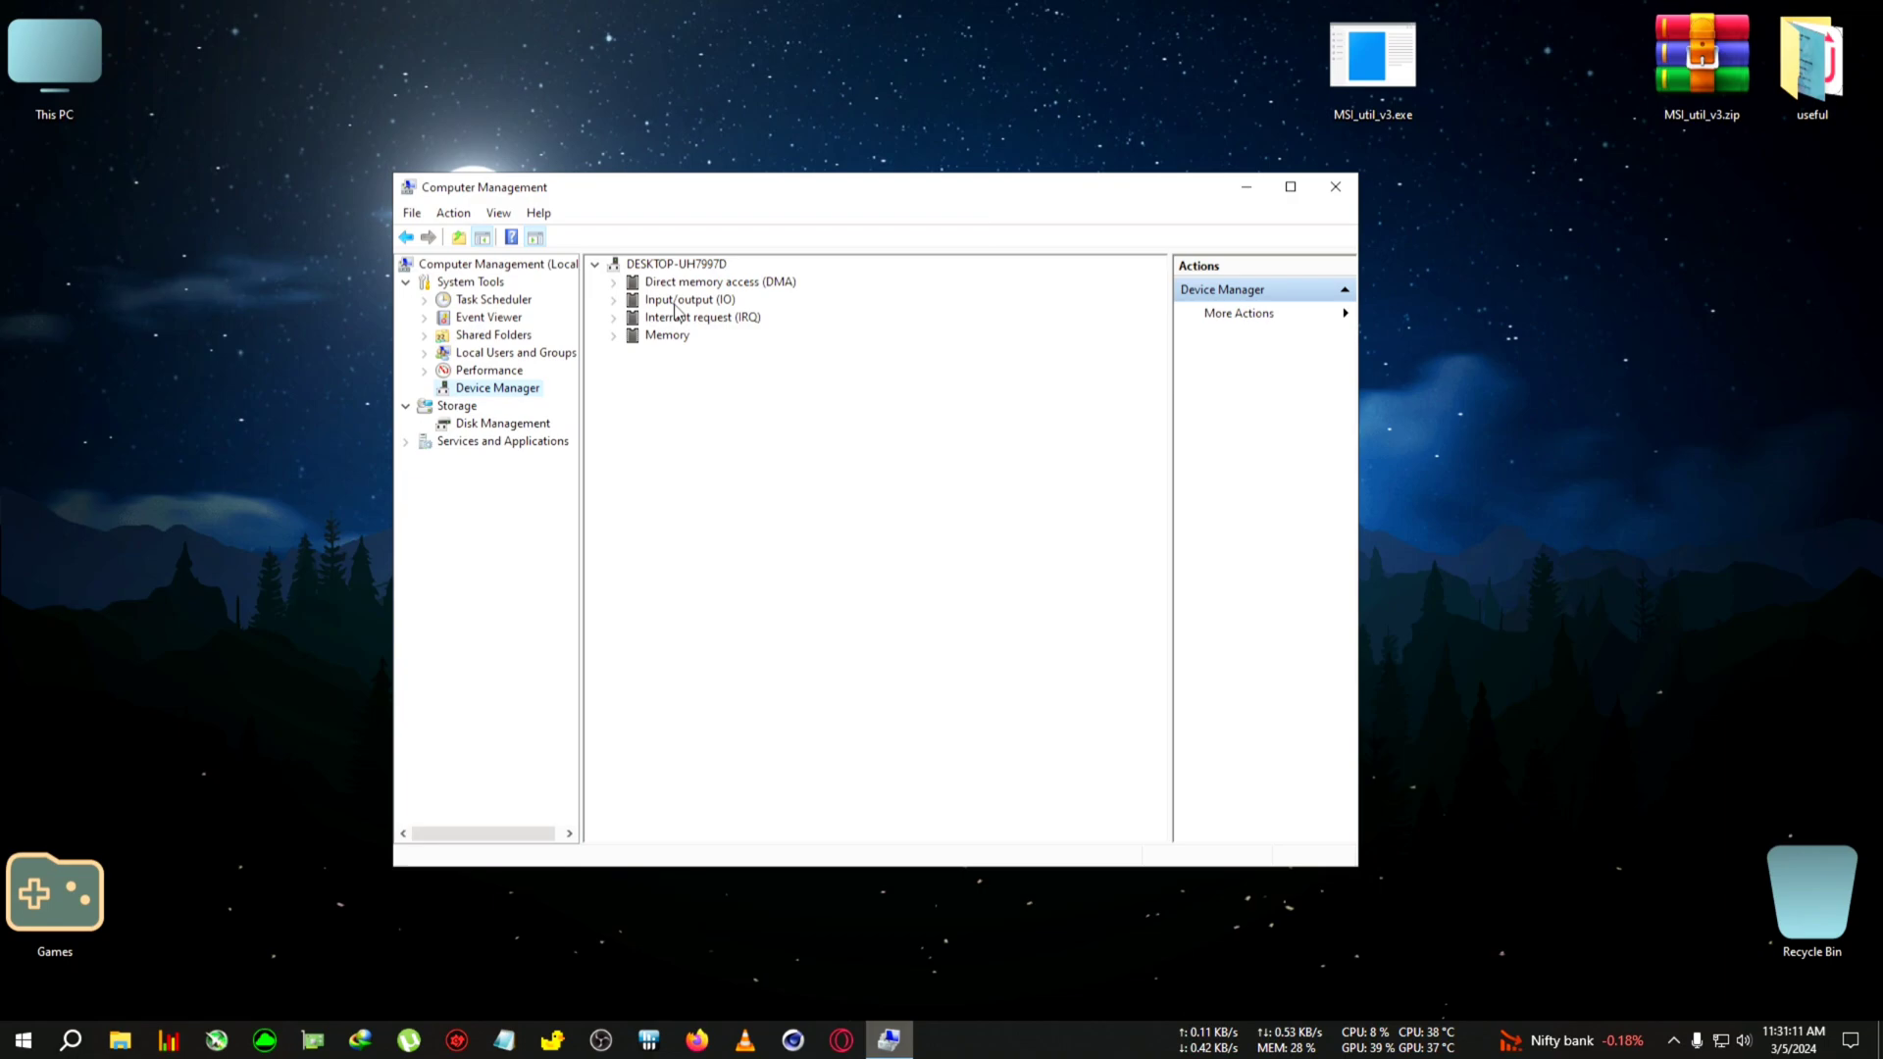
Step: Expand the Interrupt request (IRQ) category to list devices by IRQ number
click(702, 315)
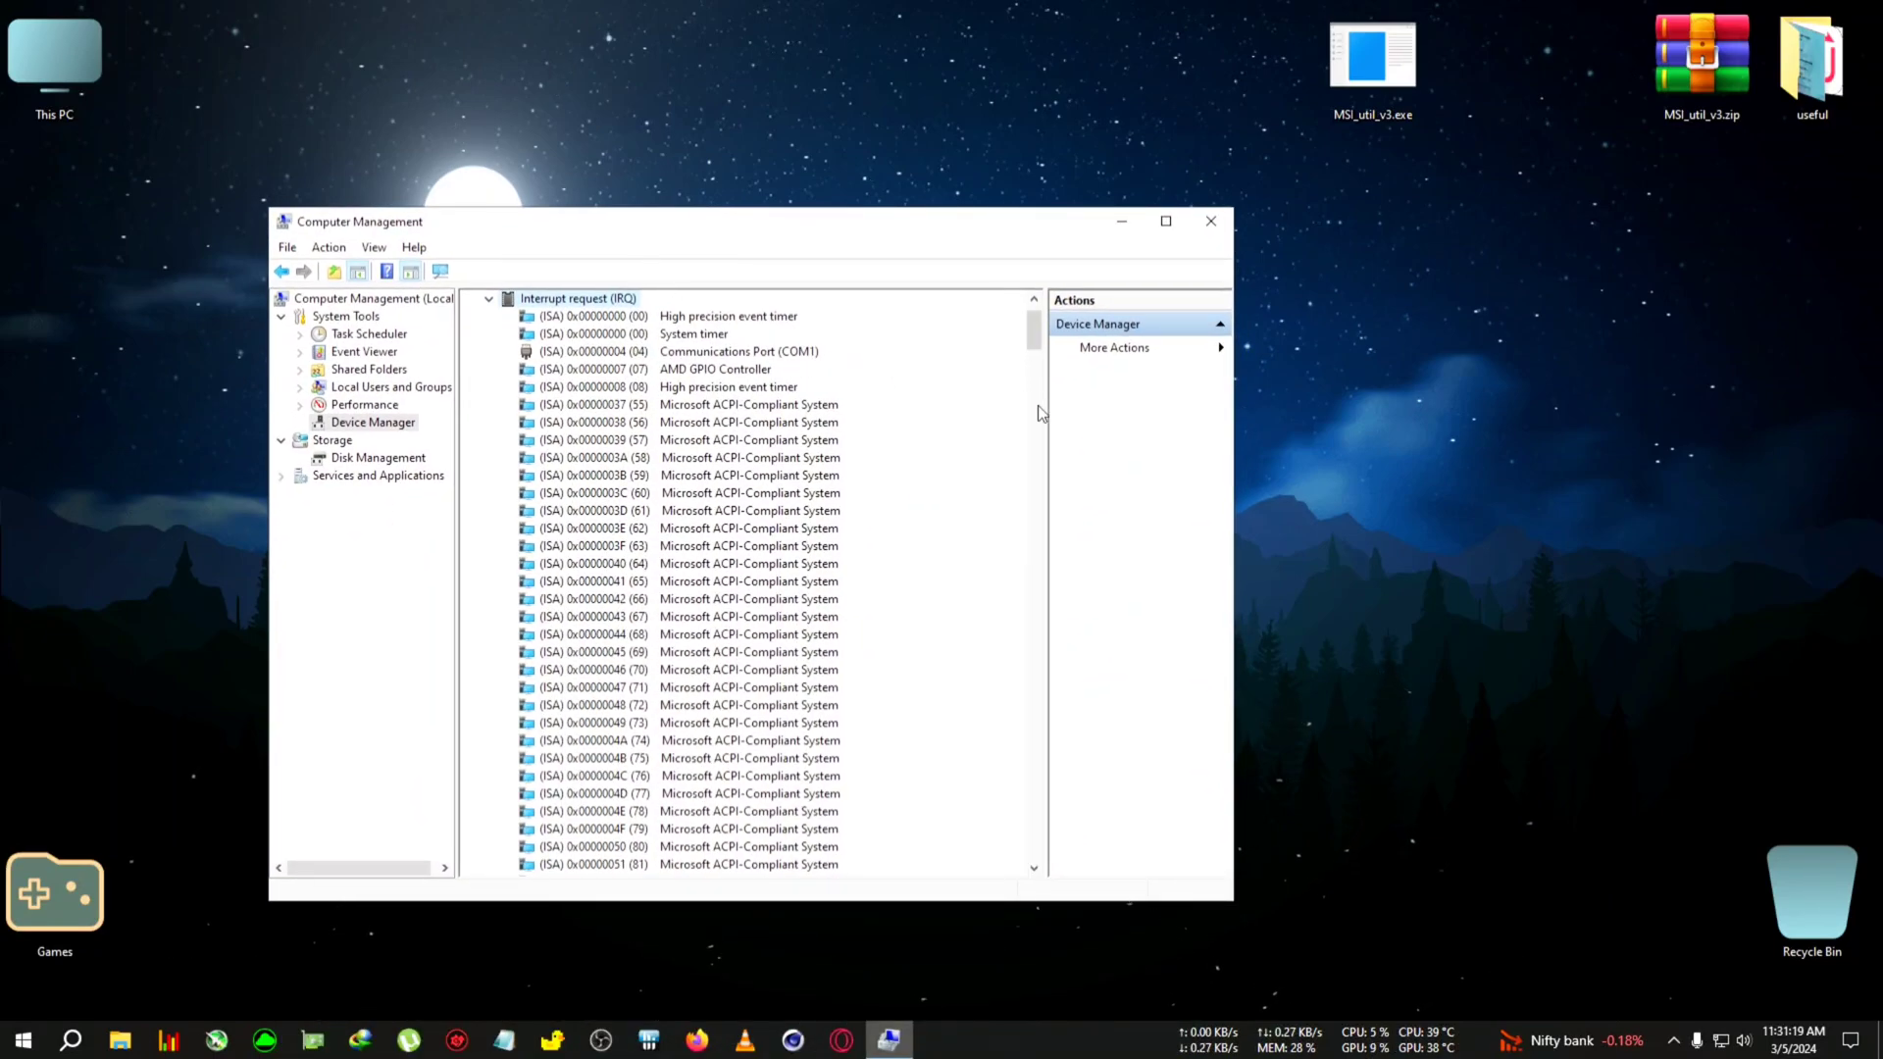
mouse_move(1026, 345)
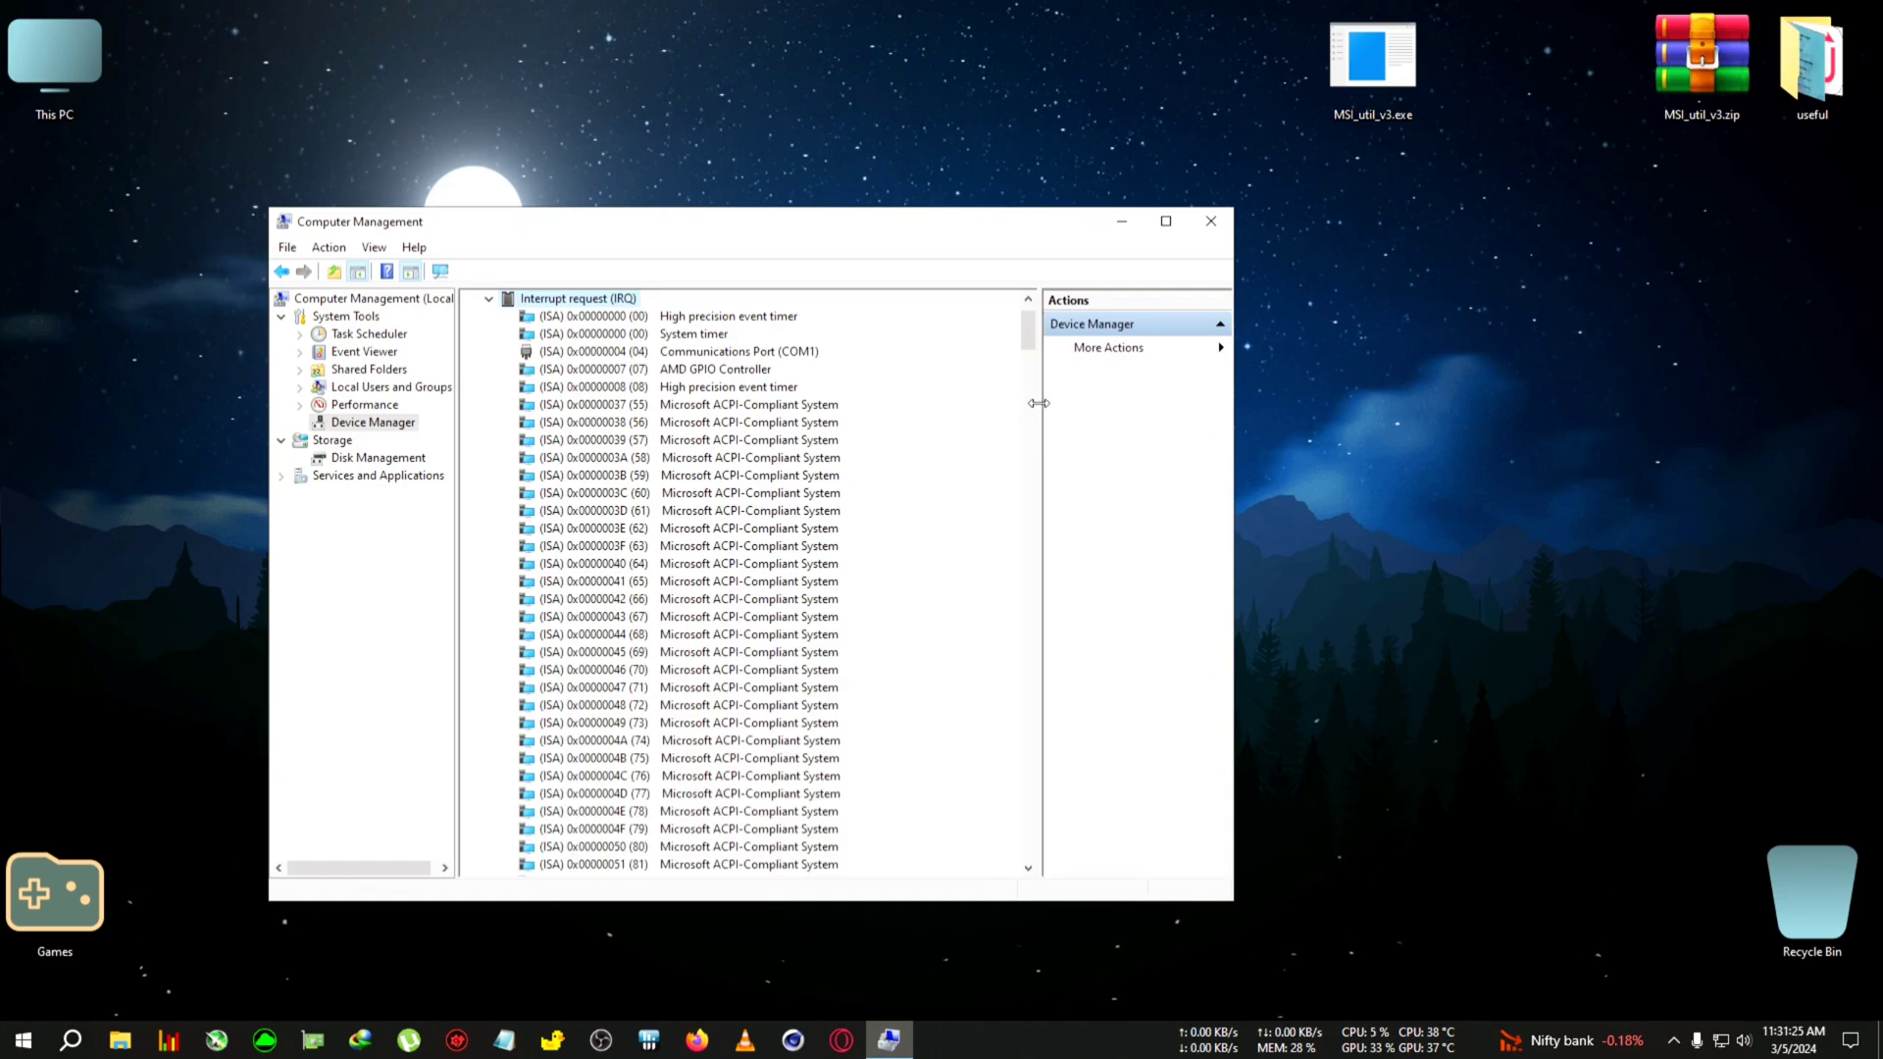
mouse_move(996, 225)
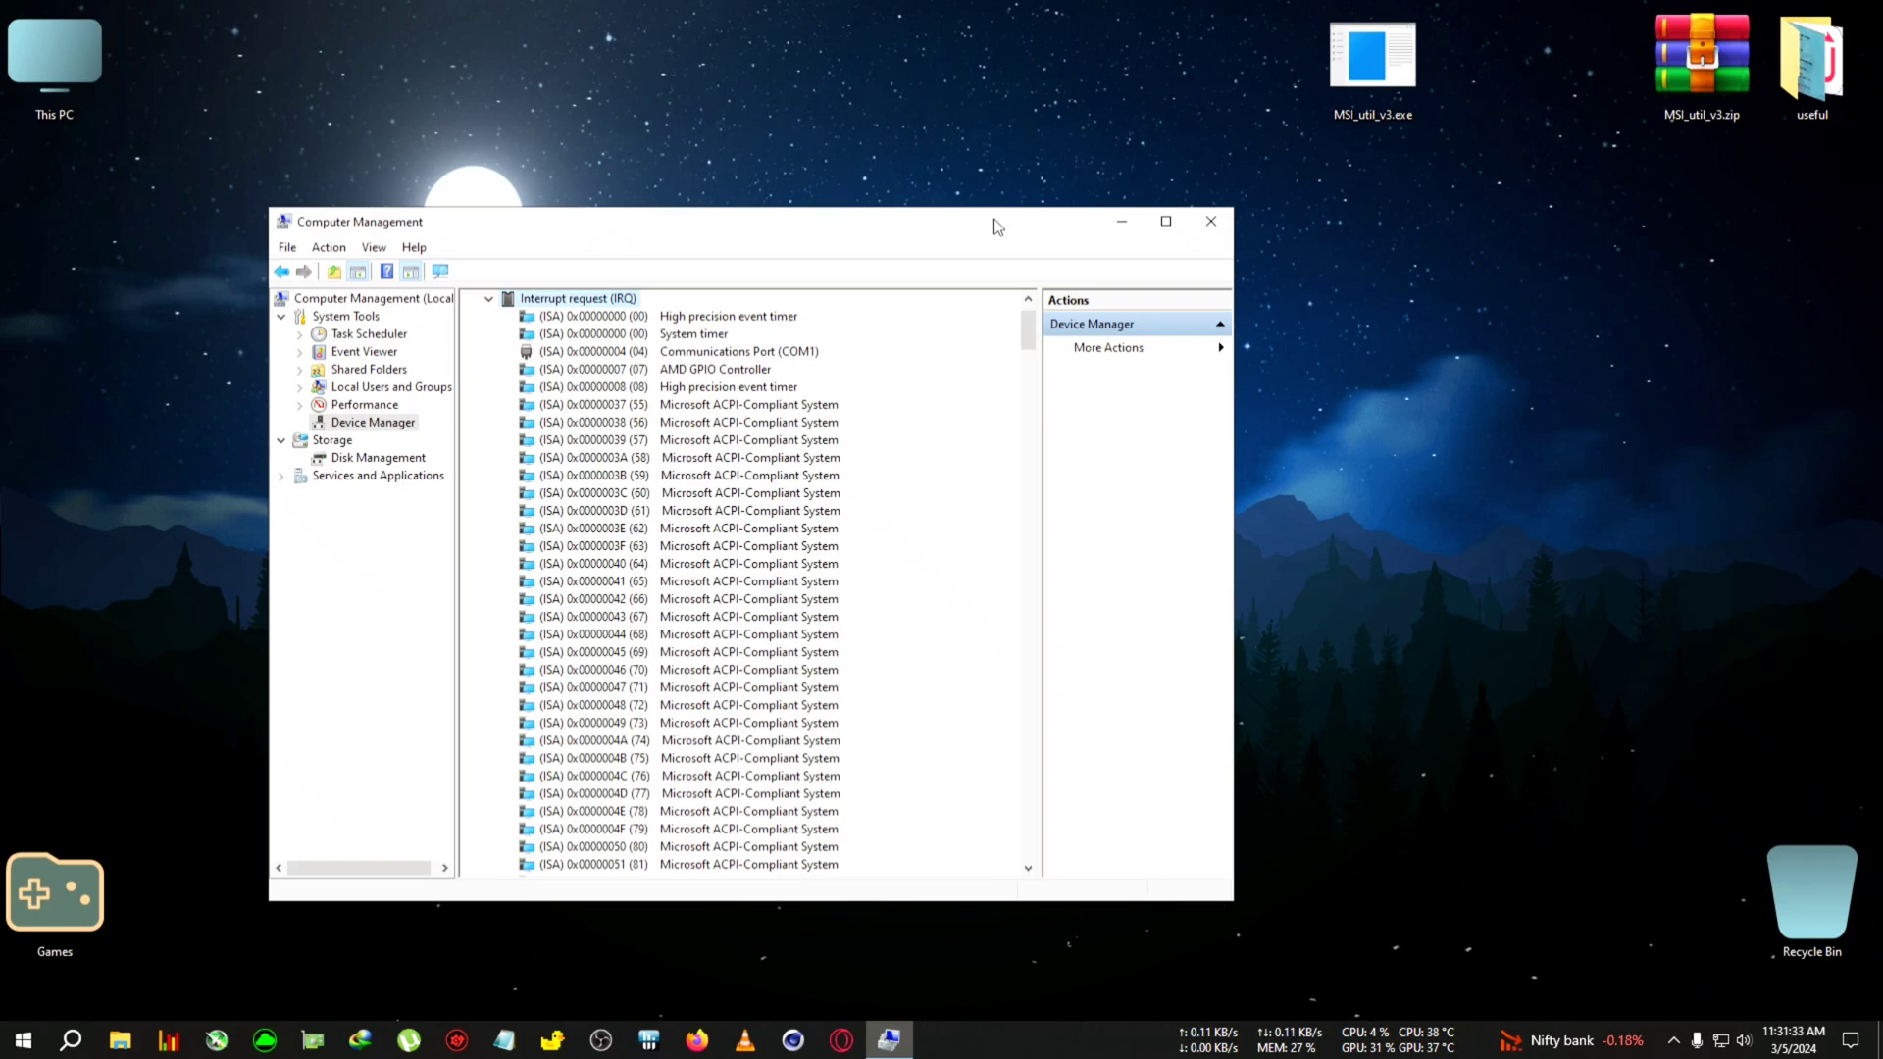
mouse_move(1040, 430)
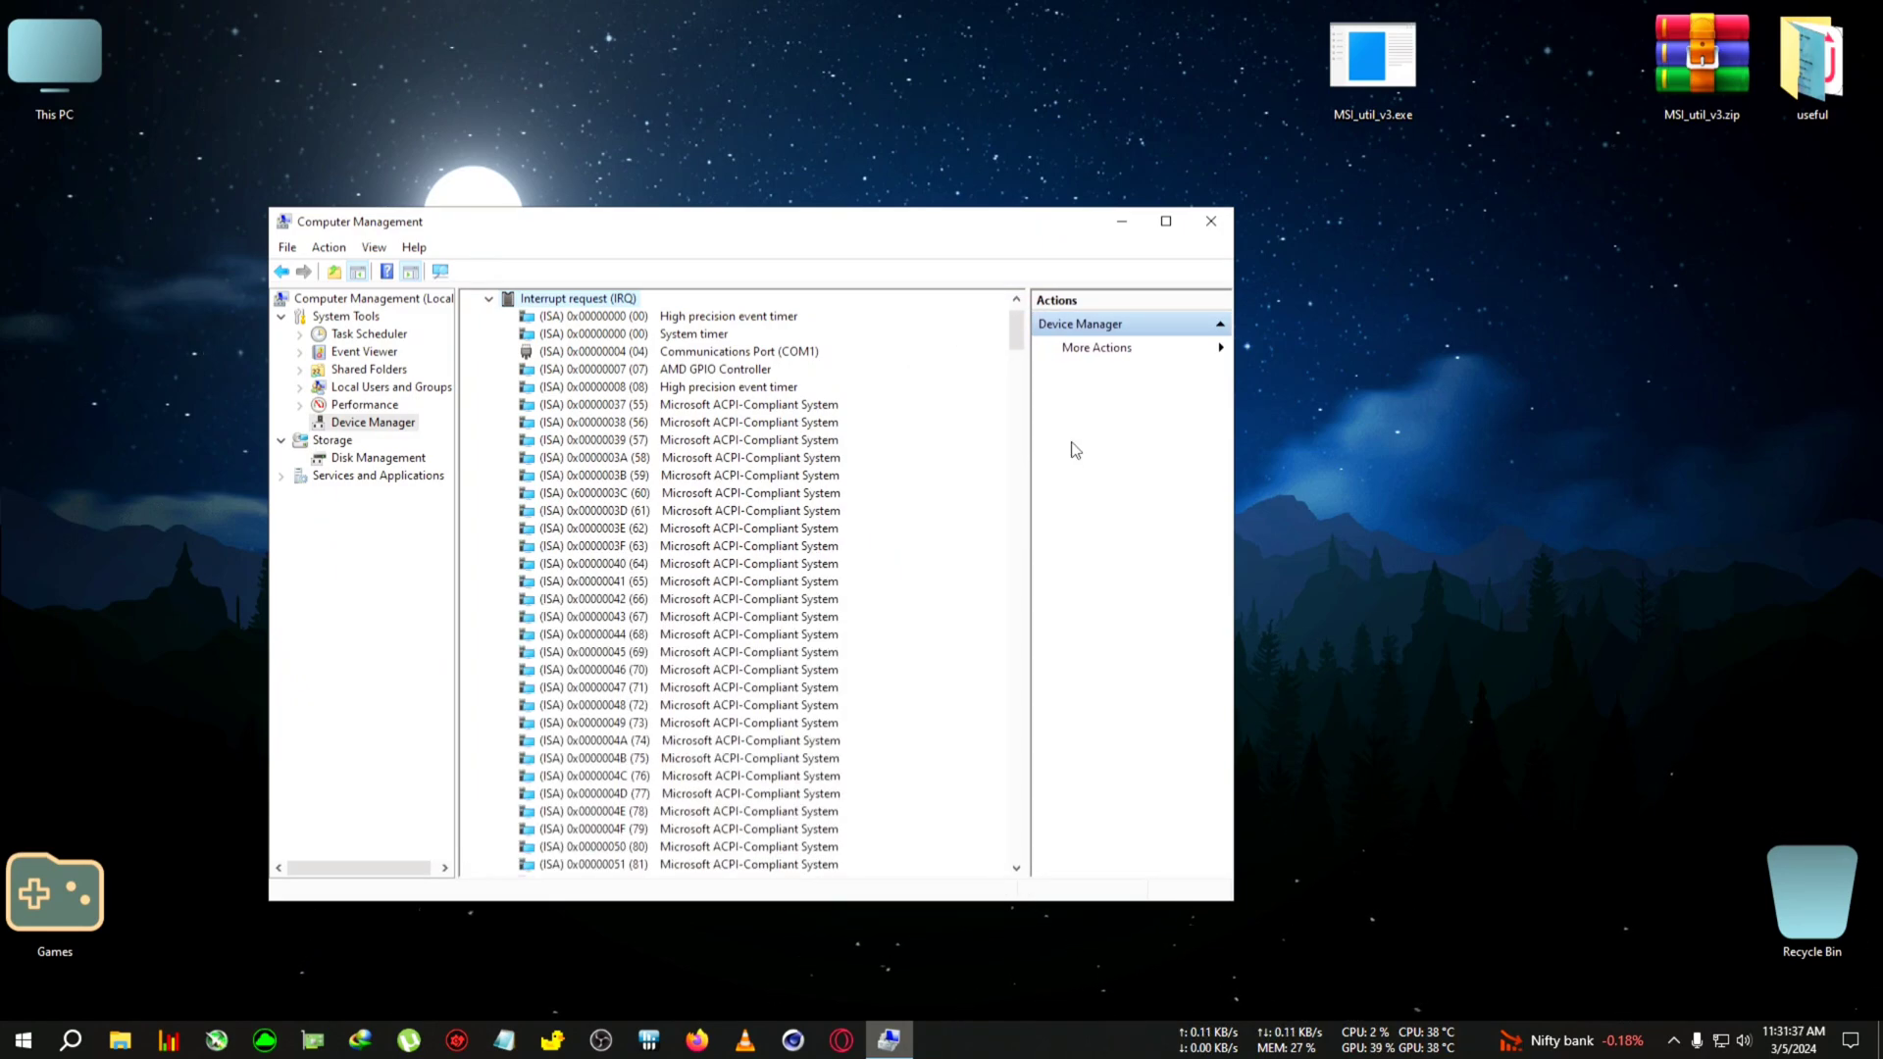
mouse_move(1035, 439)
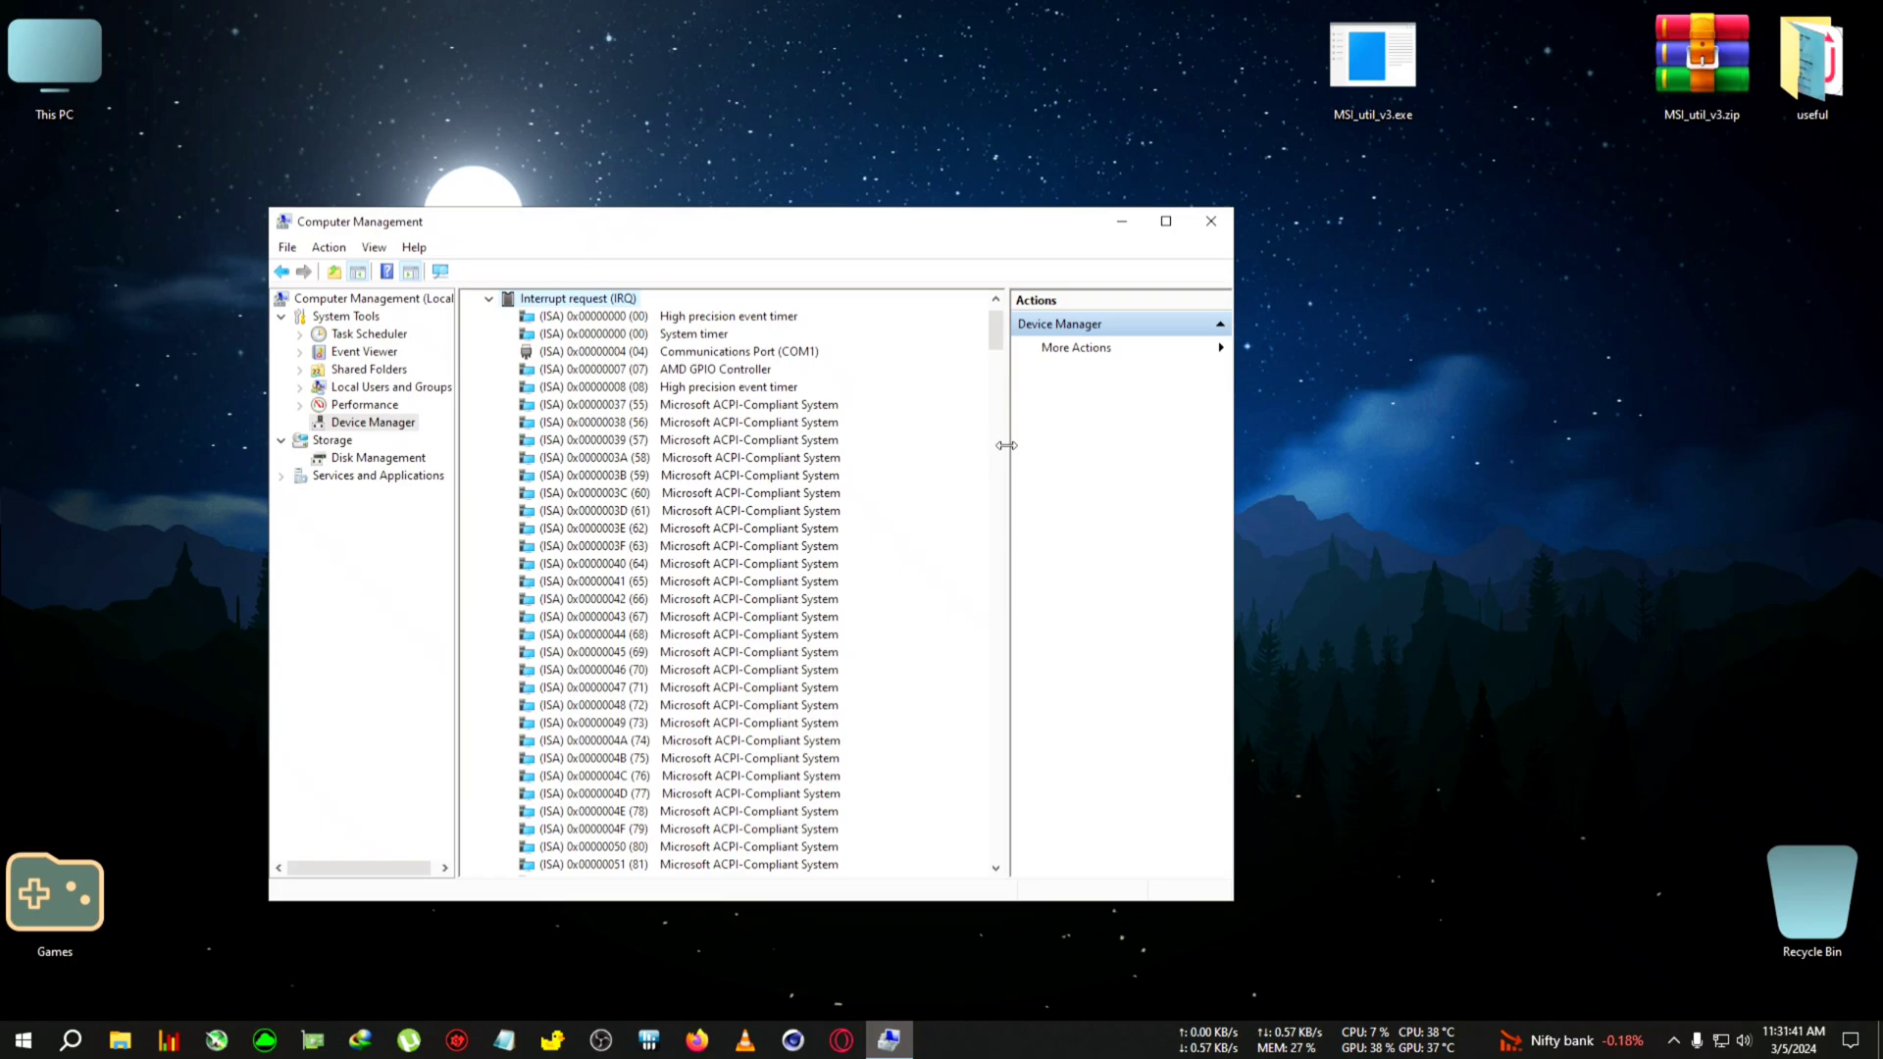
mouse_move(868, 232)
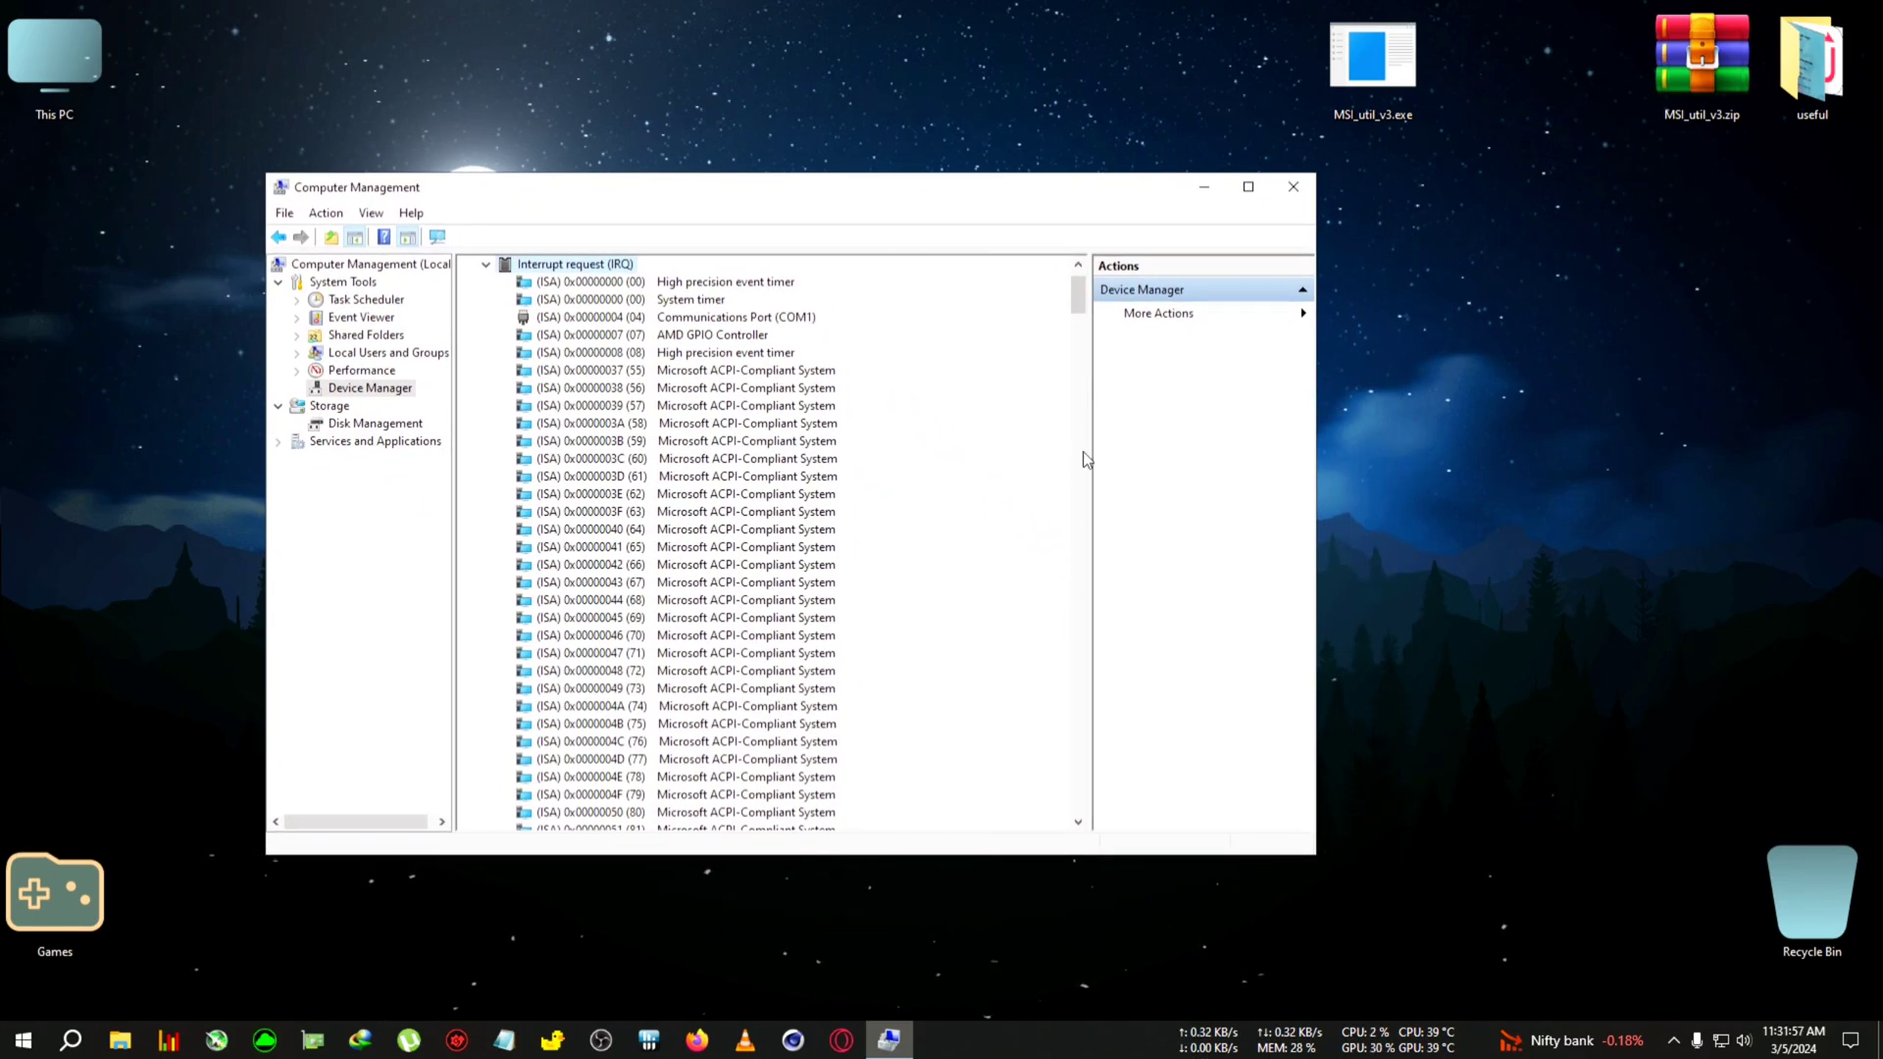
mouse_move(894, 410)
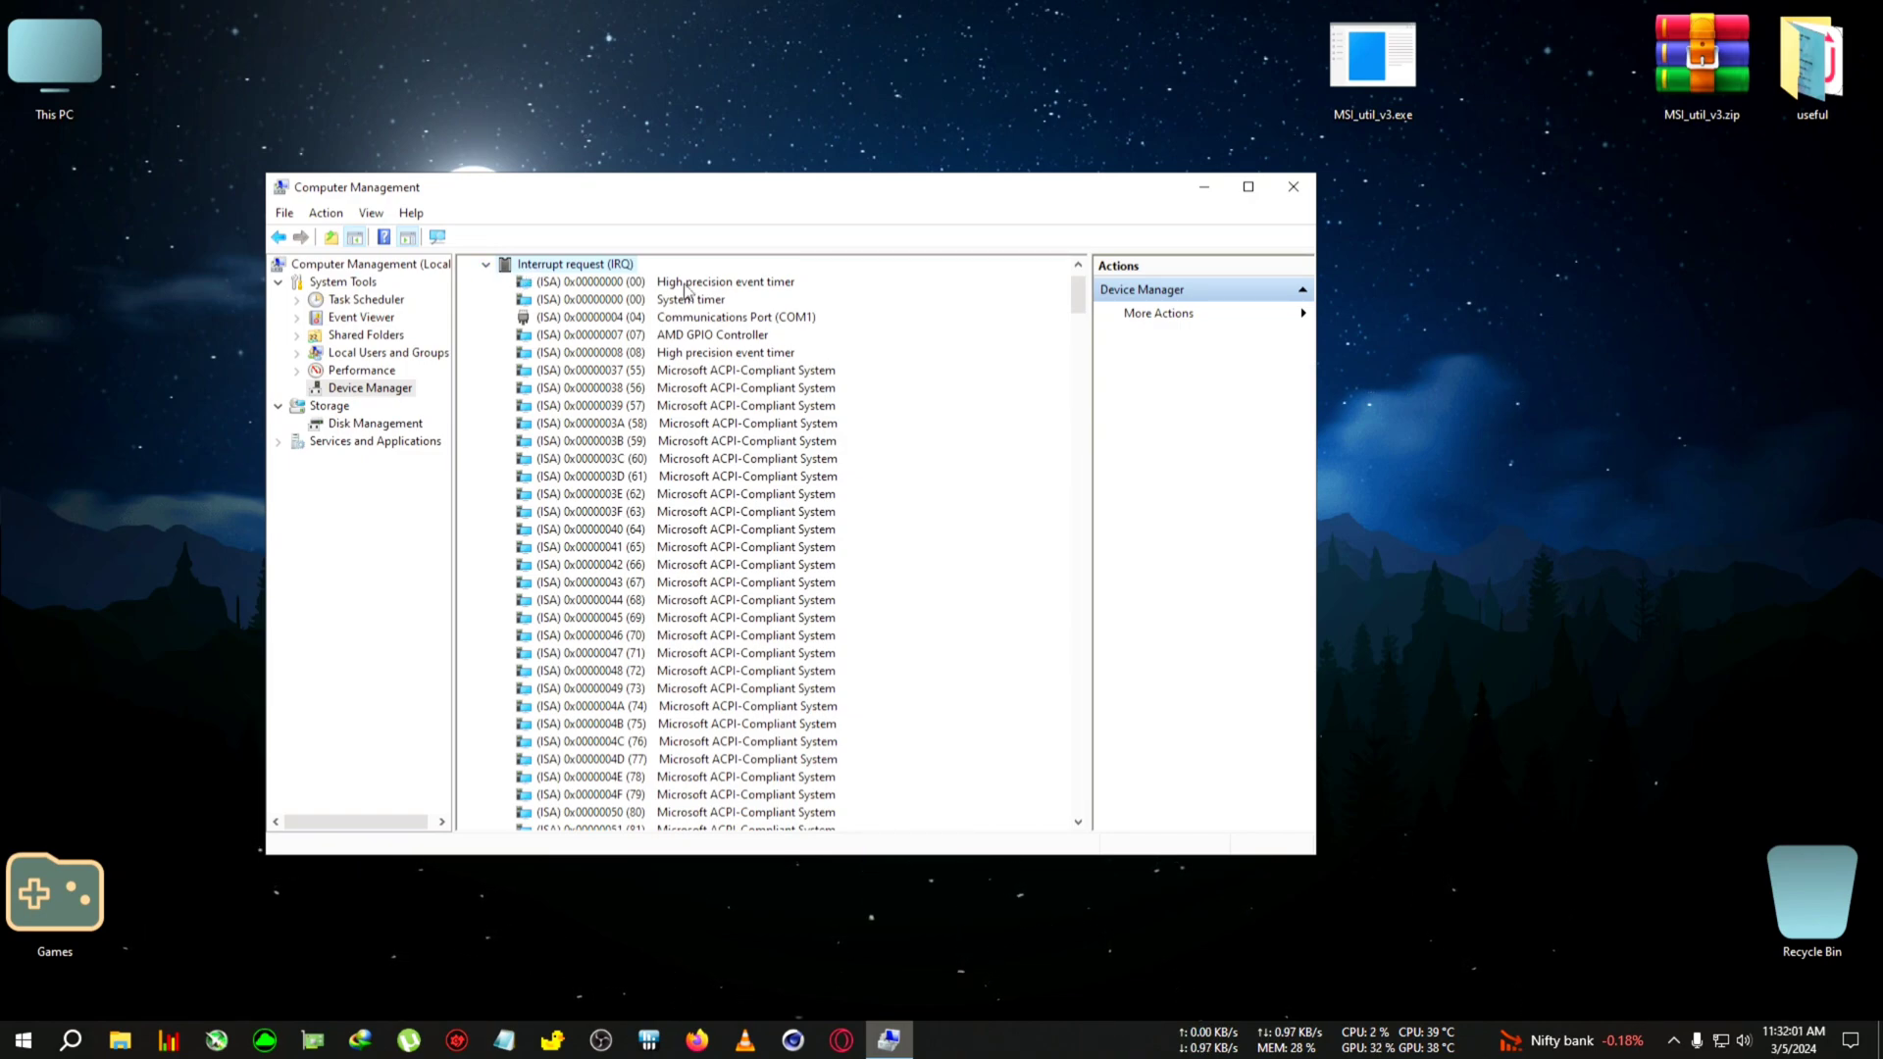
Step: Scroll to the PCI entries and select the NVIDIA GeForce RTX 2060 at IRQ 24
scroll(down, 3)
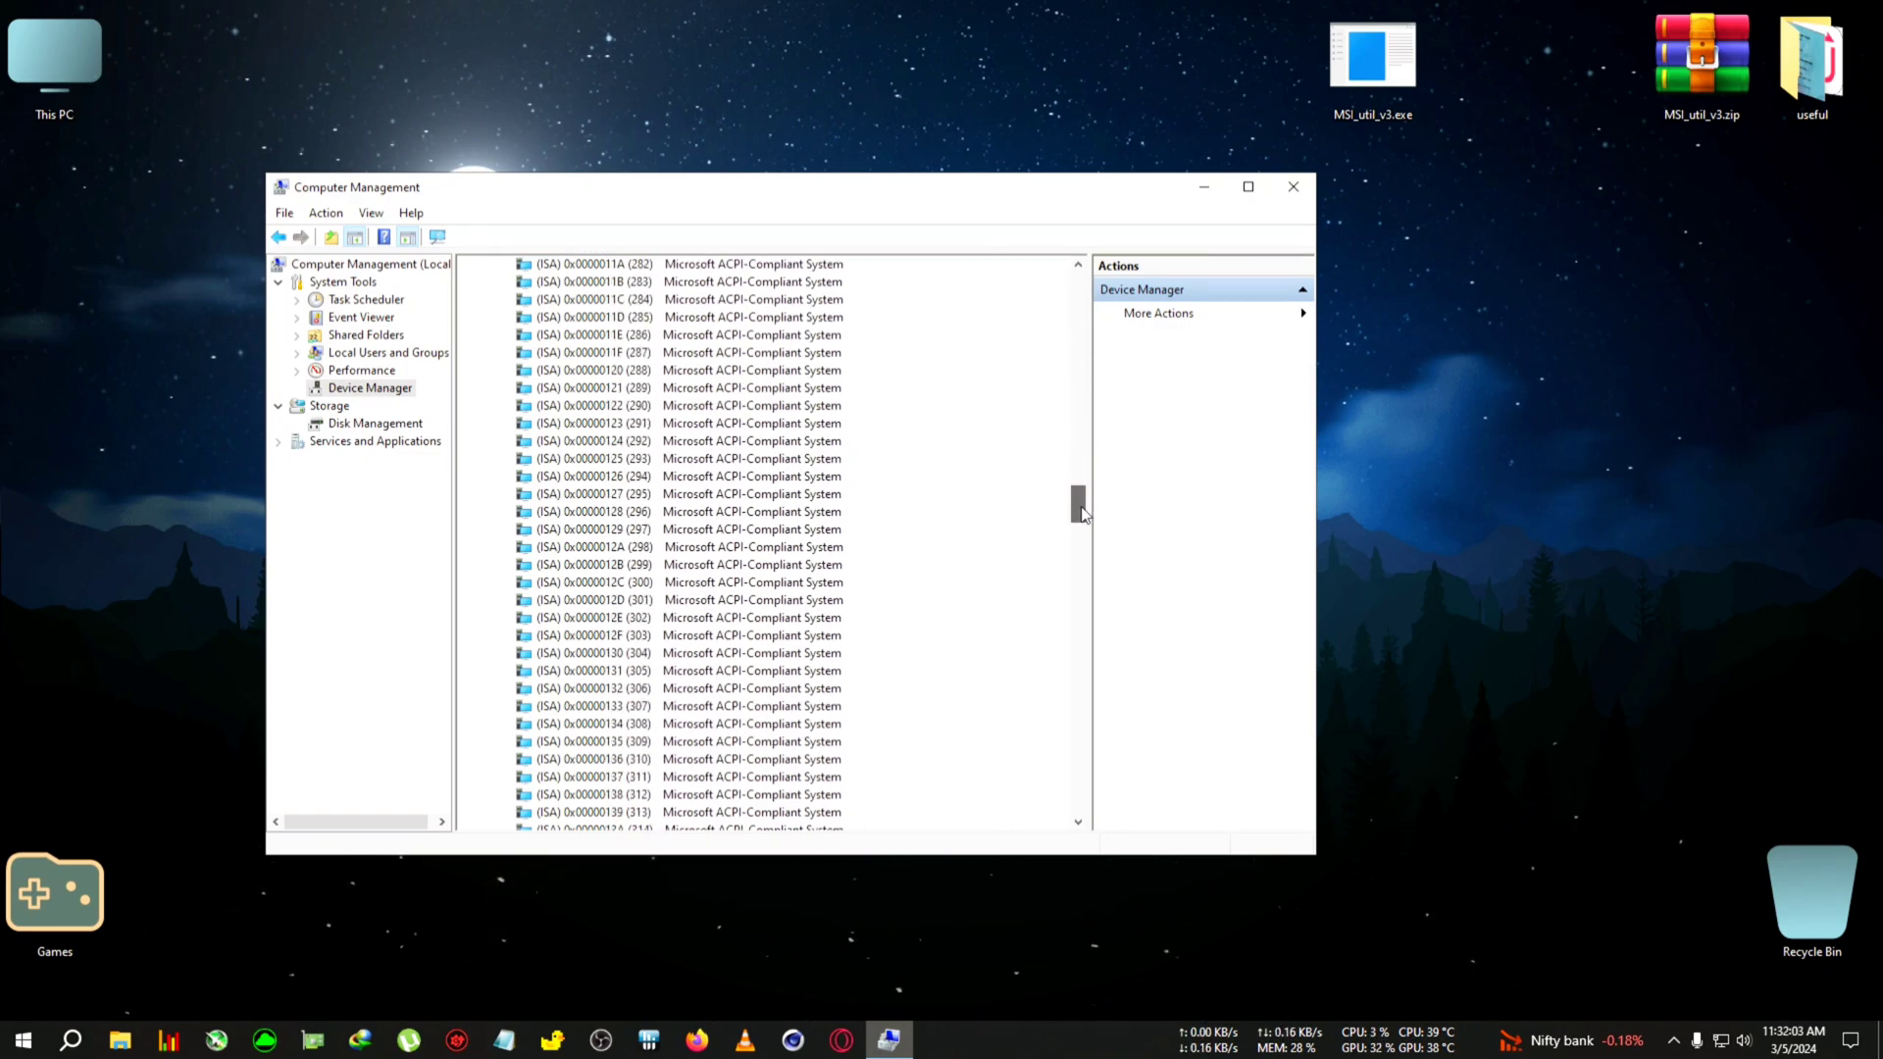
scroll(down, 3)
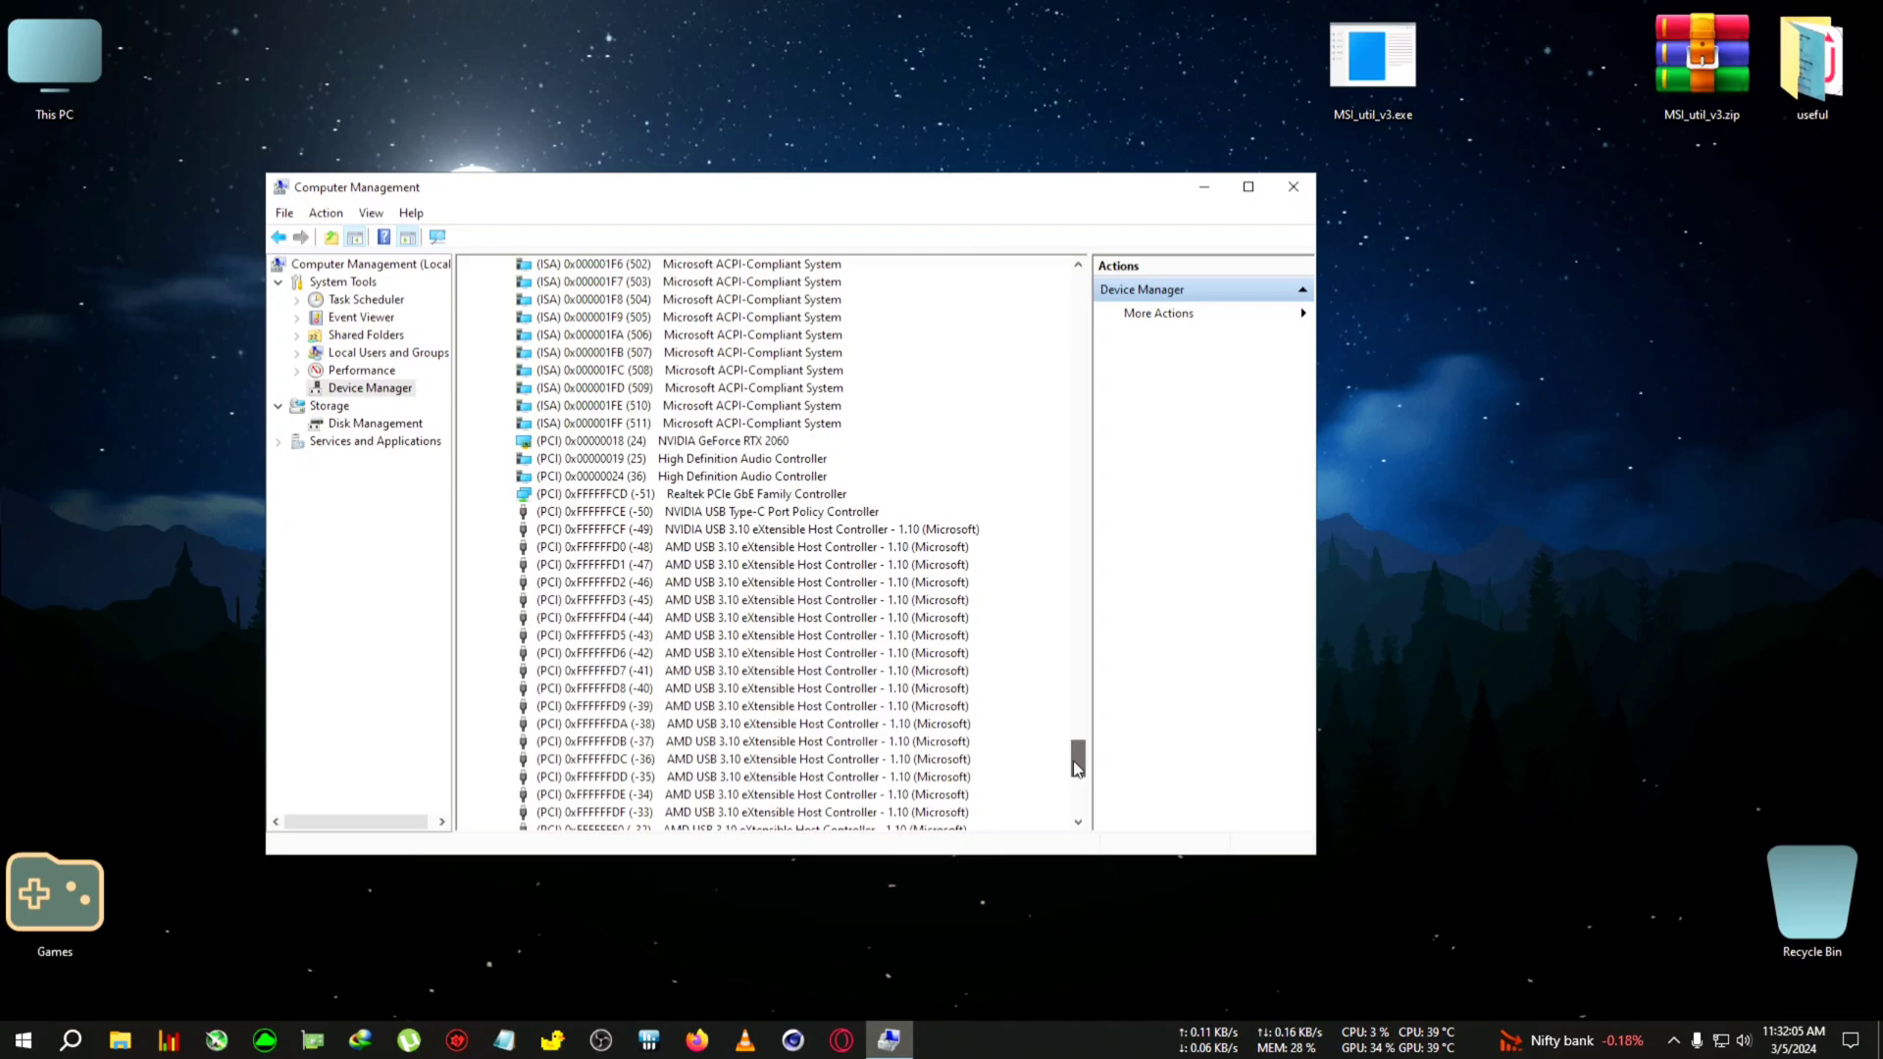
click(724, 441)
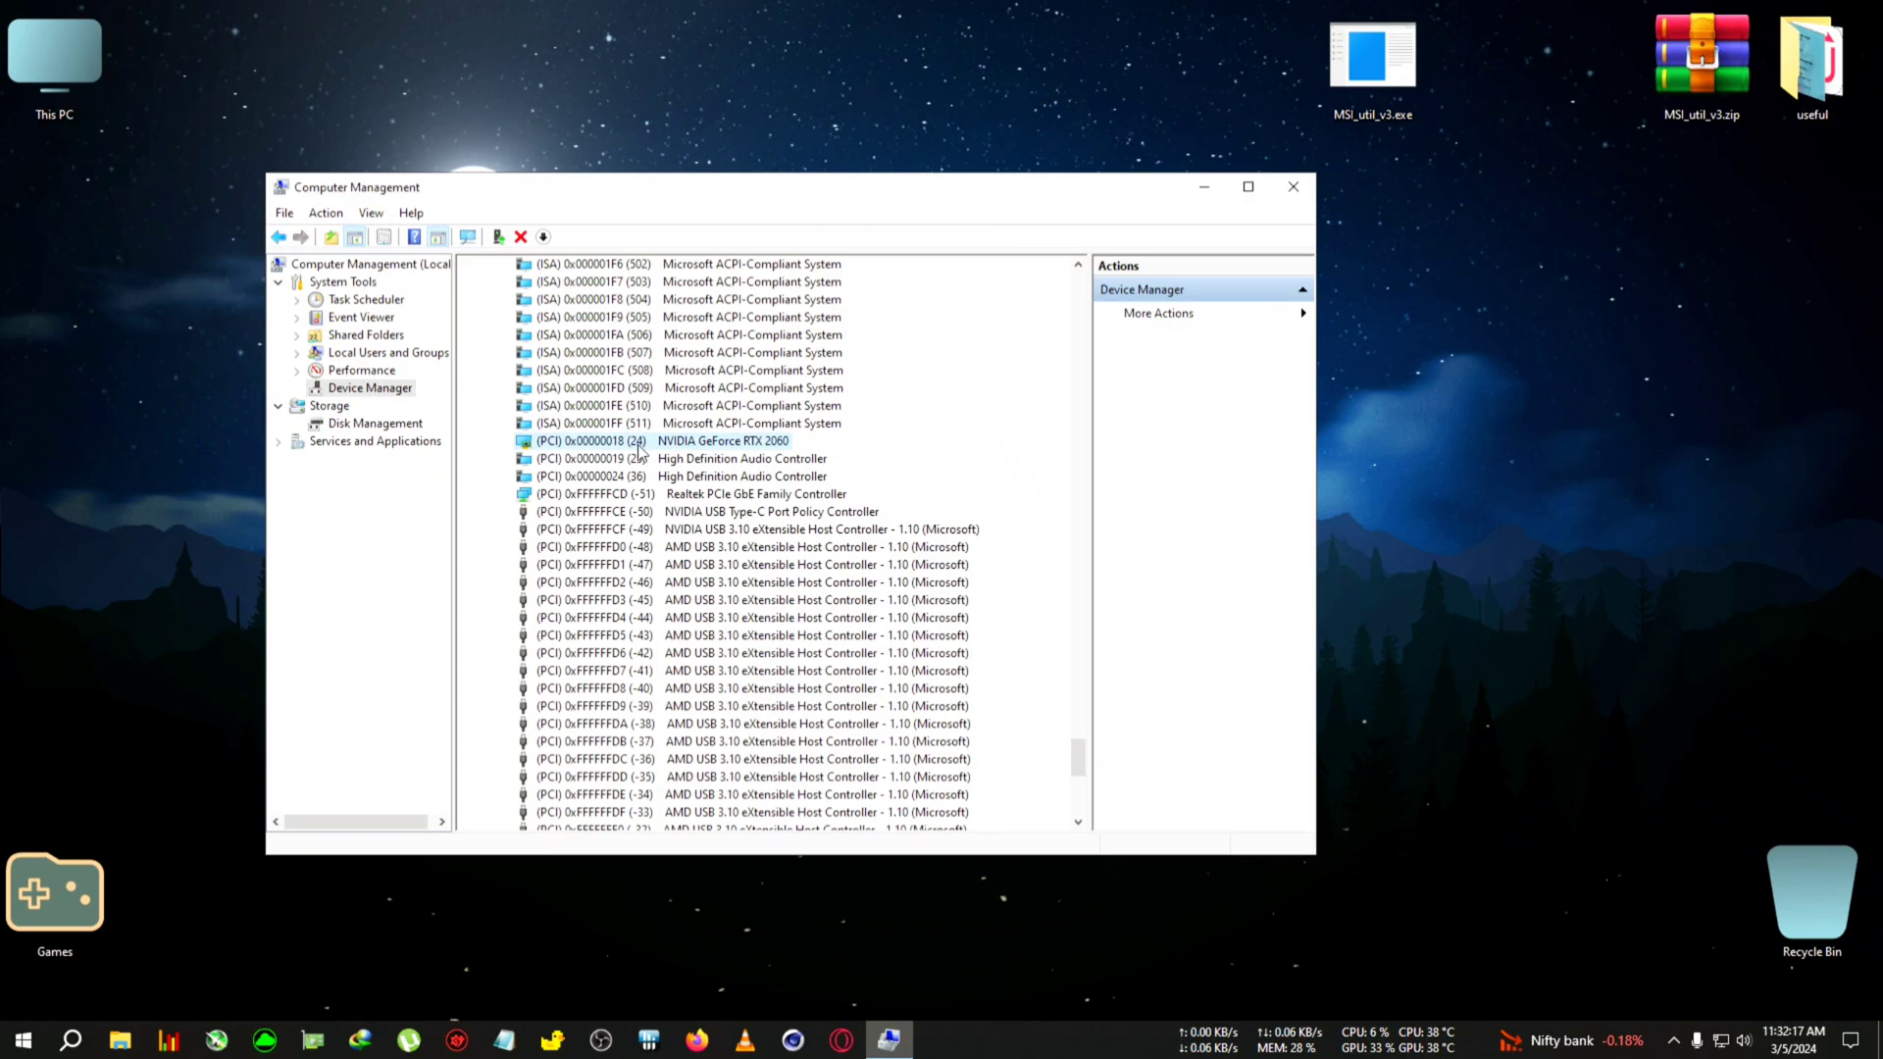
mouse_move(969, 373)
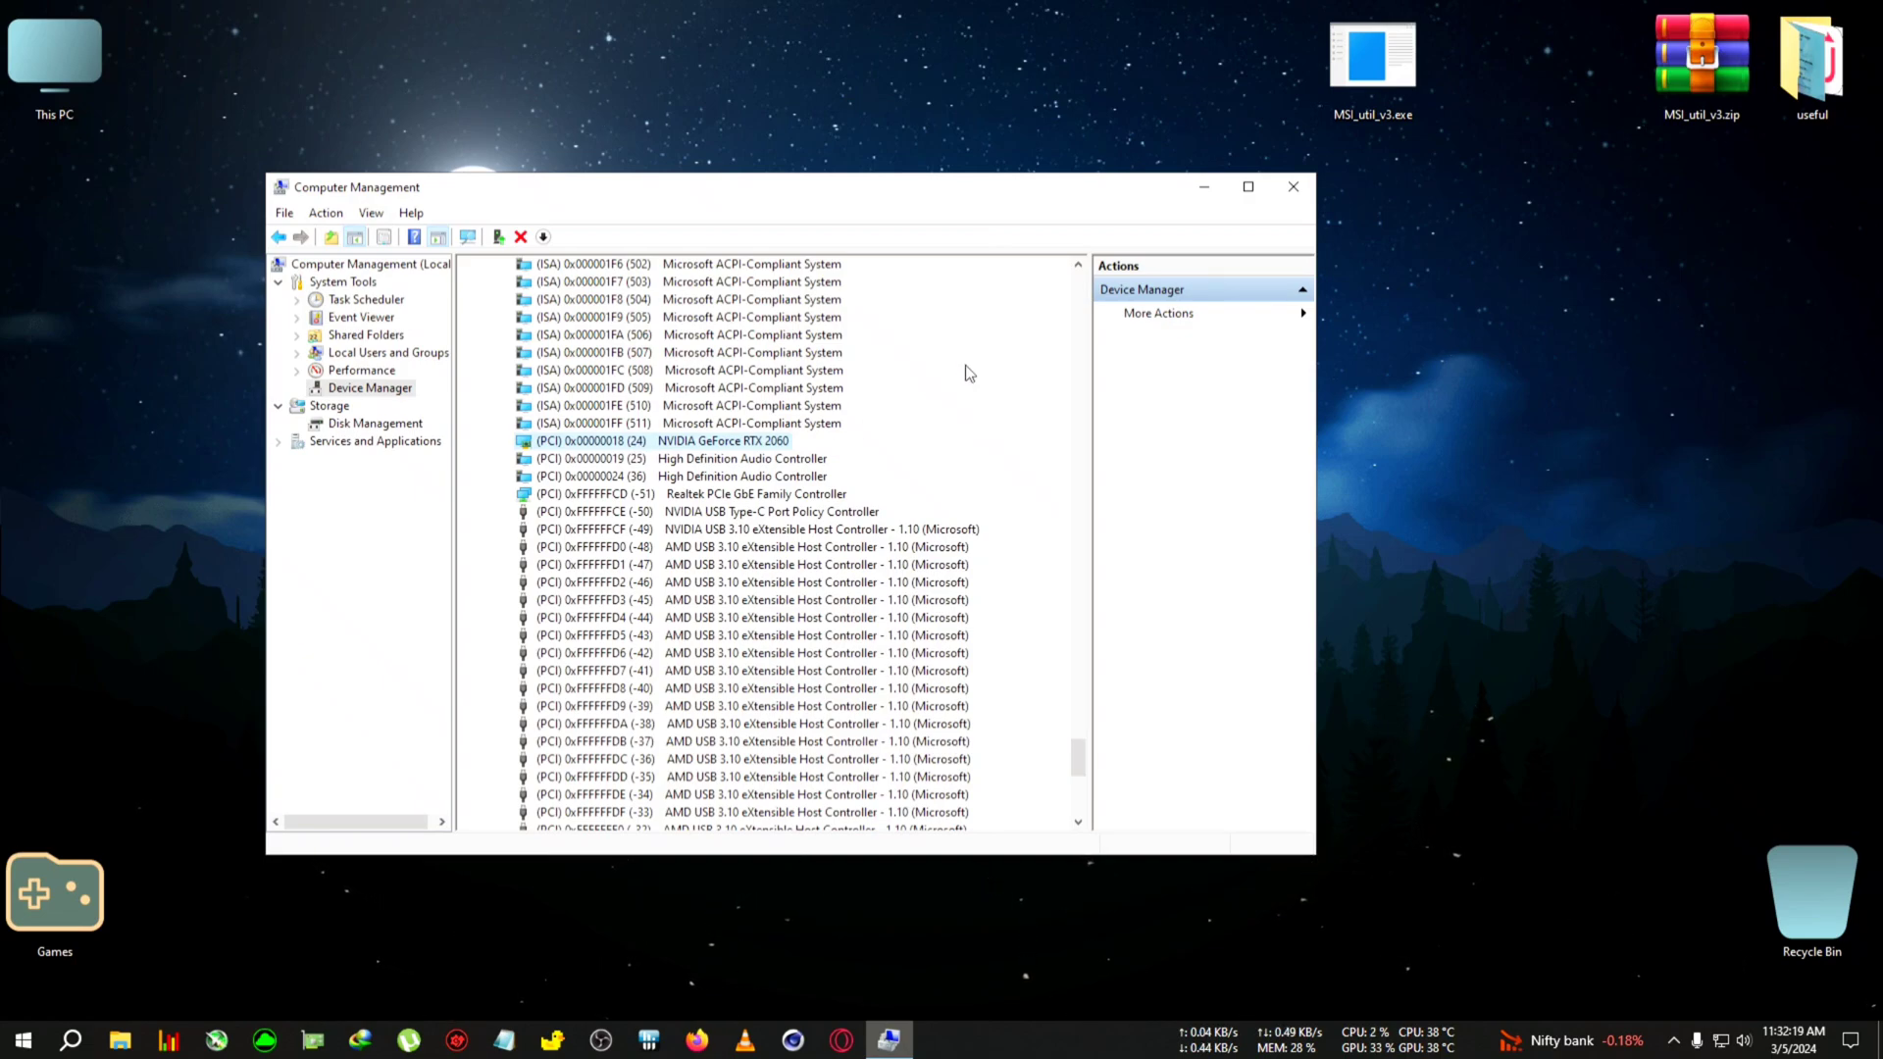
click(1371, 55)
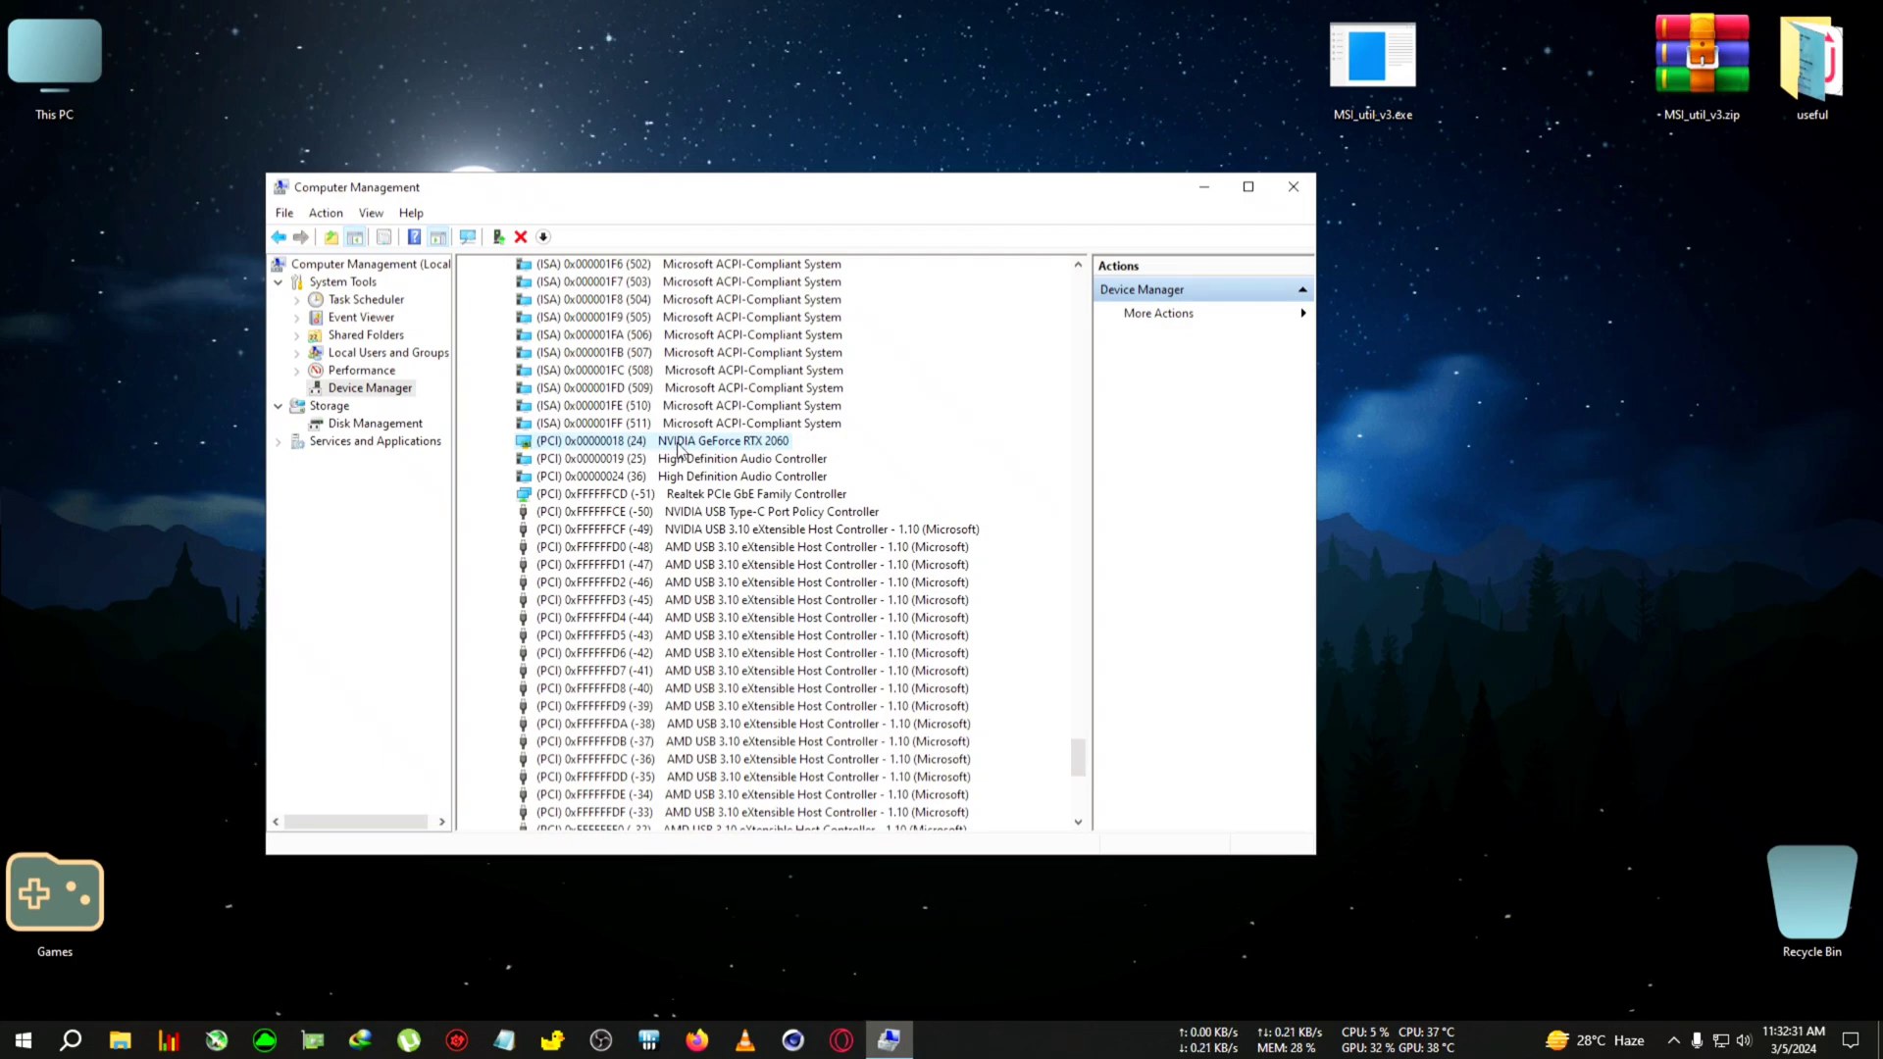
mouse_move(673, 457)
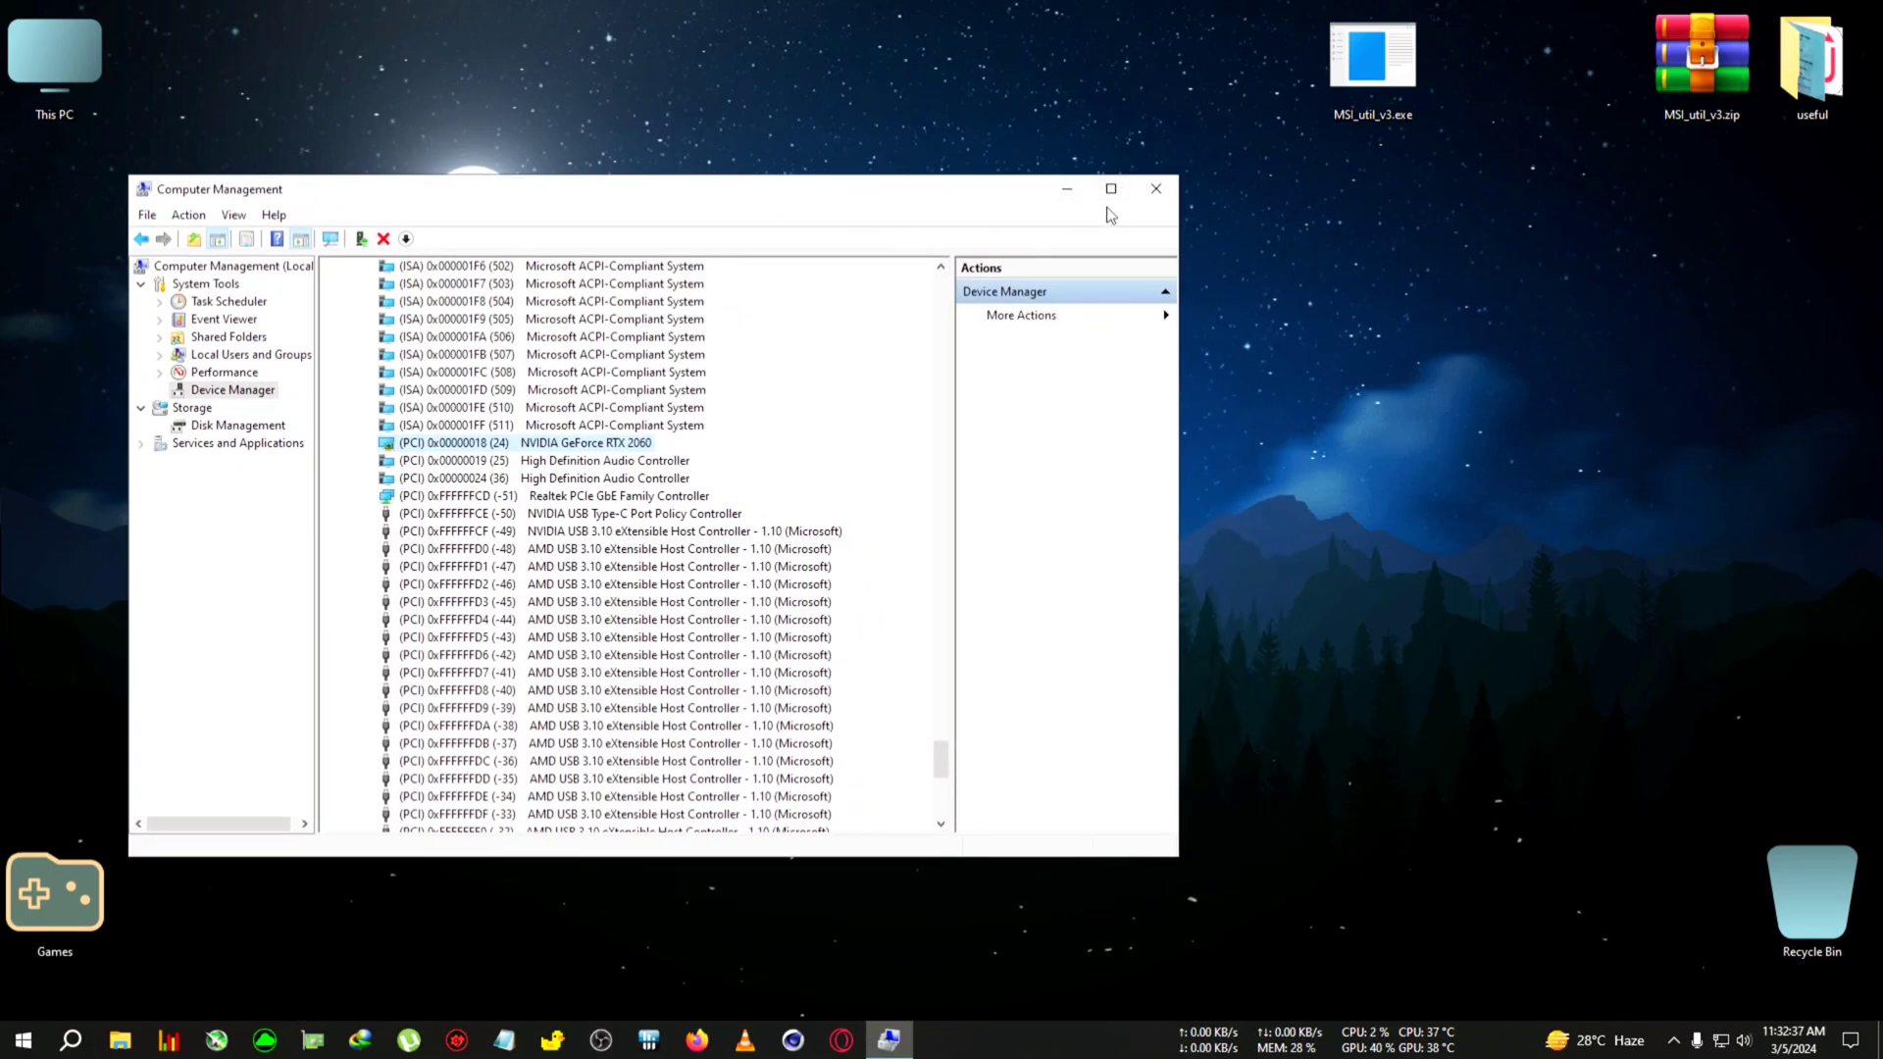
Step: Close Computer Management, leaving the desktop with MSI_util_v3.exe ready
click(1153, 188)
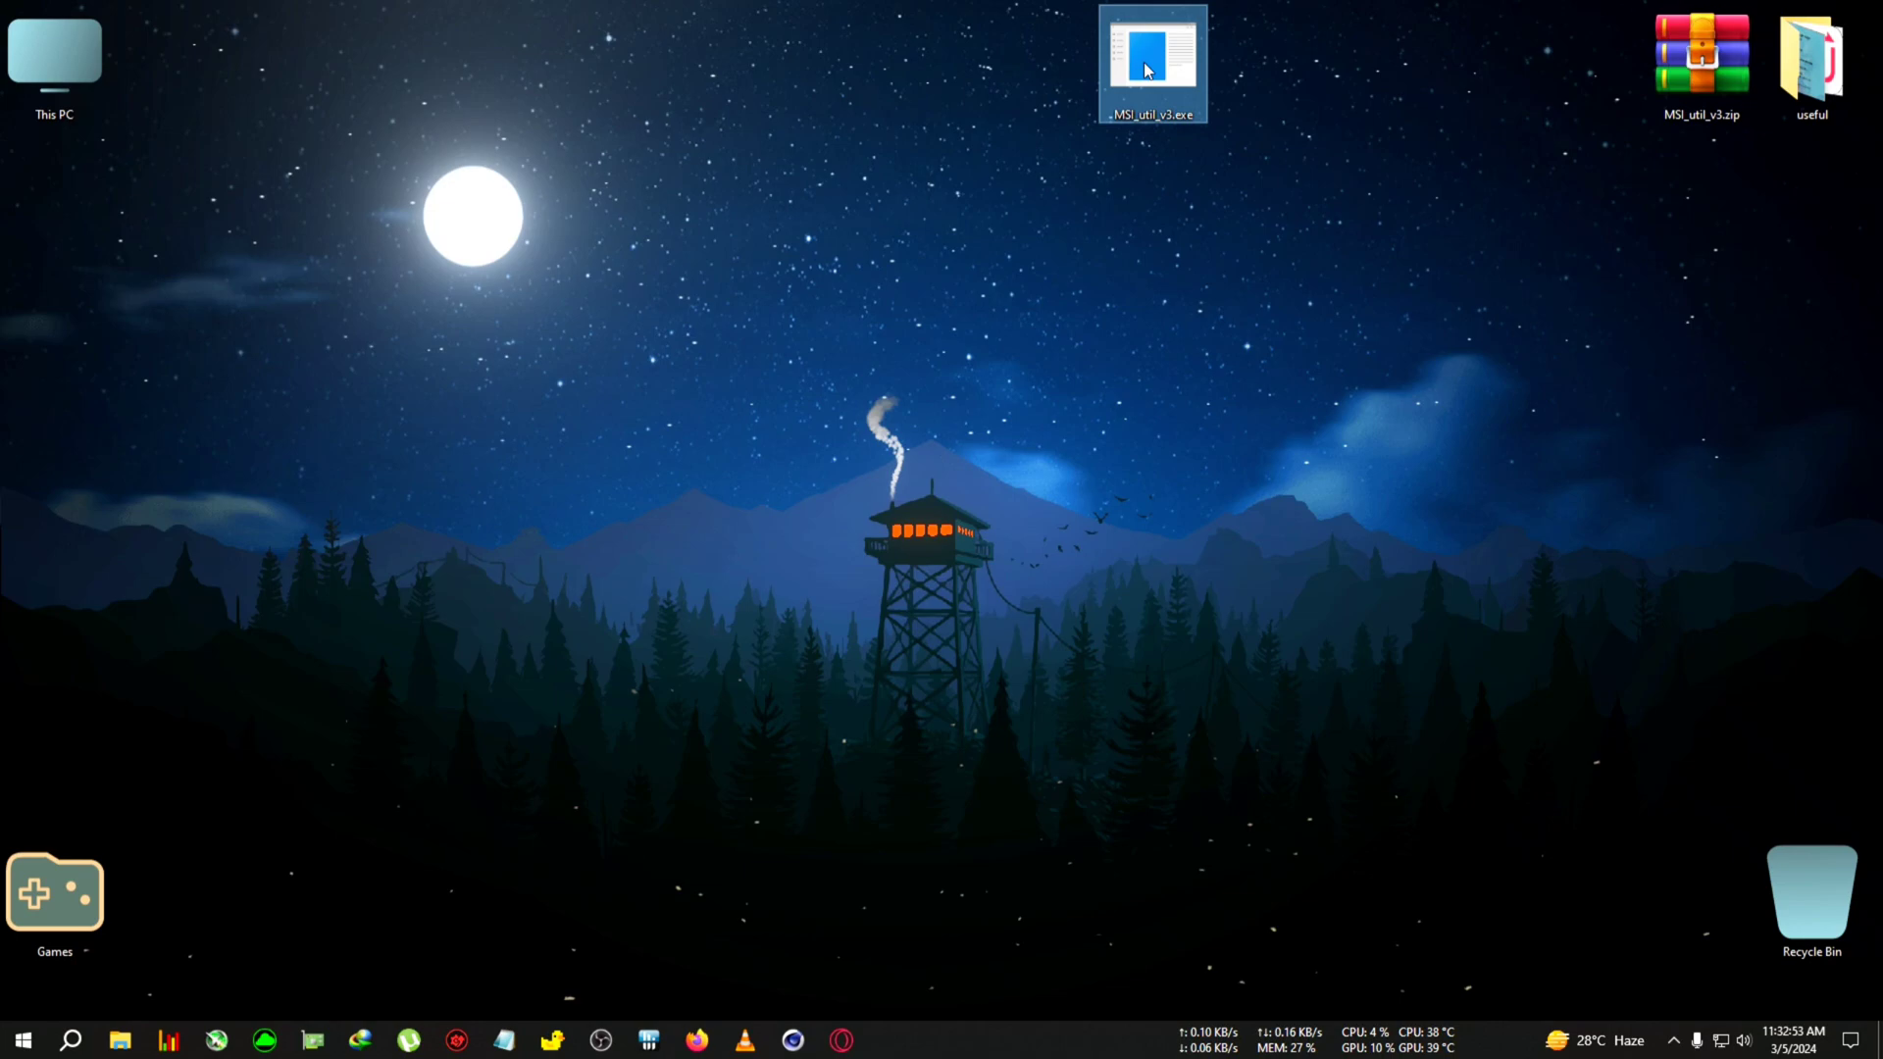
Step: Launch MSI_util_v3.exe, select the NVIDIA GeForce RTX 2060 row and try its MSI checkbox
double_click(1151, 57)
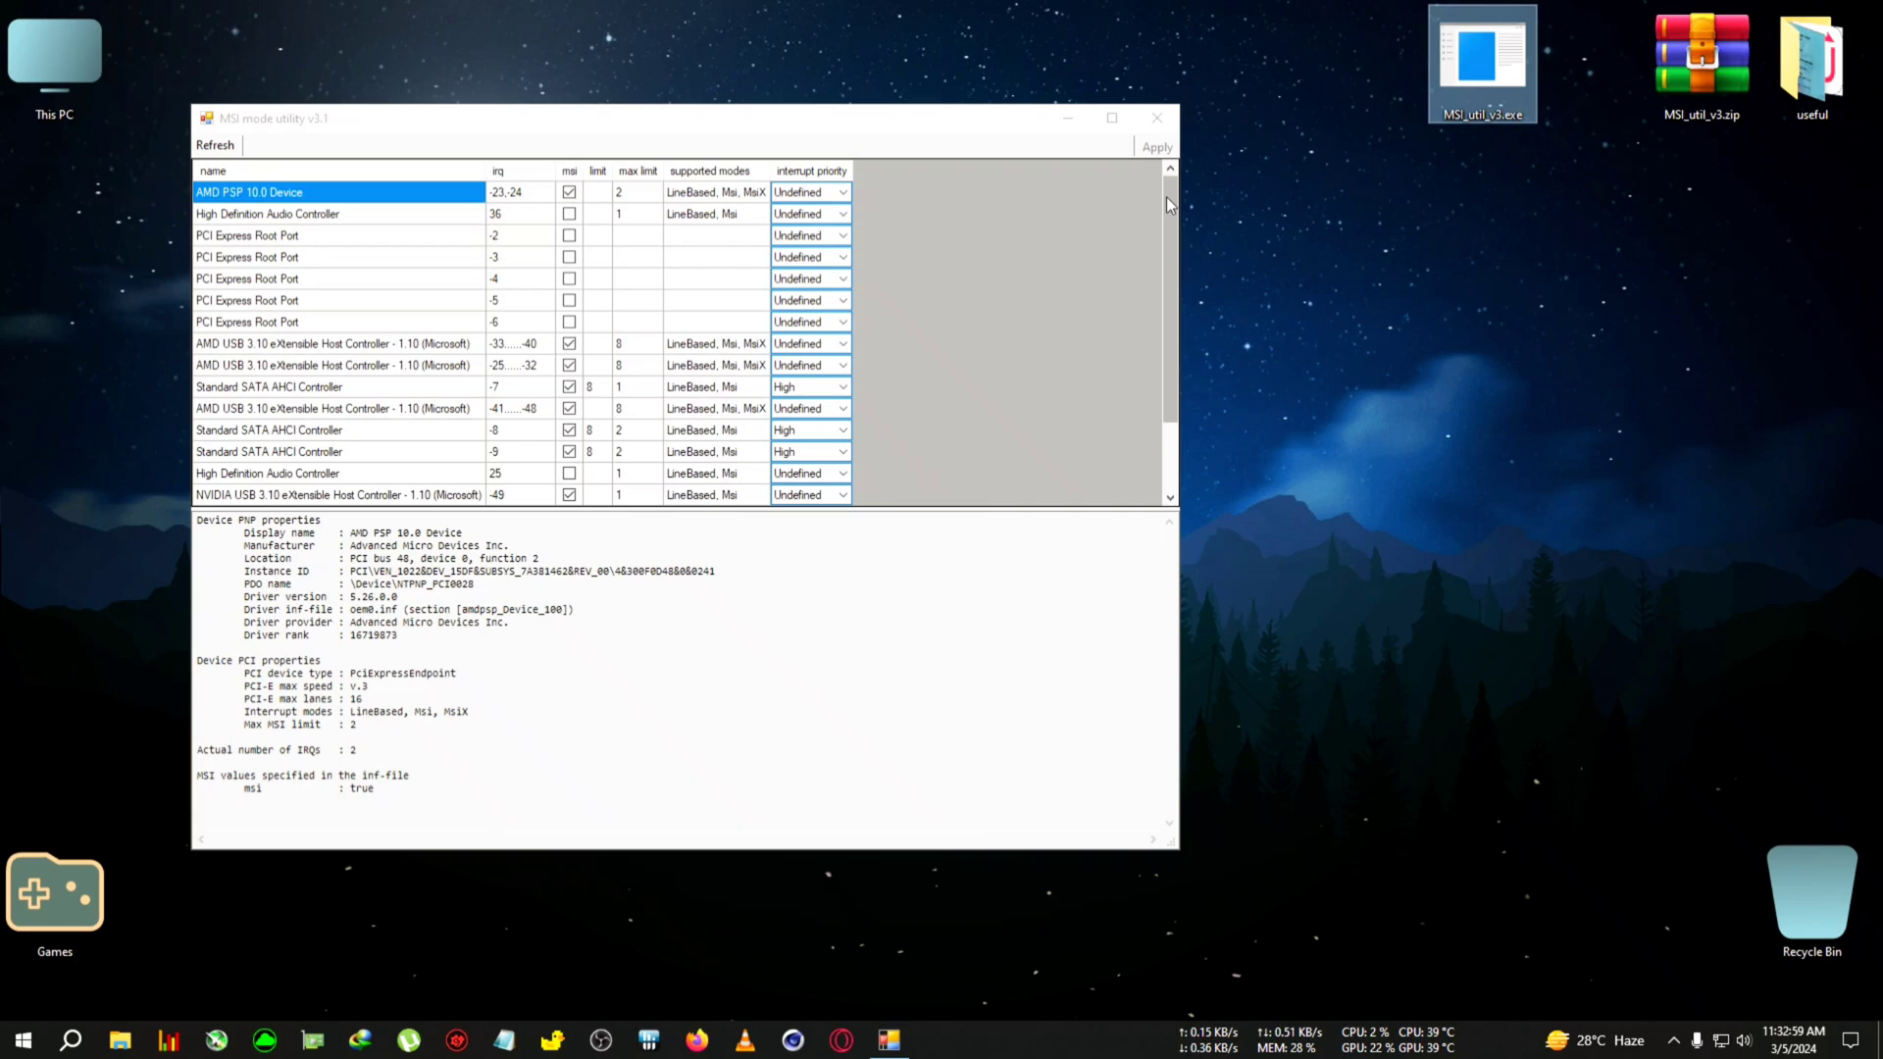
scroll(down, 3)
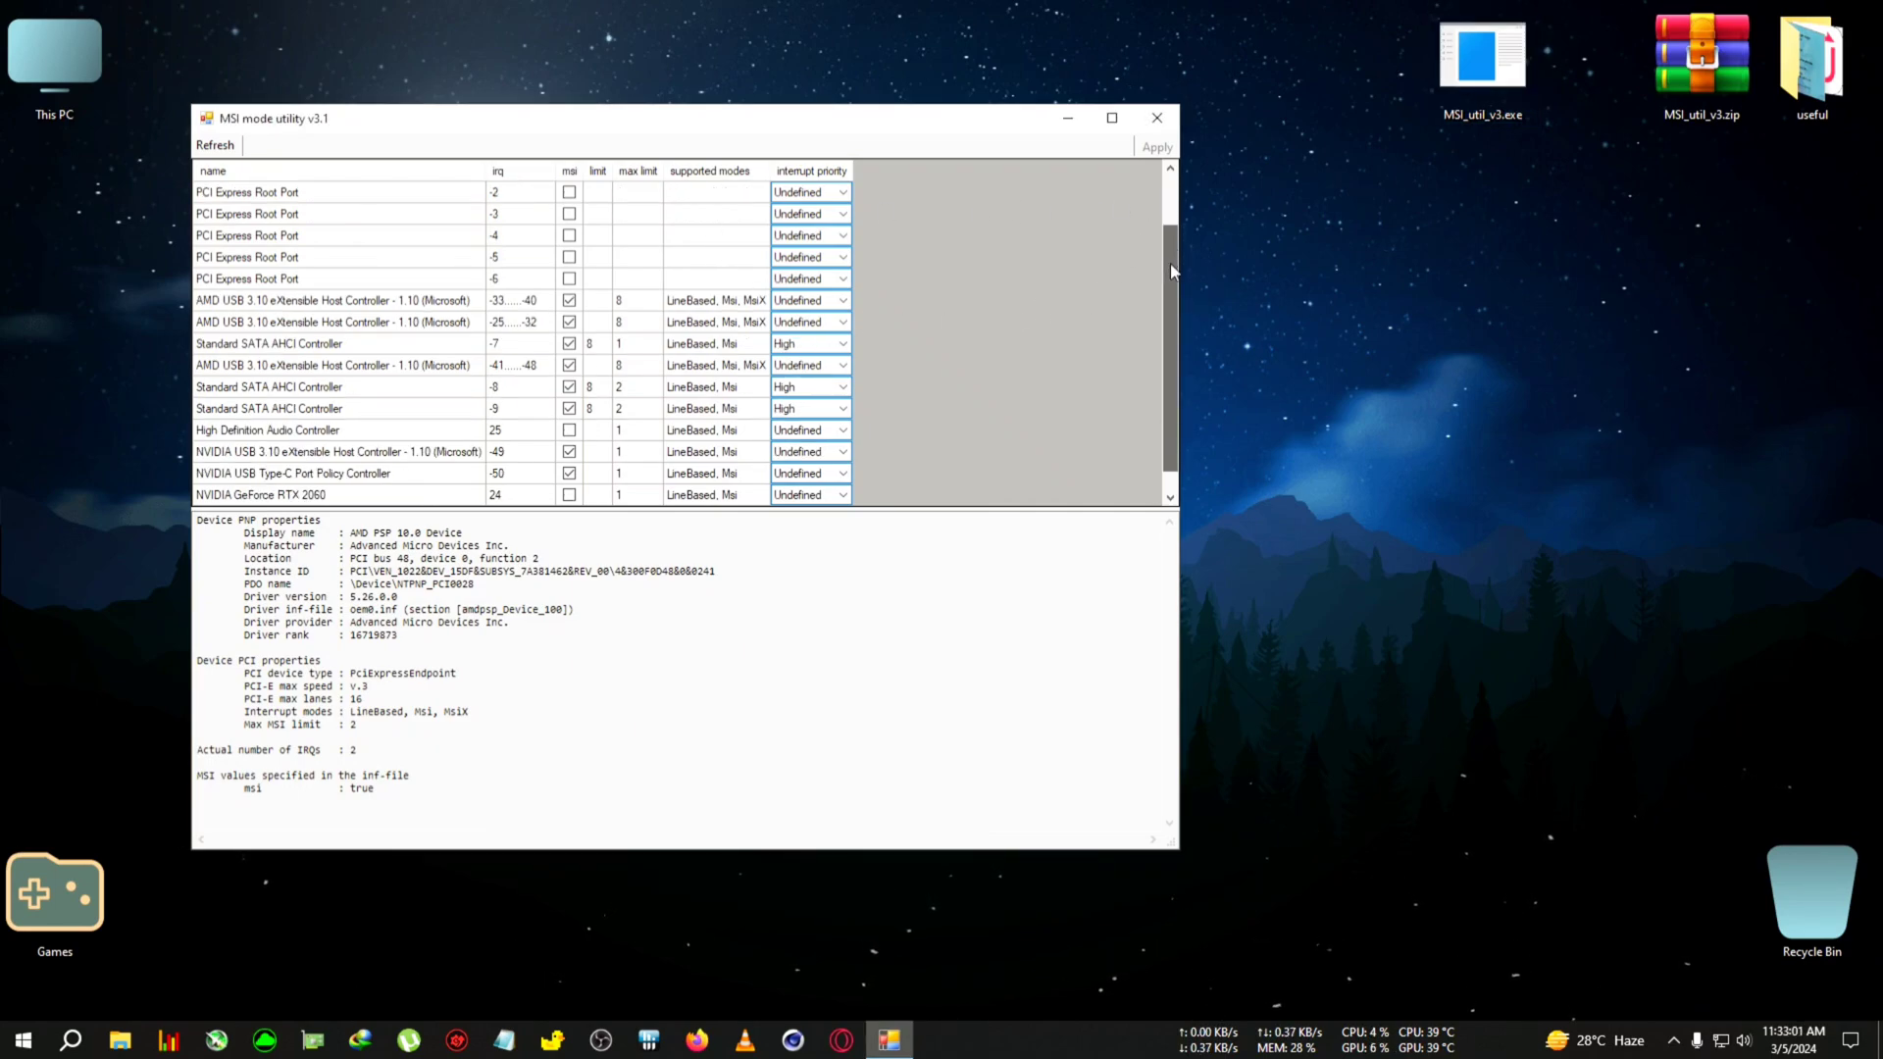
click(261, 451)
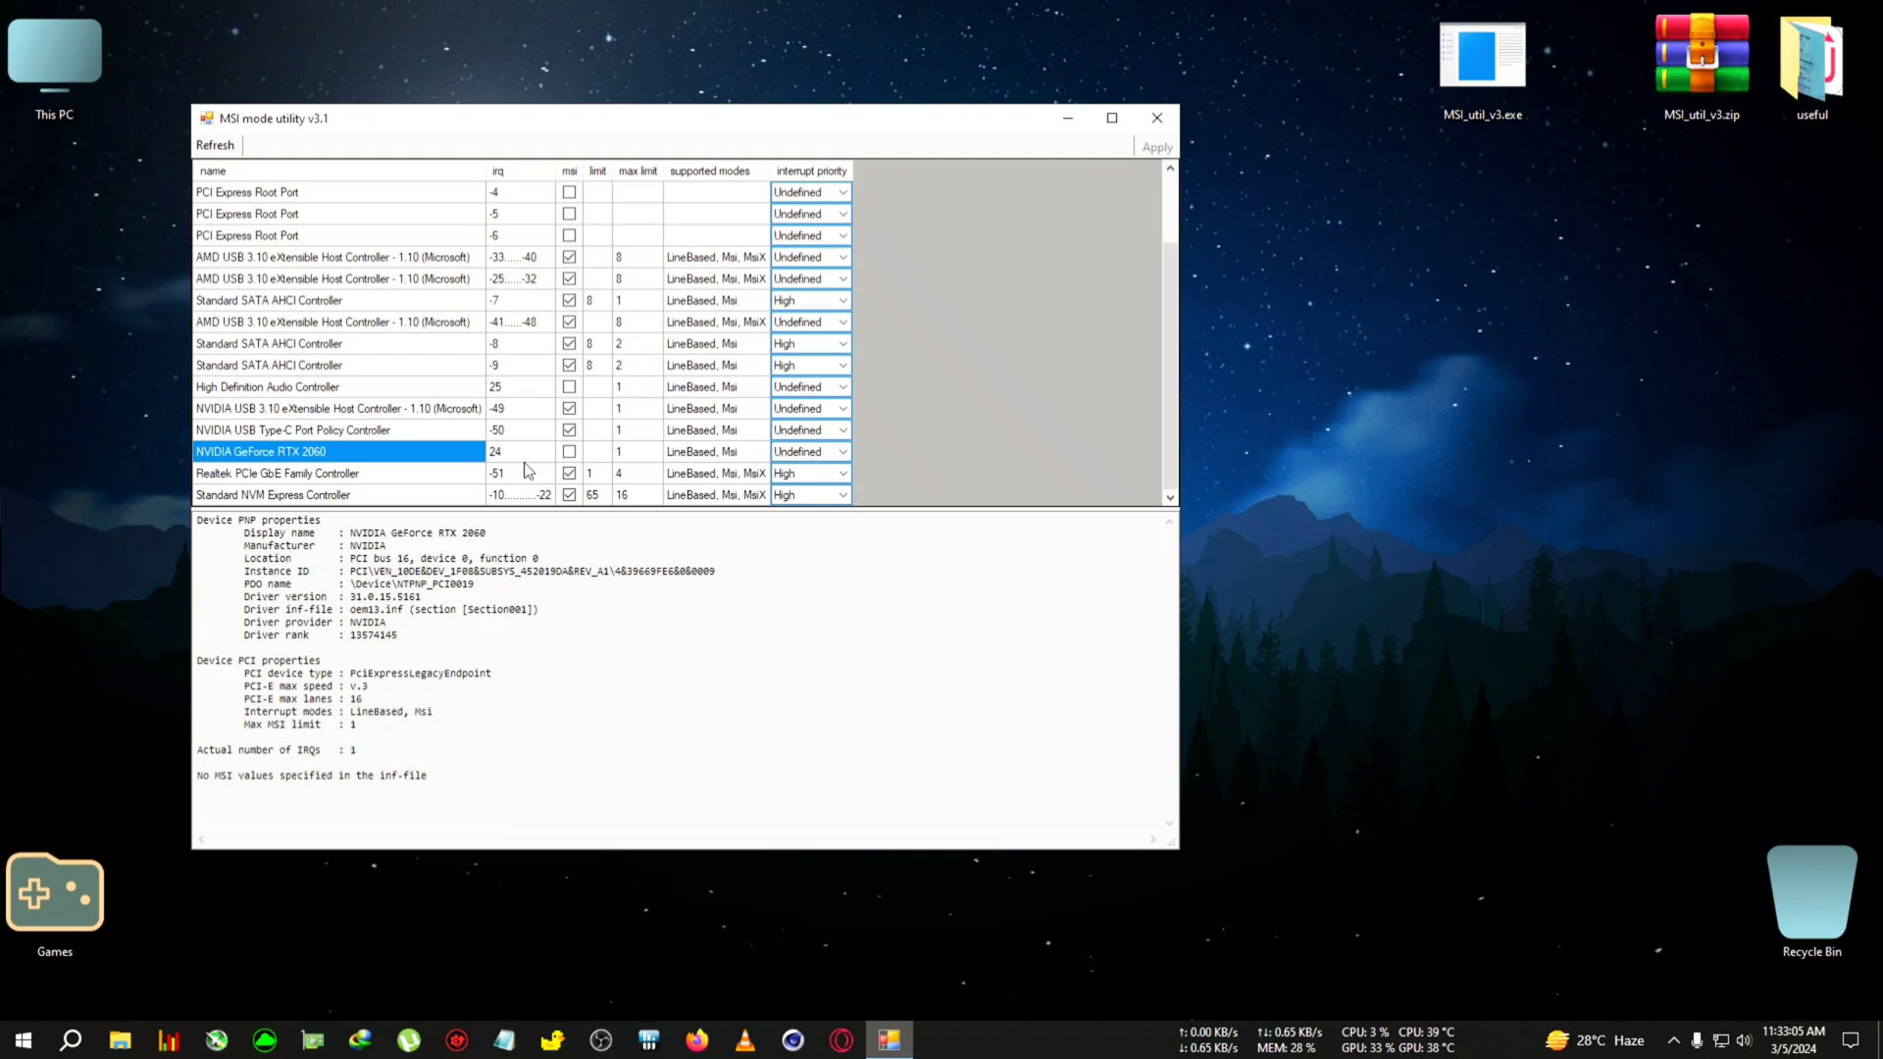
mouse_move(643, 543)
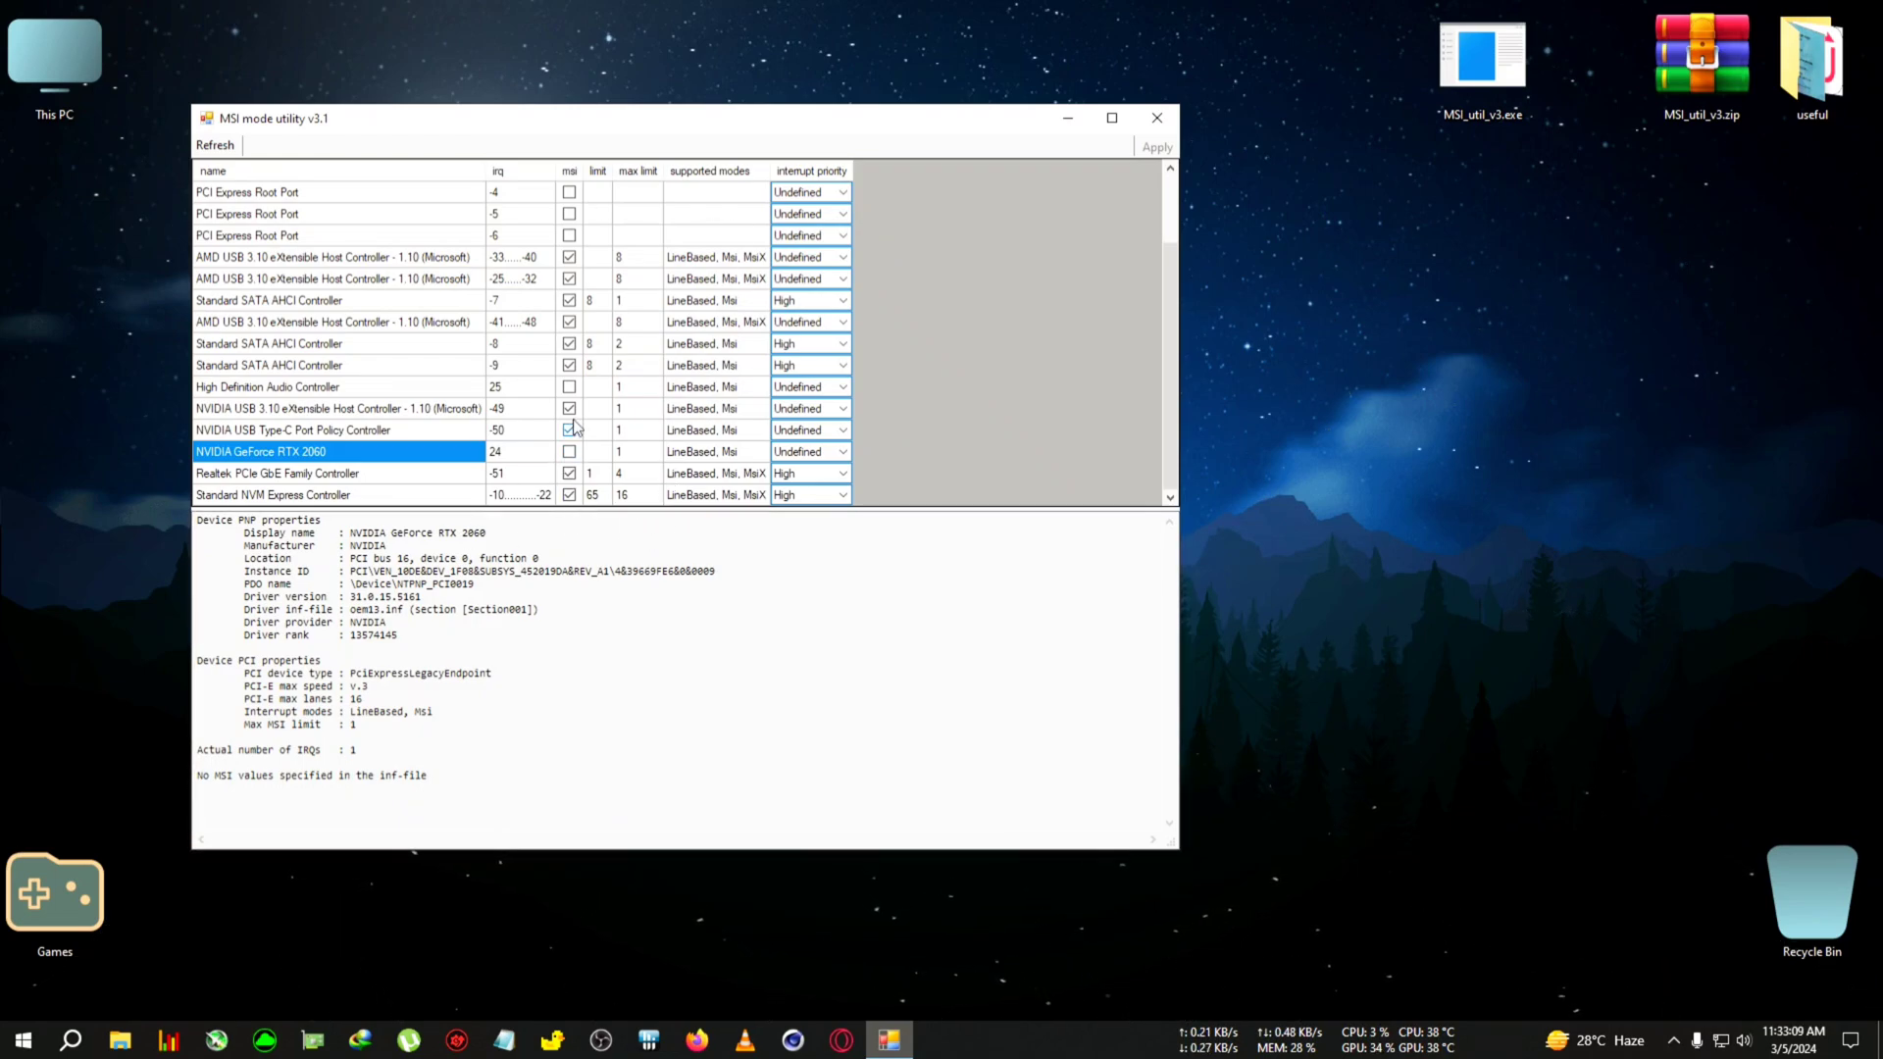
click(569, 451)
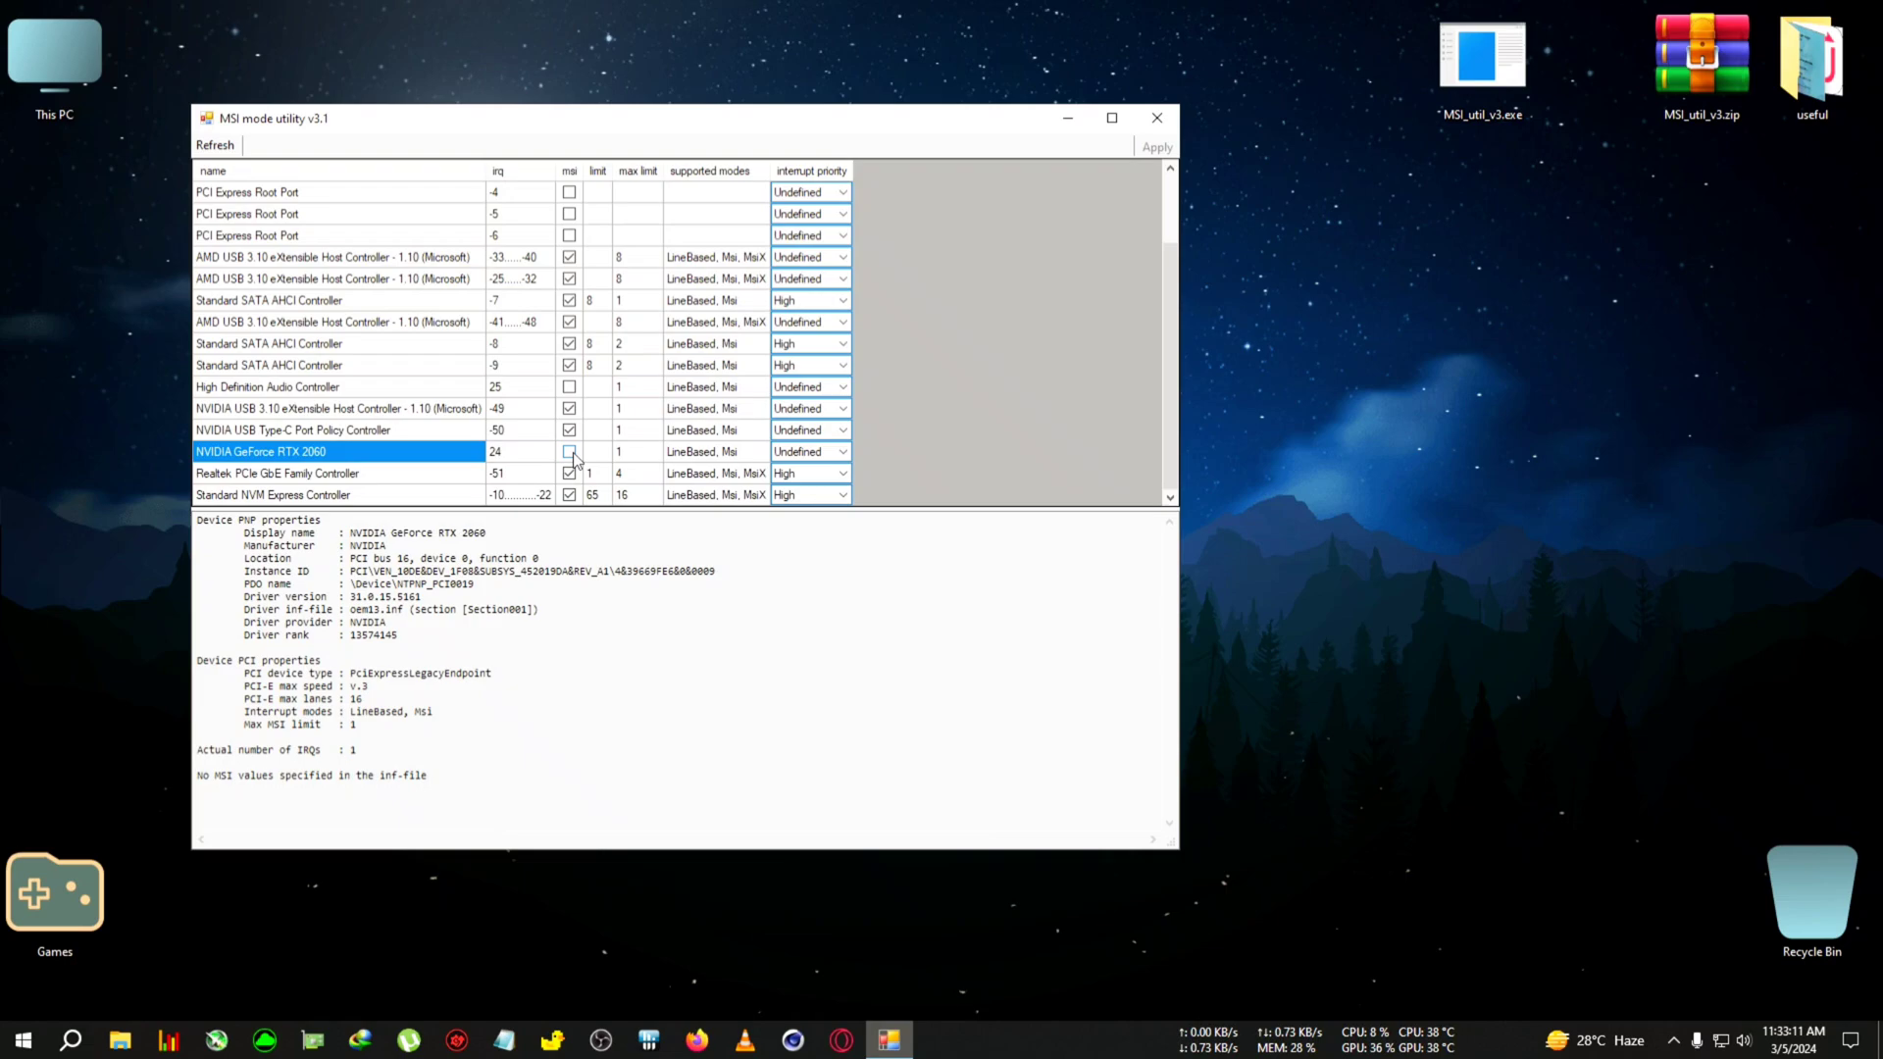
click(568, 451)
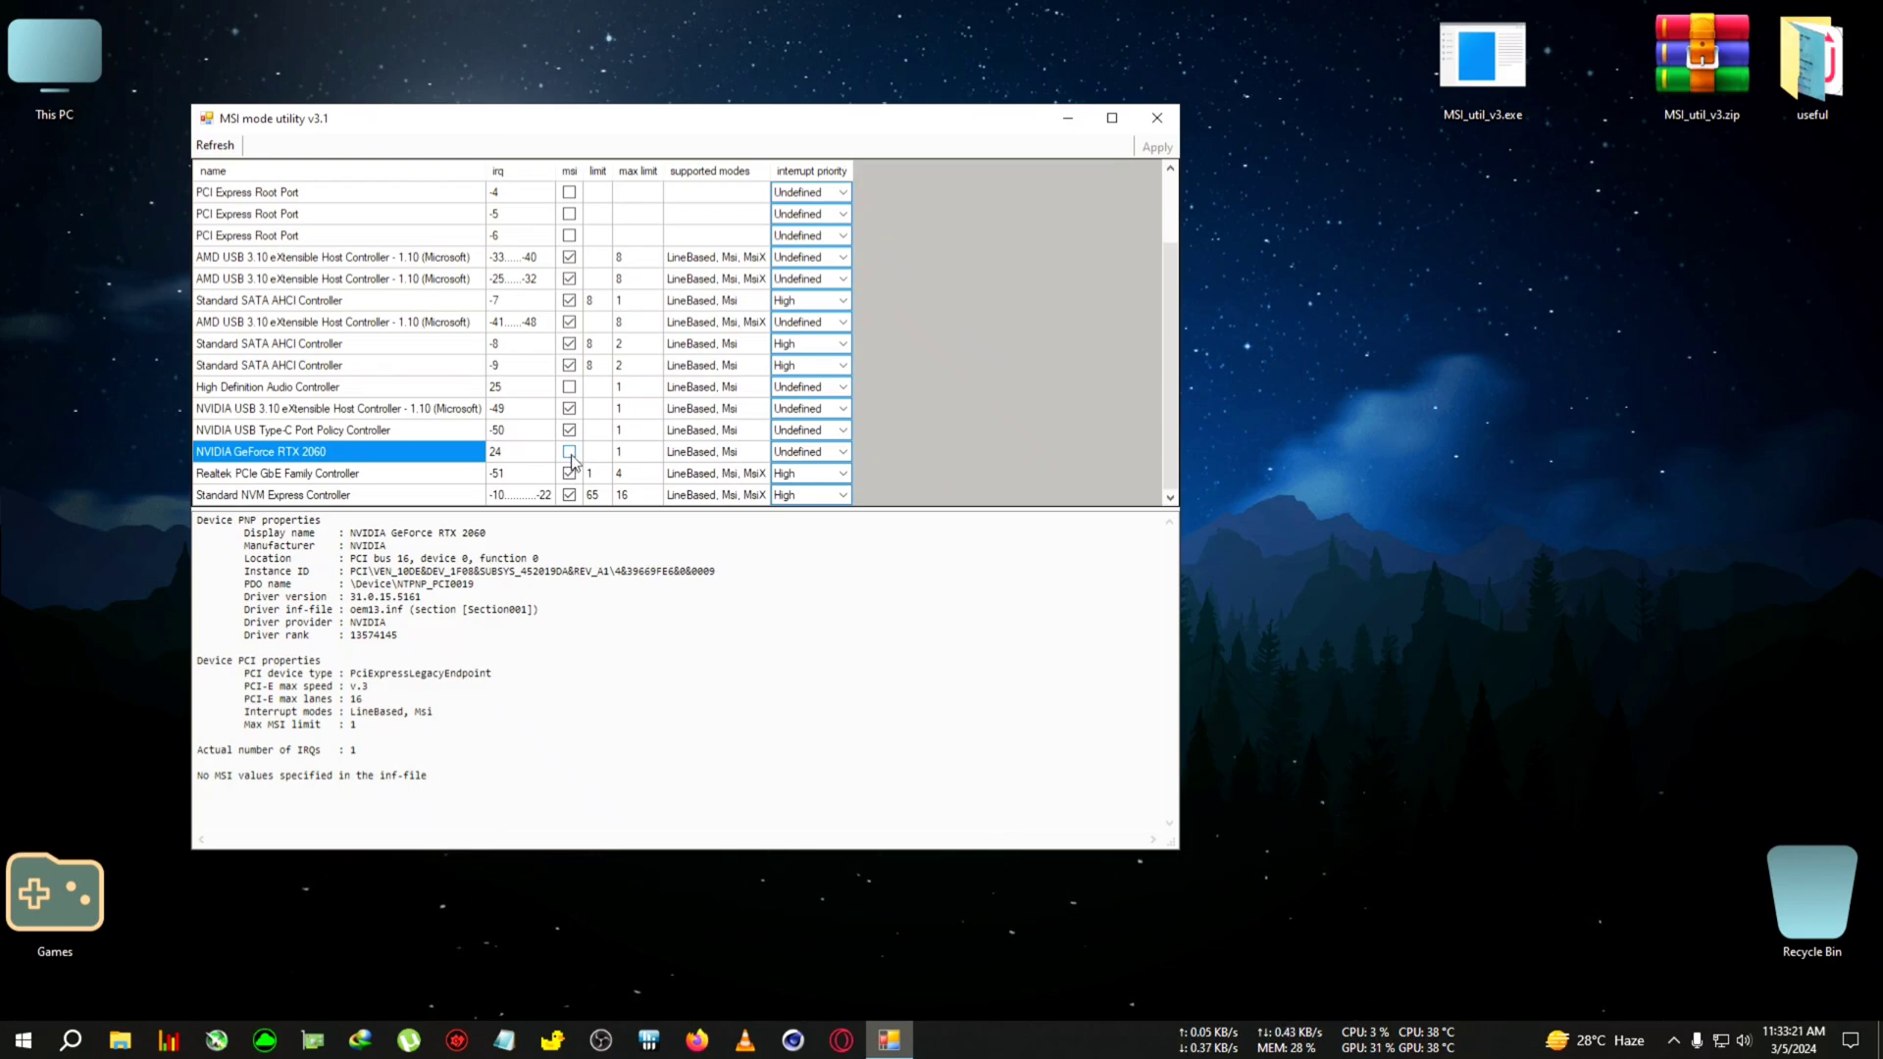
Step: Enable MSI for the GeForce RTX 2060 and choose High interrupt priority
click(568, 451)
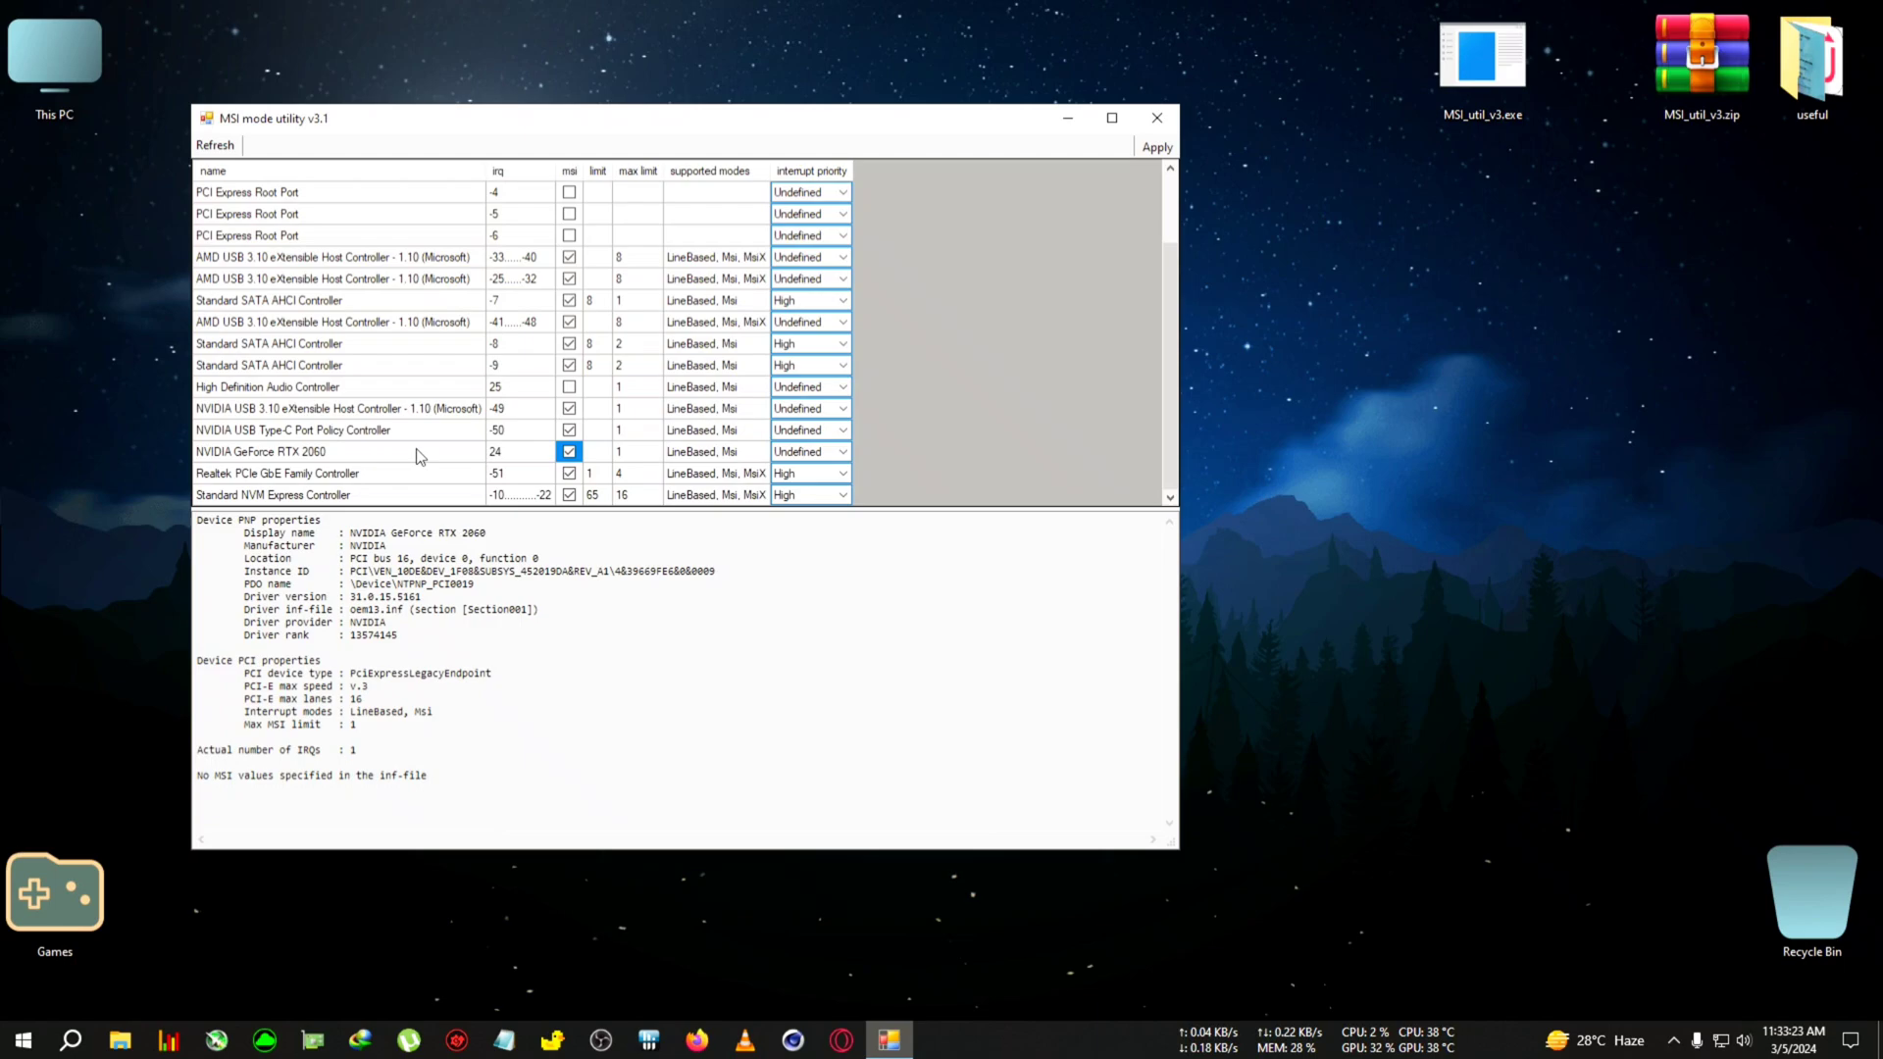
mouse_move(726, 459)
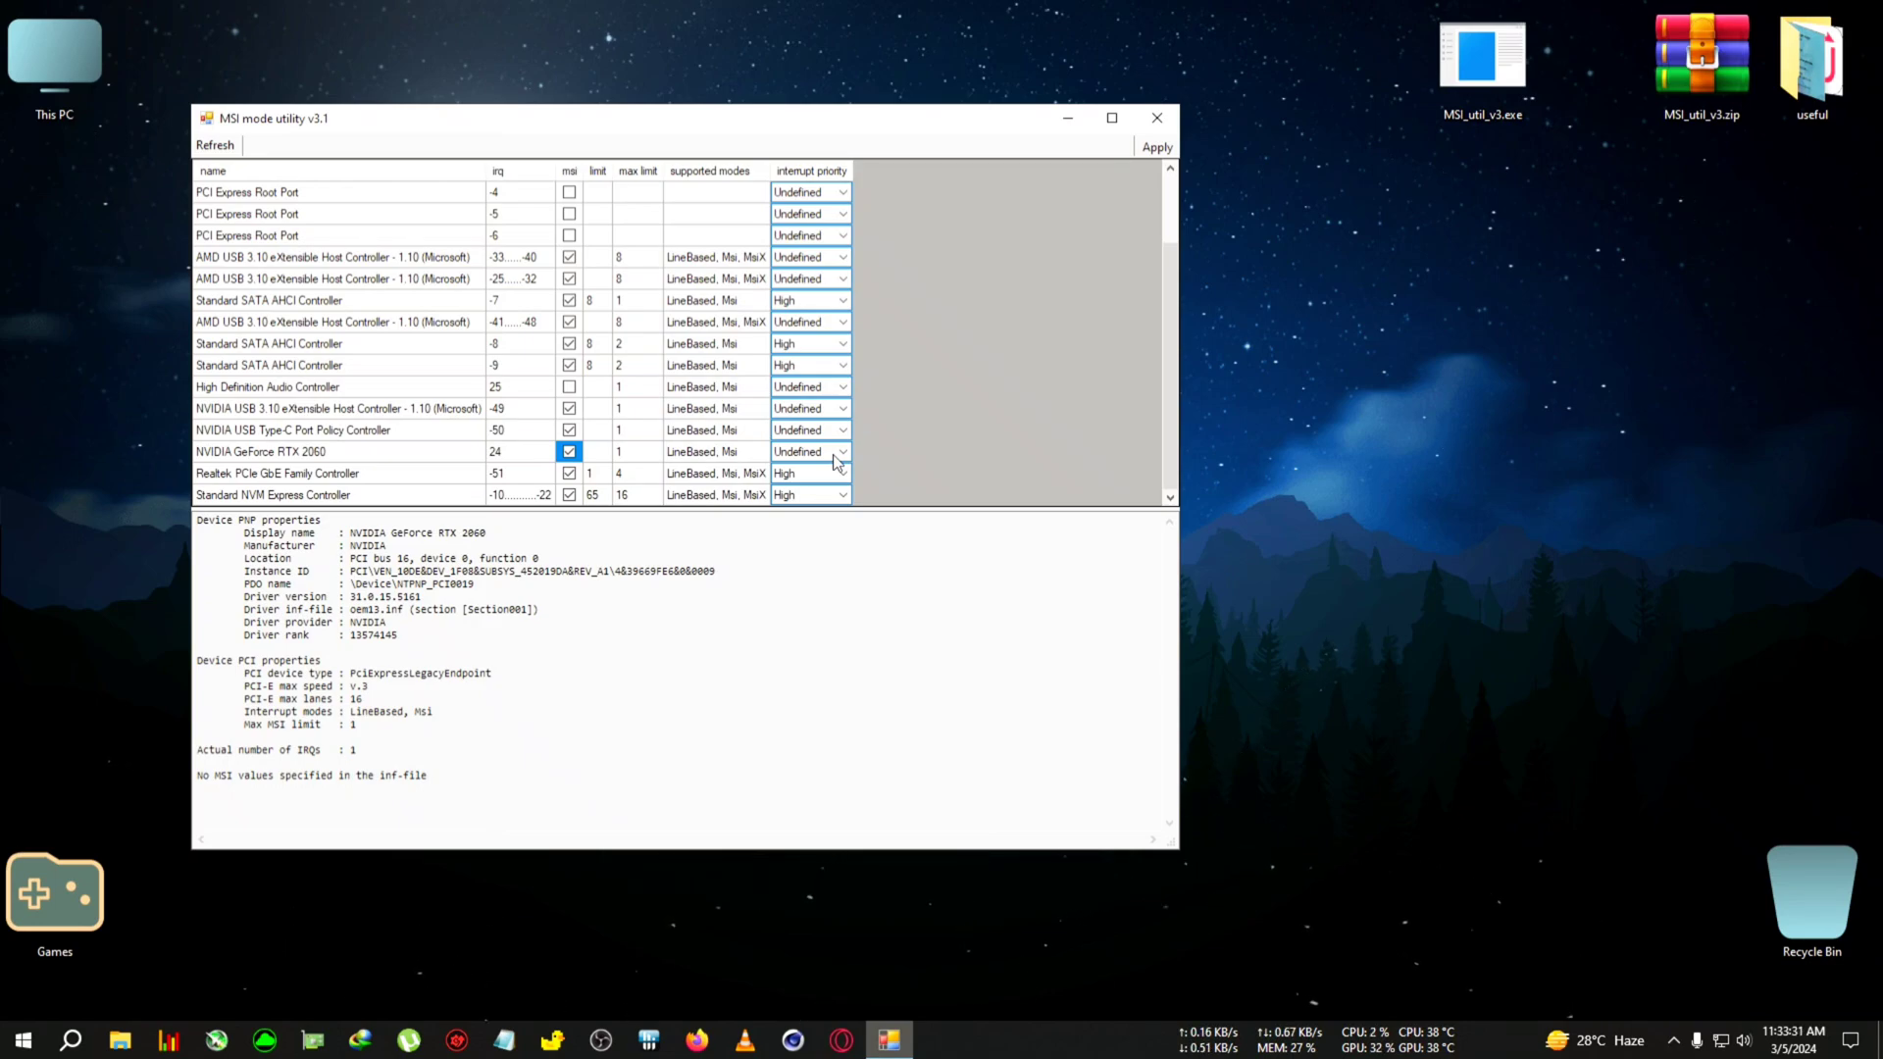
click(569, 451)
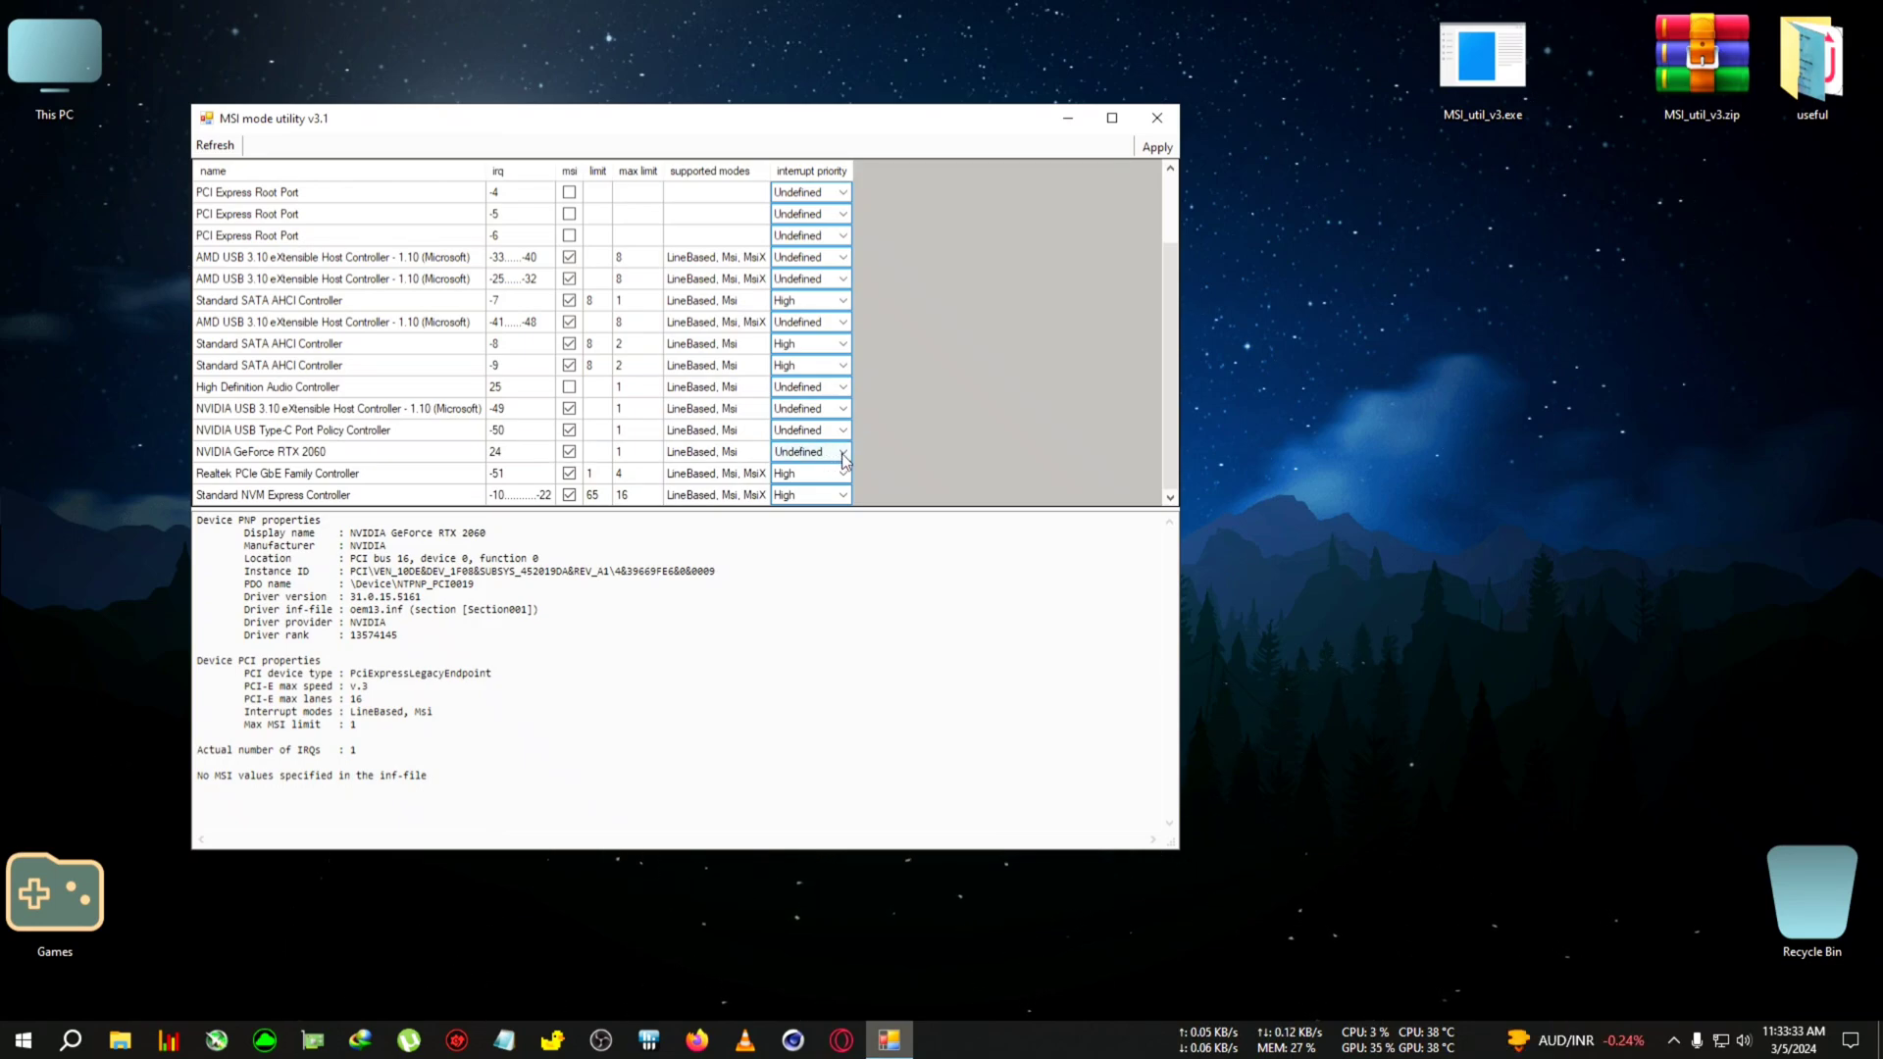
click(841, 451)
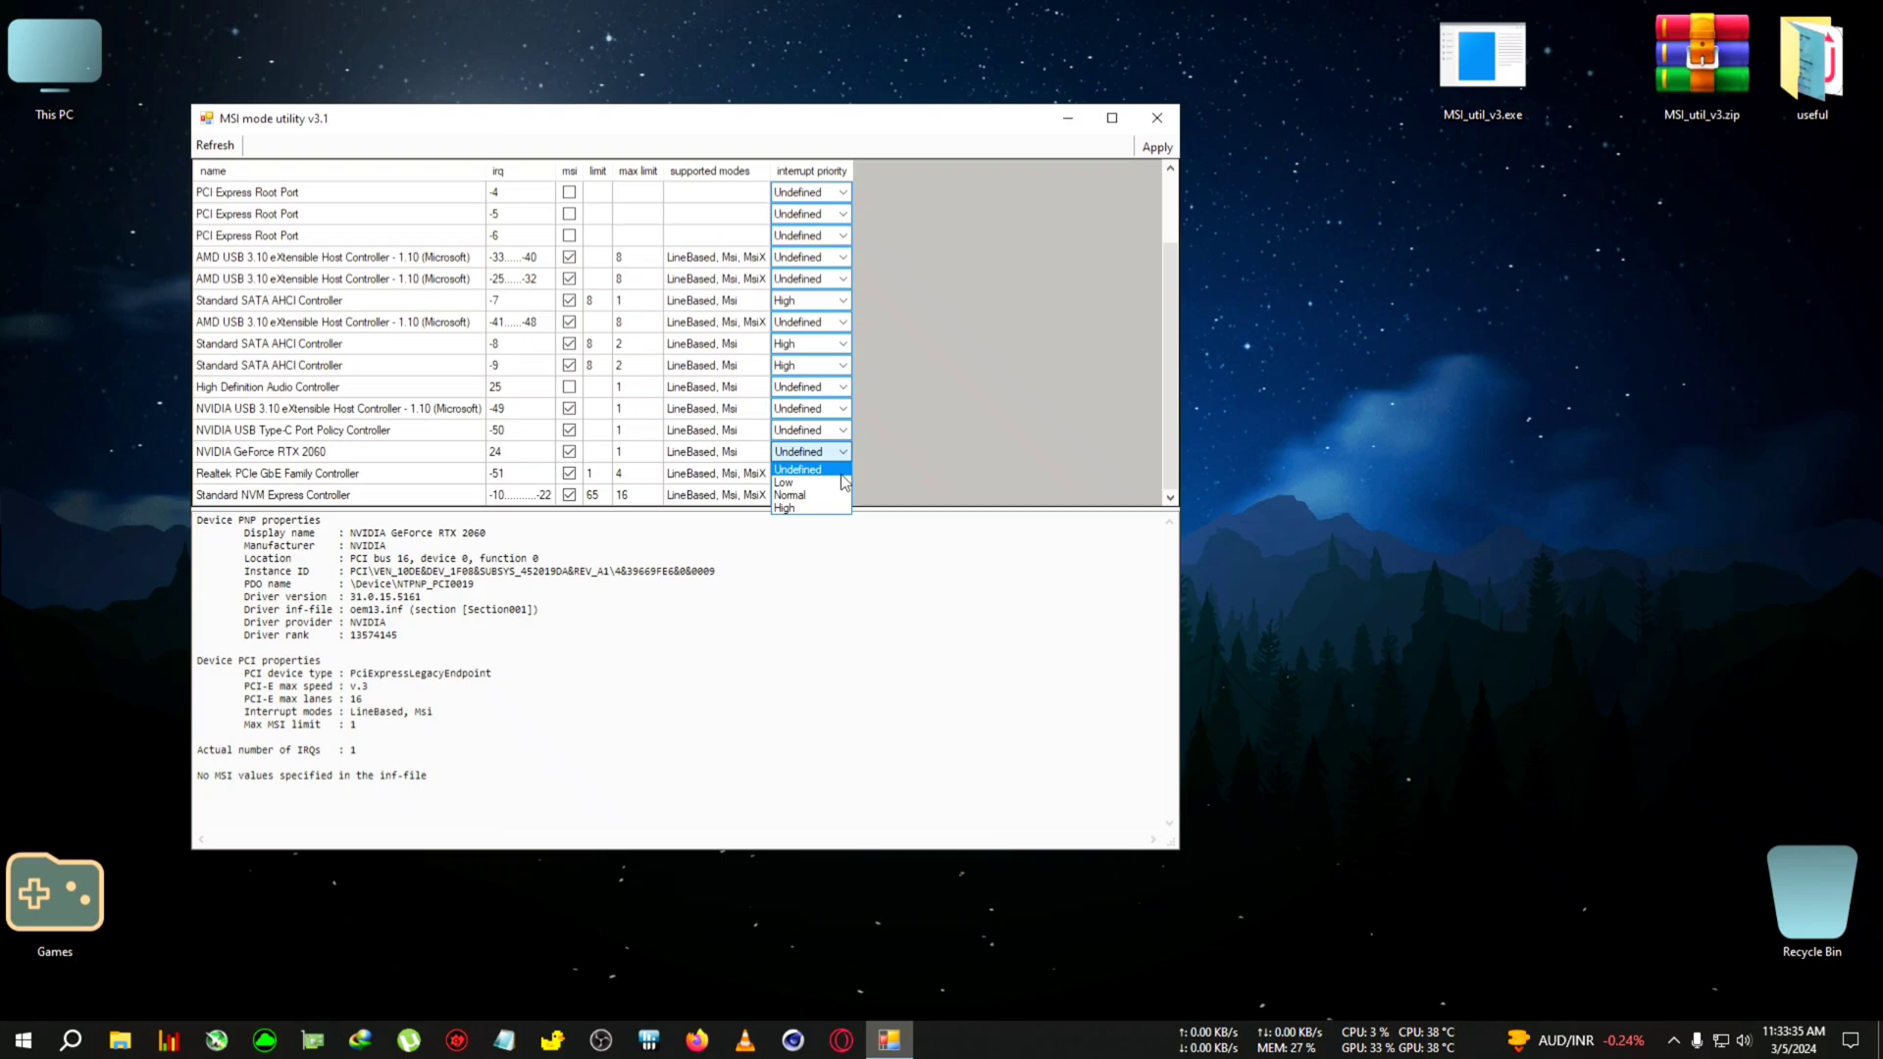
mouse_move(814, 508)
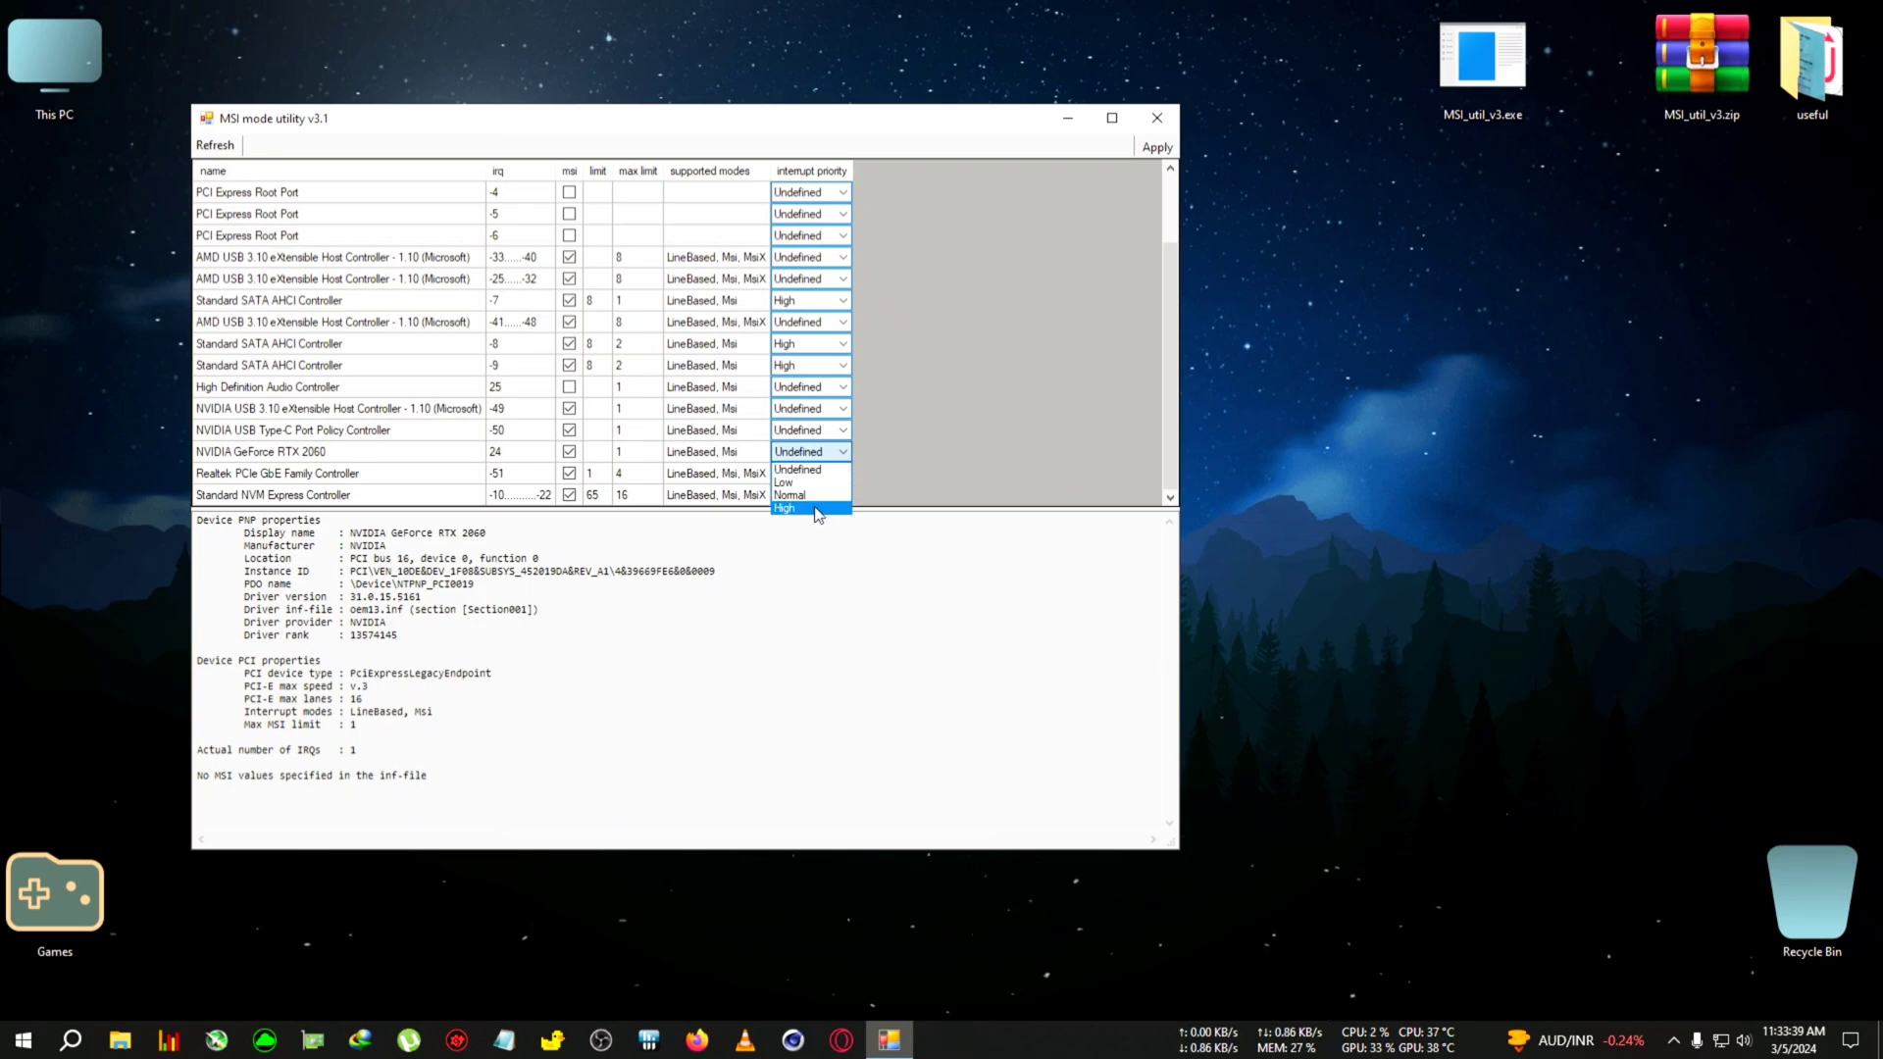
click(784, 508)
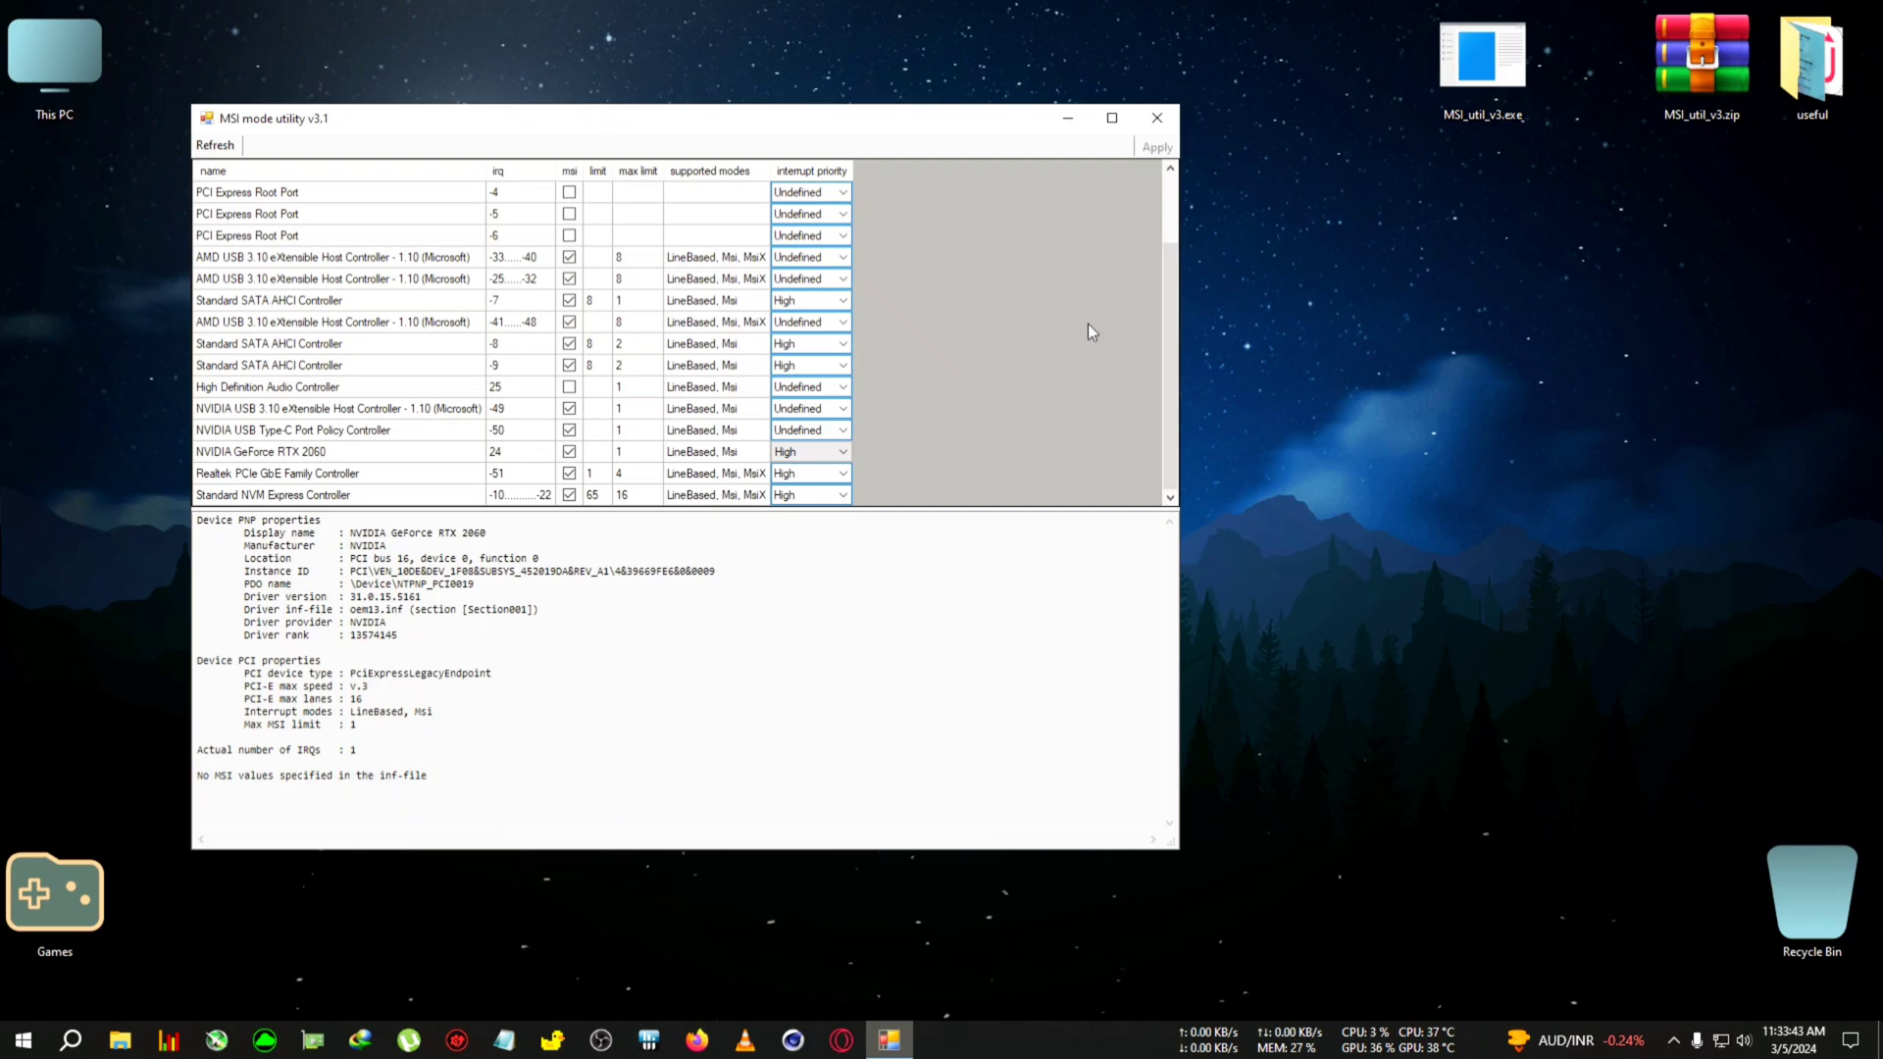
mouse_move(1024, 391)
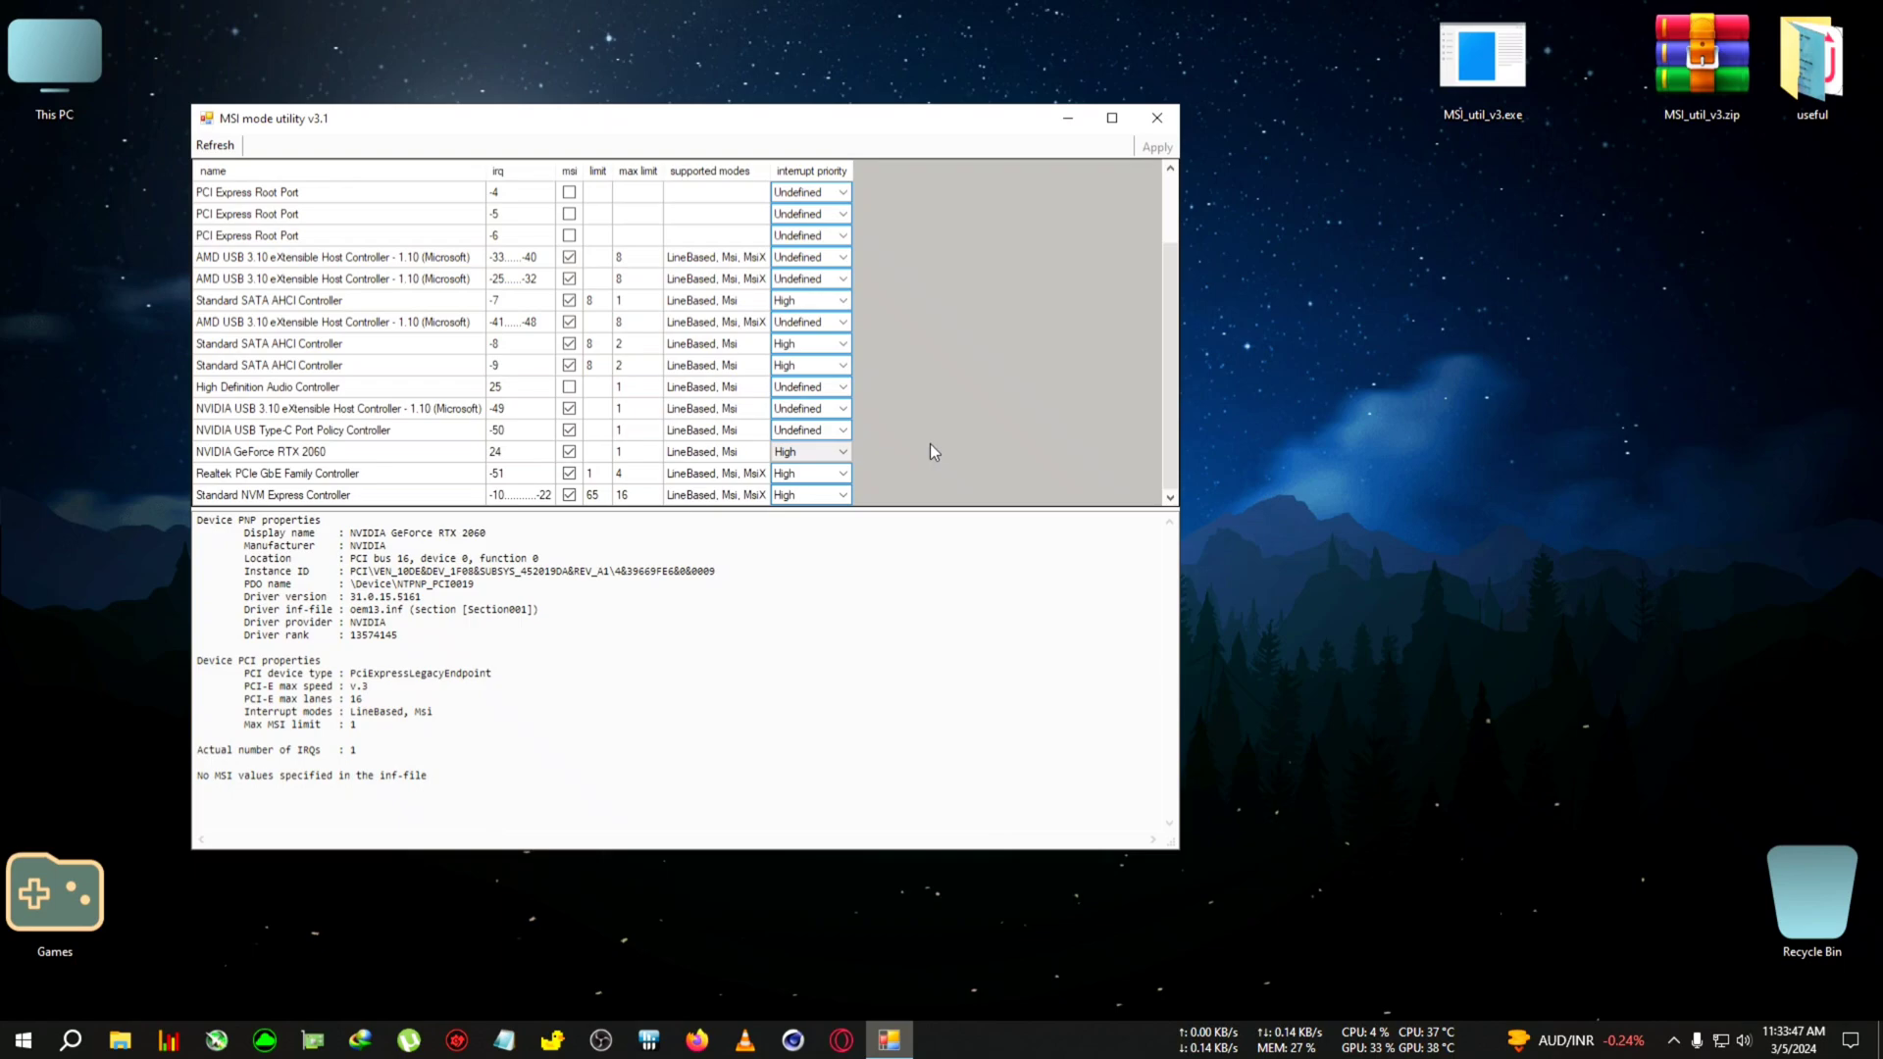
Step: Confirm High interrupt priority for the GeForce RTX 2060 and Apply the change
click(810, 451)
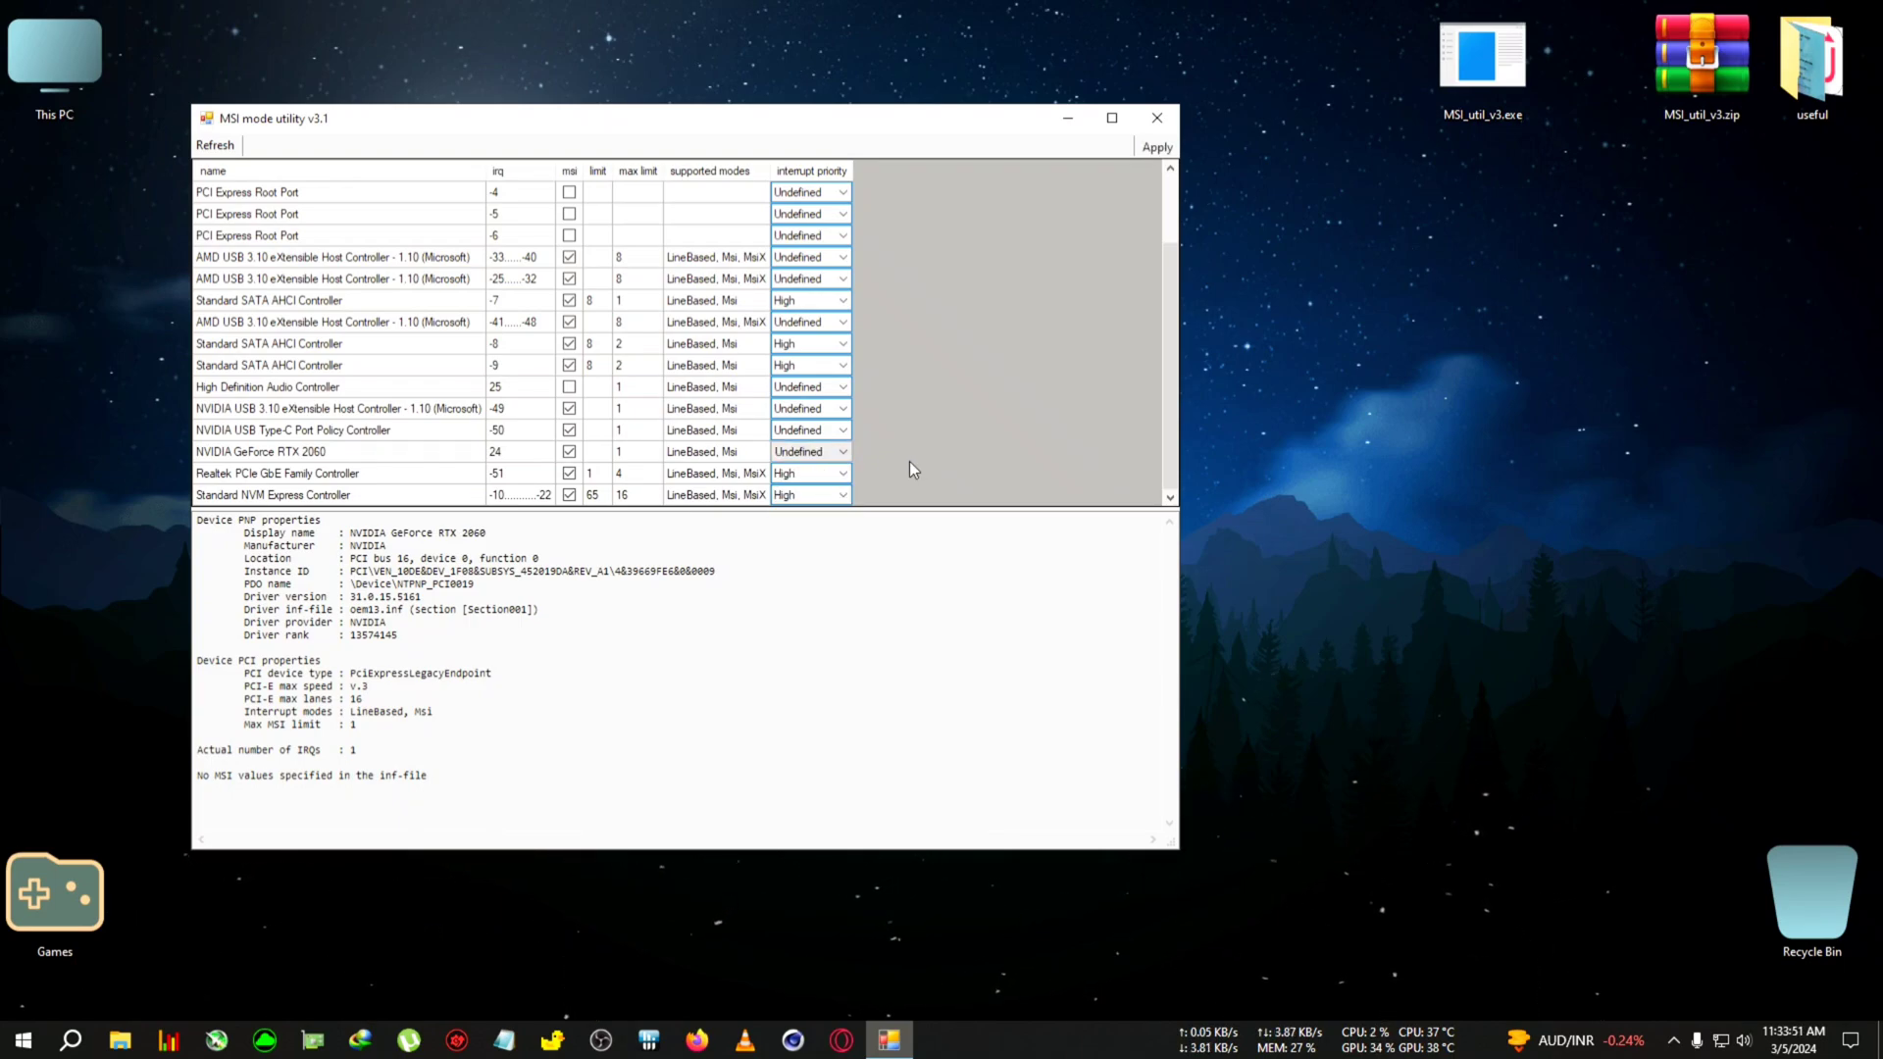
click(810, 451)
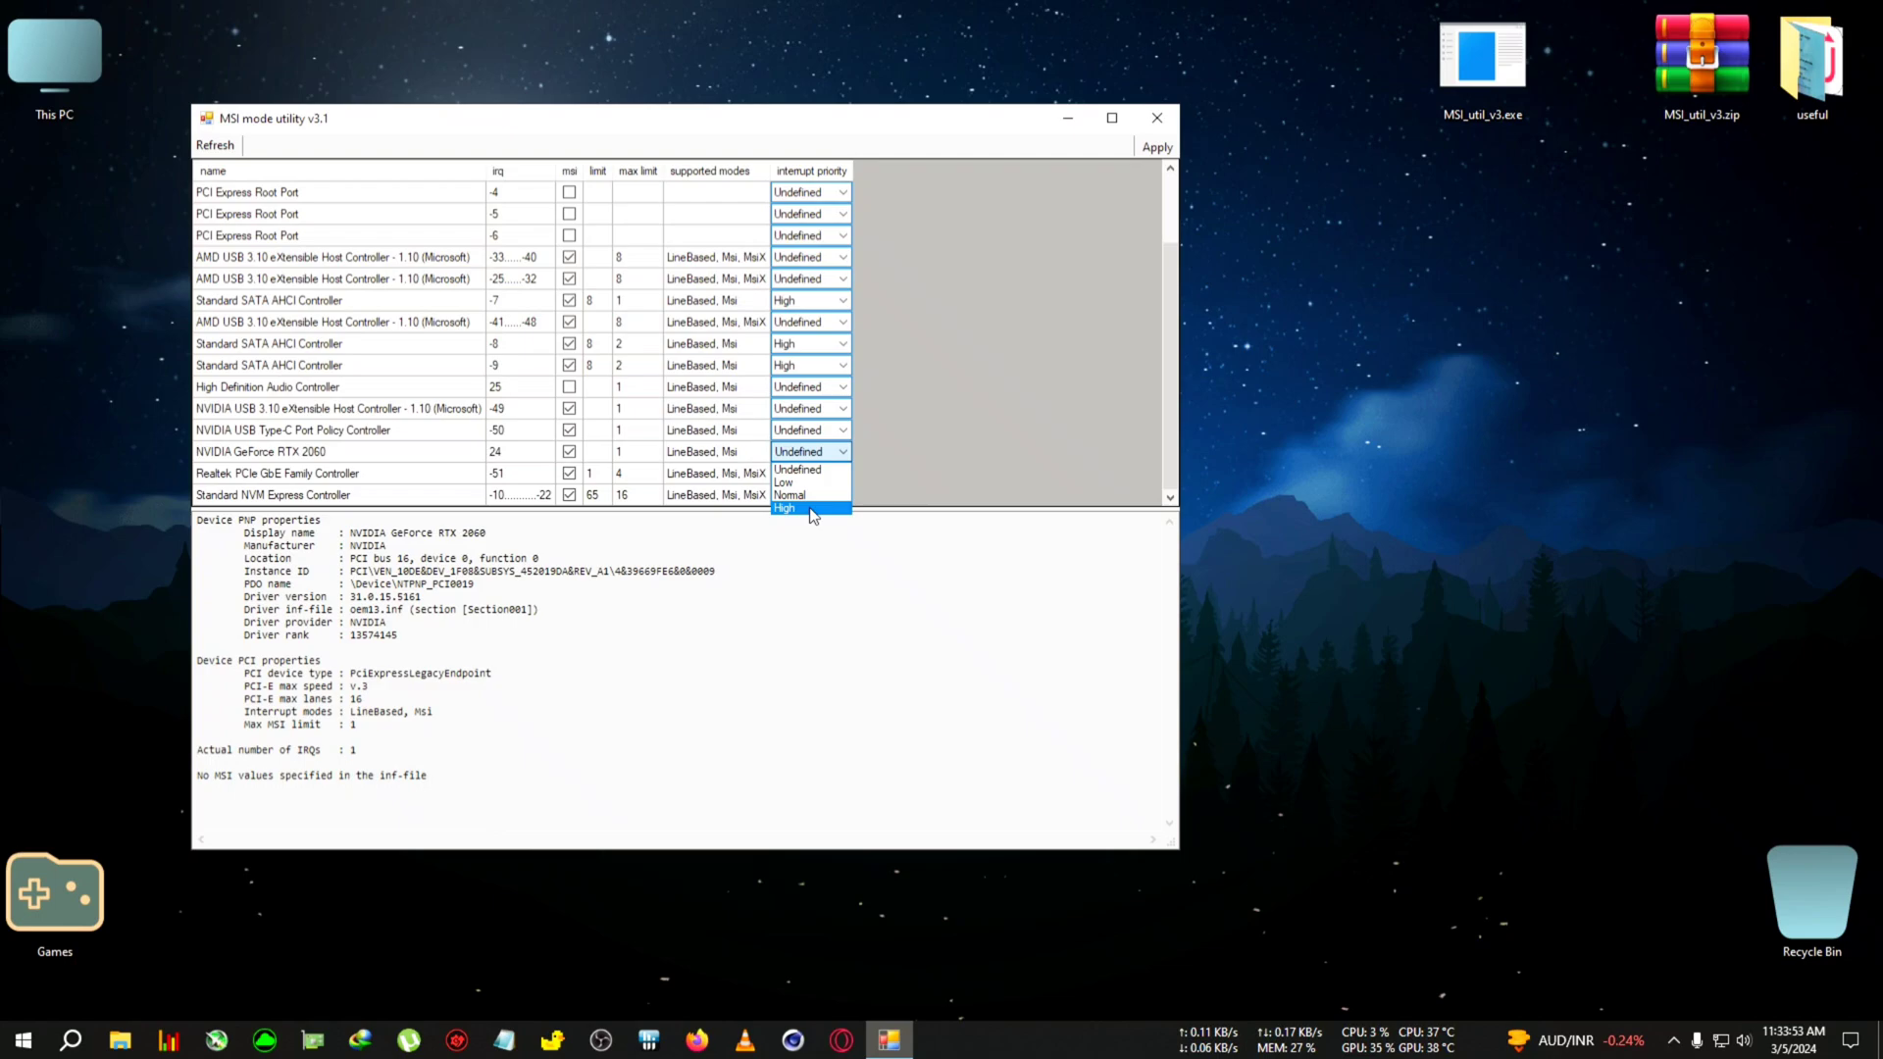
click(810, 506)
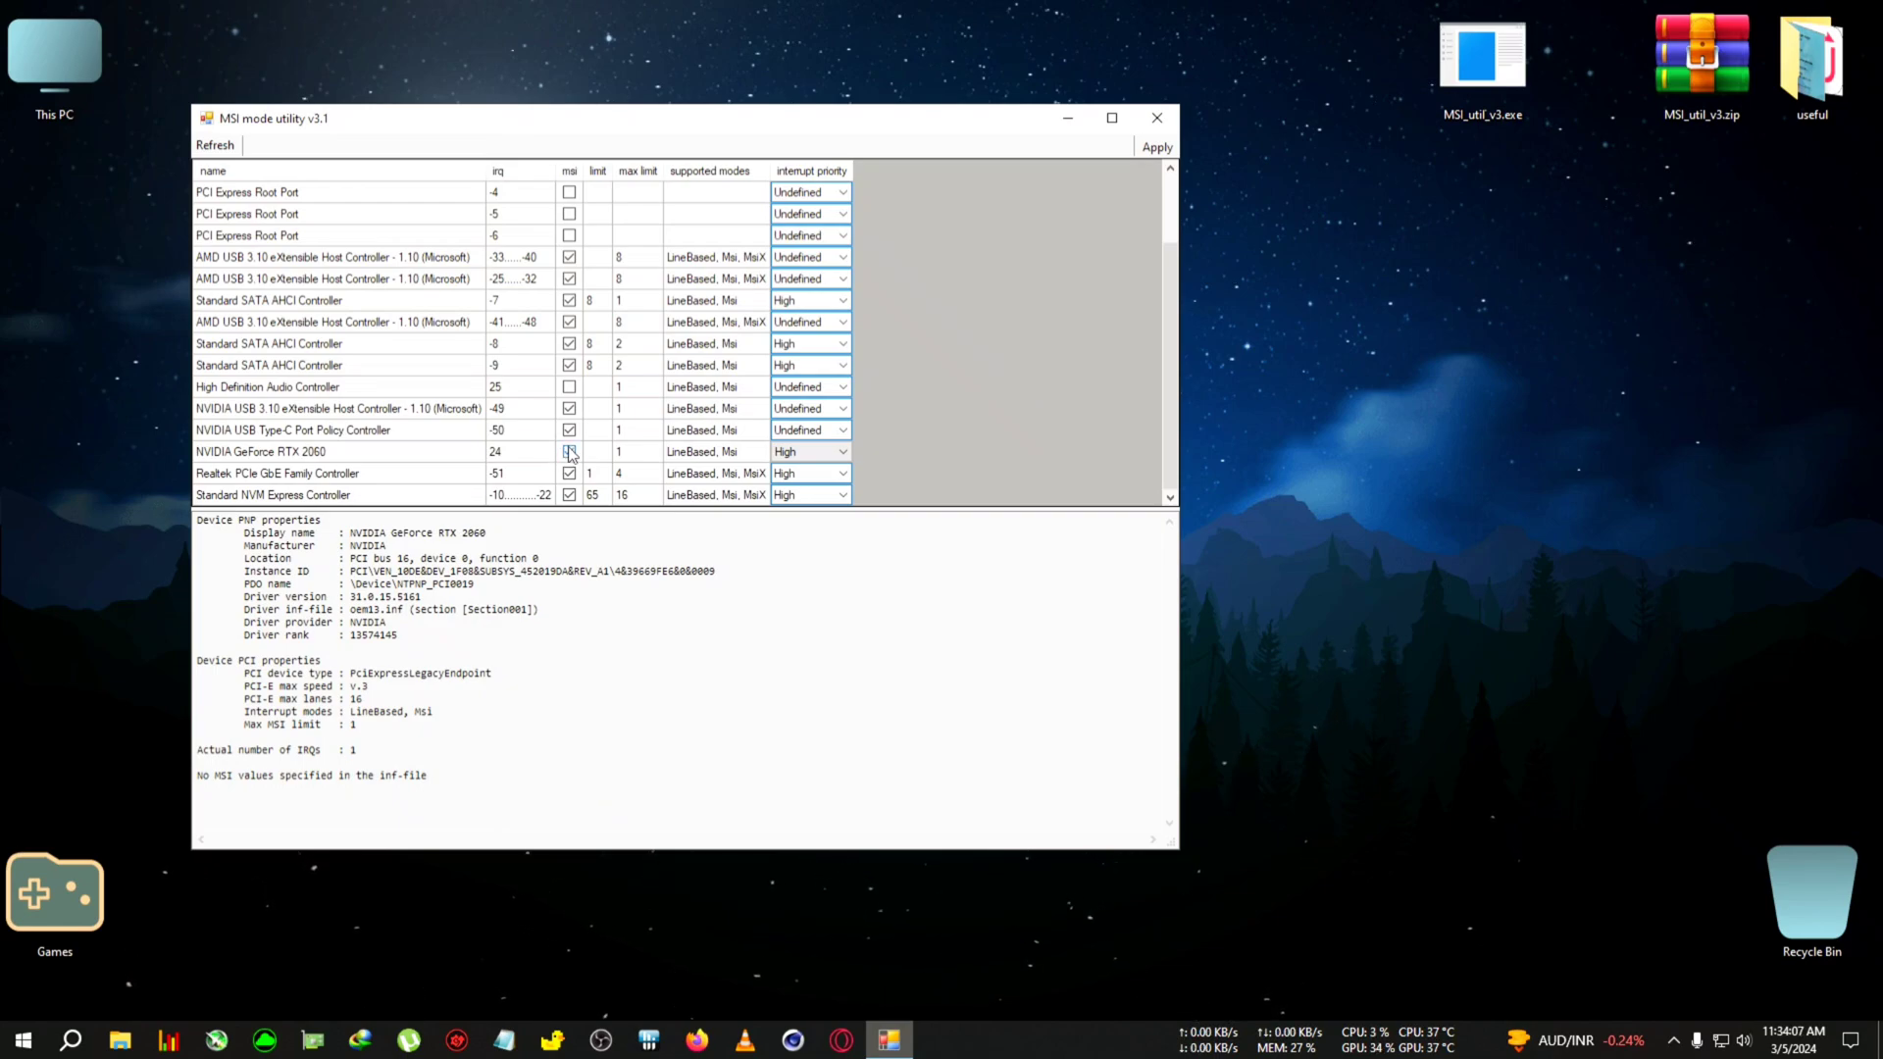
click(569, 451)
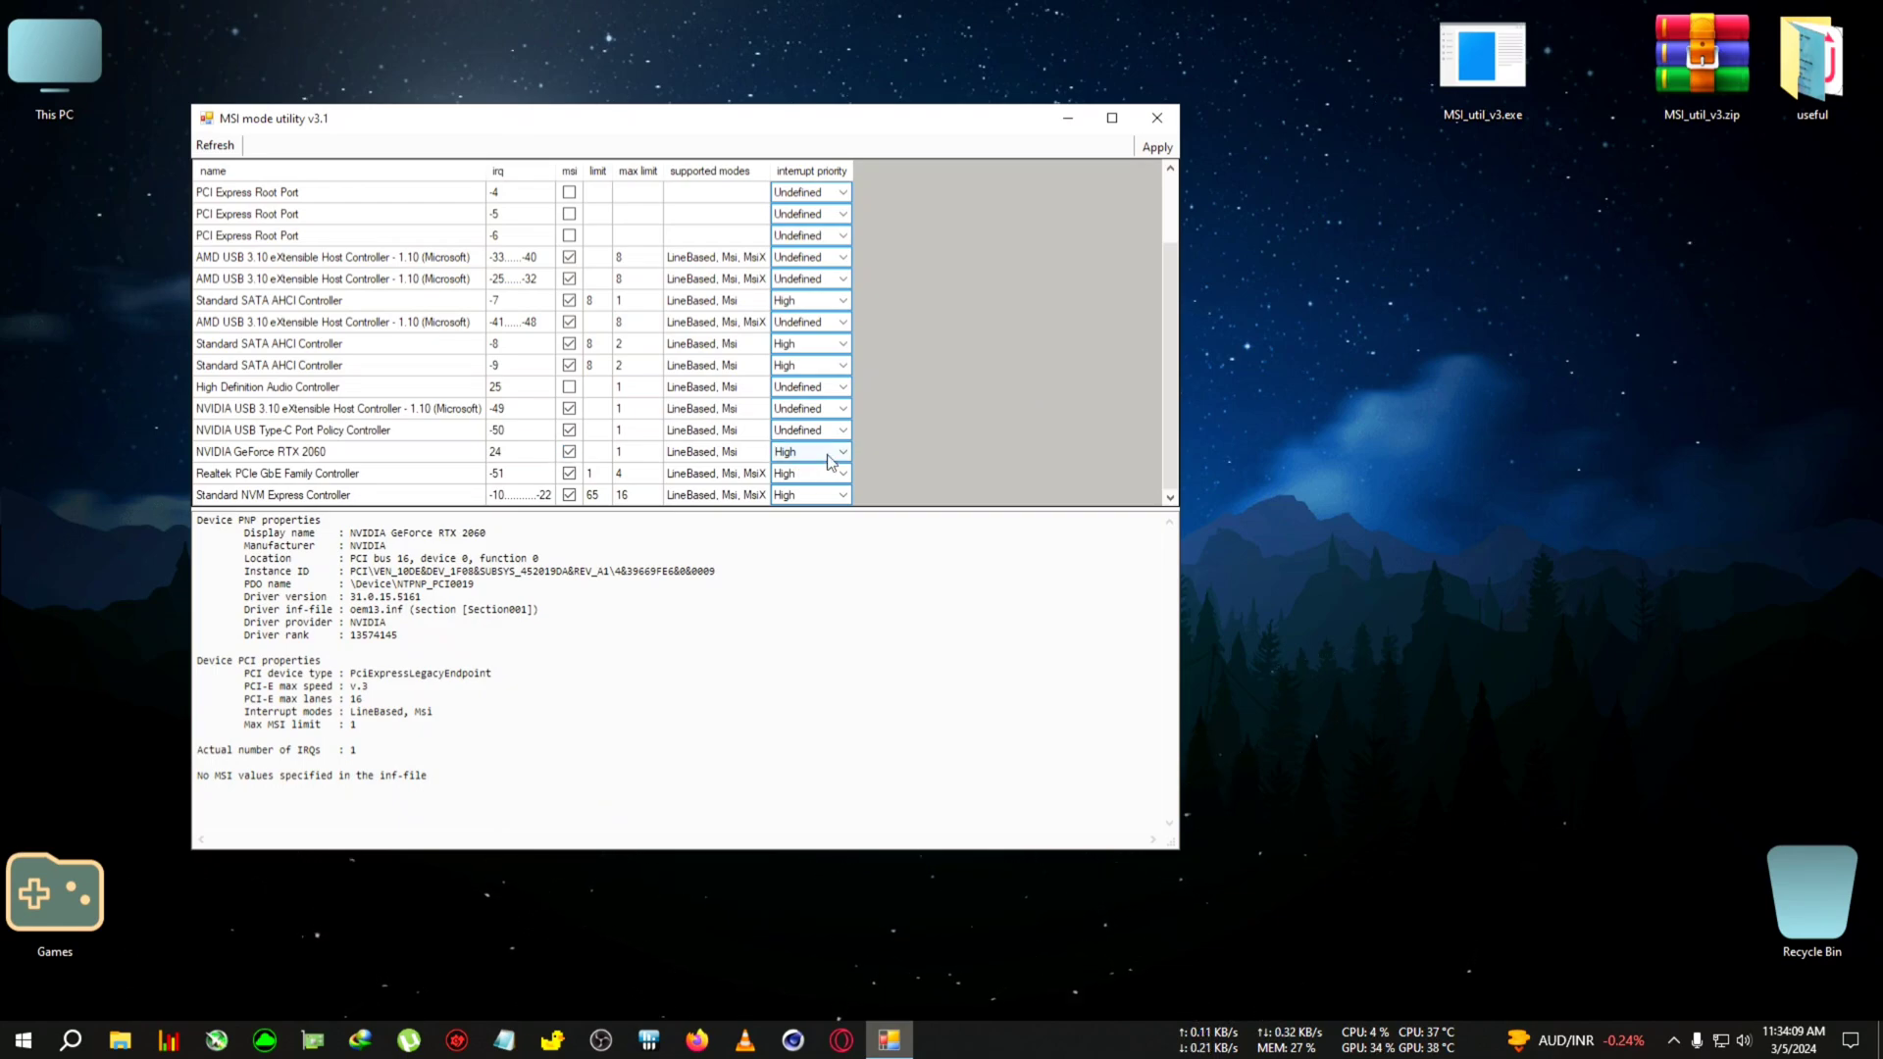
click(841, 451)
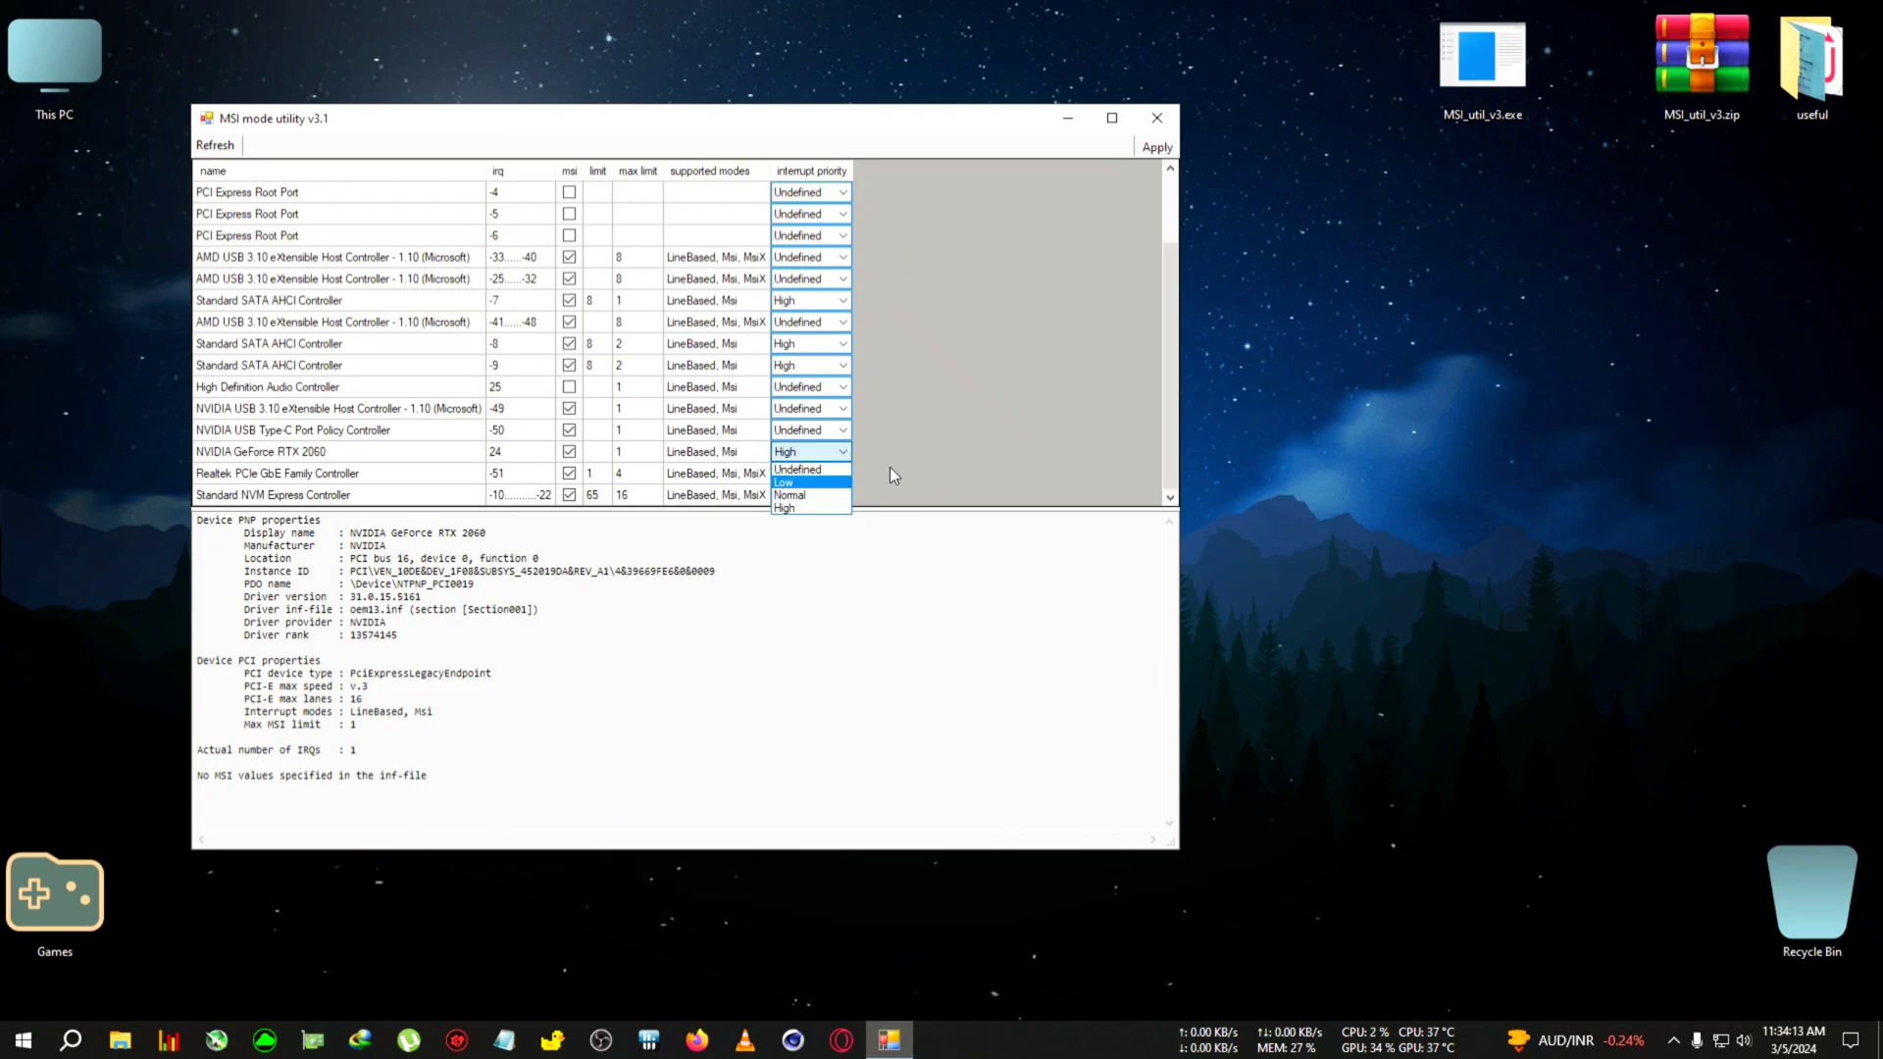
click(782, 506)
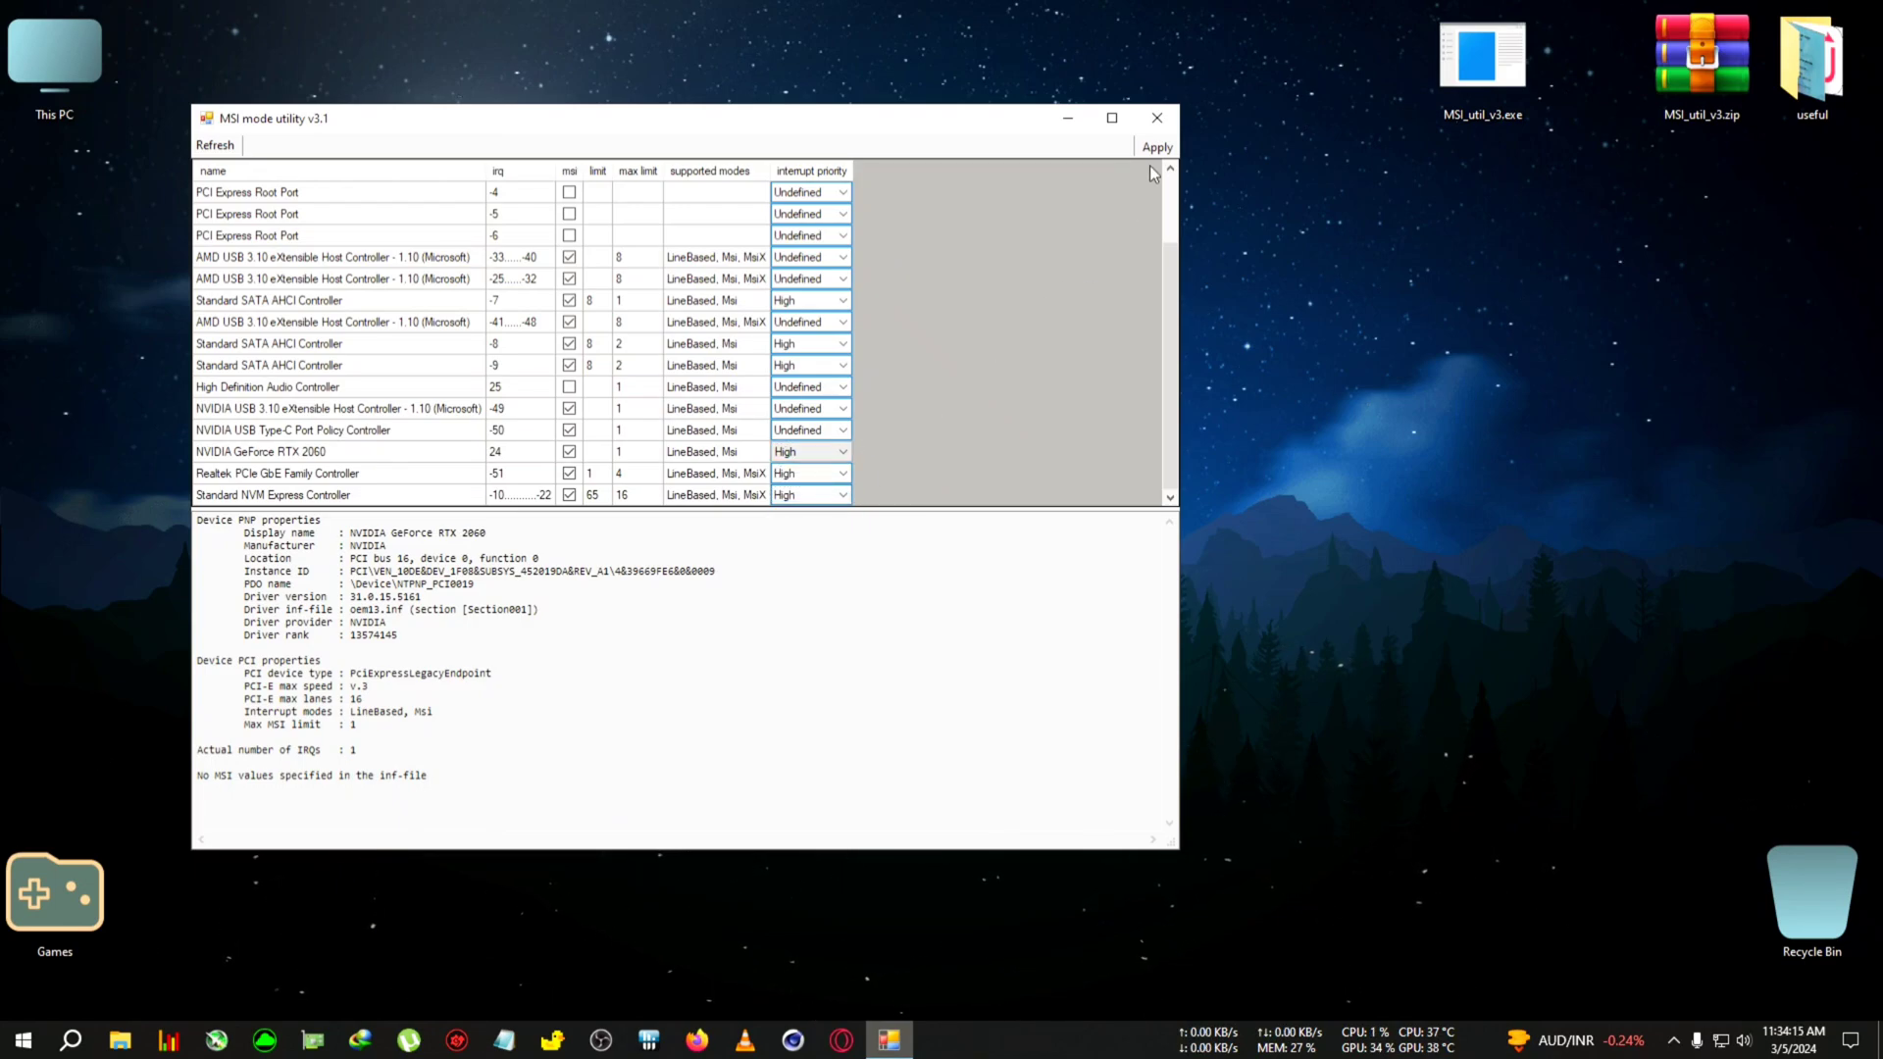
click(1157, 145)
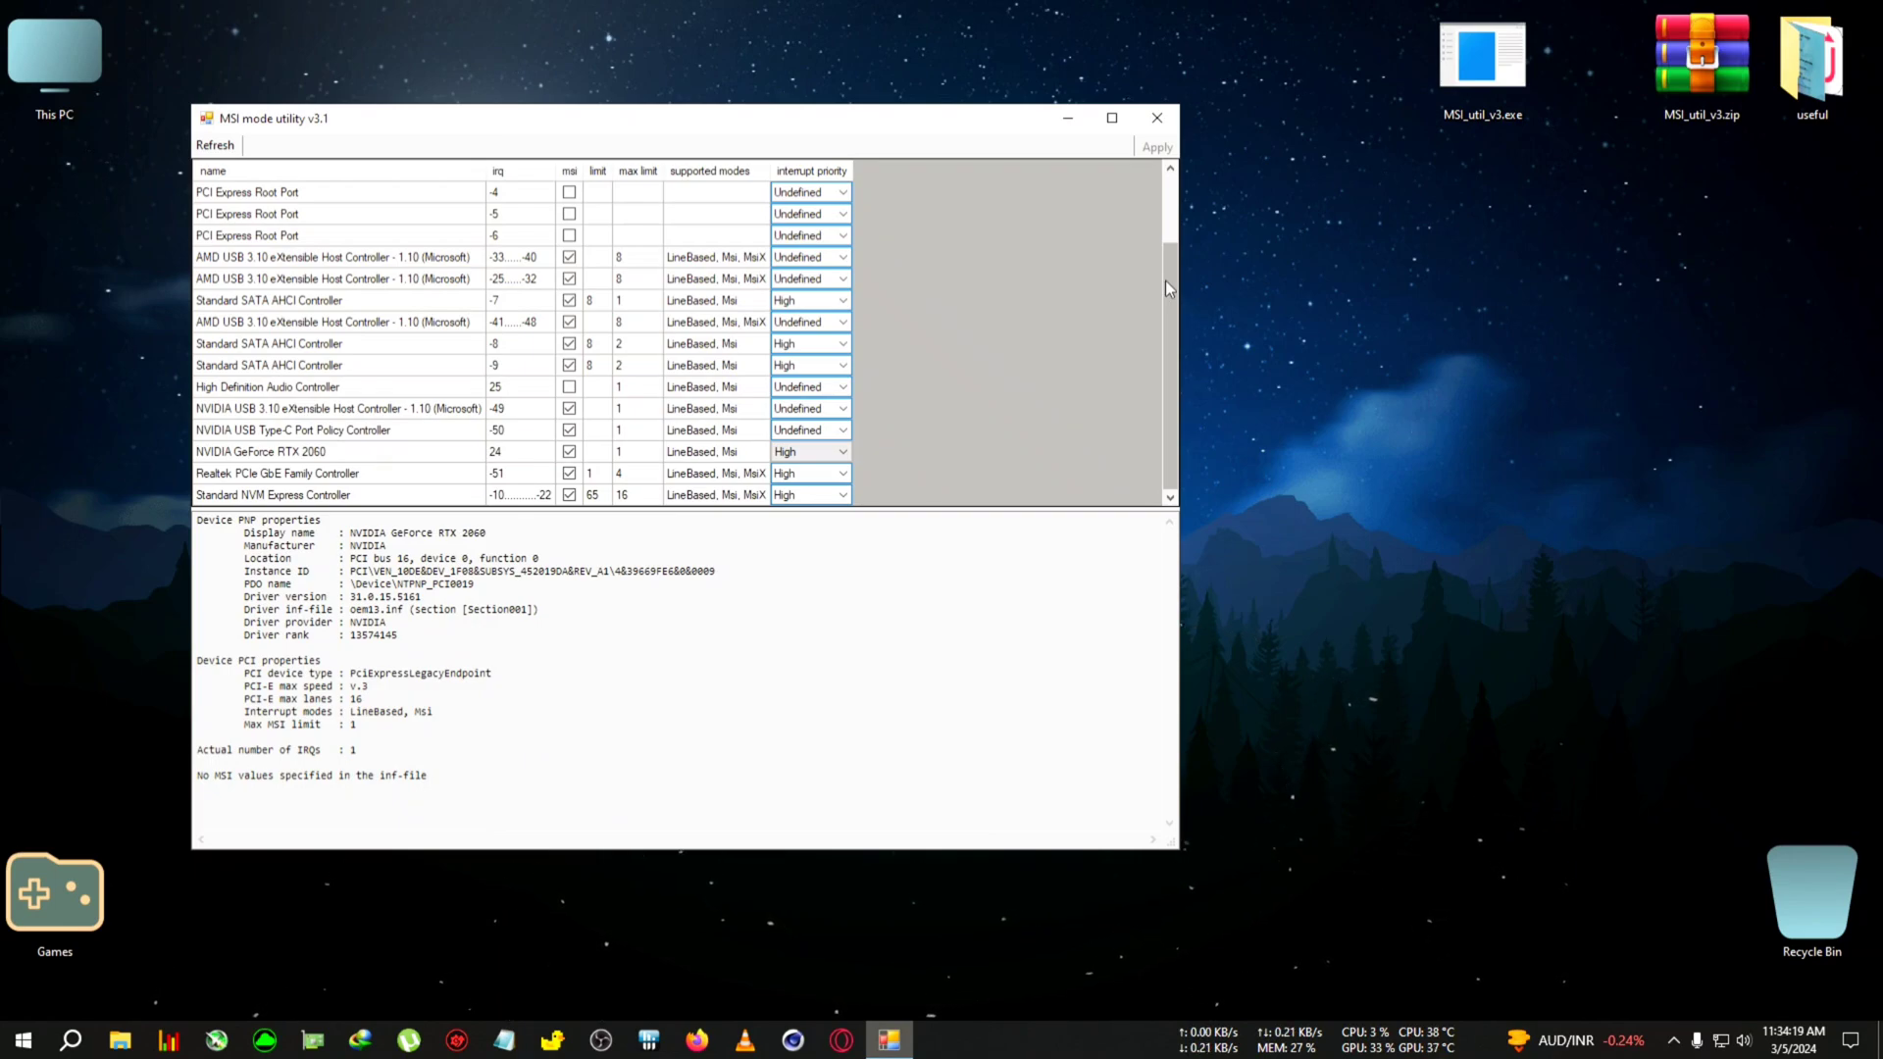
Step: Inspect the three AMD USB 3.10 host controllers (IRQs -25 to -48) and the NVIDIA USB controller
scroll(up, 3)
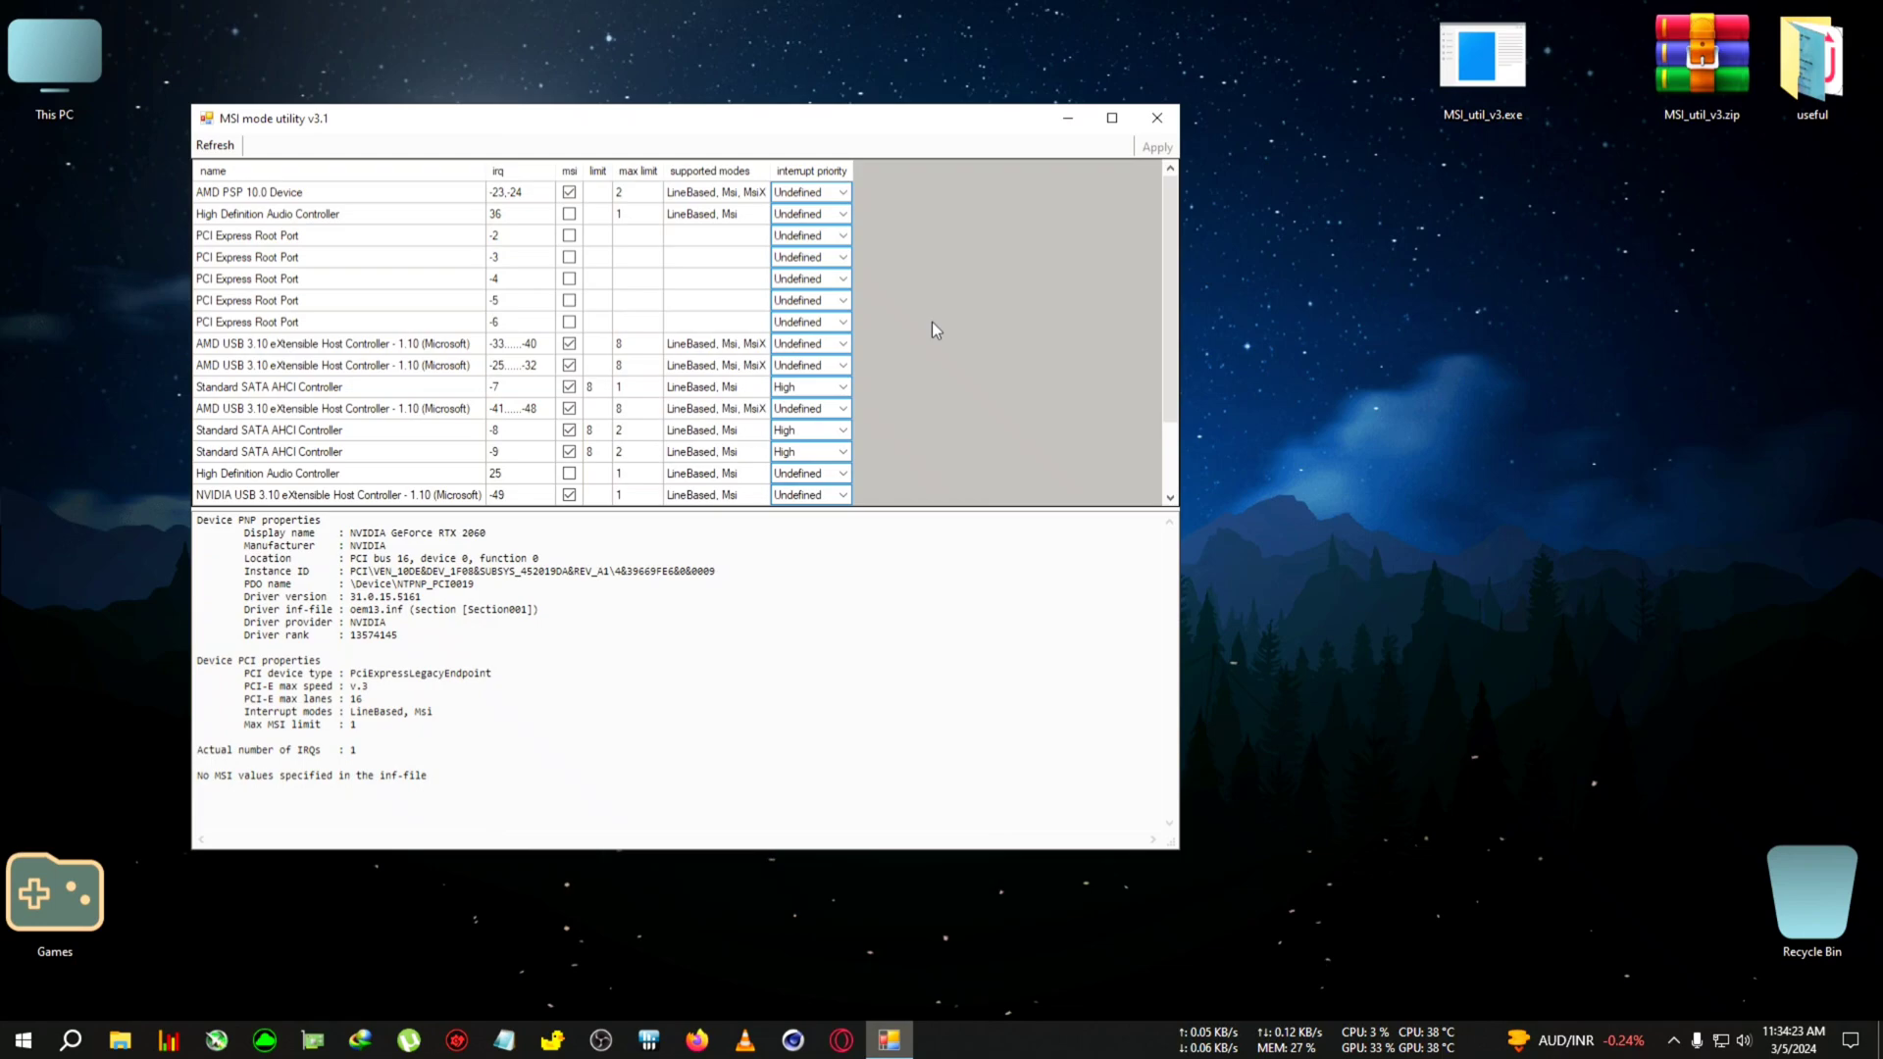
mouse_move(247, 351)
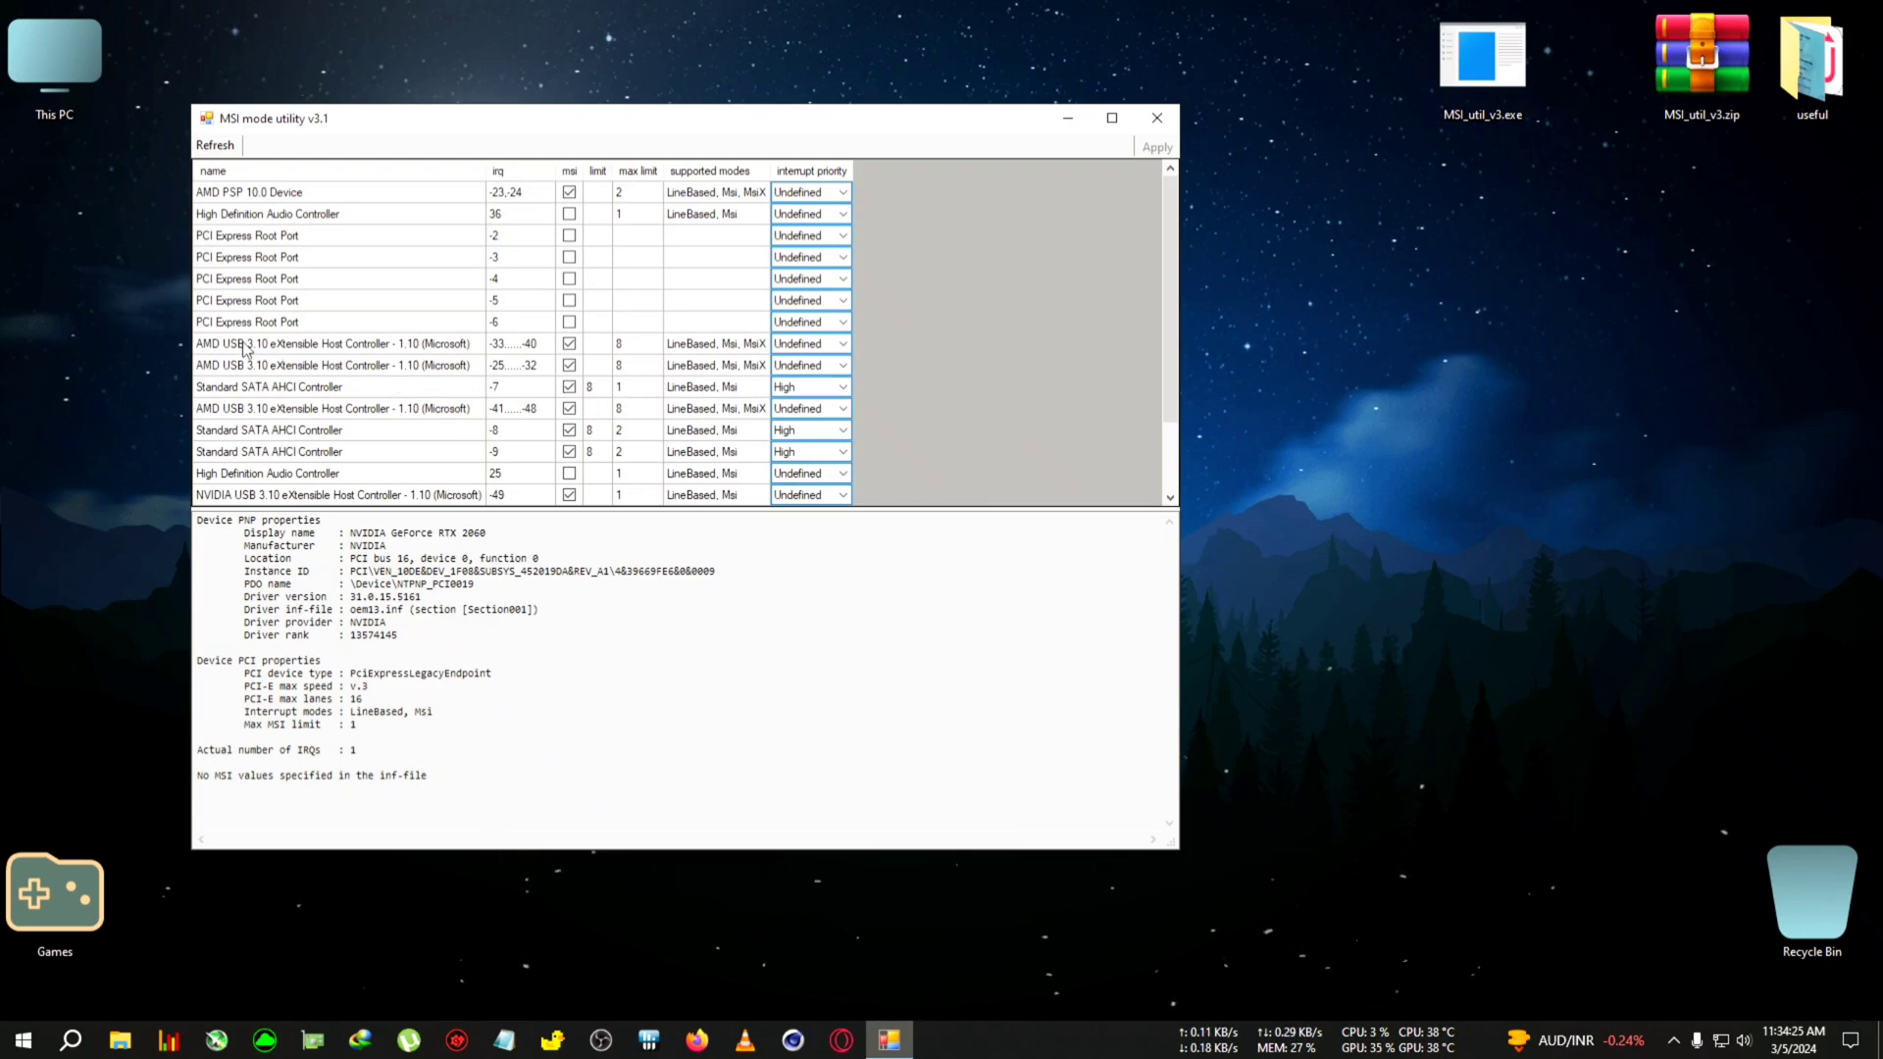
click(335, 365)
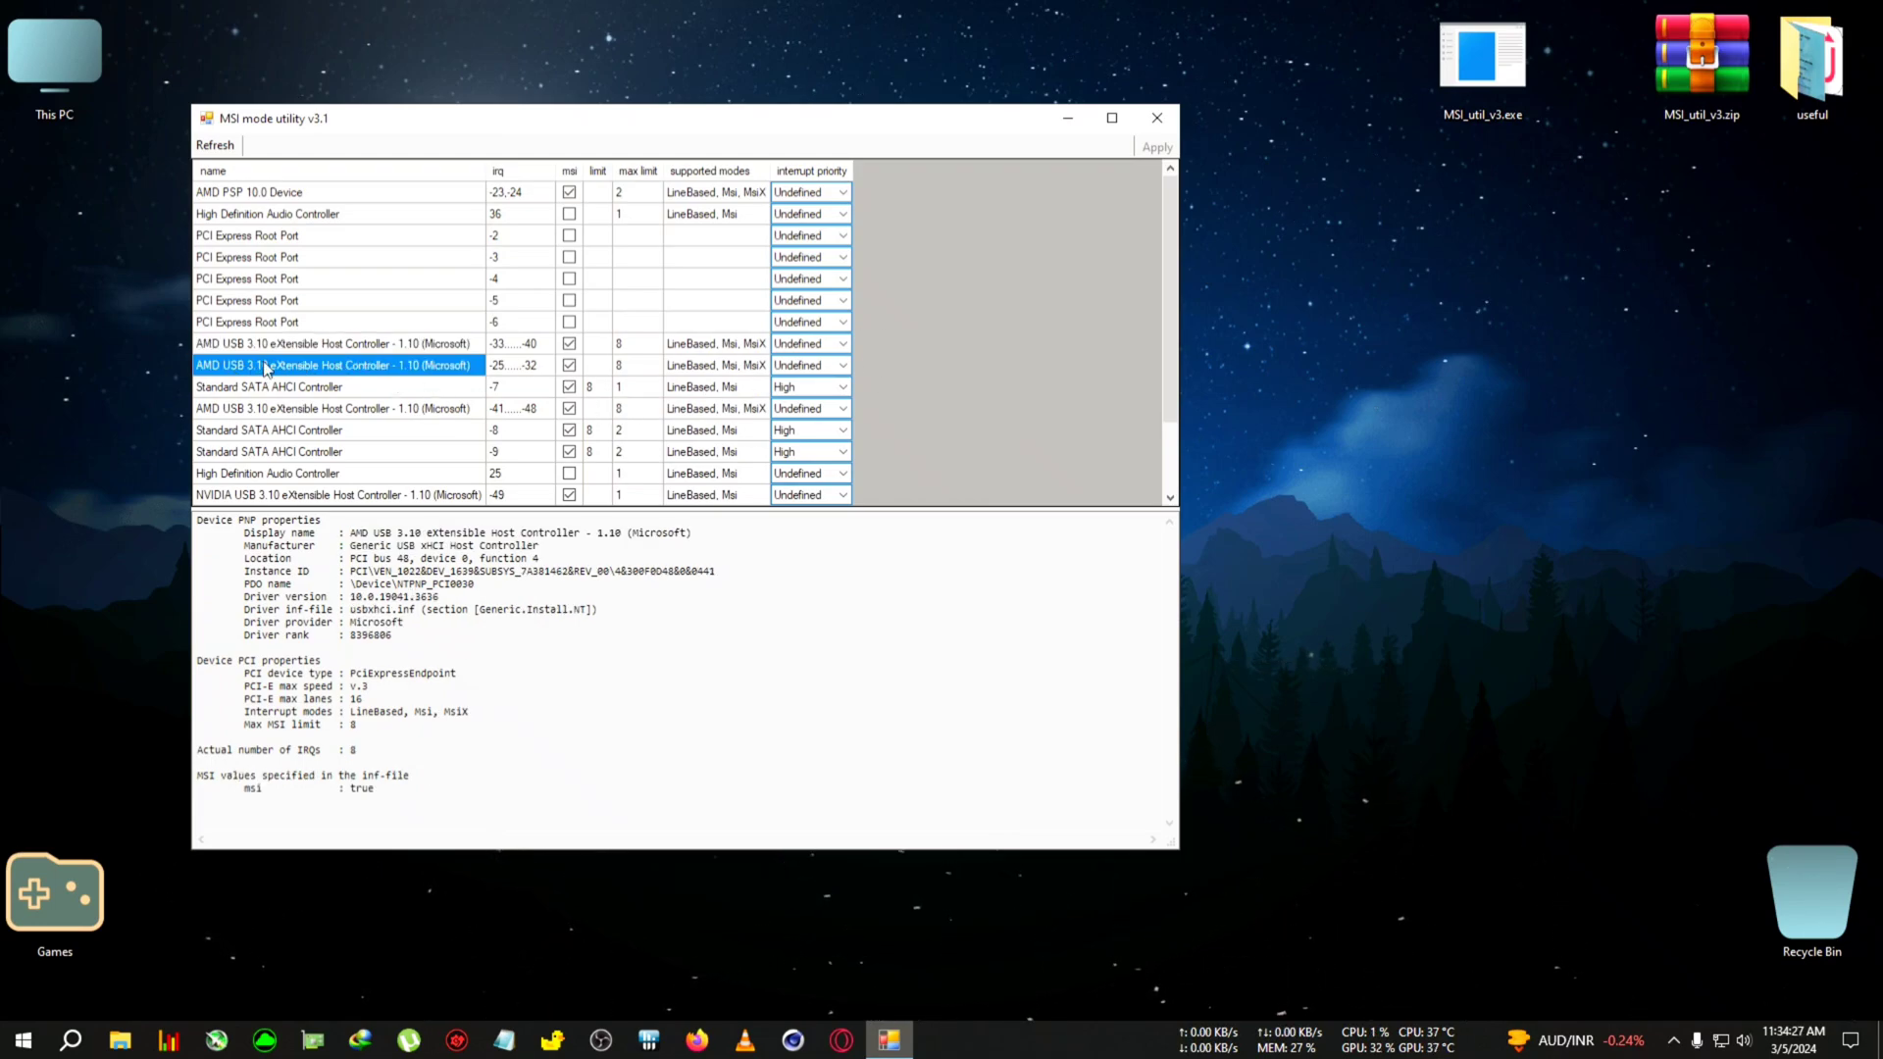
click(335, 343)
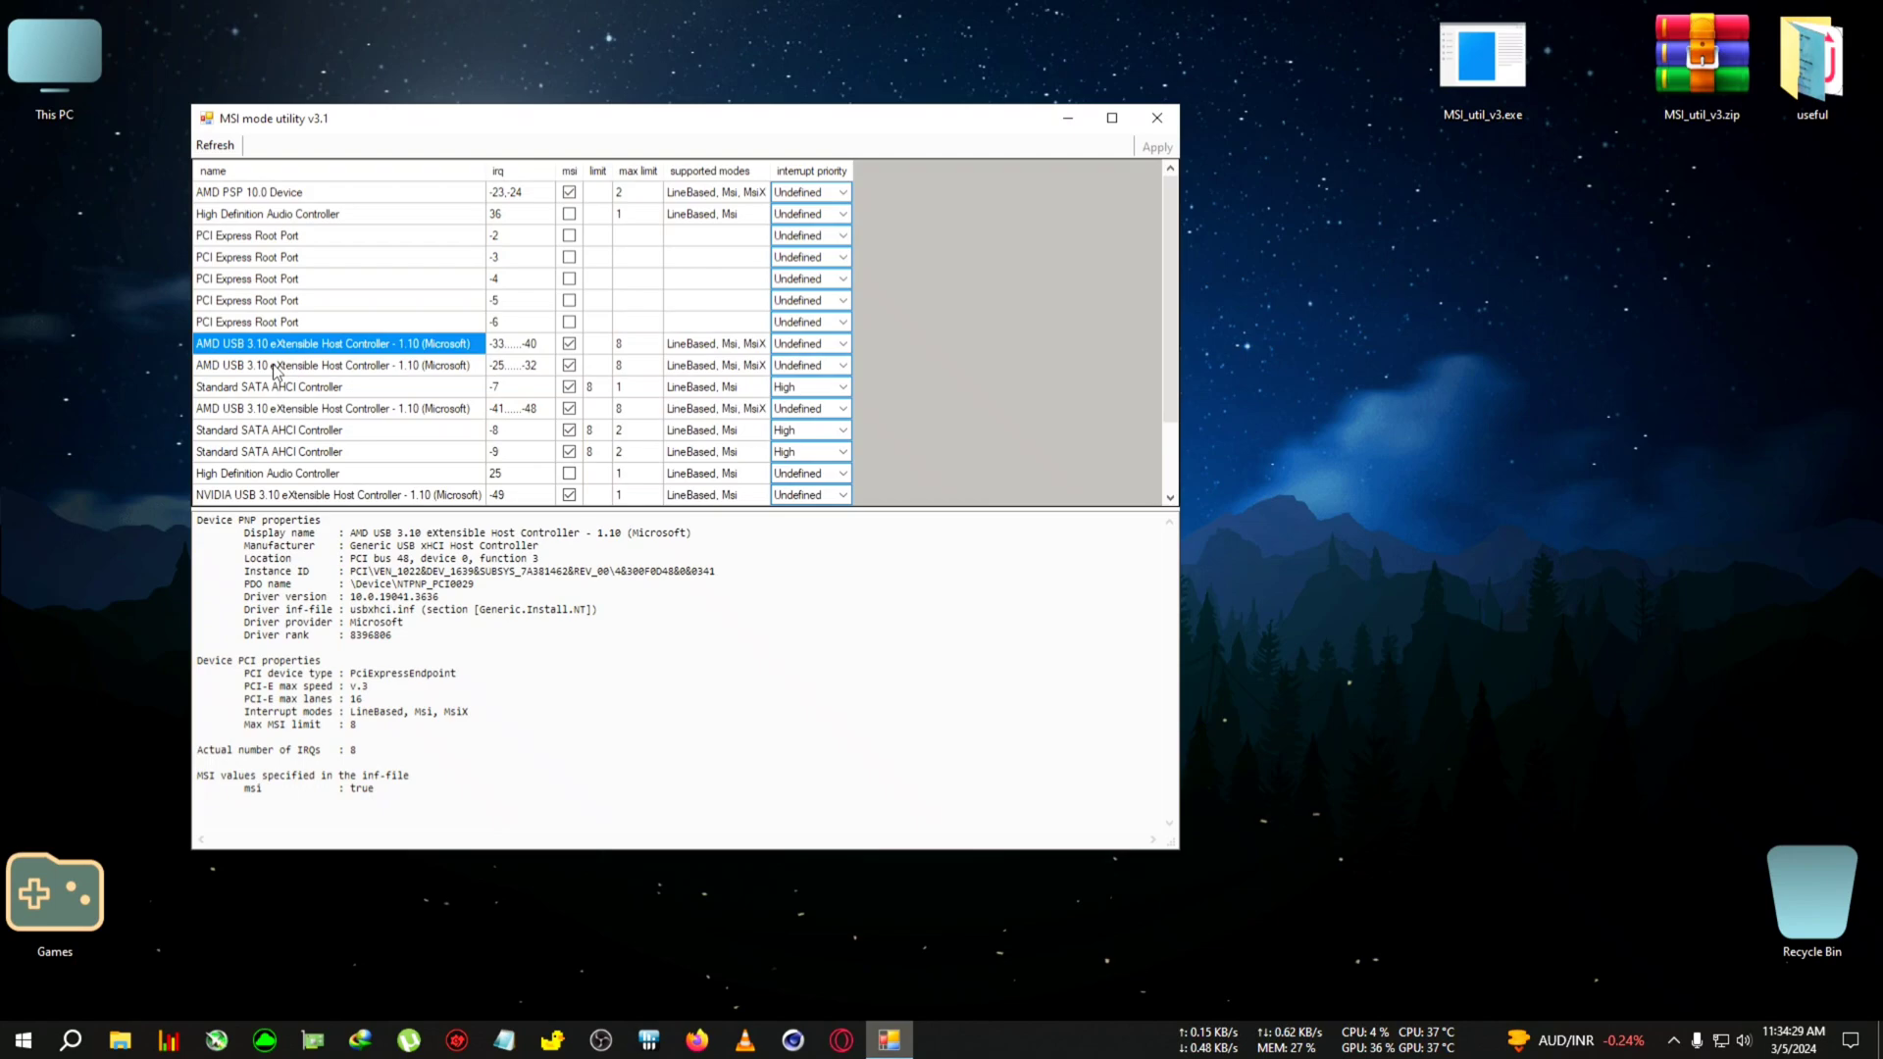
click(333, 365)
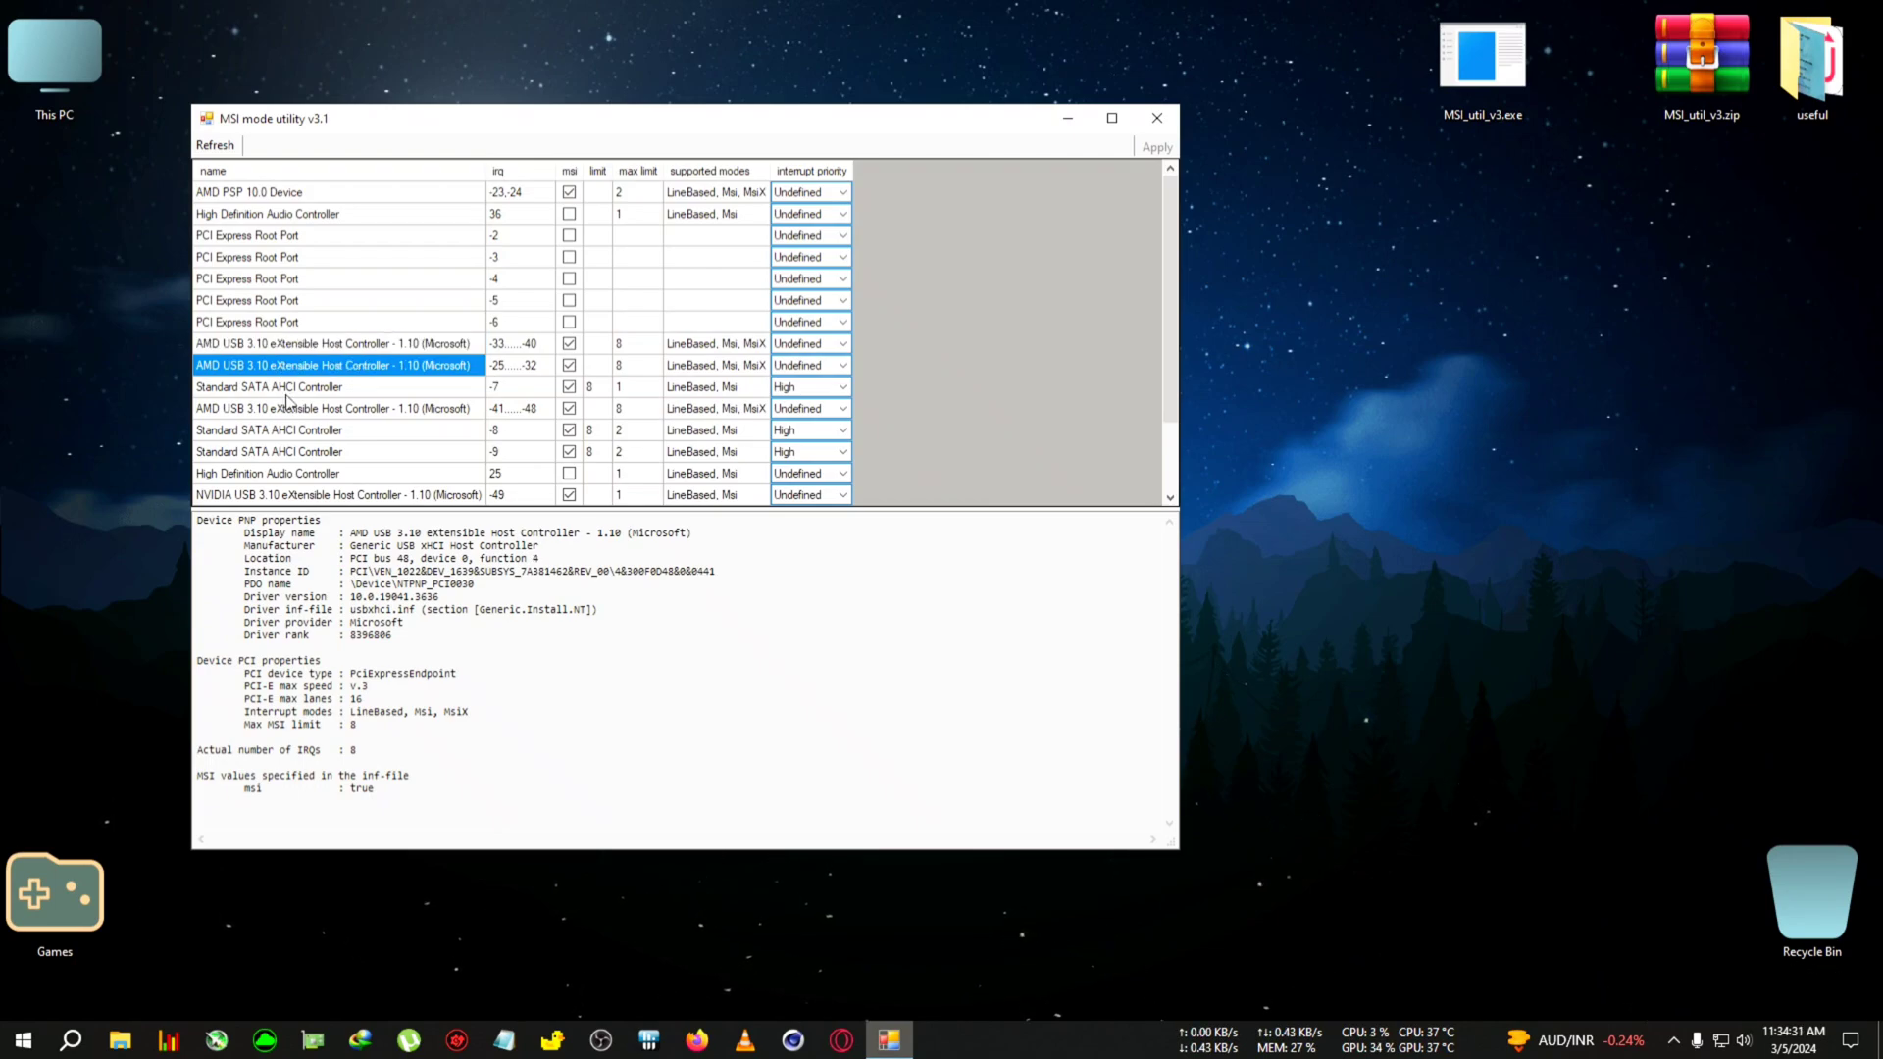
click(335, 494)
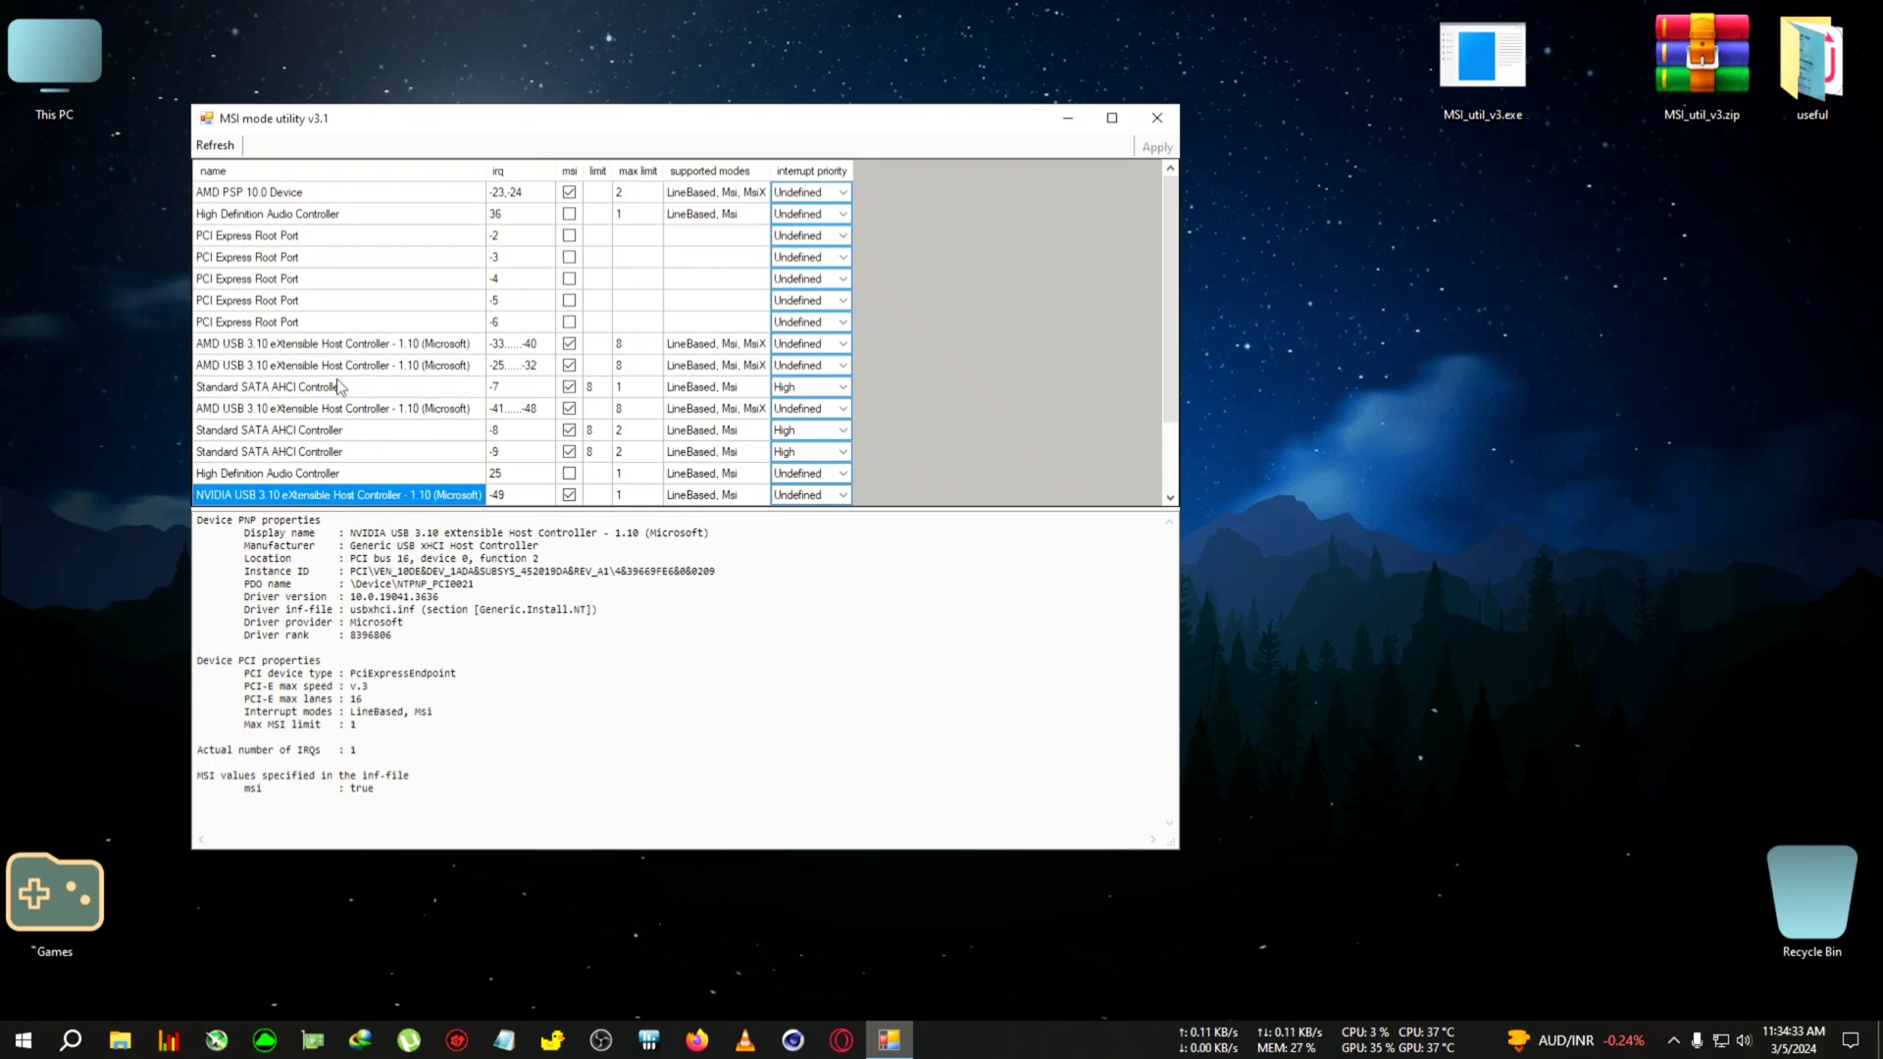
scroll(down, 3)
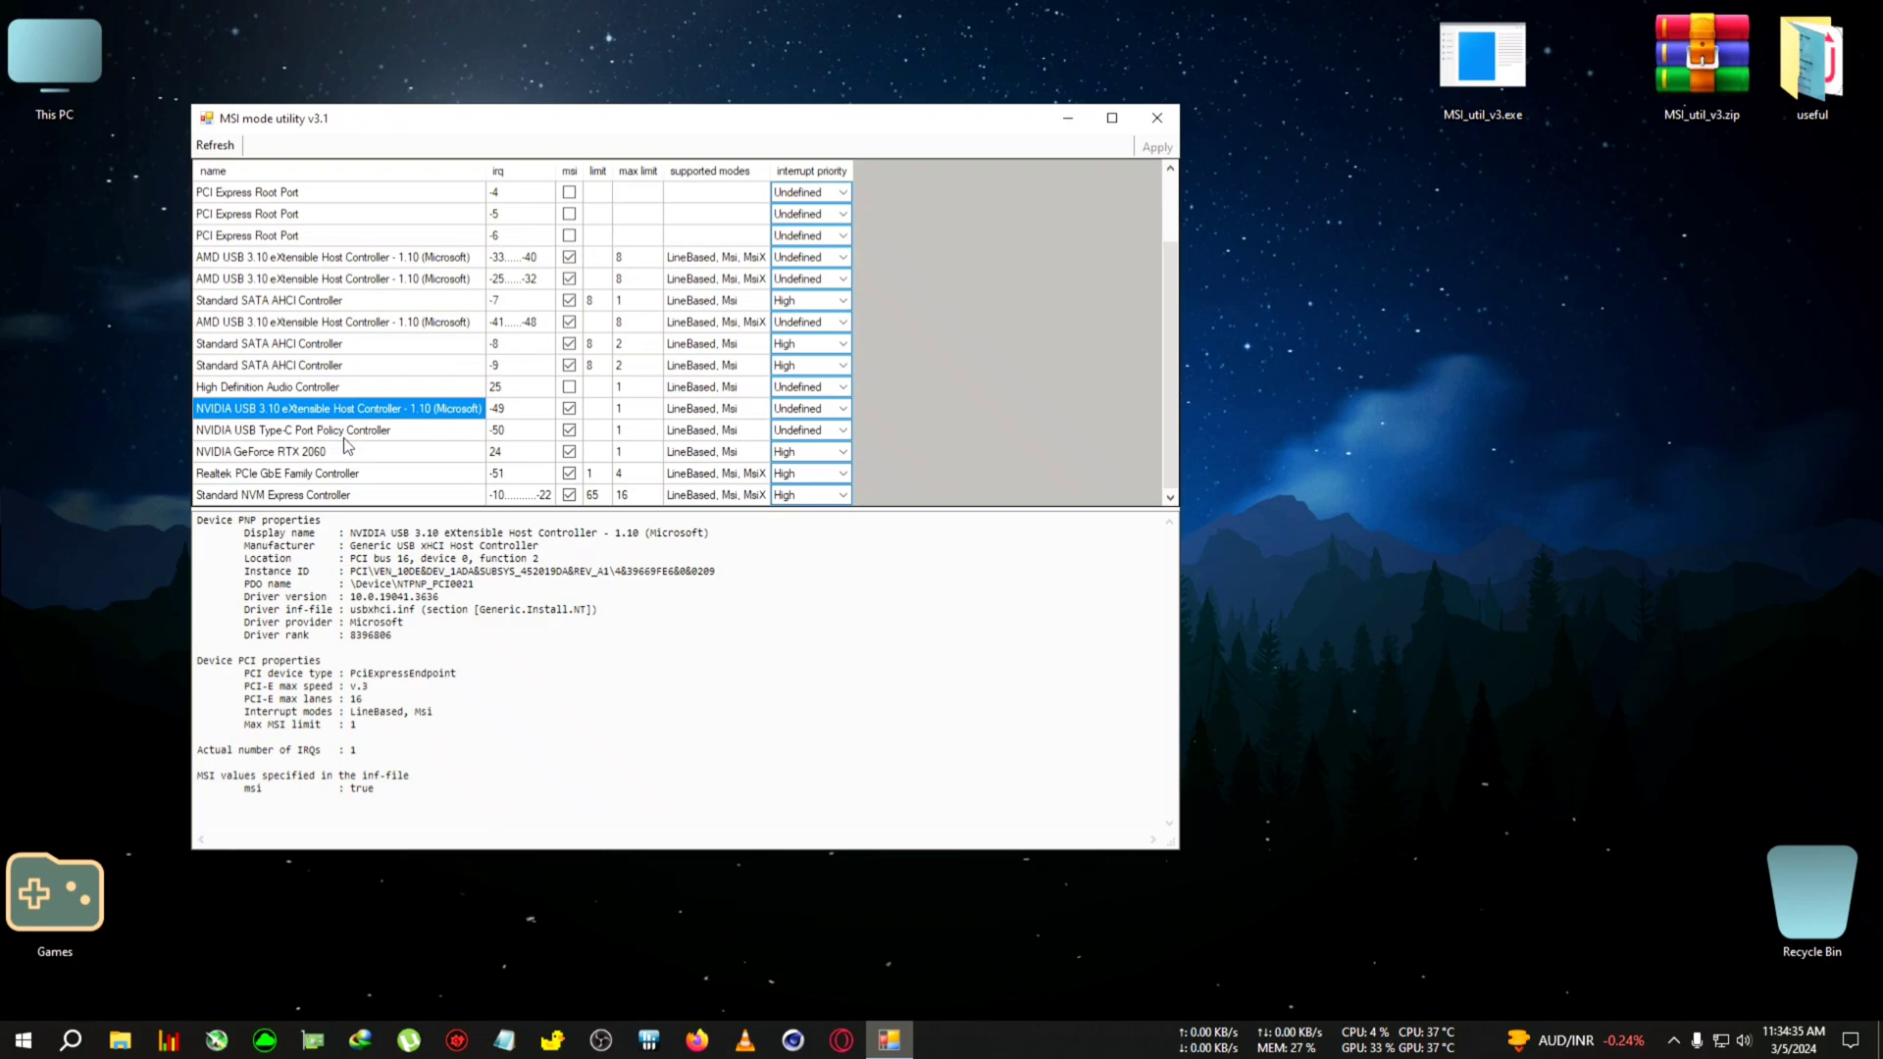
scroll(up, 3)
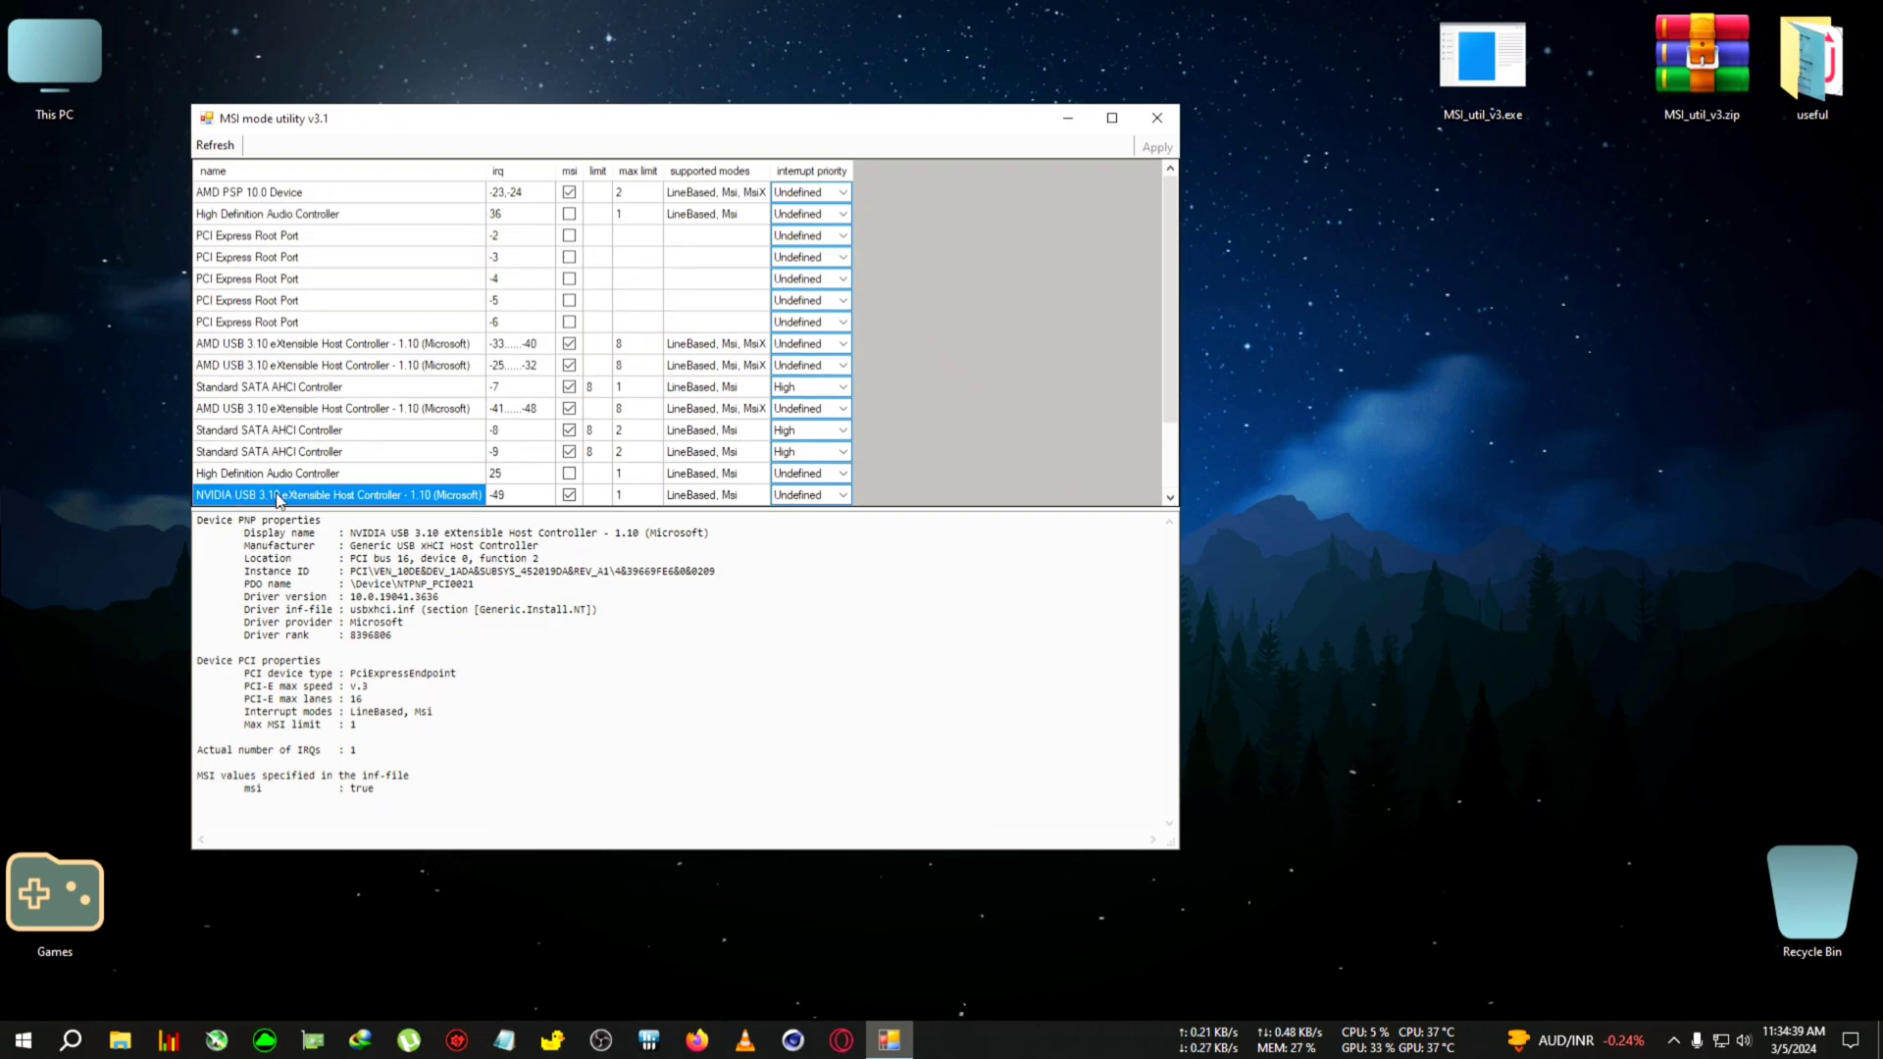
click(335, 408)
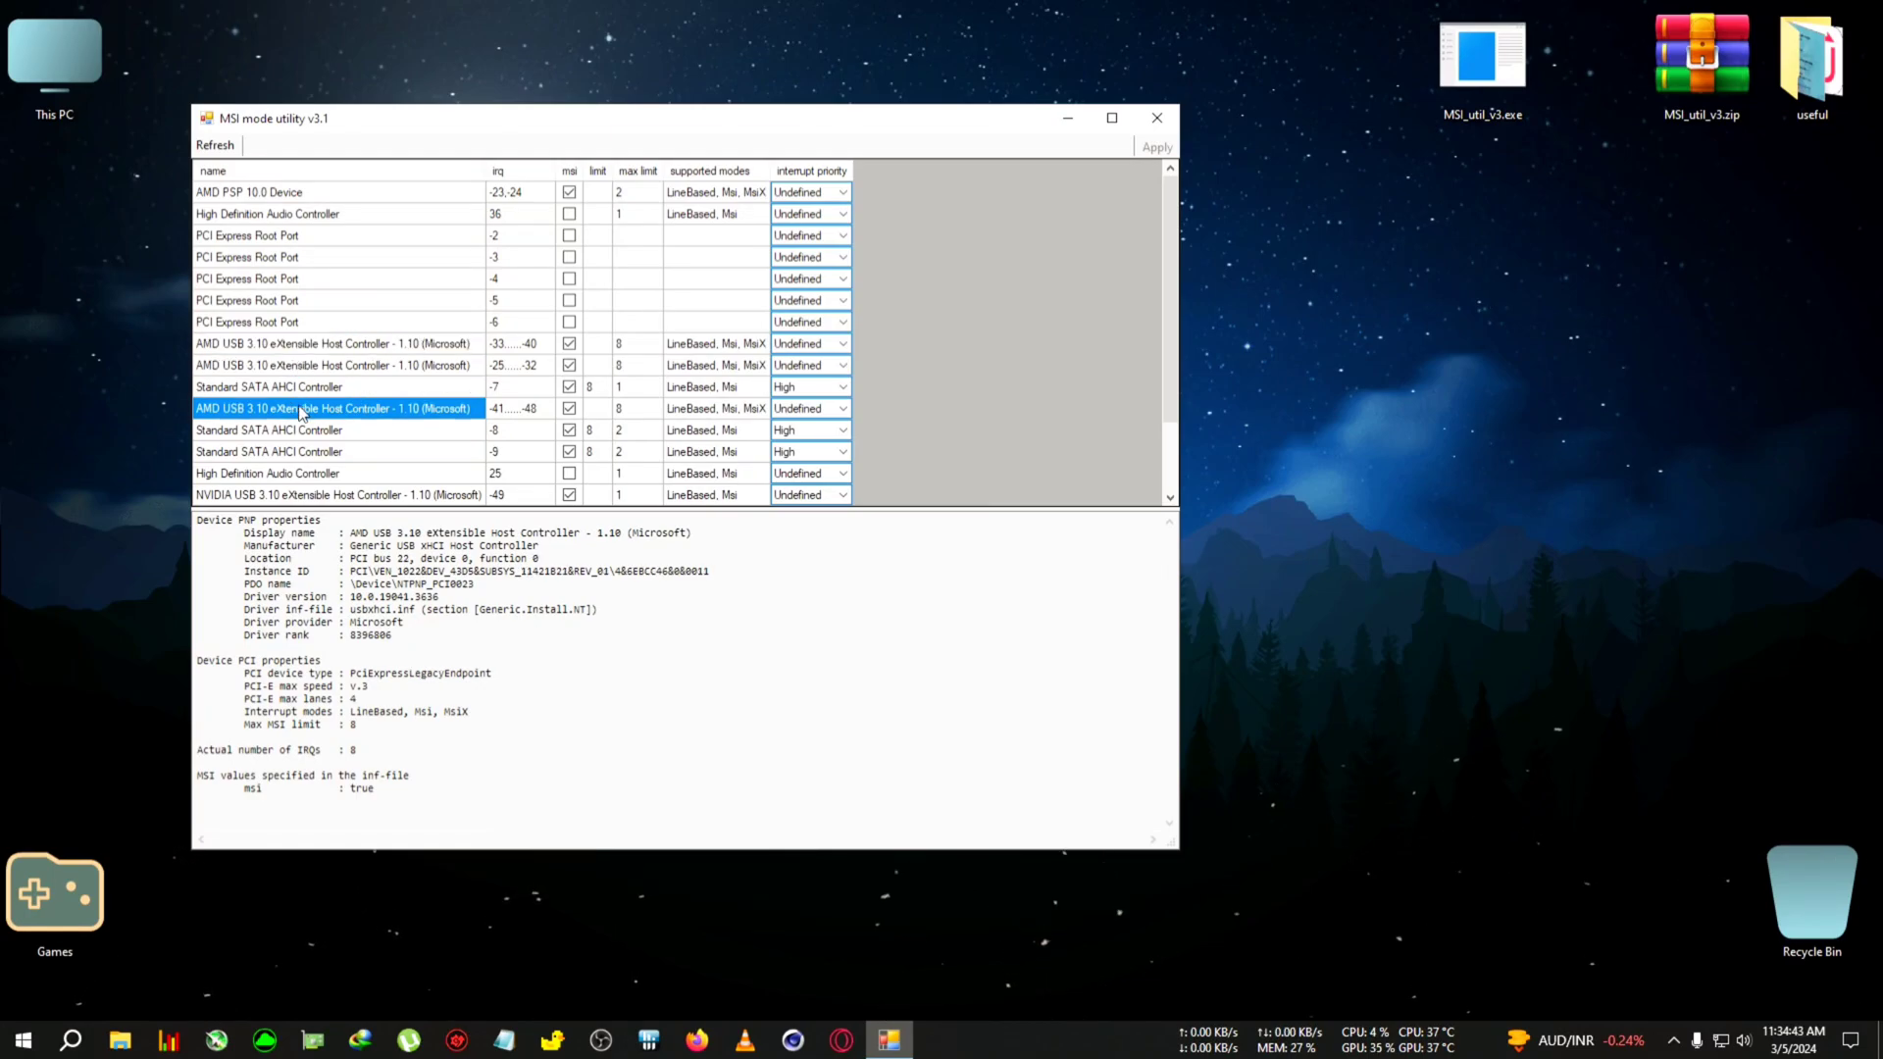
click(336, 365)
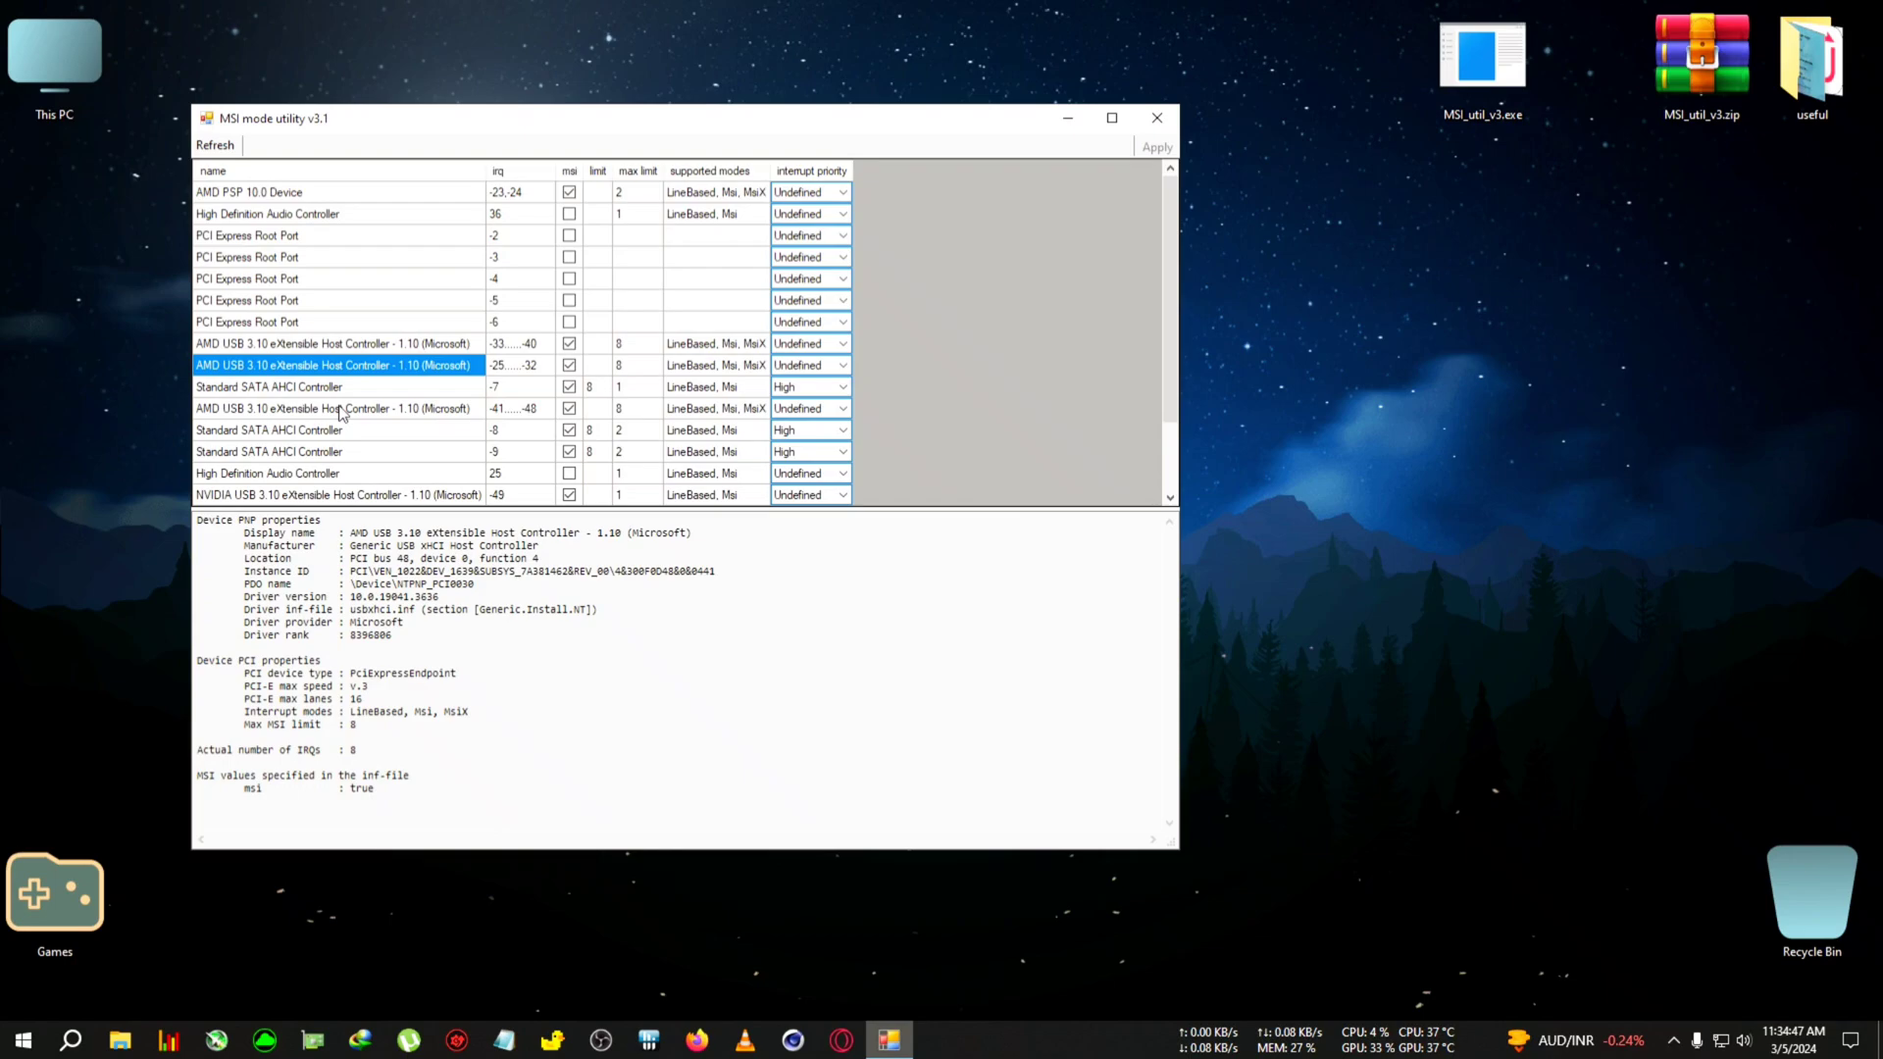
click(333, 343)
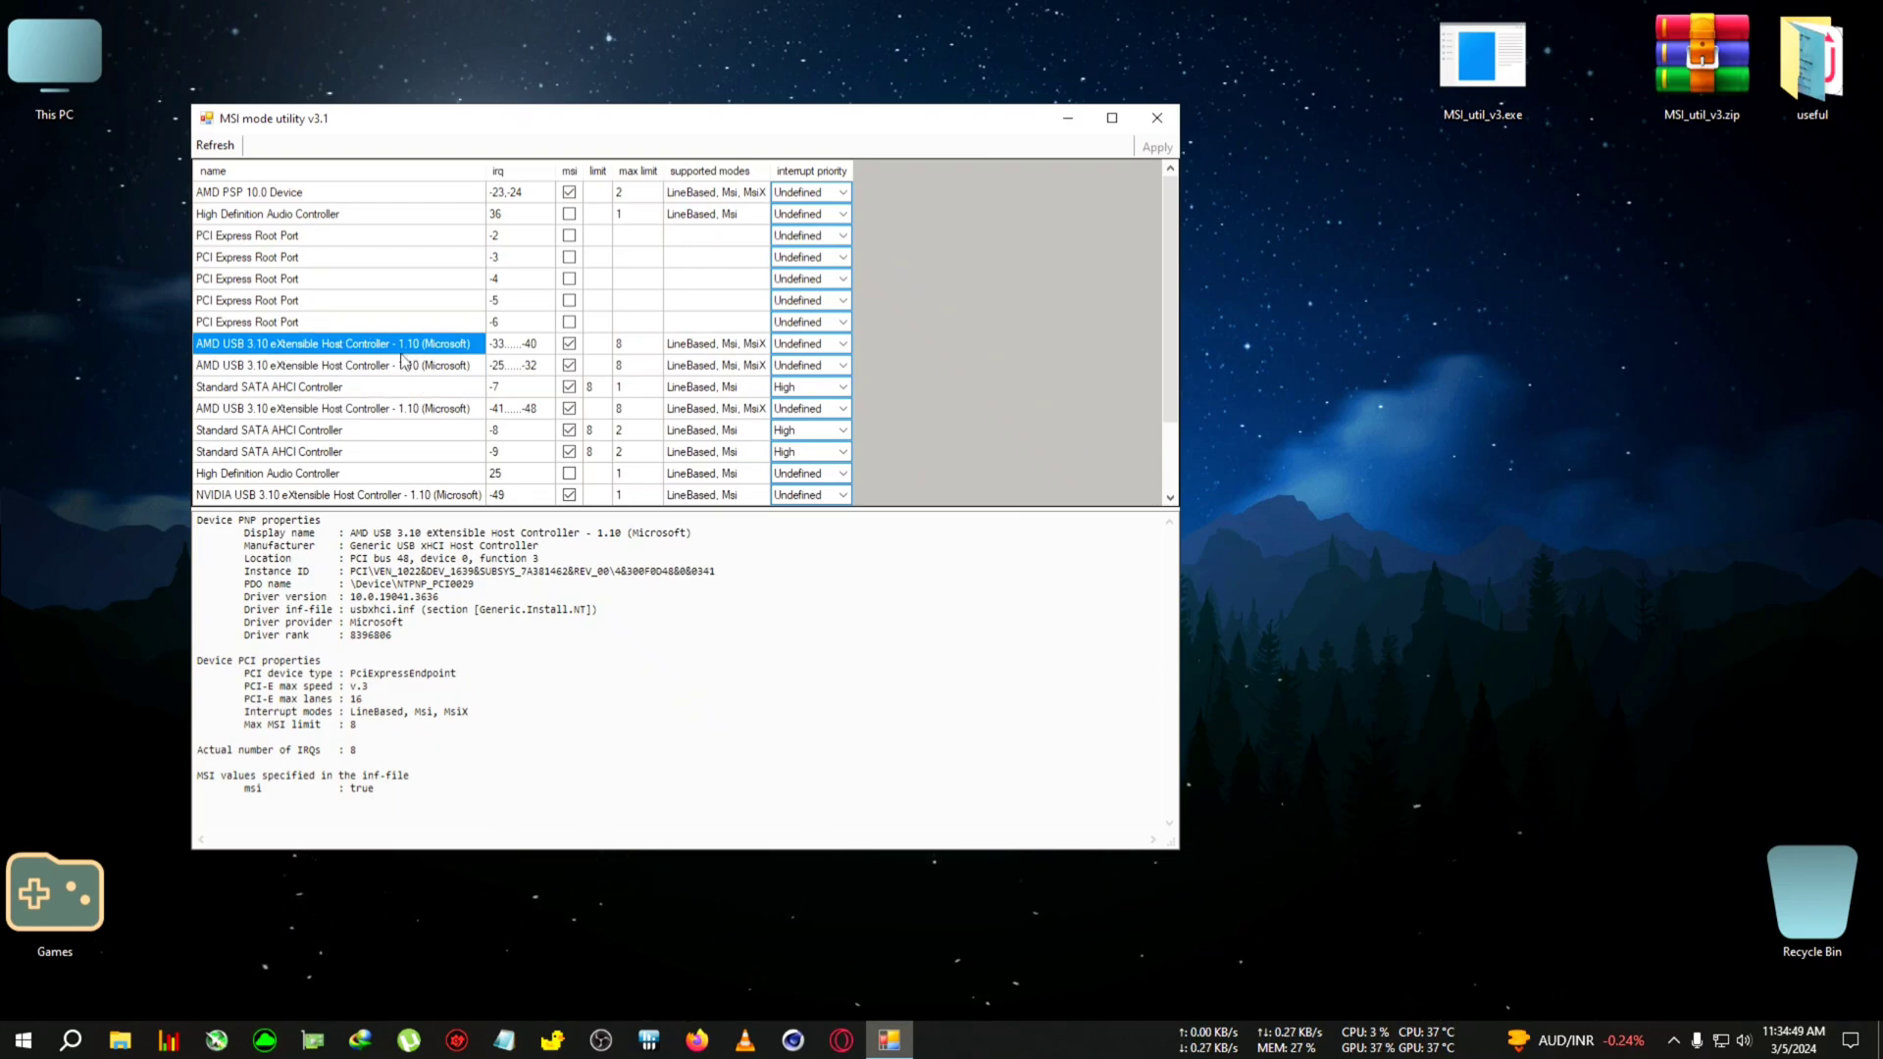
Step: Keep MSI enabled and set all three AMD USB 3.10 controllers to High interrupt priority
click(569, 430)
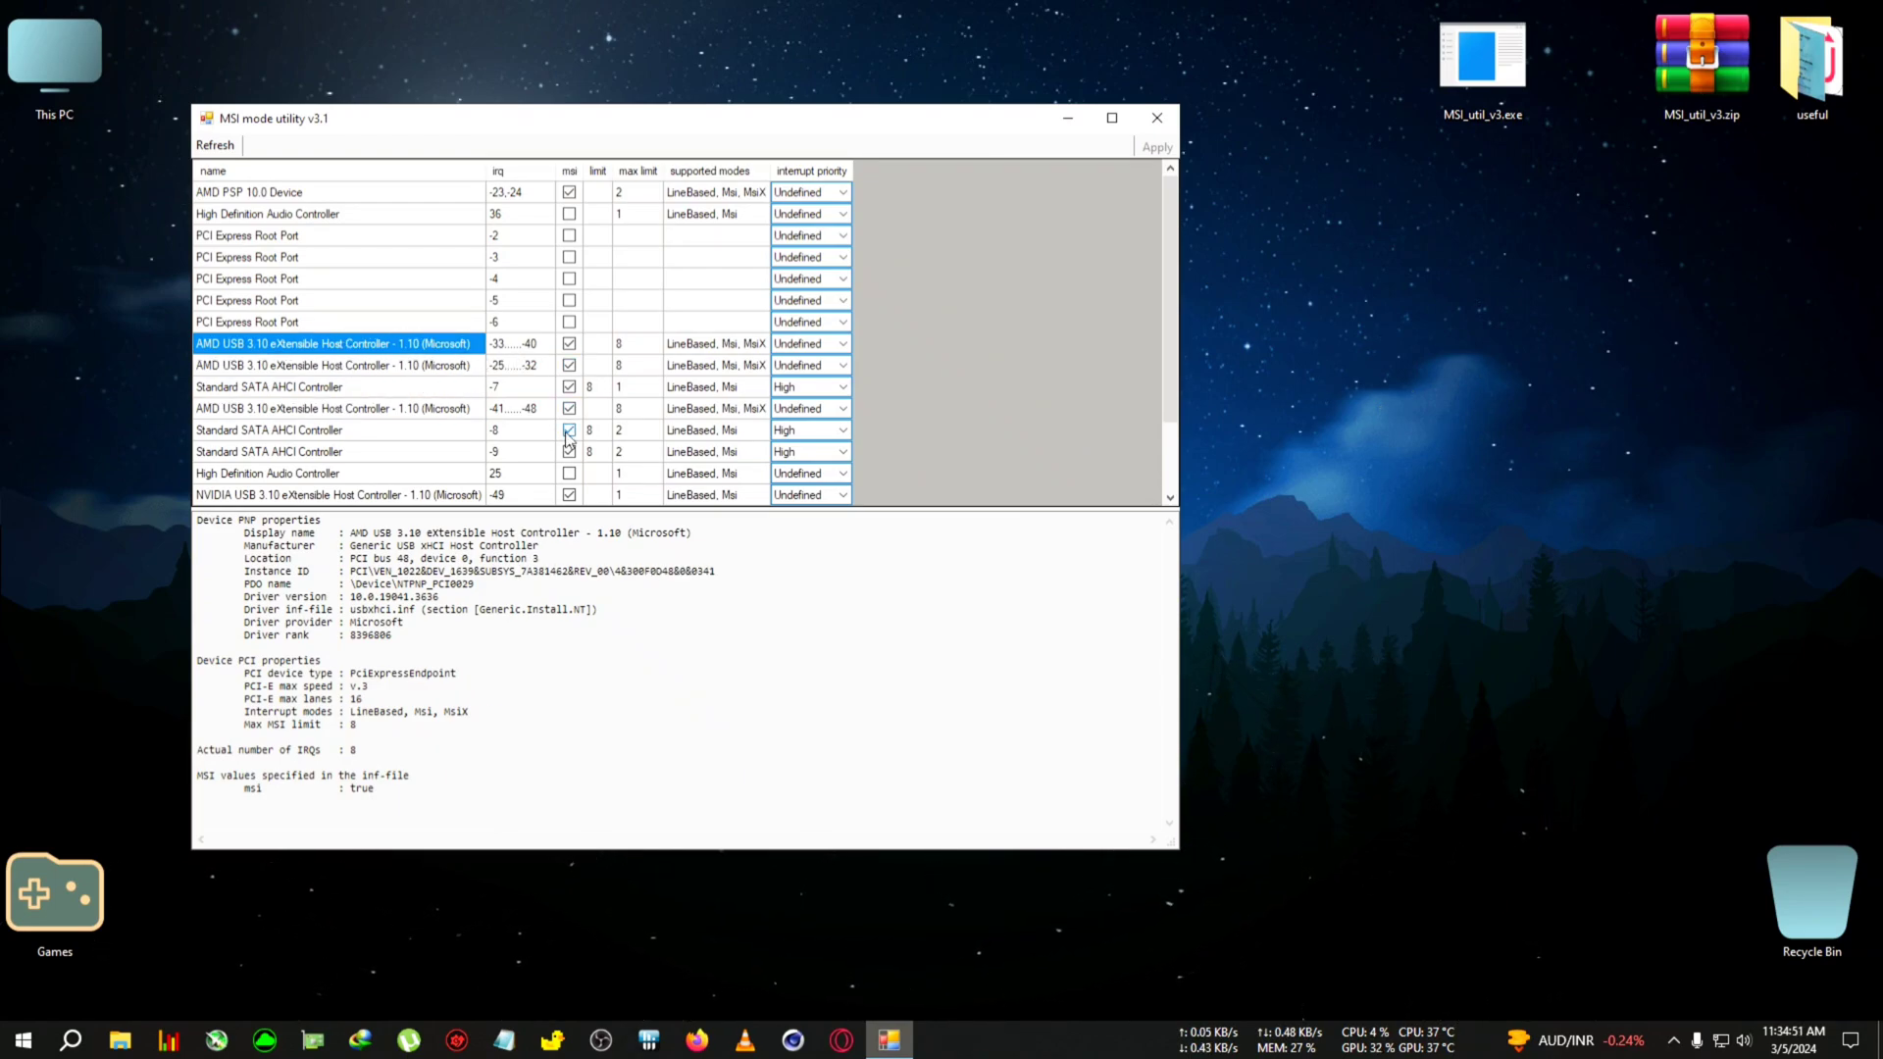
click(336, 408)
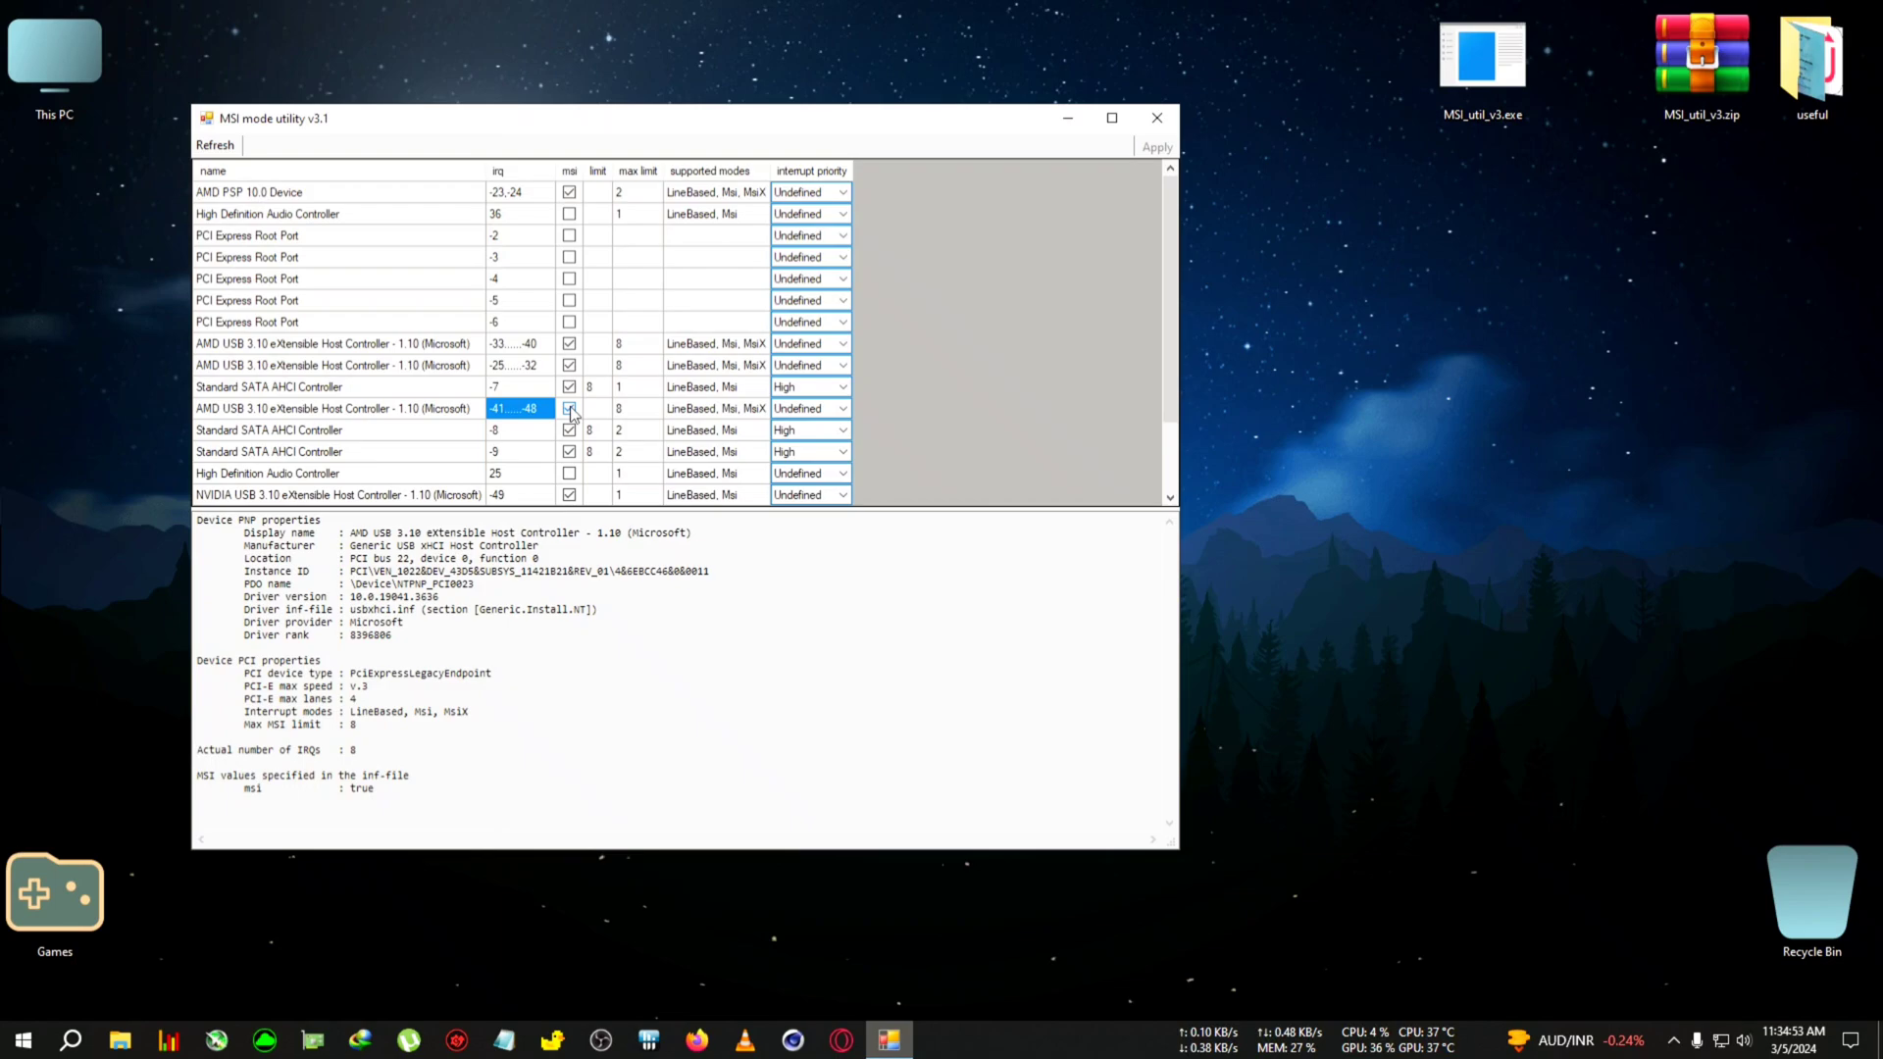
click(568, 408)
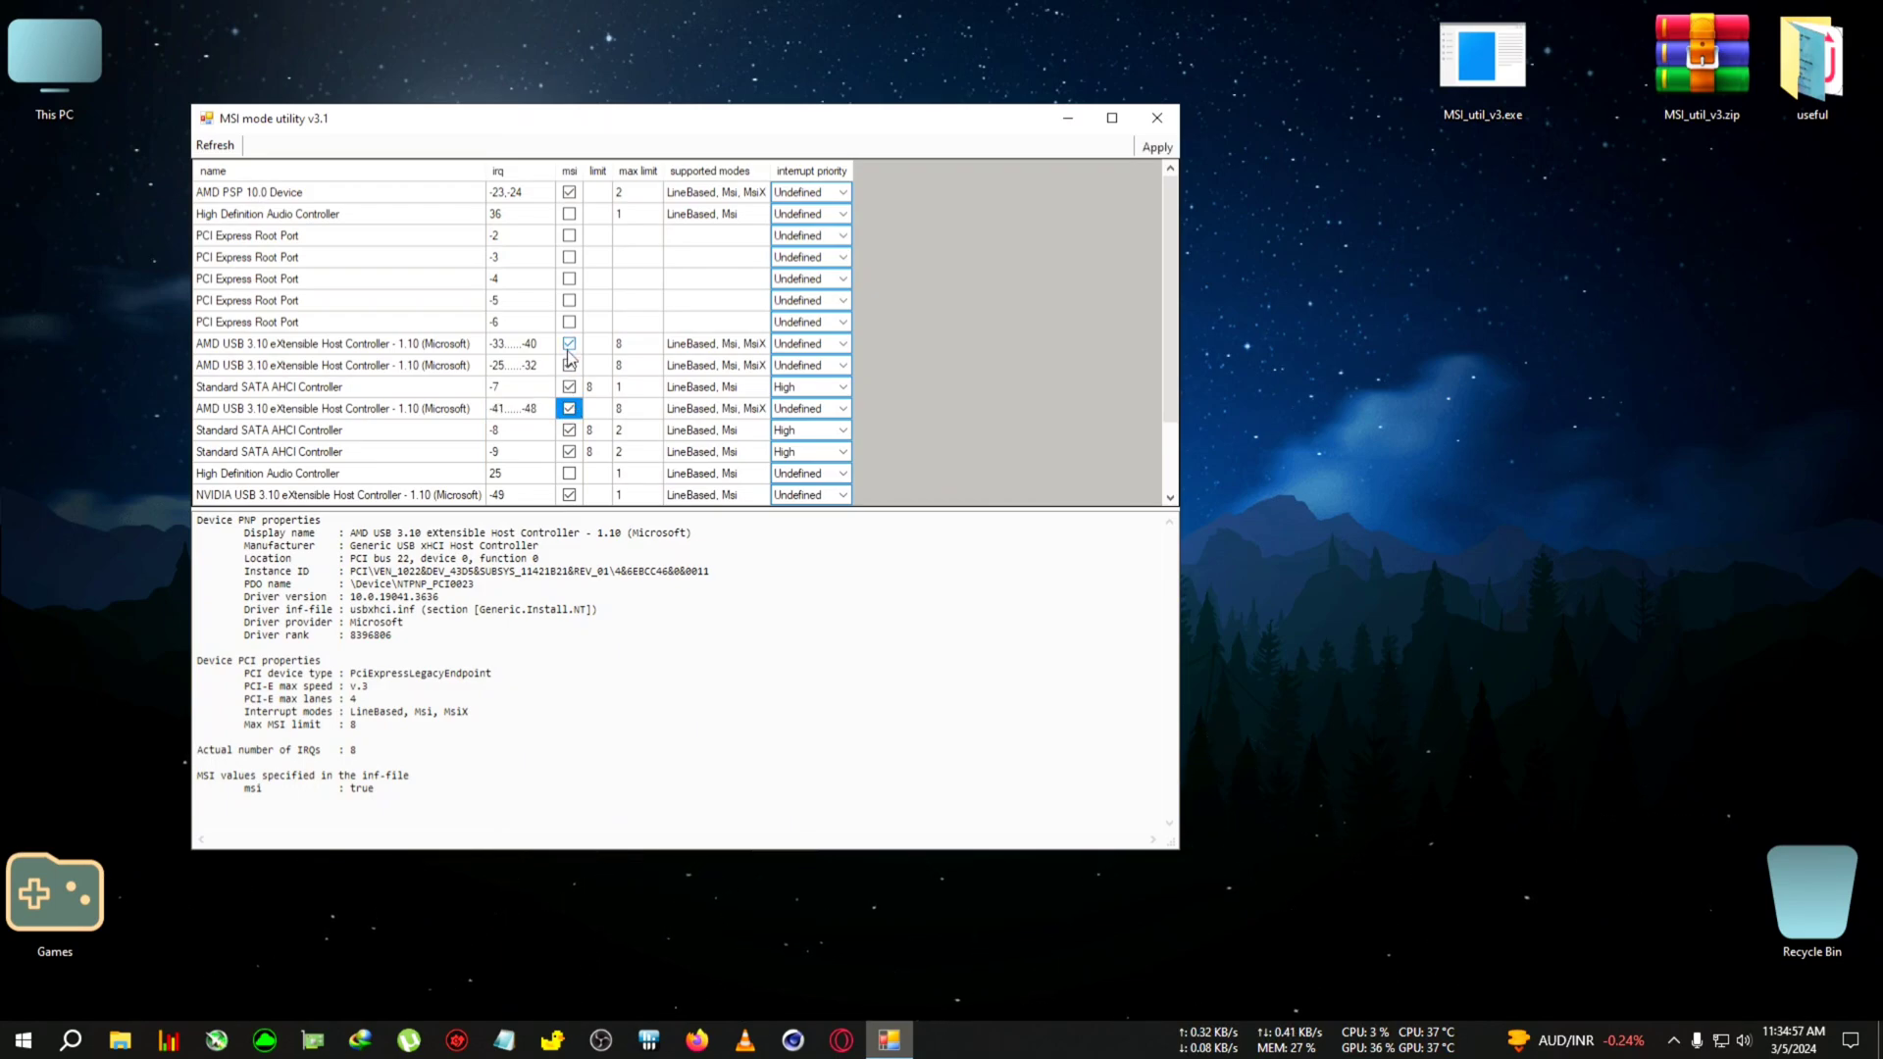
click(335, 365)
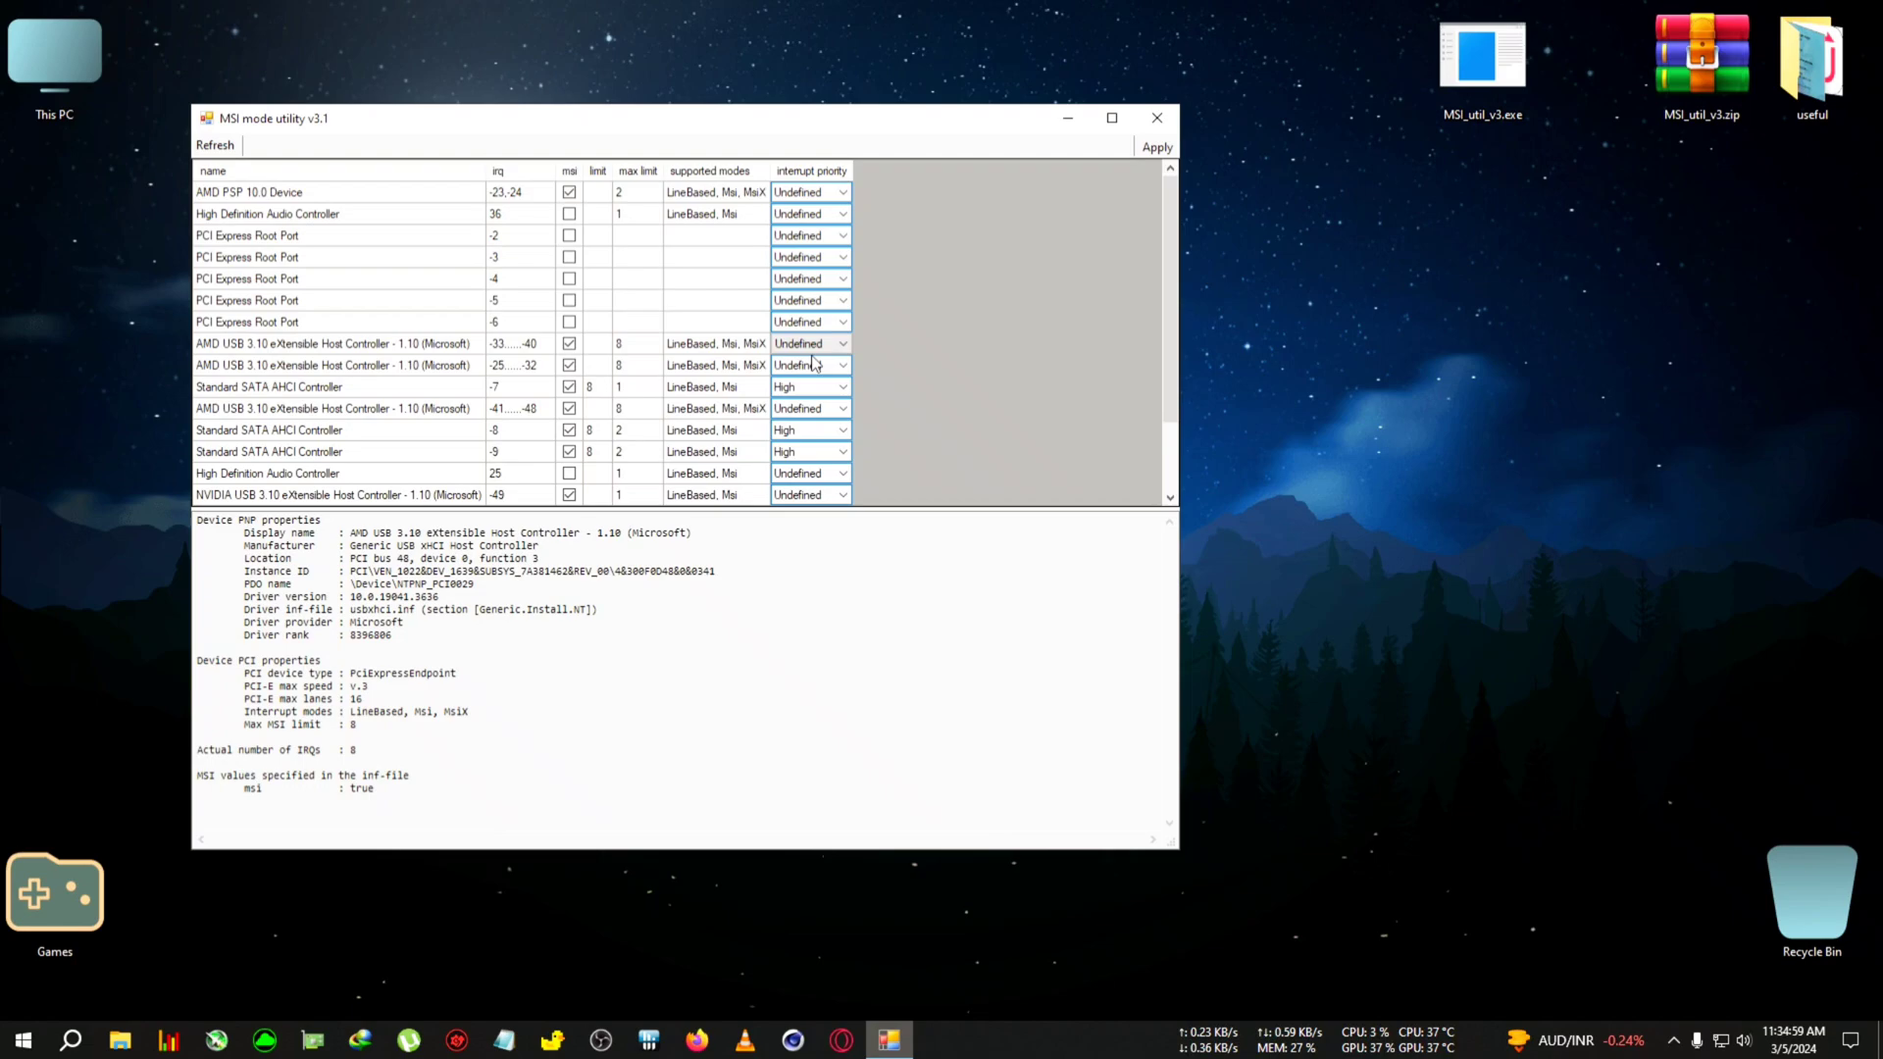
click(810, 365)
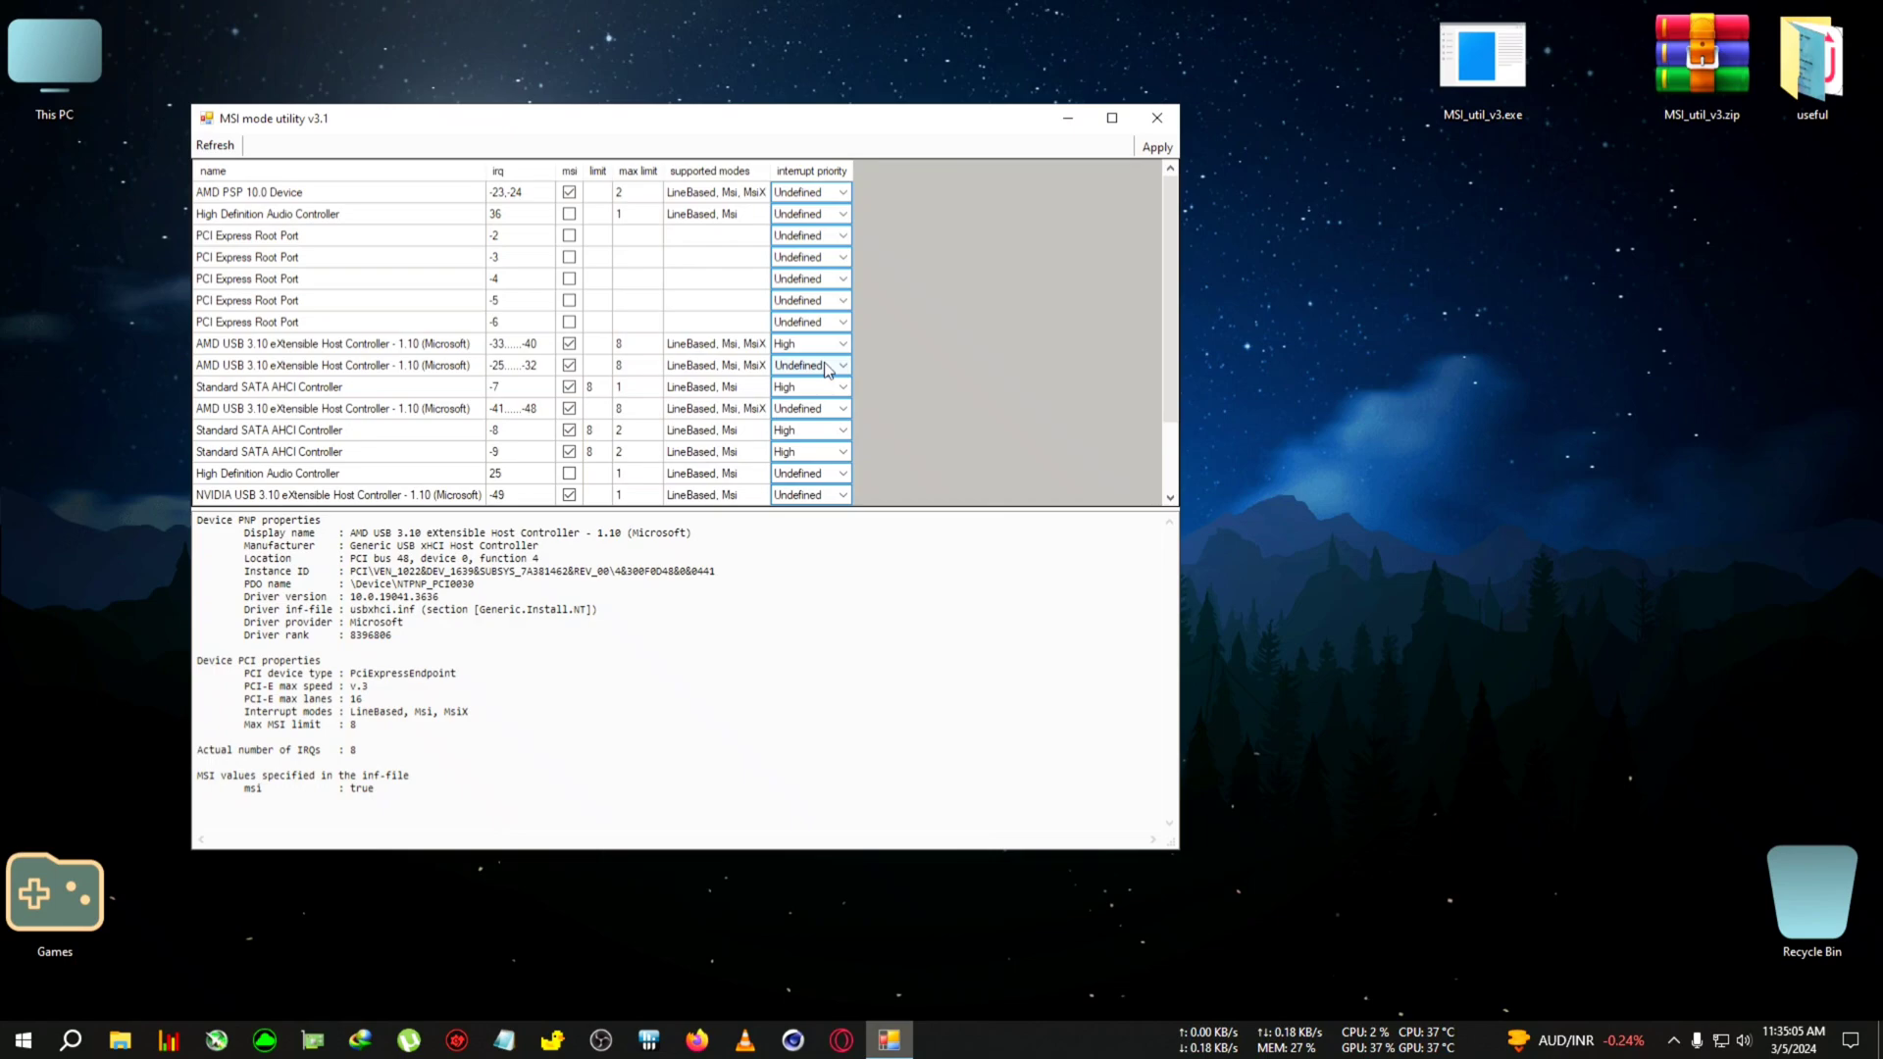
click(808, 365)
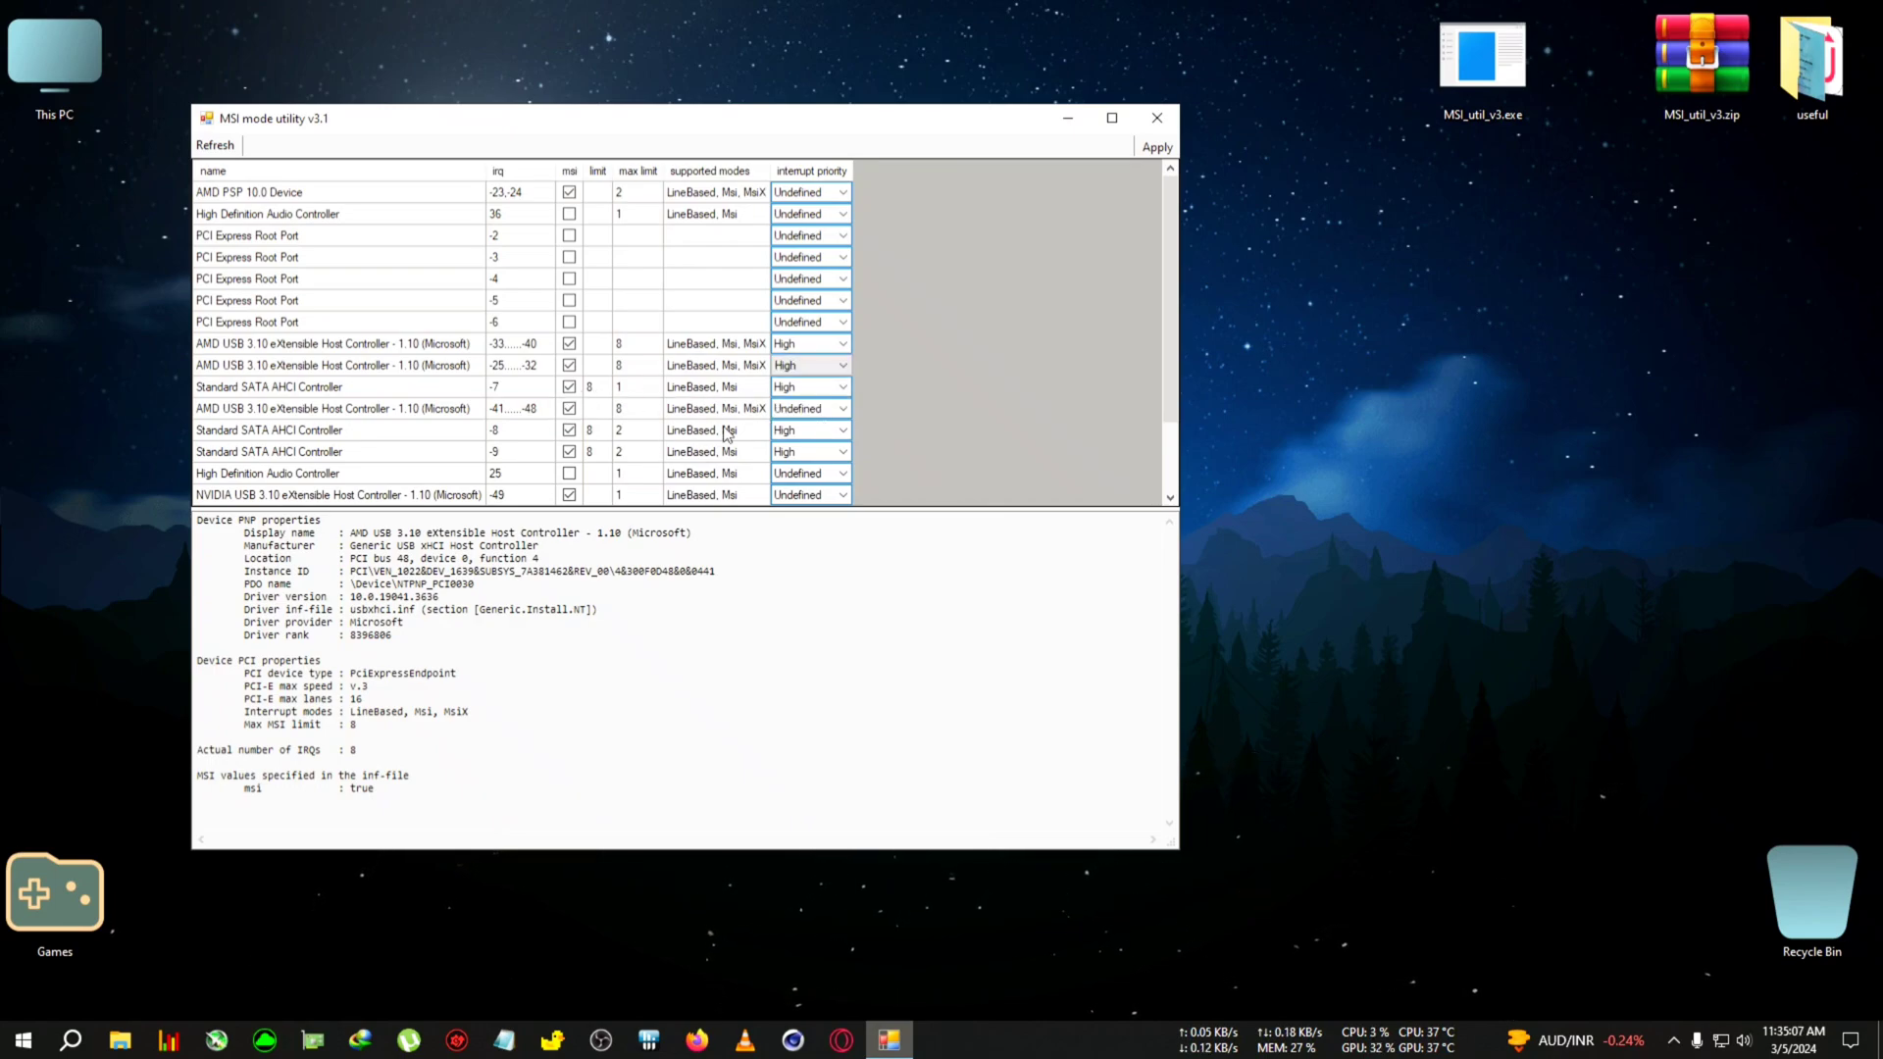
mouse_move(837, 417)
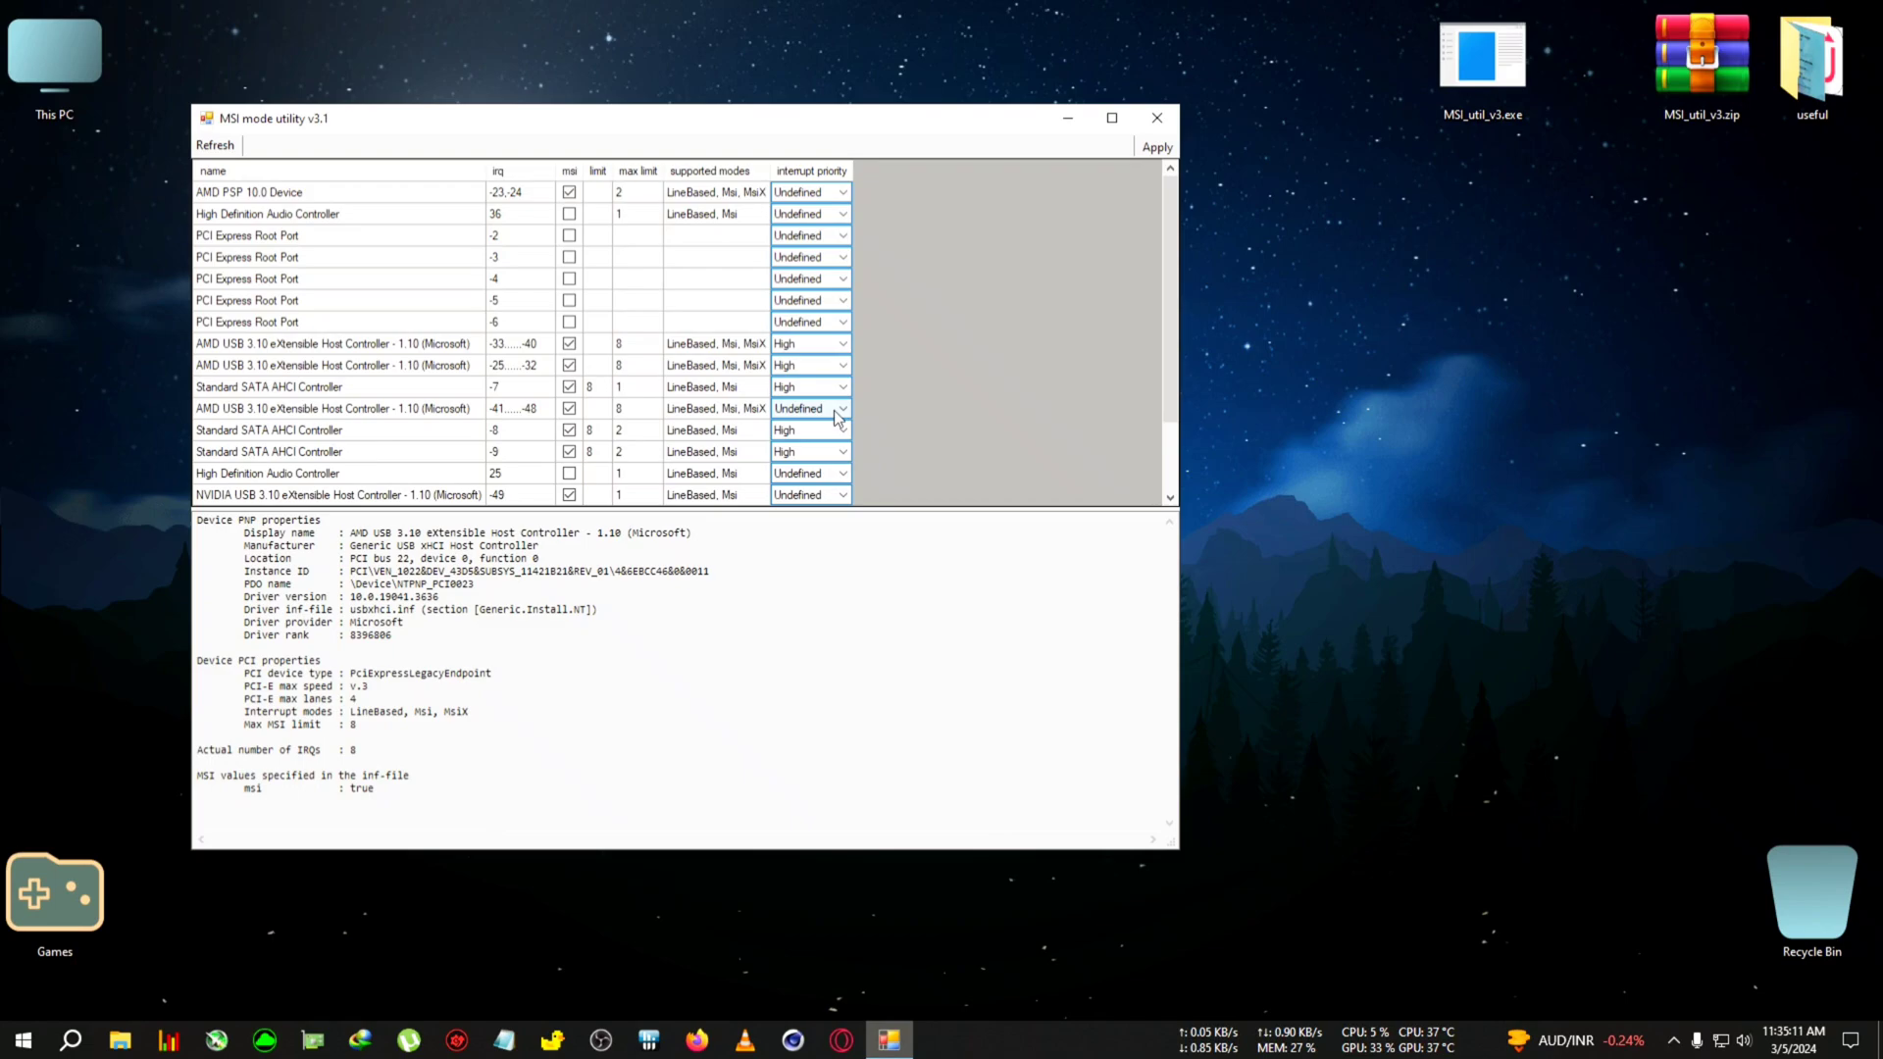
click(841, 408)
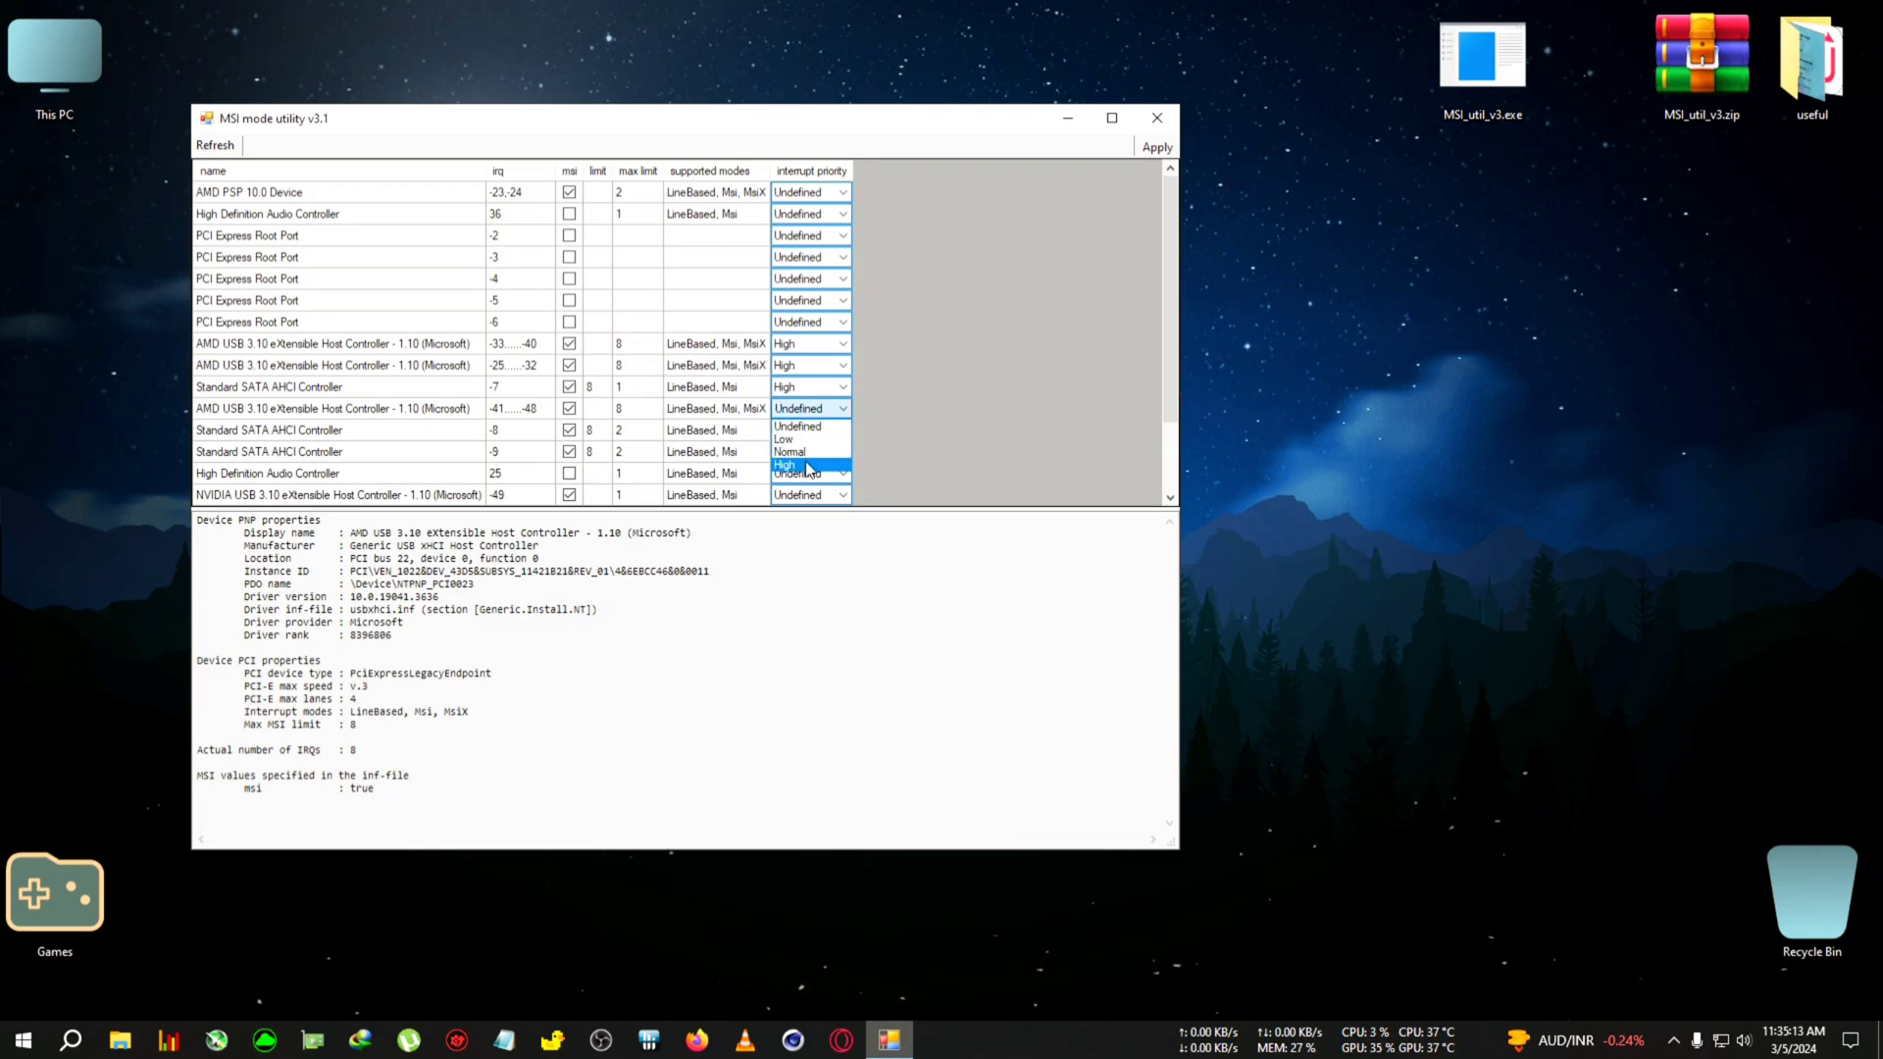
click(784, 465)
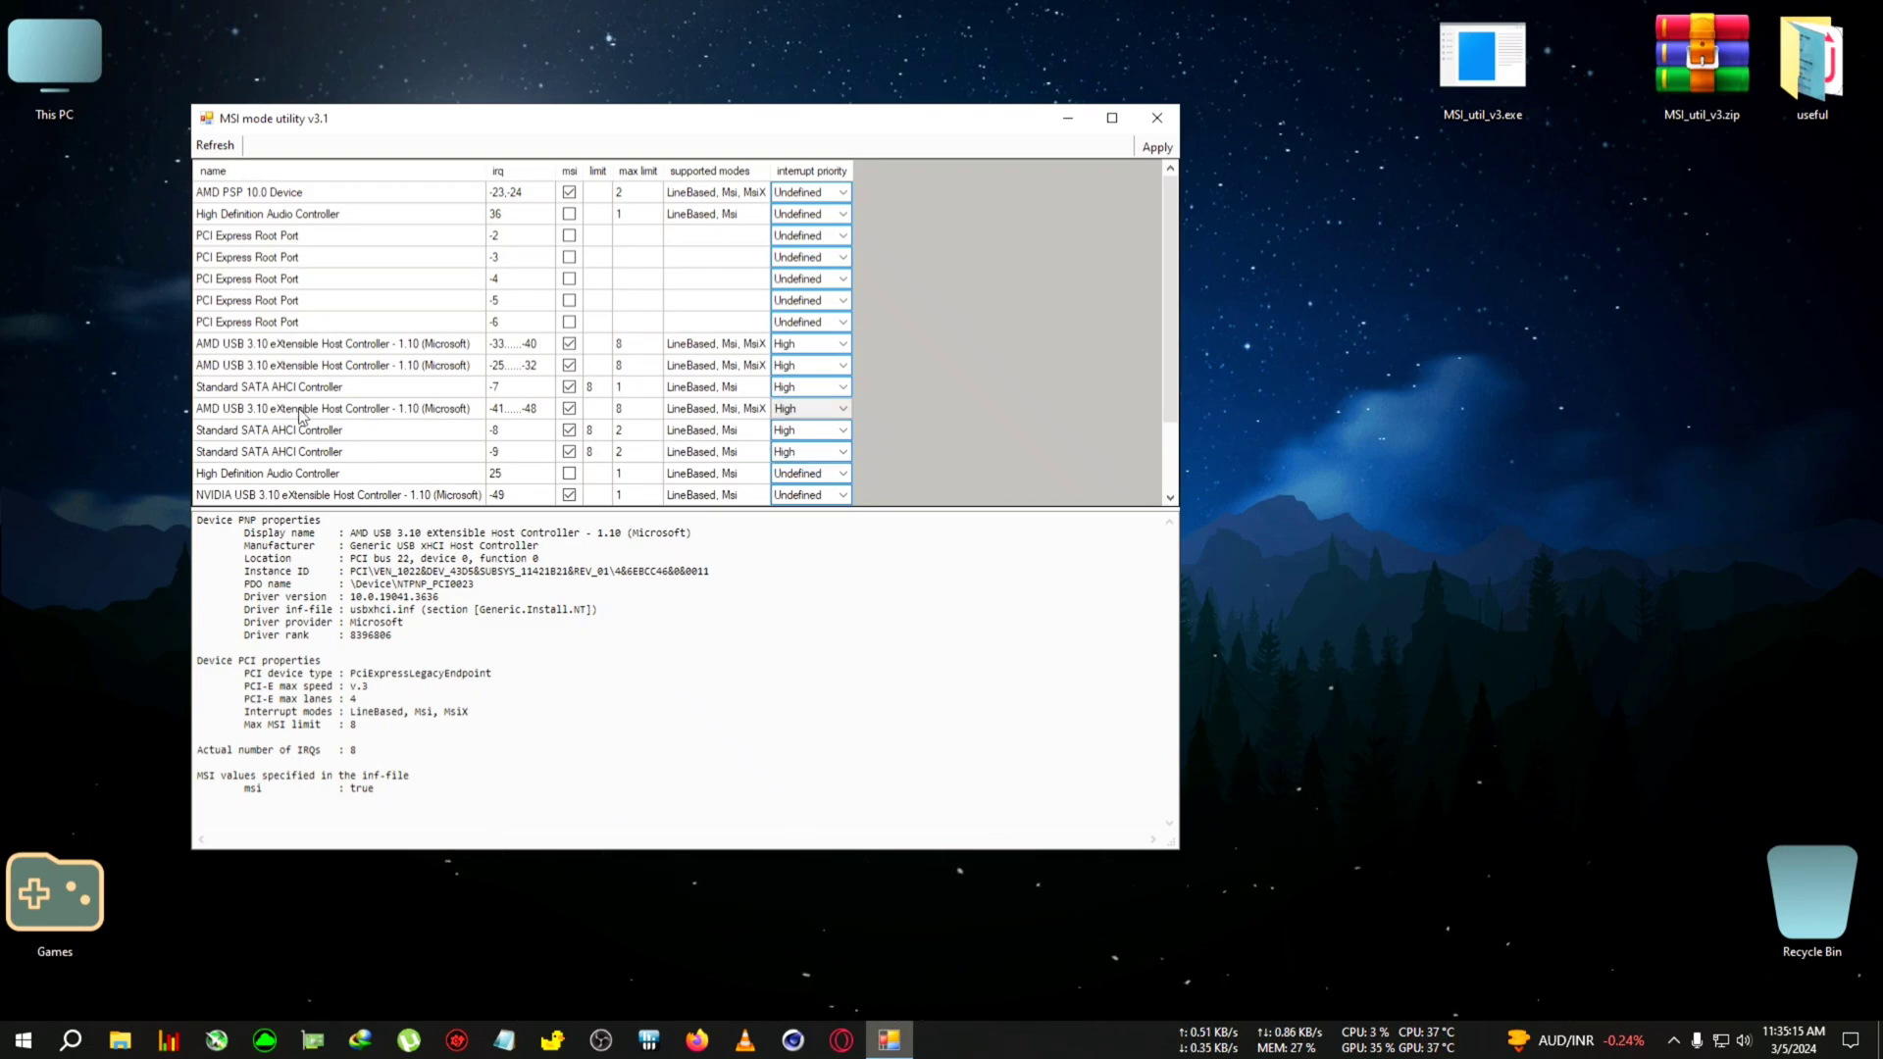
mouse_move(1171, 318)
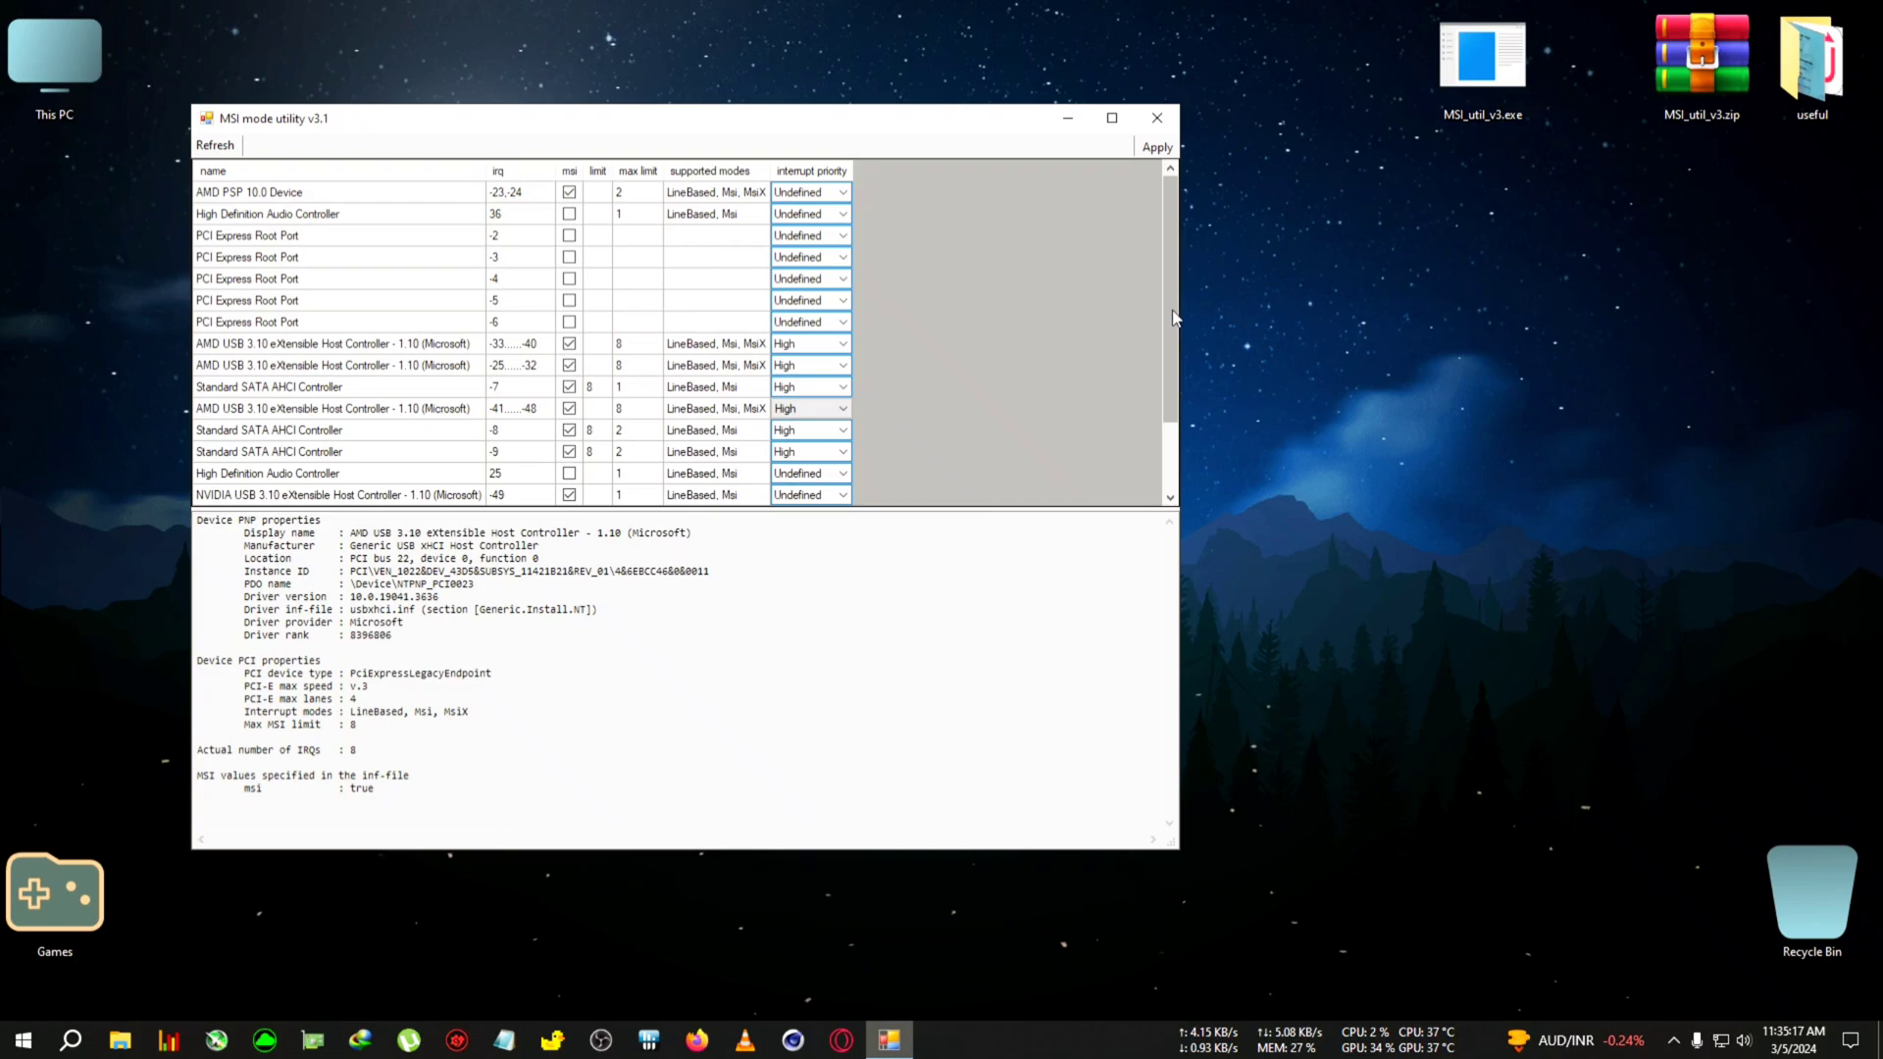
scroll(down, 3)
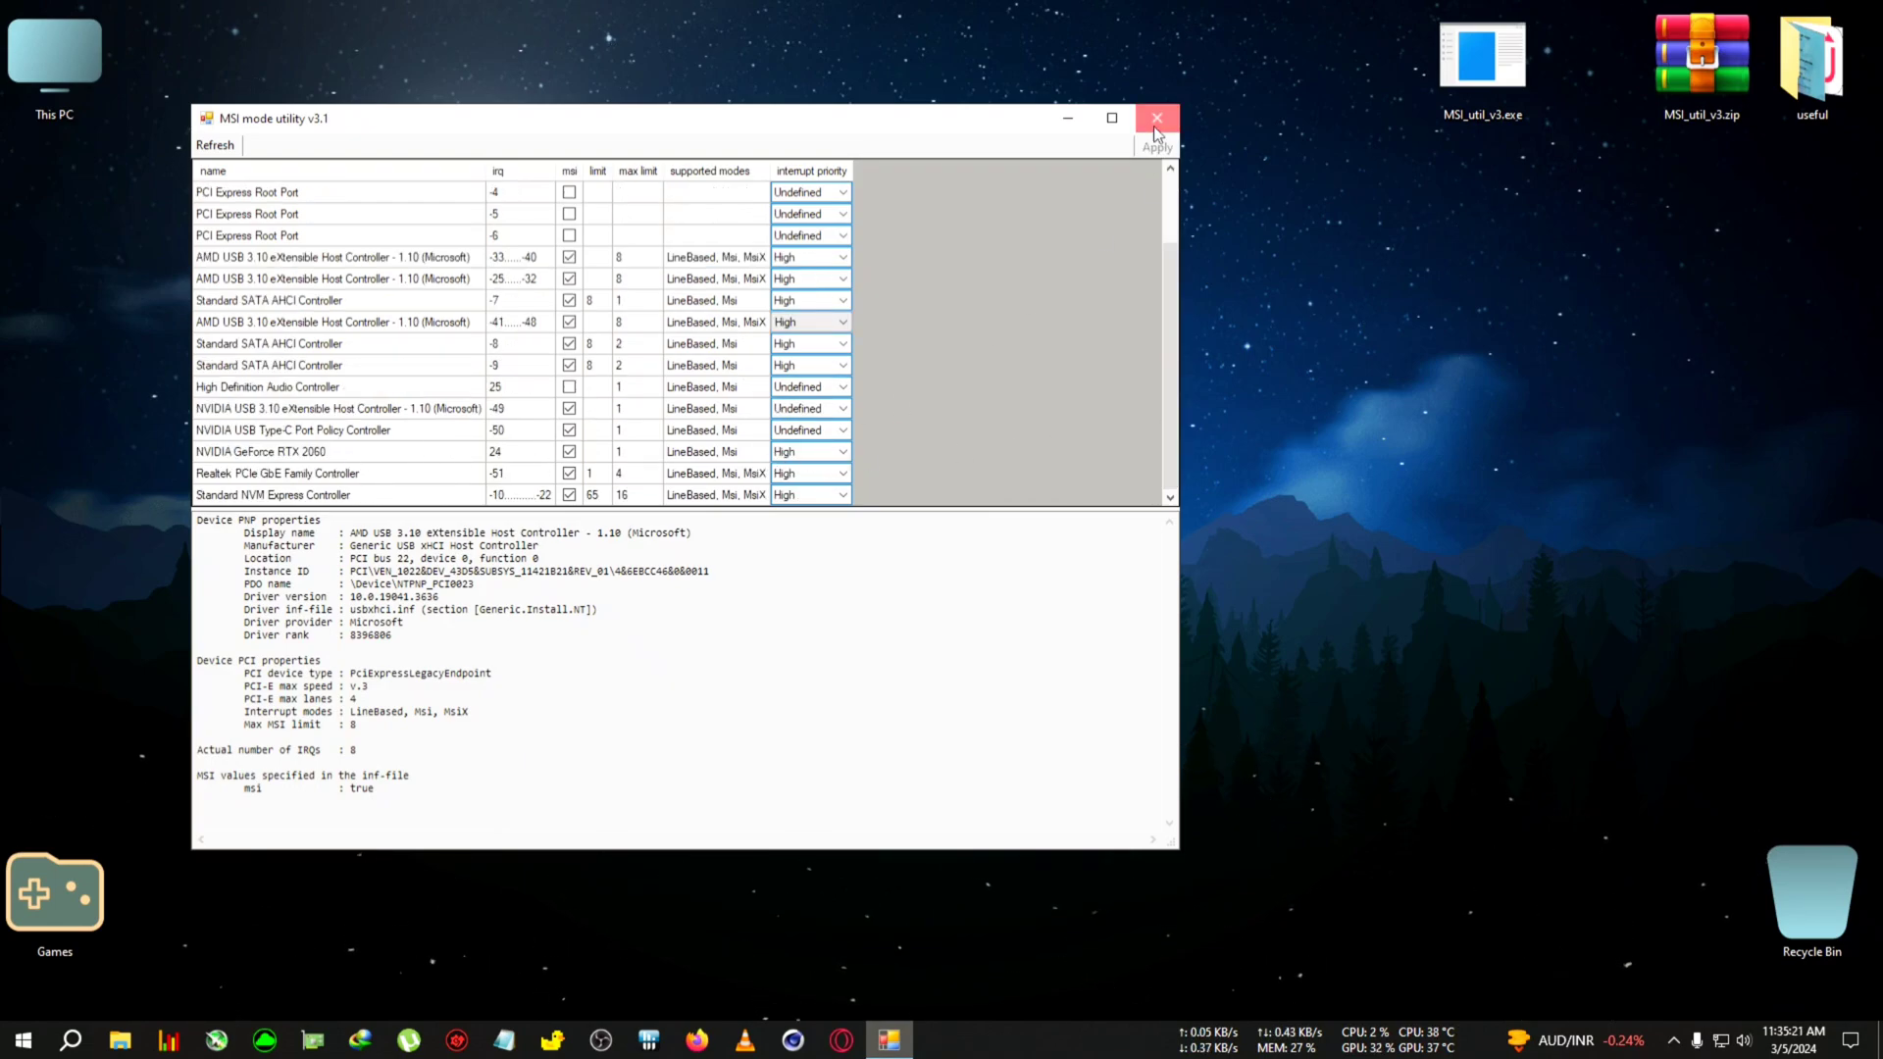
click(1155, 118)
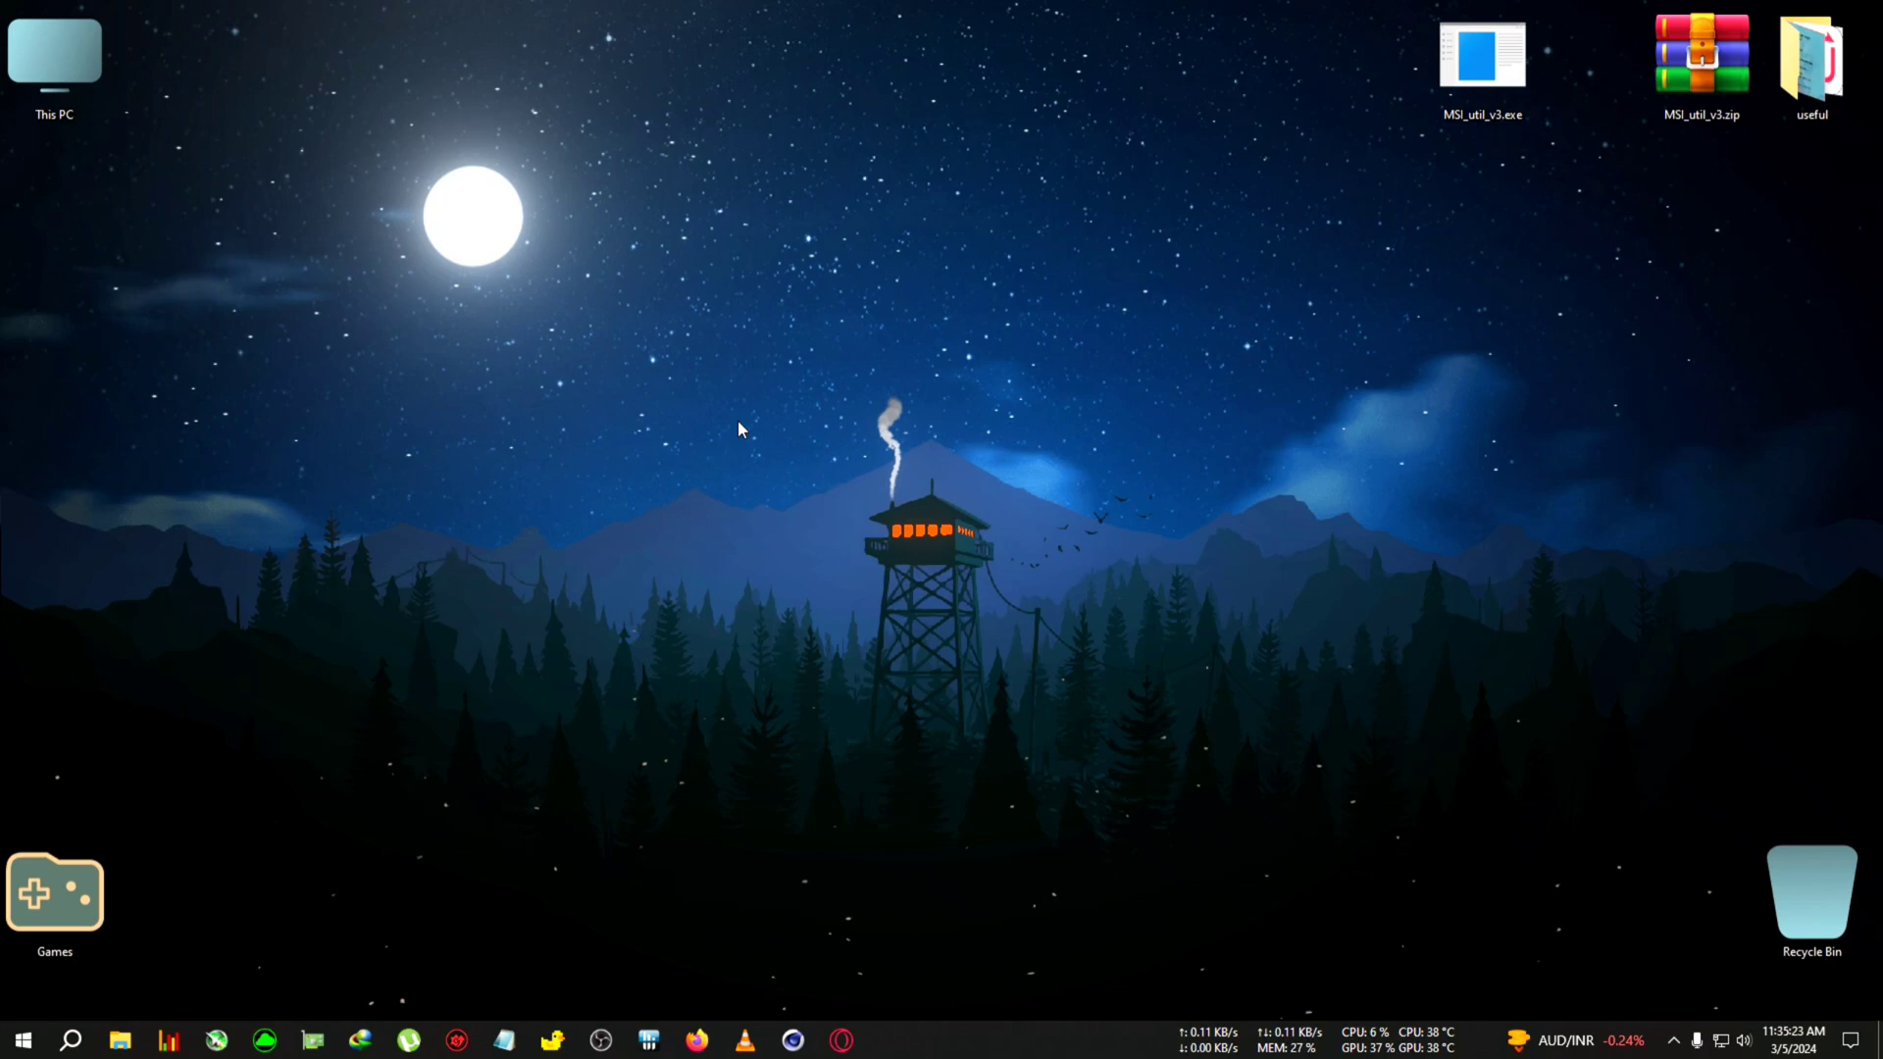
mouse_move(792, 300)
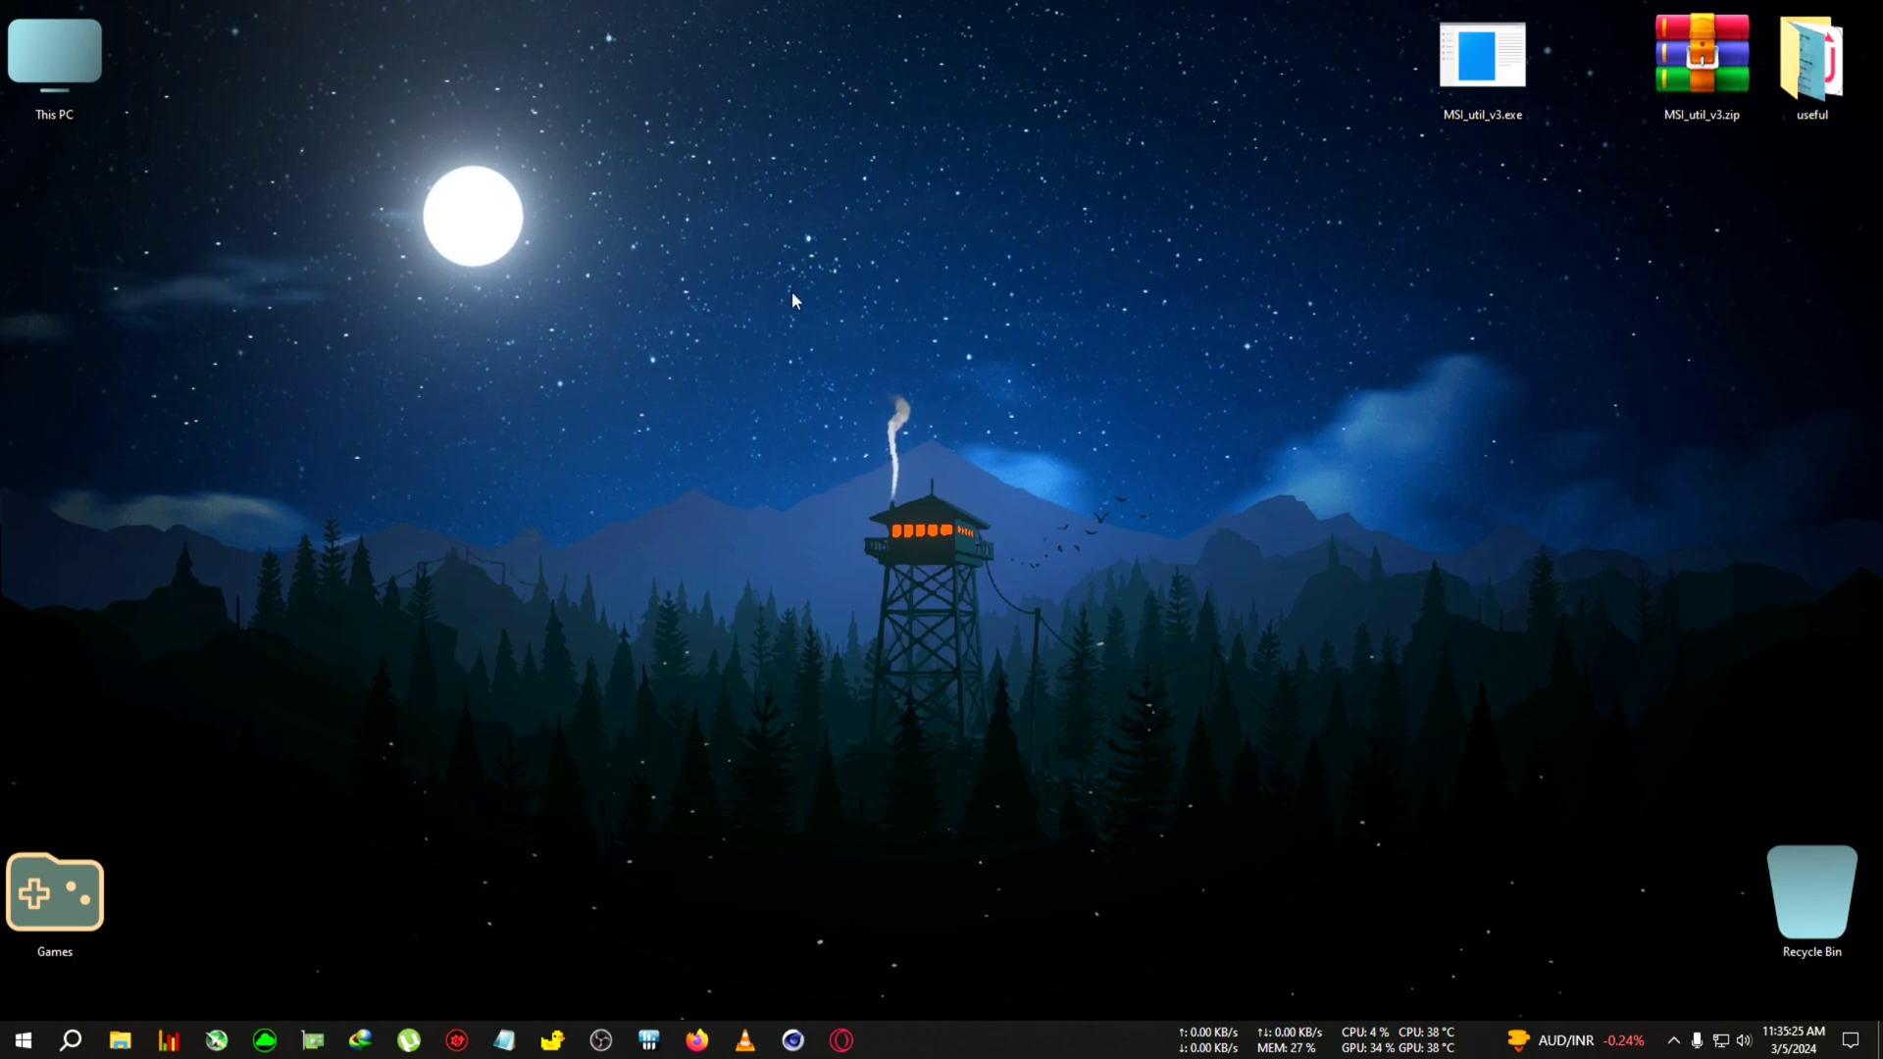
mouse_move(815, 362)
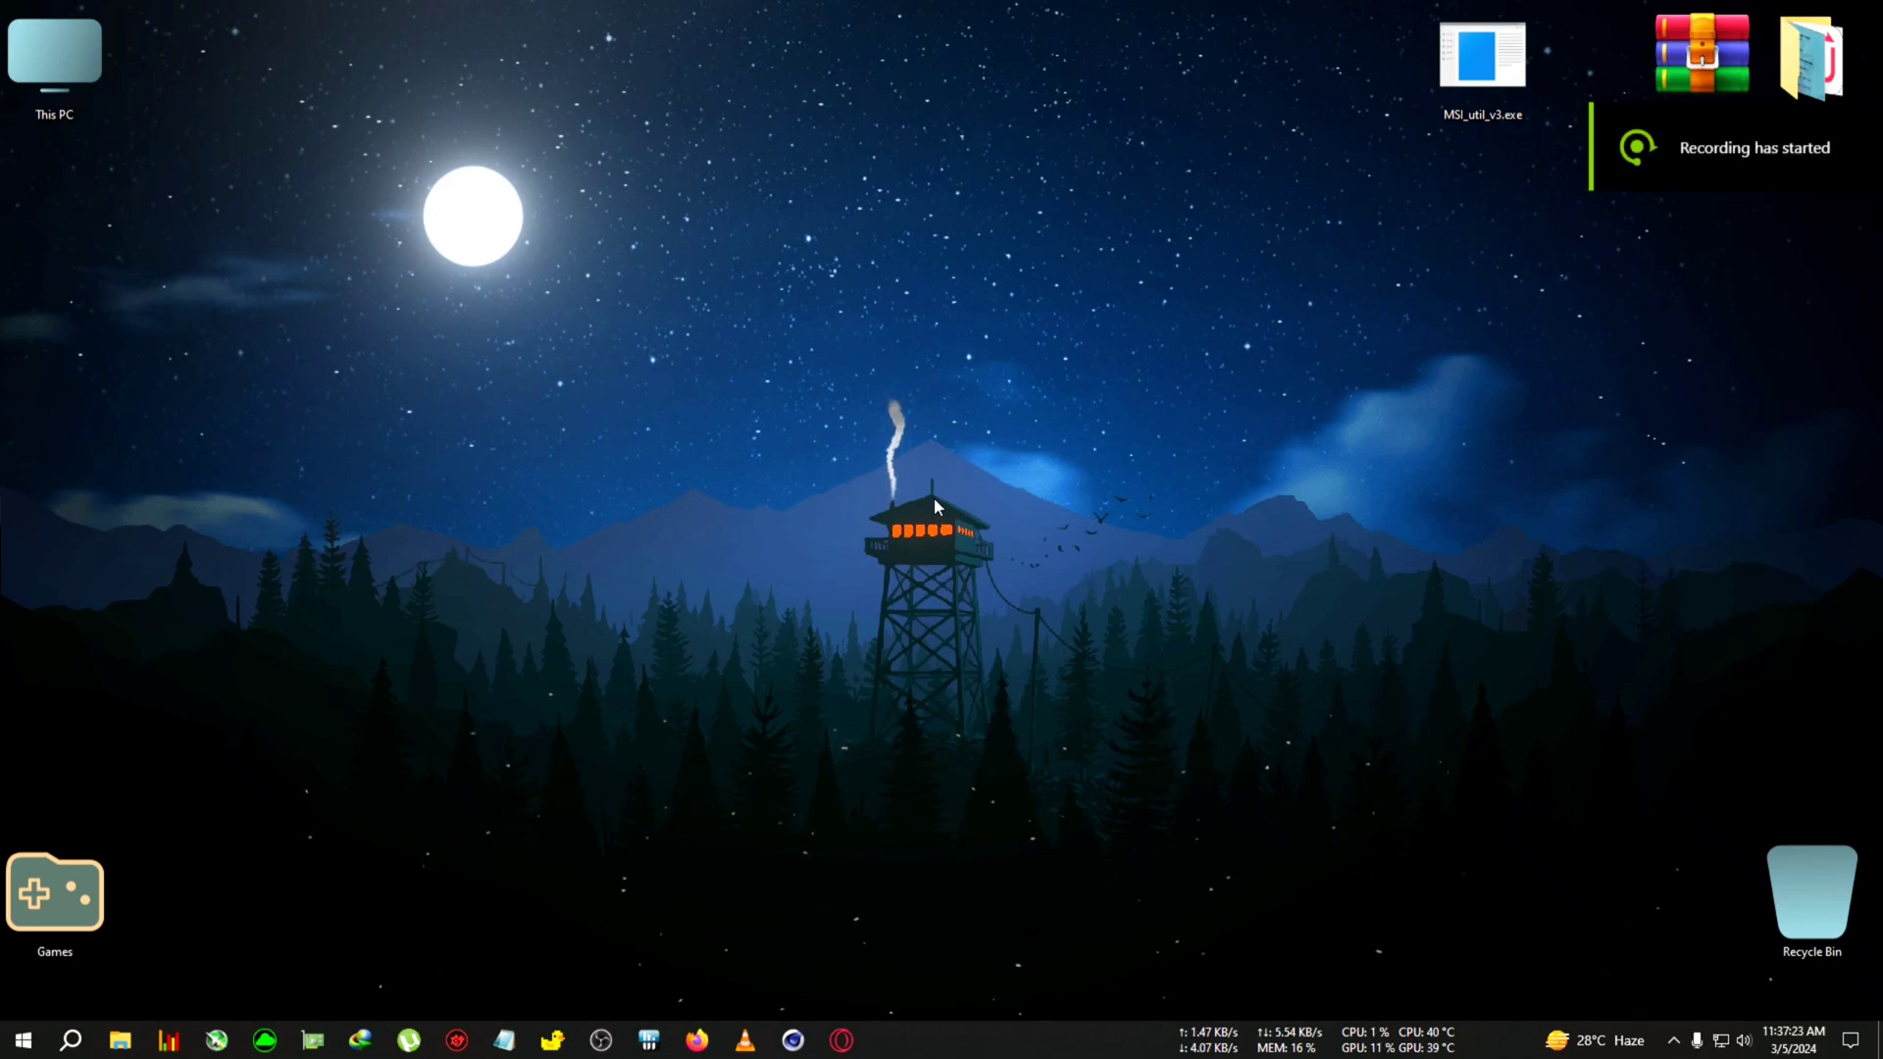
right_click(938, 506)
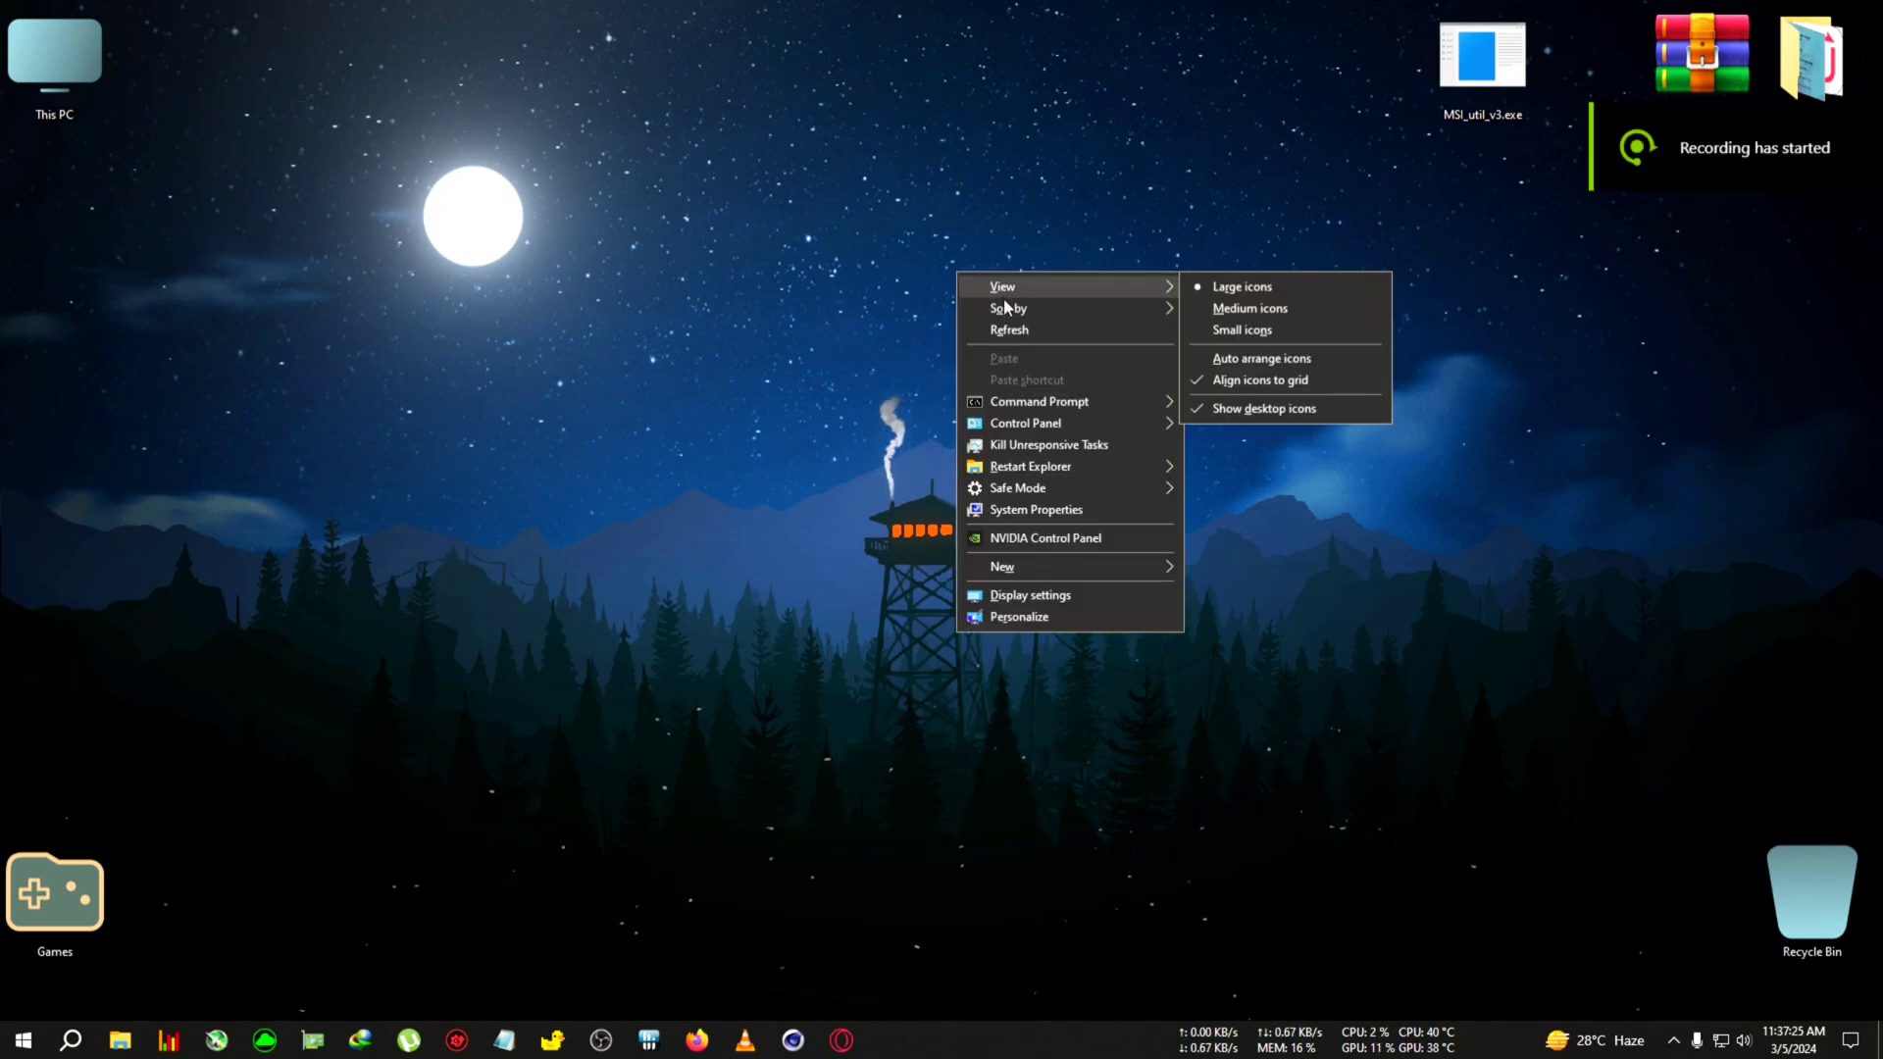
click(768, 356)
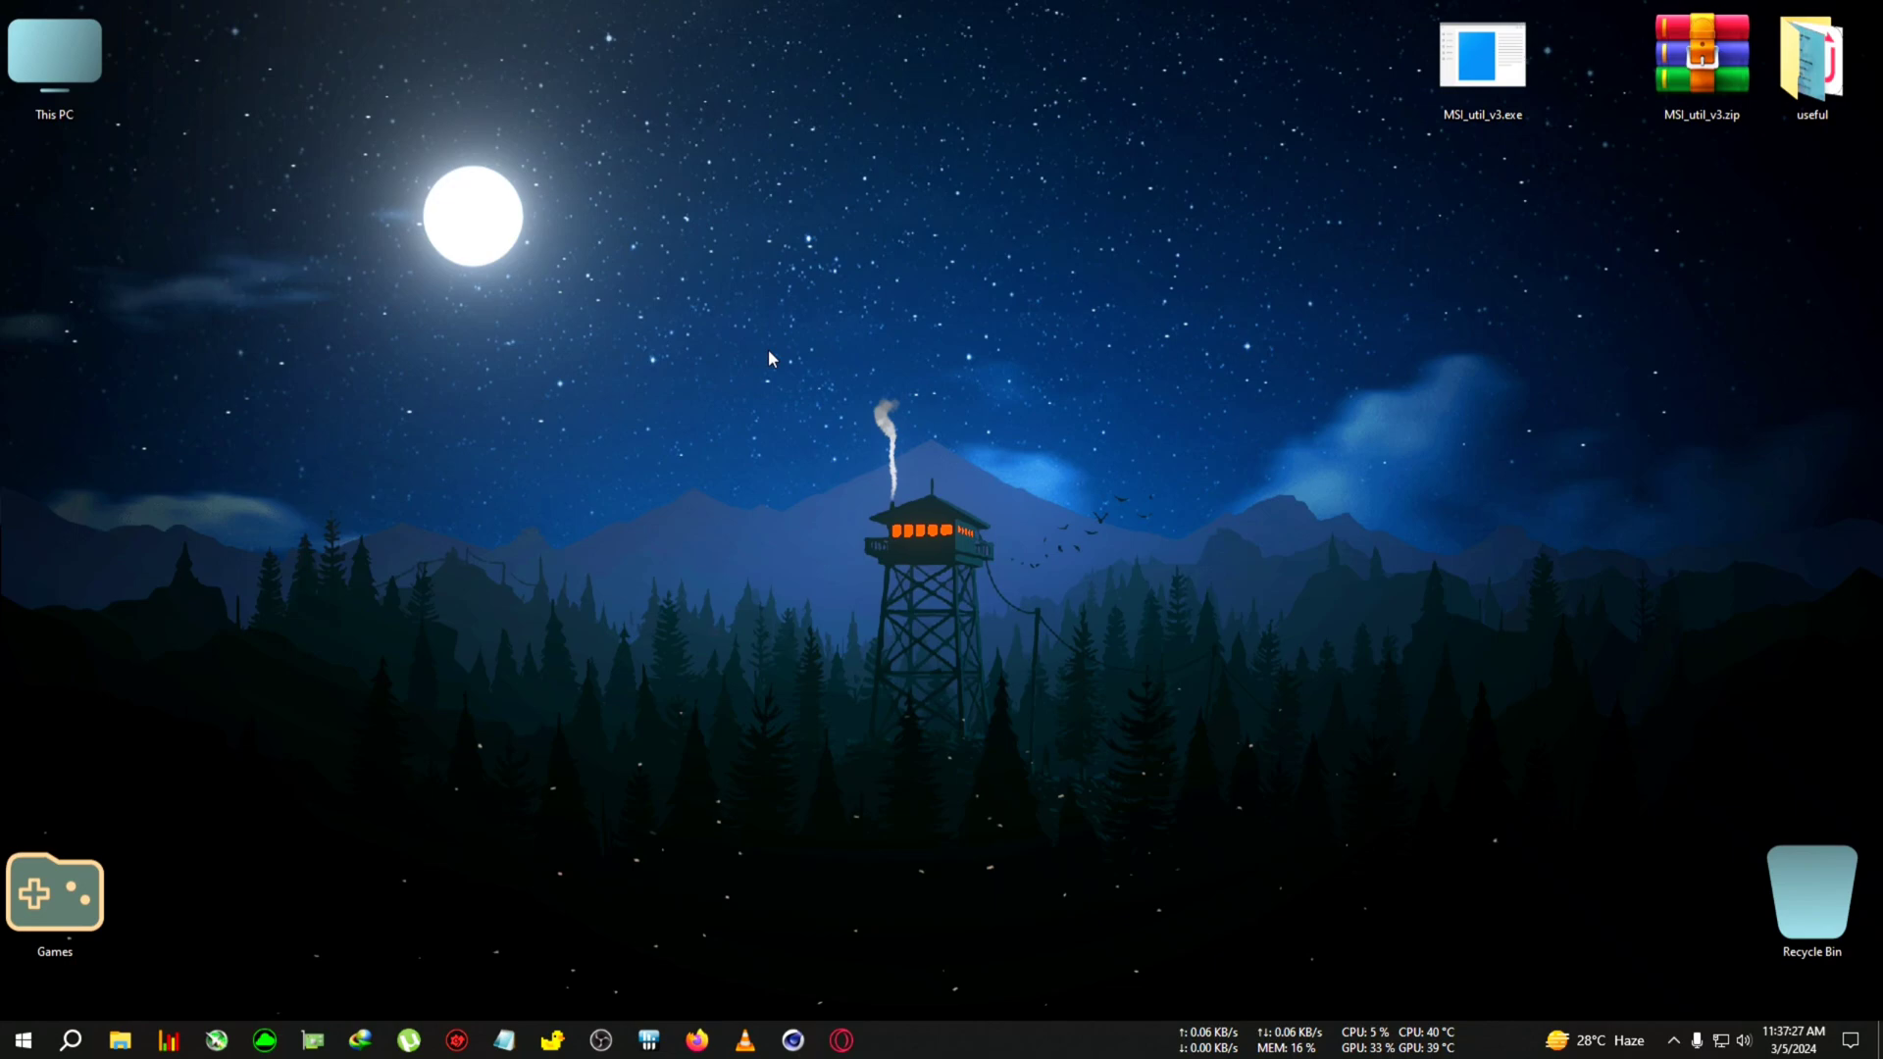
right_click(55, 55)
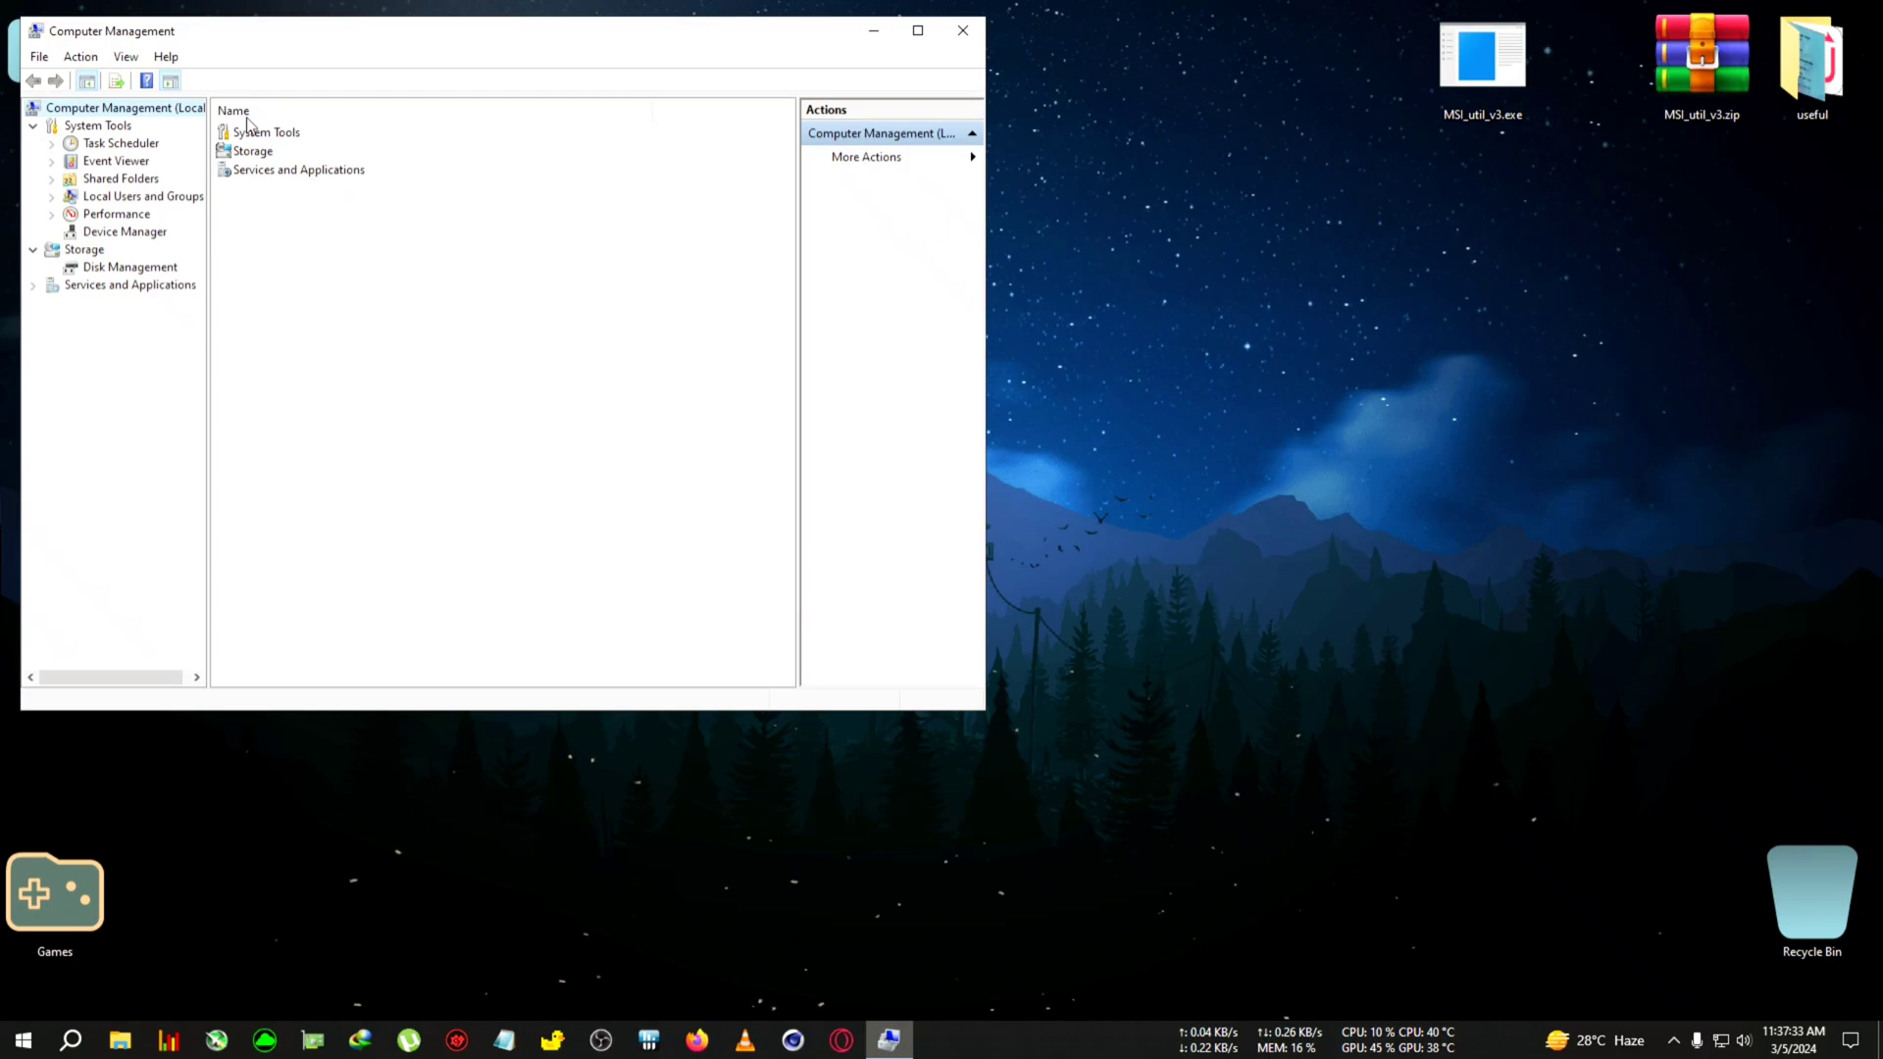
Step: Centre the Computer Management window and switch Device Manager to list resources by type
drag(480, 29, 661, 172)
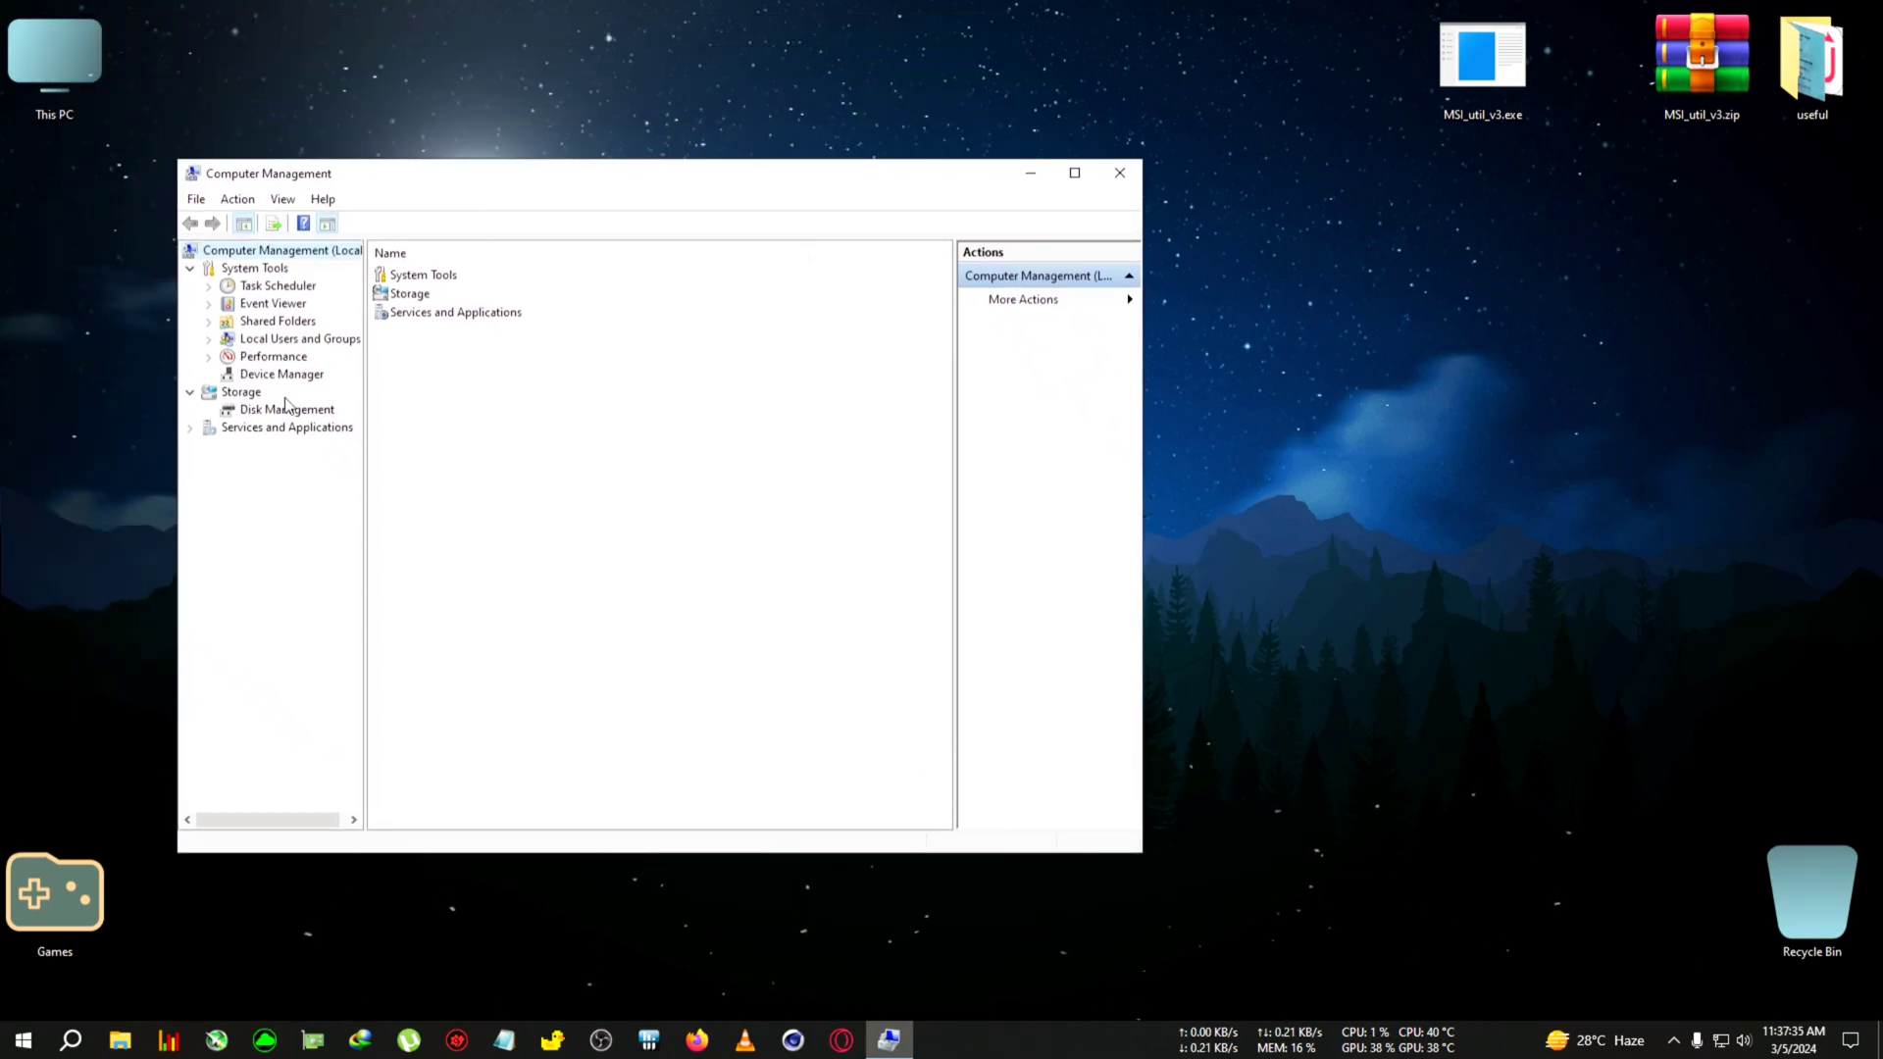
click(280, 373)
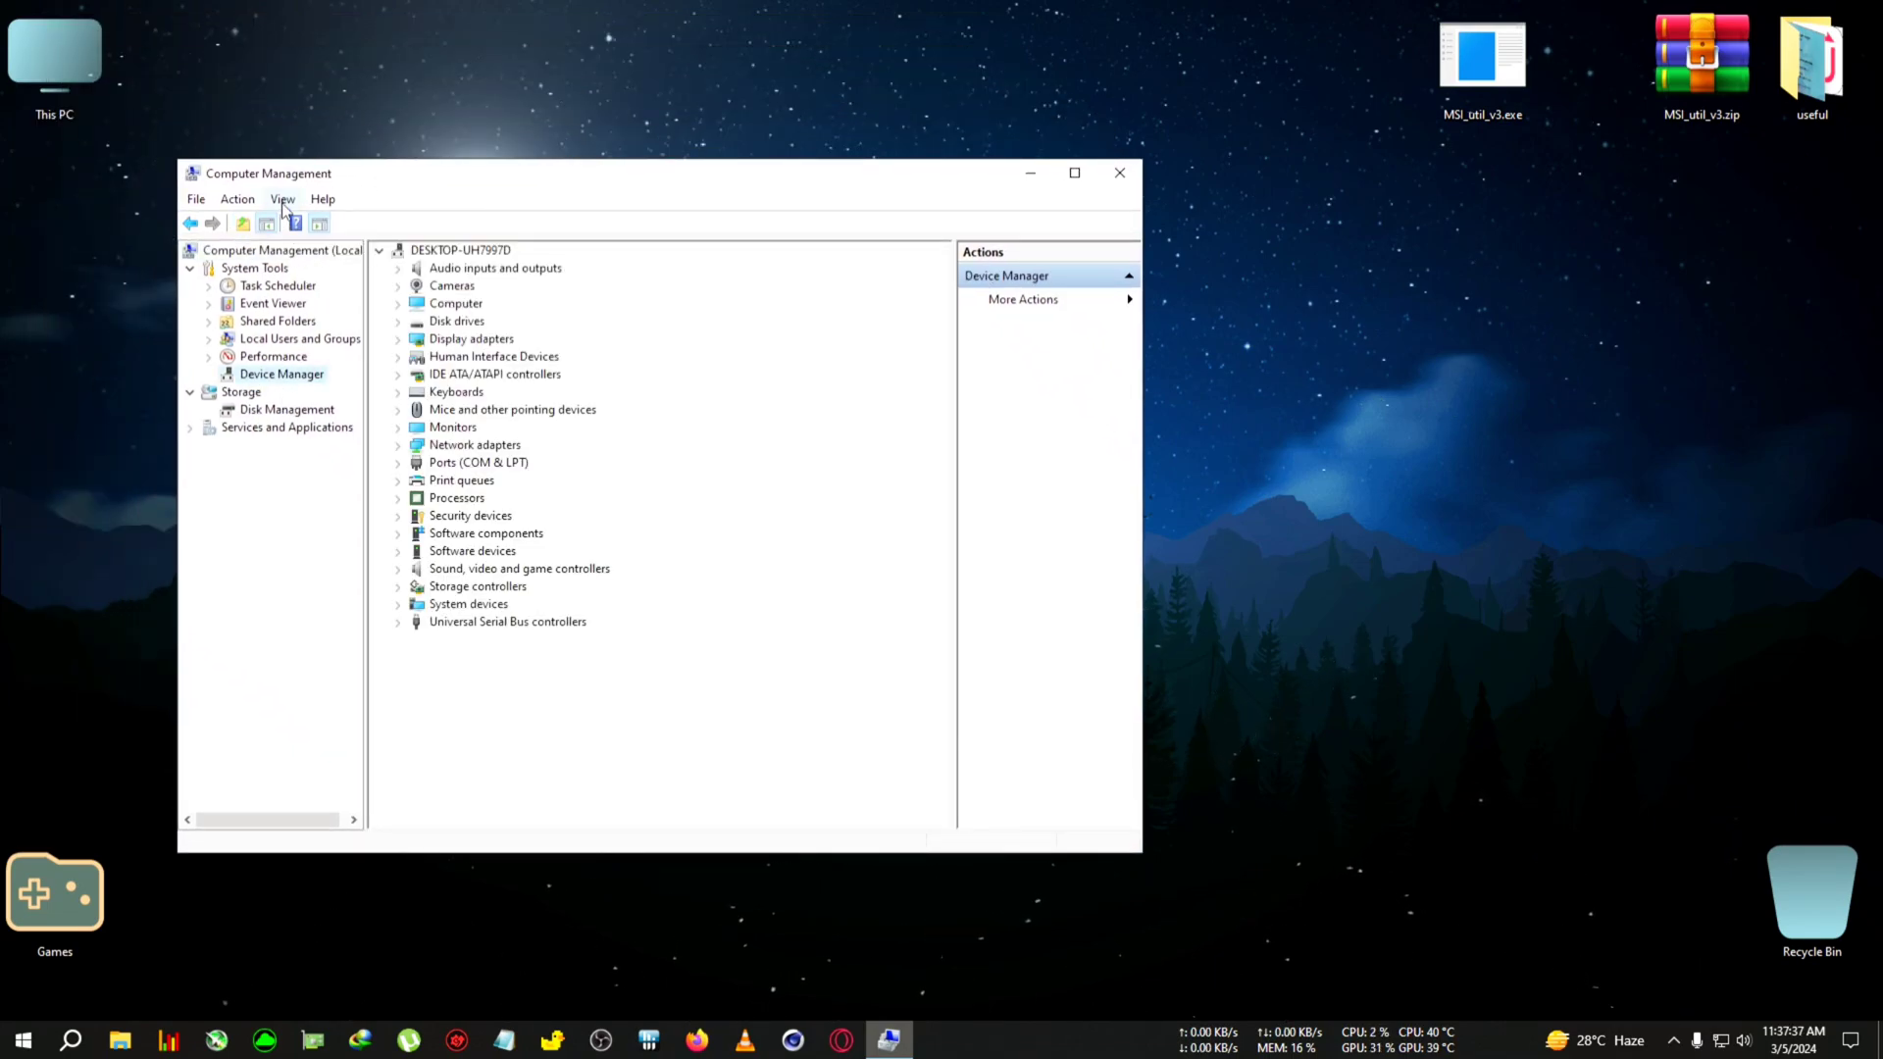
click(282, 198)
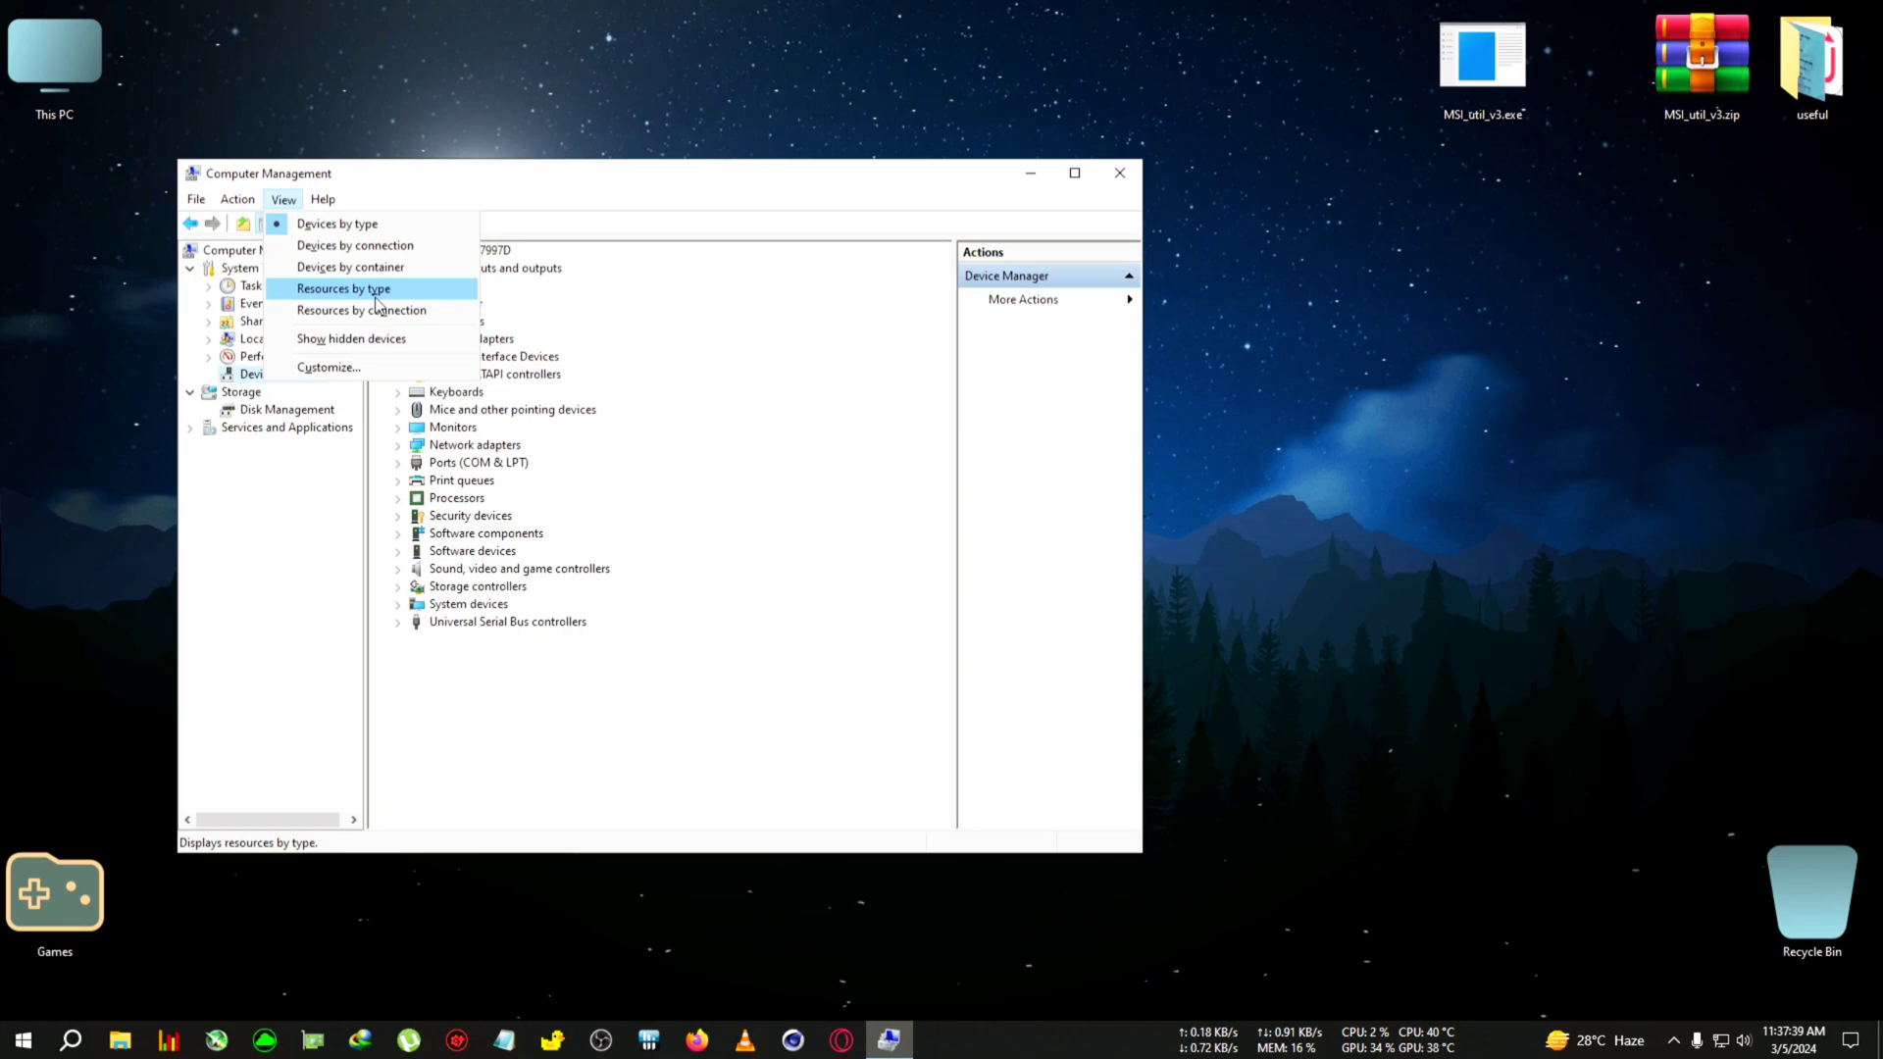
click(341, 288)
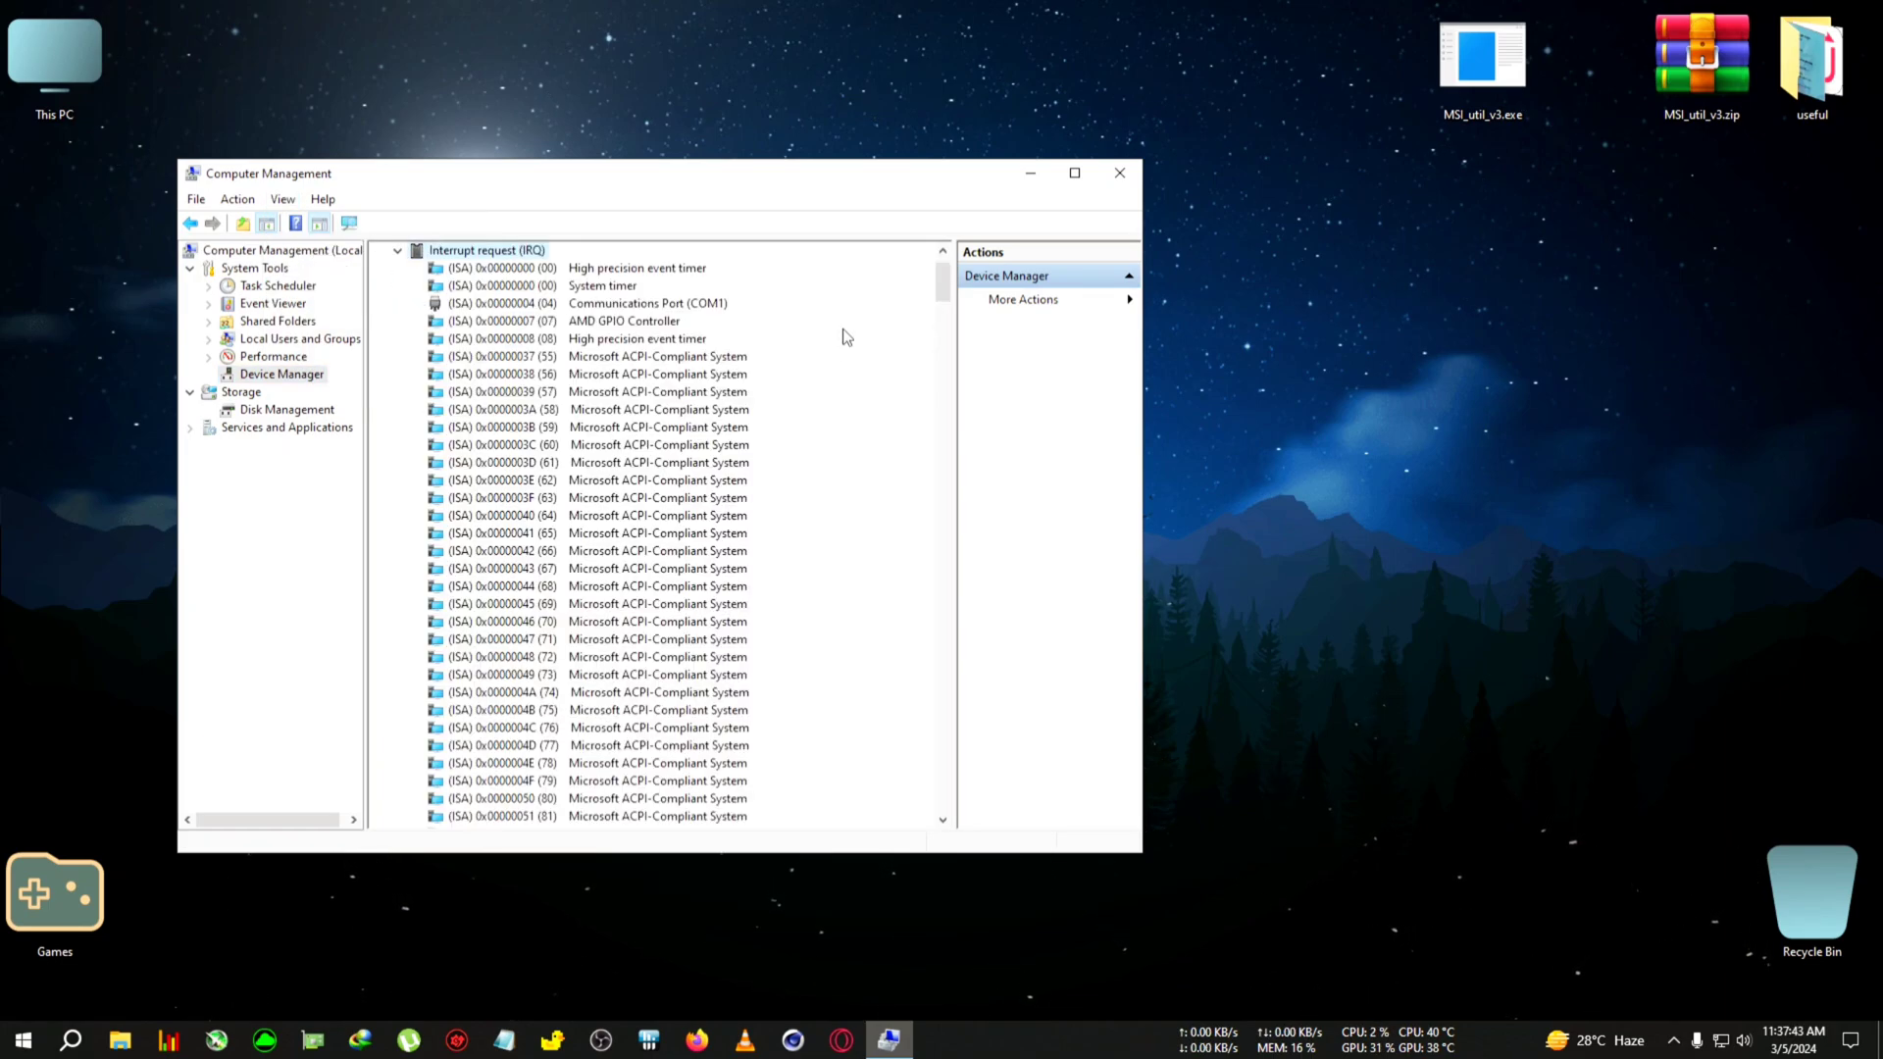
Step: Scroll to the IRQ entries and select the NVIDIA GeForce RTX 2060 interrupt line
scroll(down, 3)
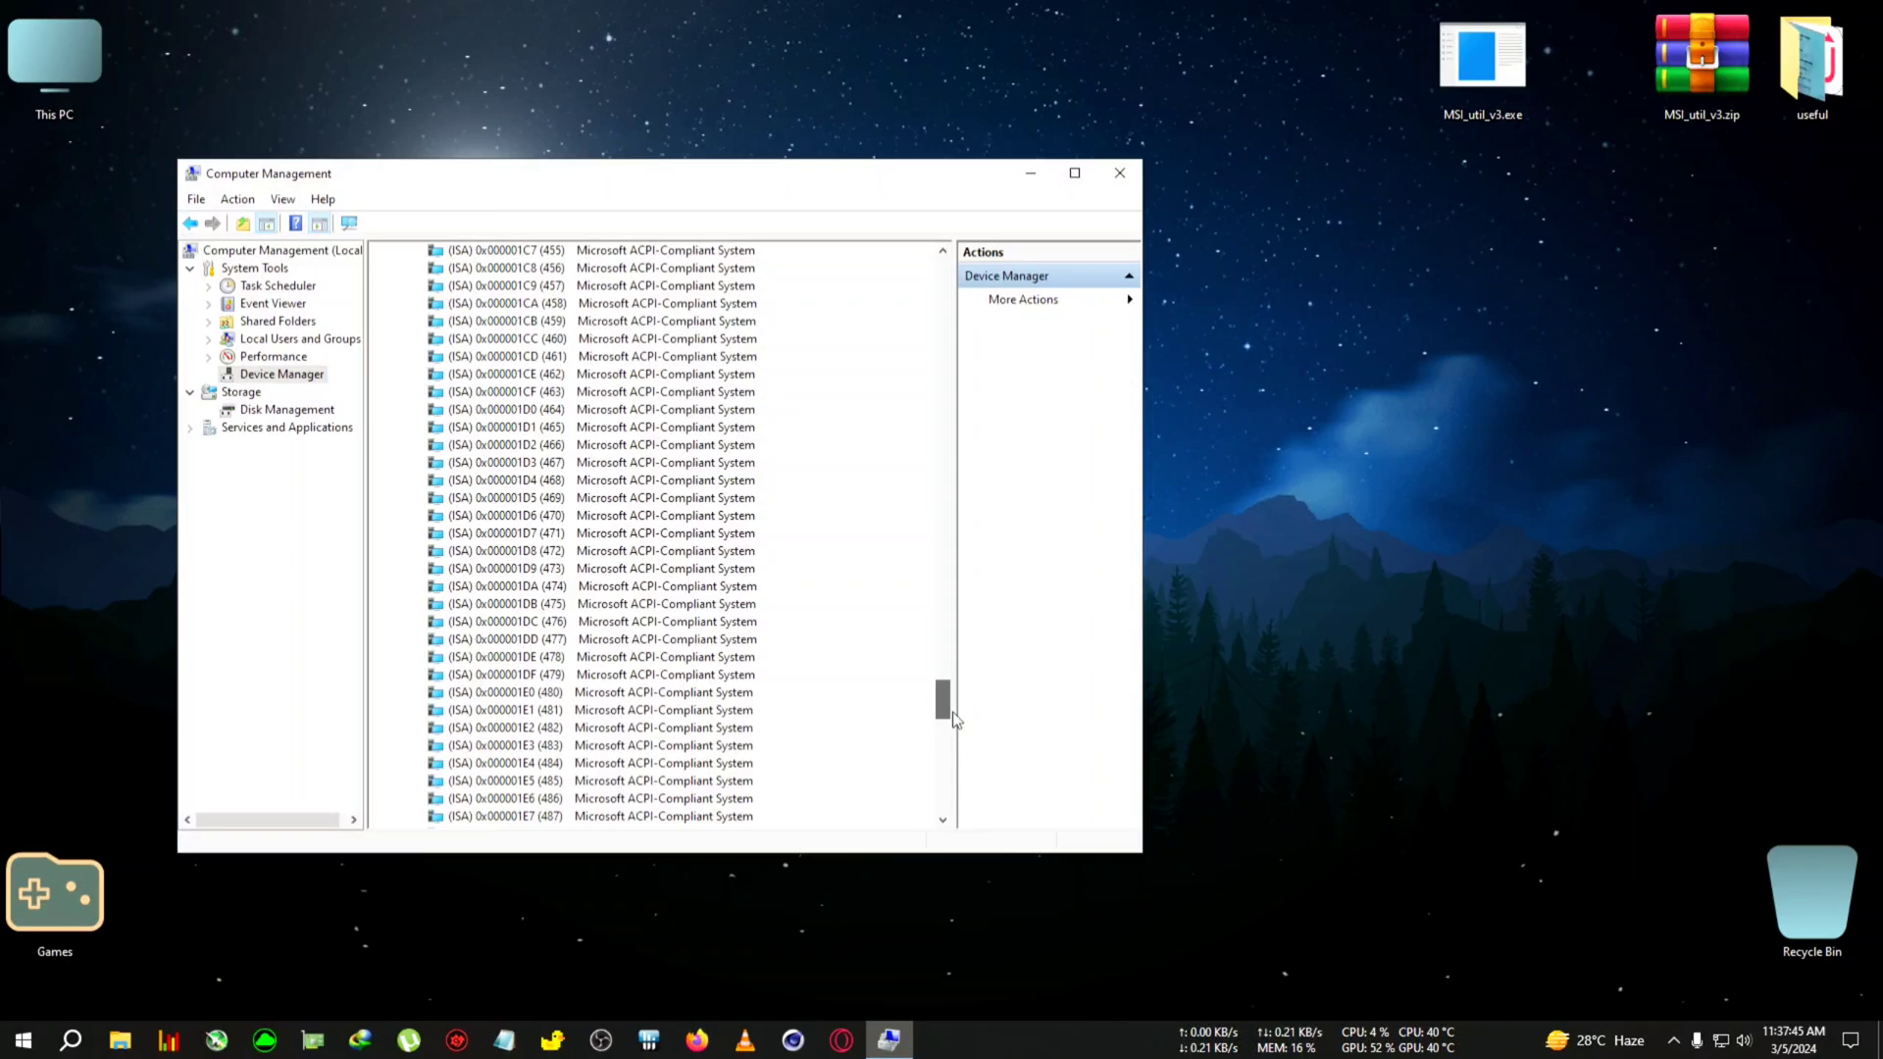
scroll(down, 3)
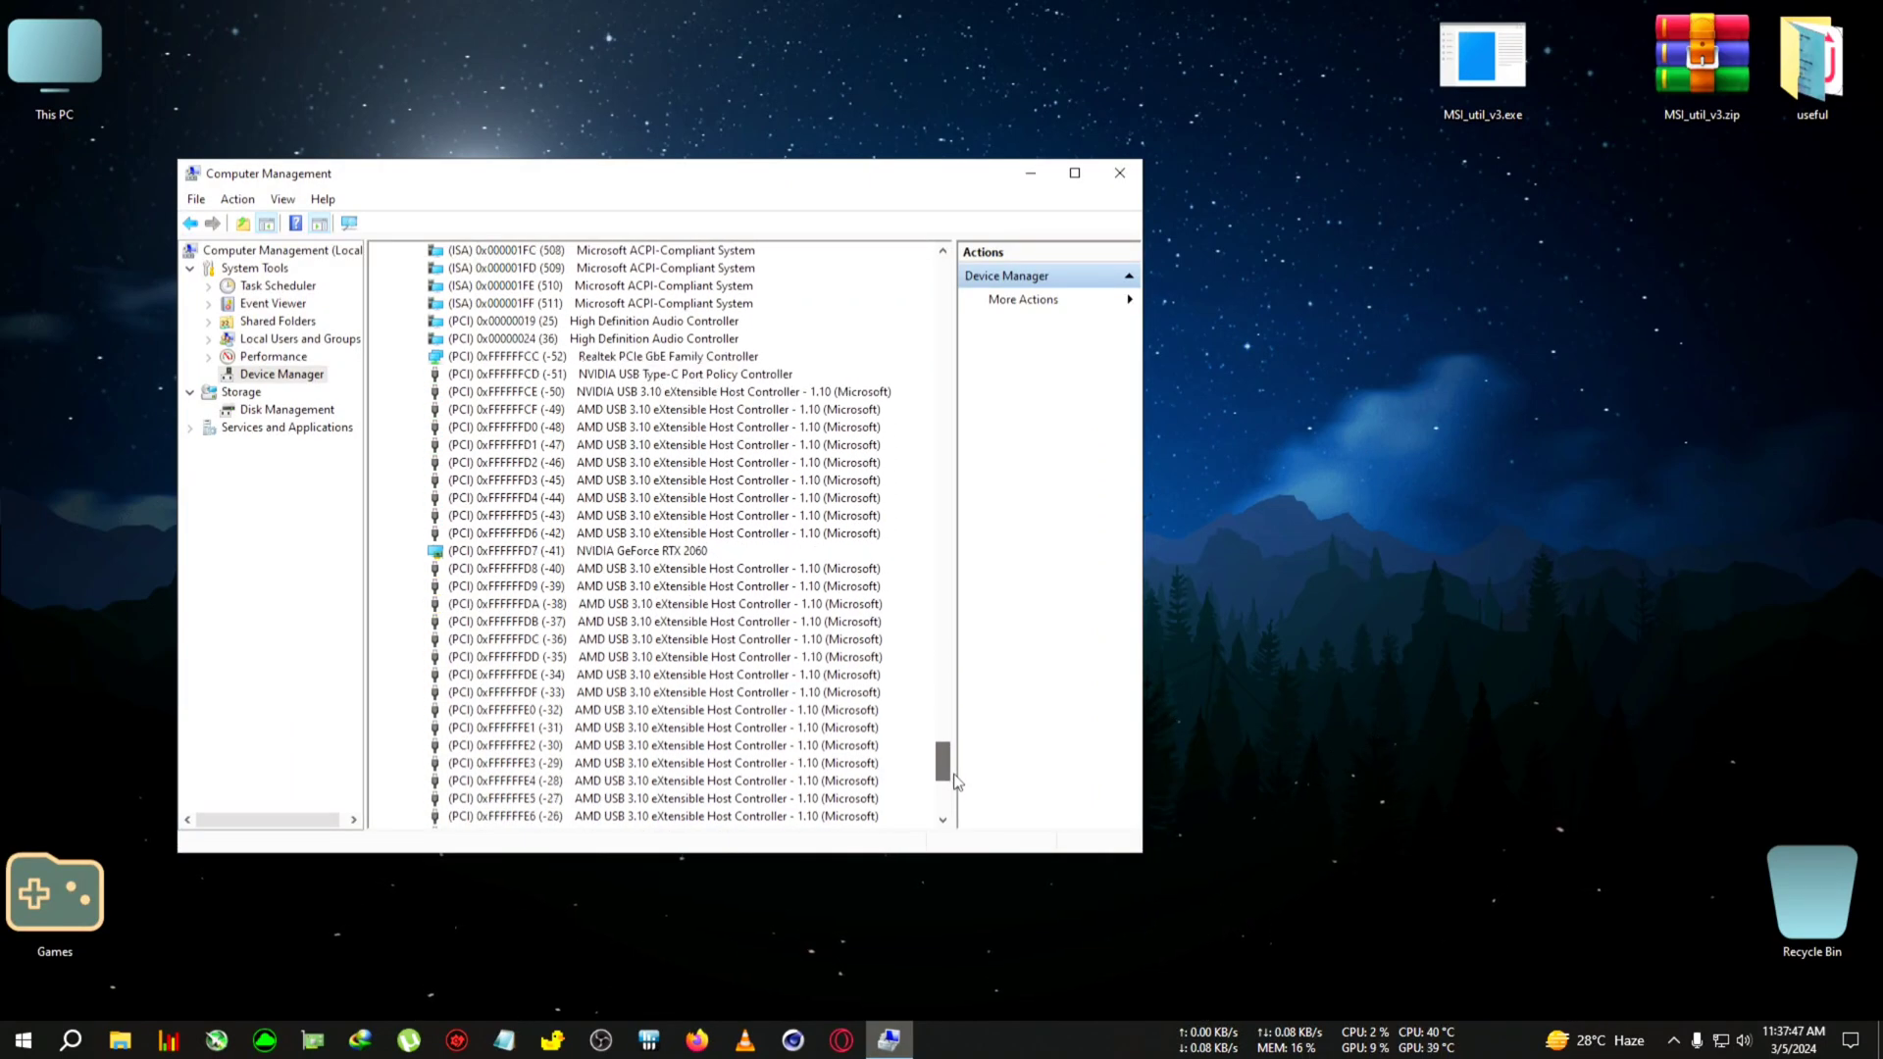
click(643, 516)
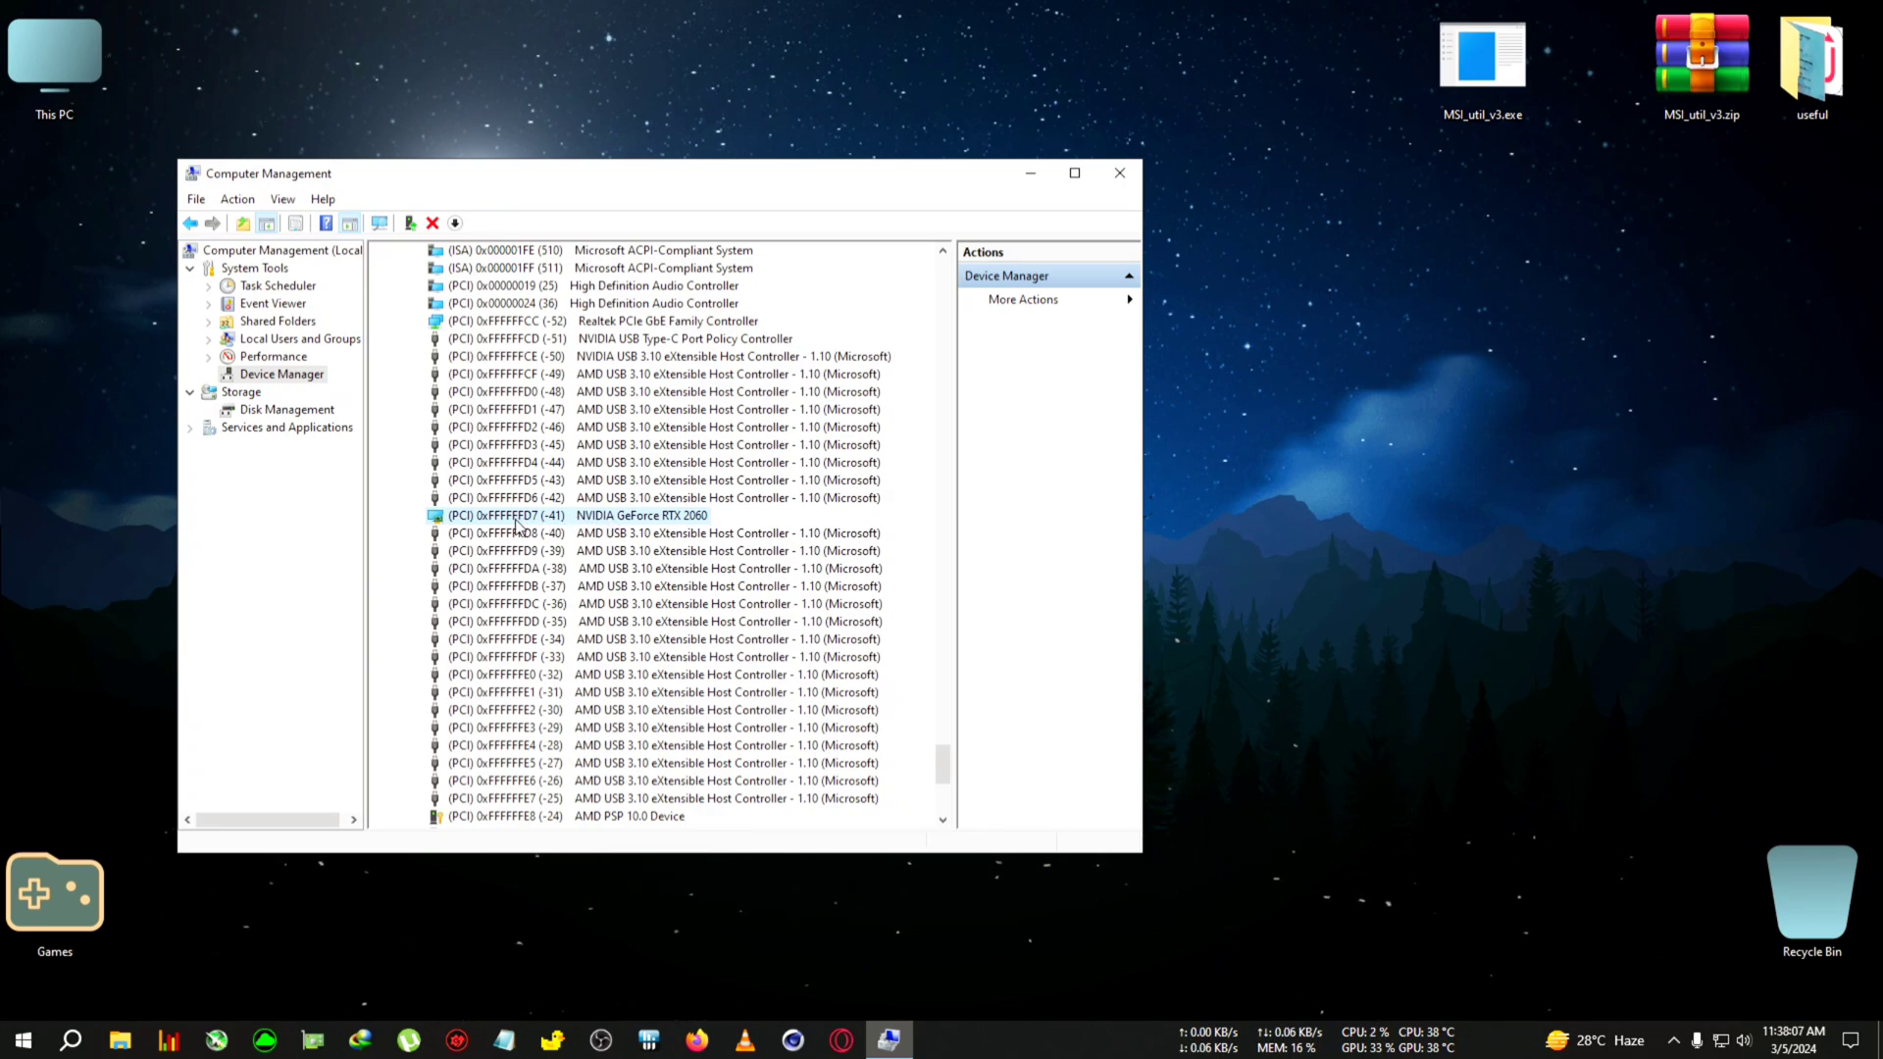
mouse_move(663, 522)
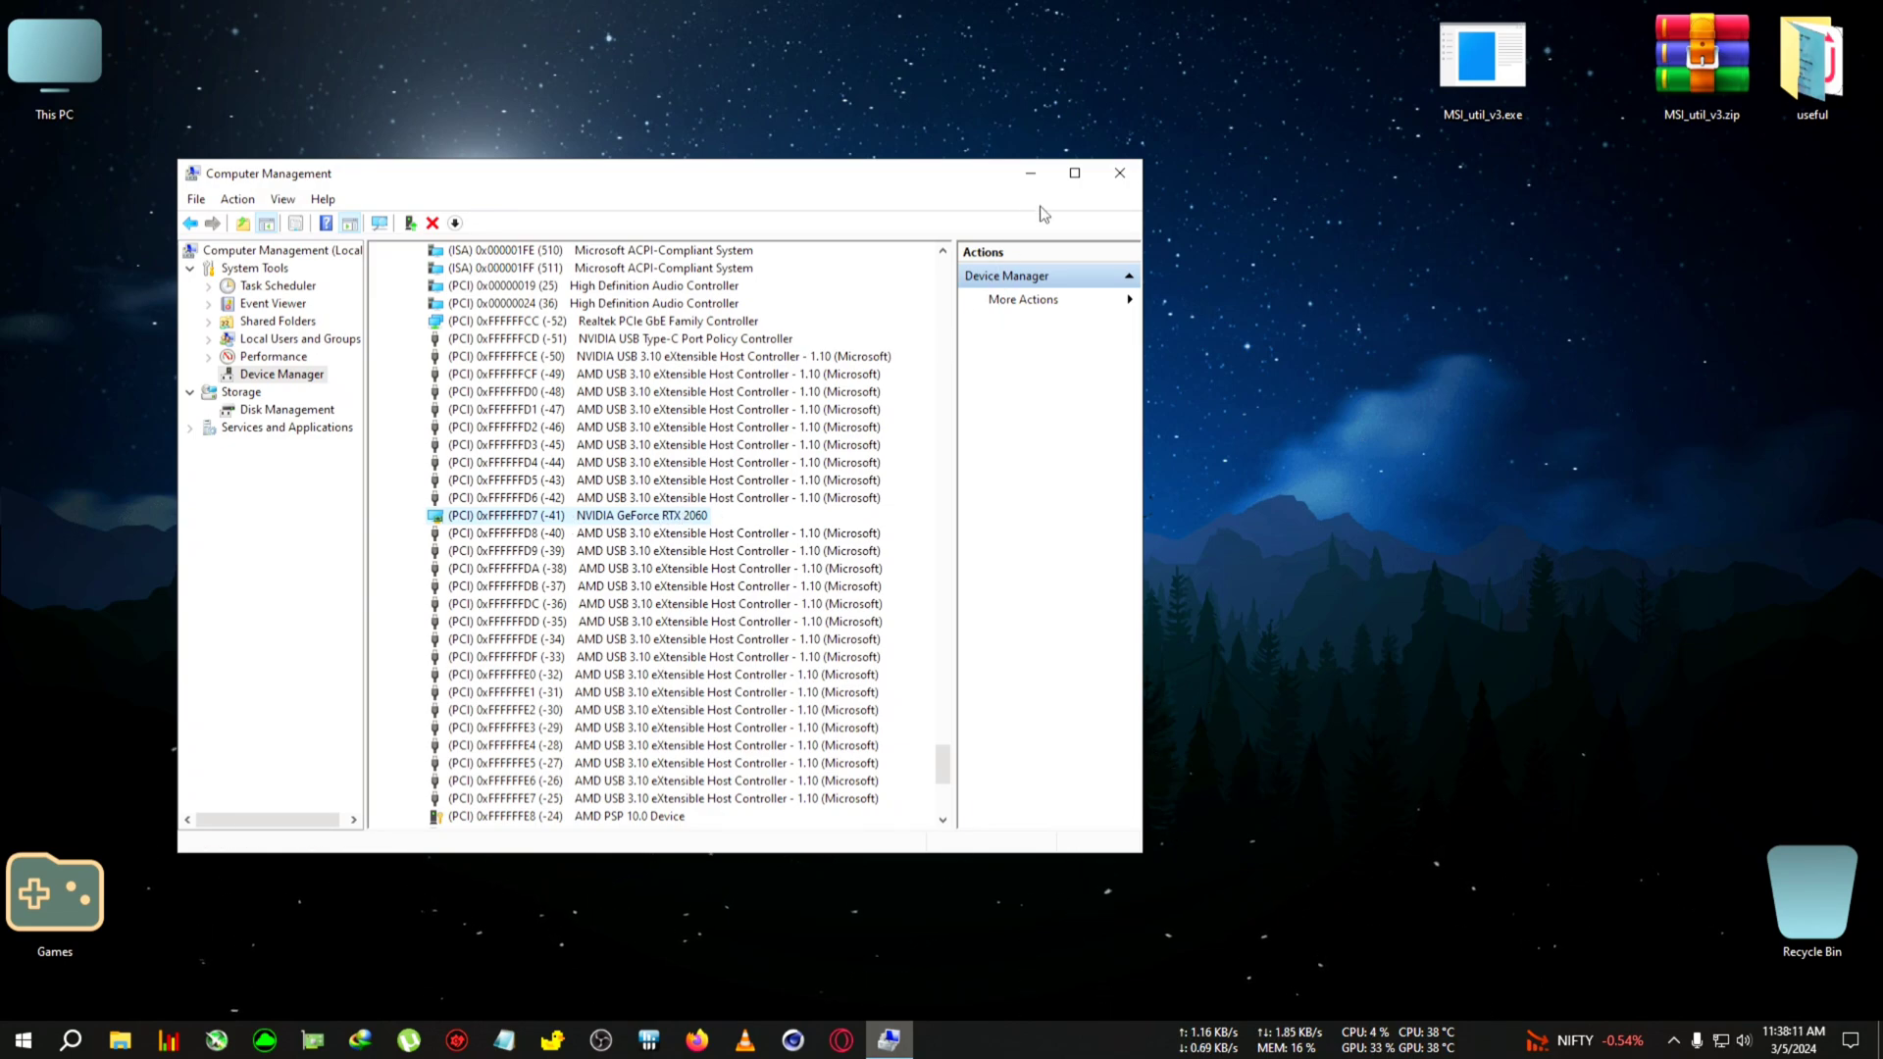
Step: Close Computer Management, relaunch MSI_util_v3.exe and show the RTX 2060's MSI properties at High priority
click(1116, 172)
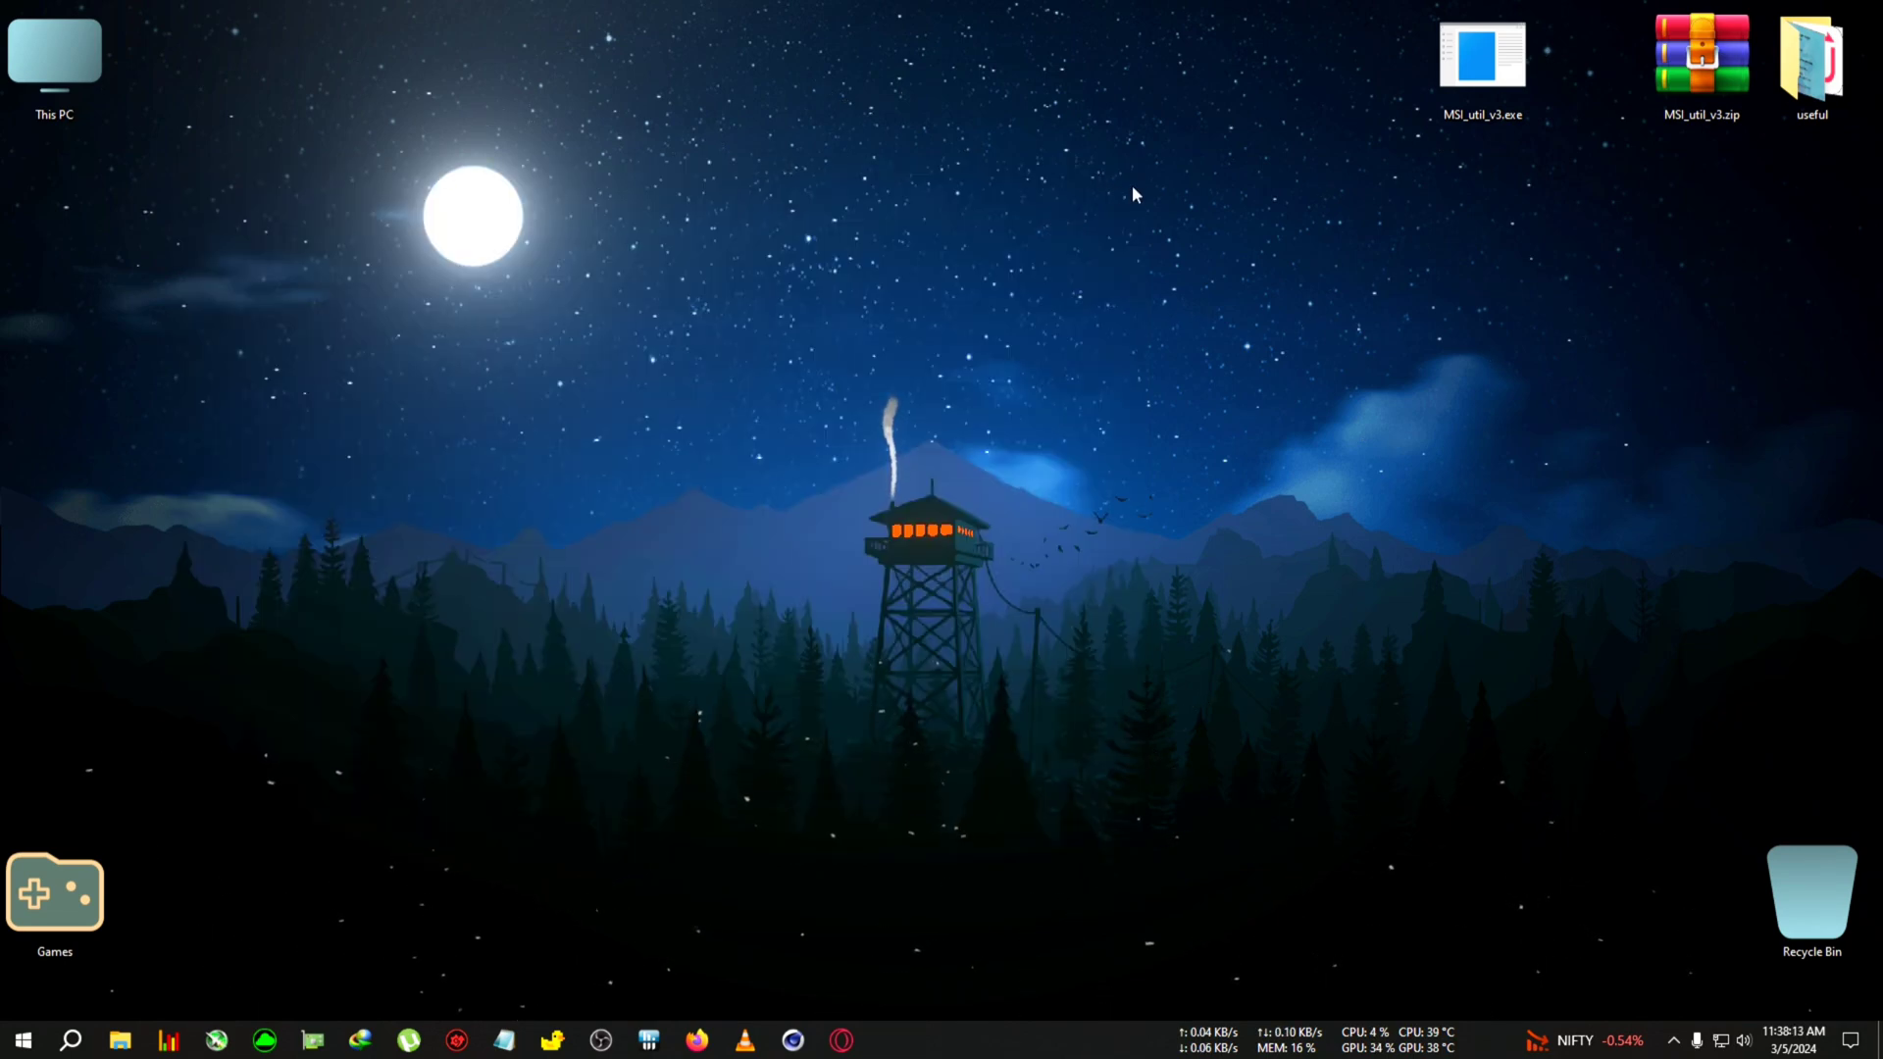
double_click(1482, 55)
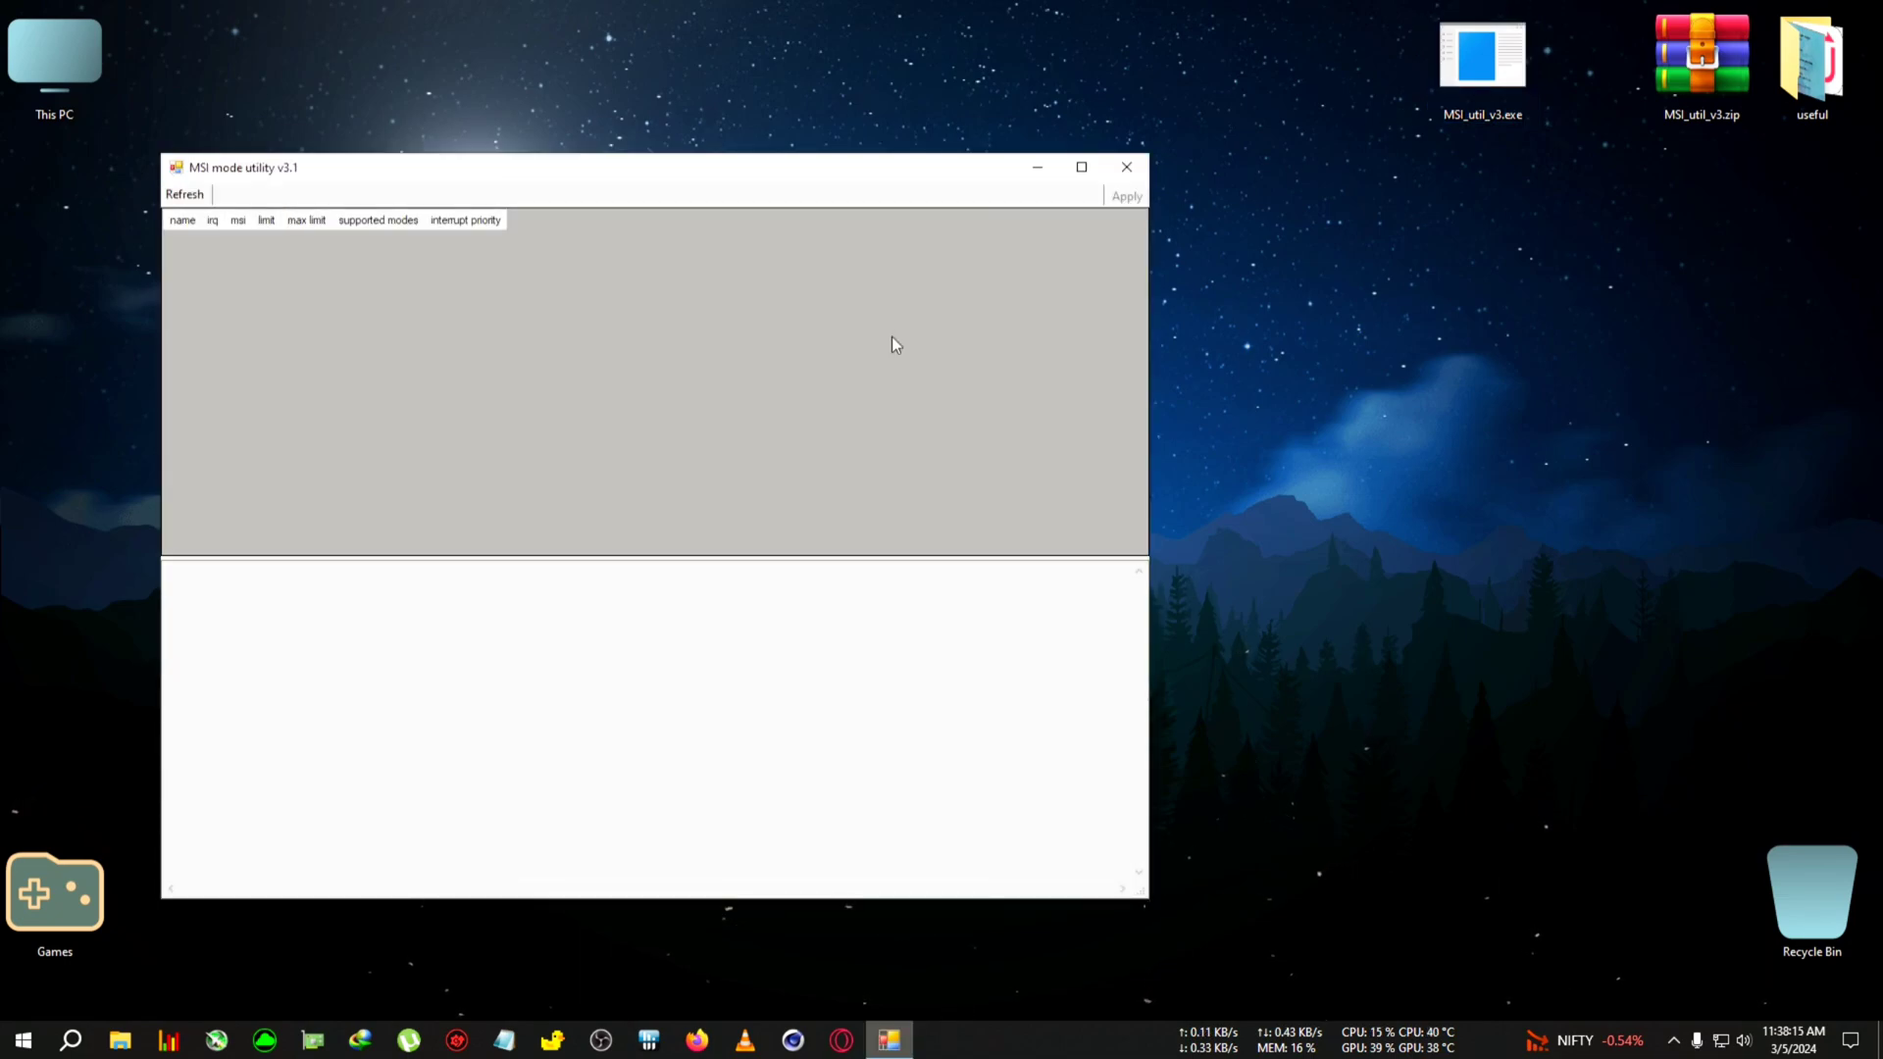
click(185, 194)
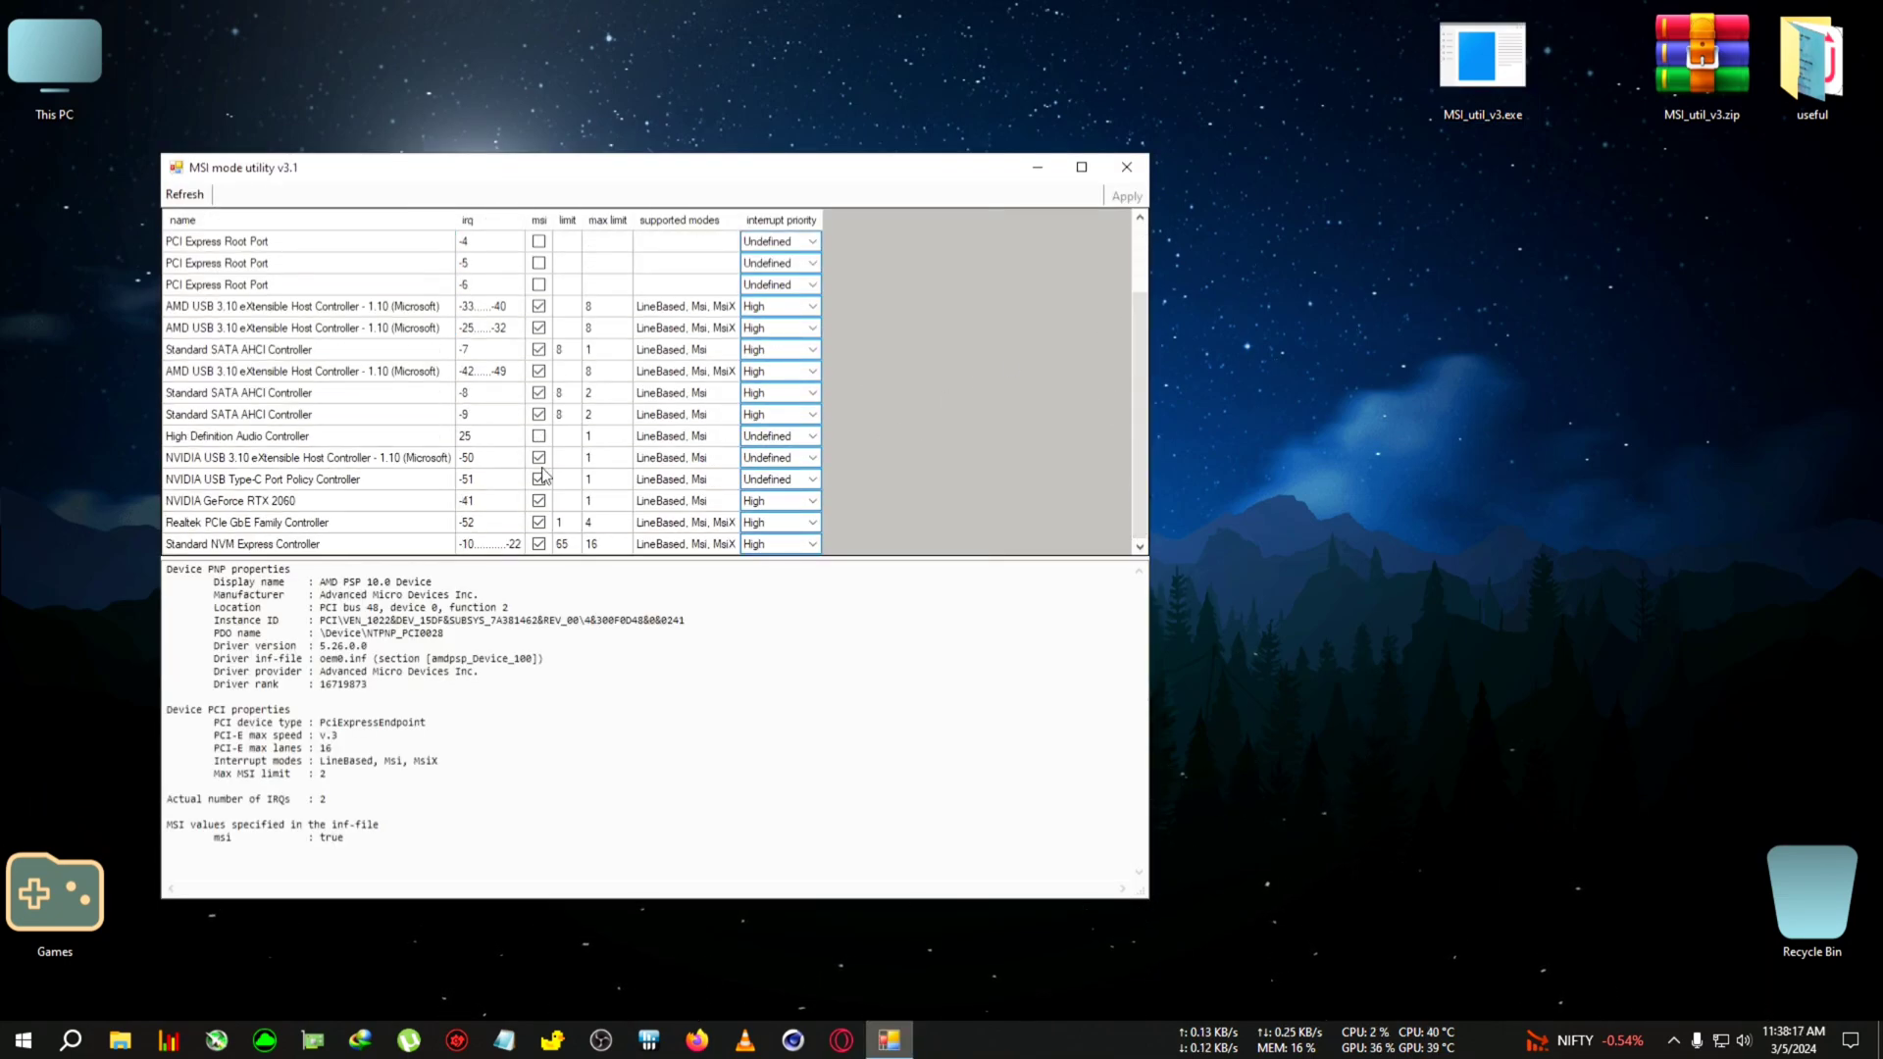
click(812, 500)
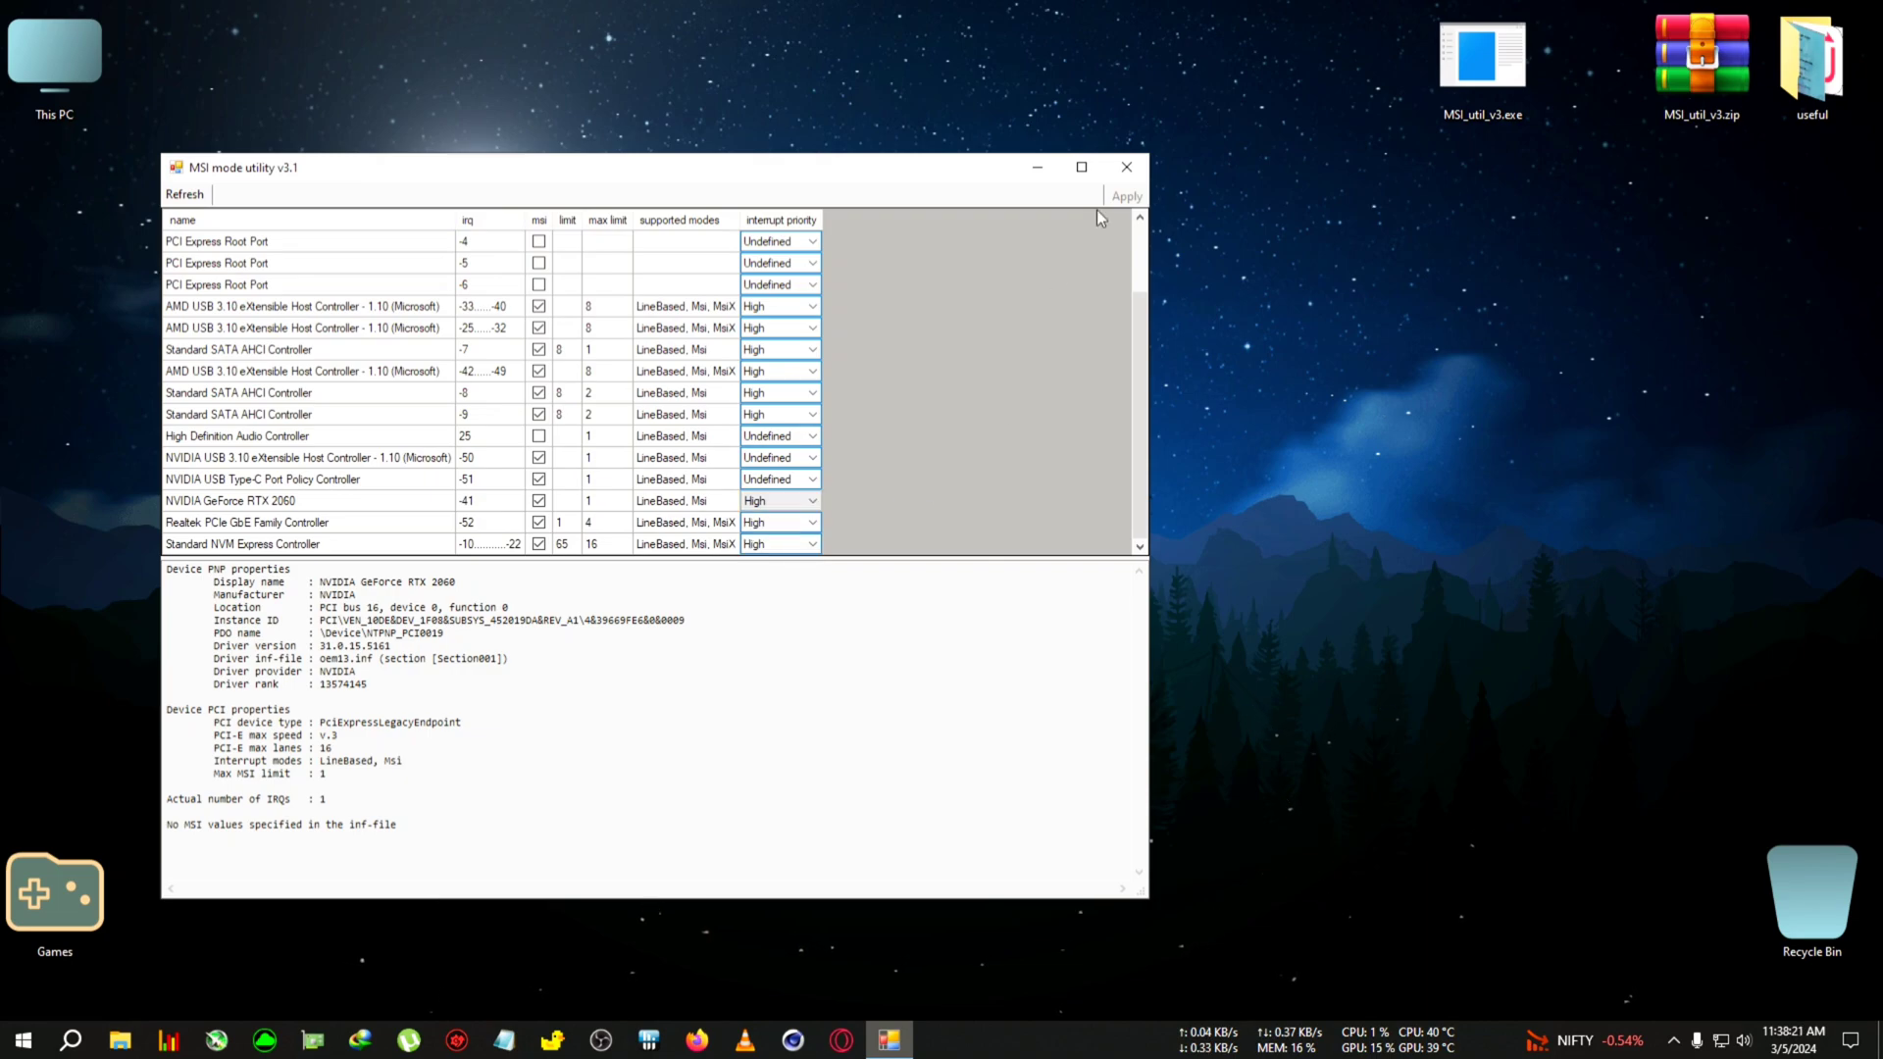
mouse_move(1126, 166)
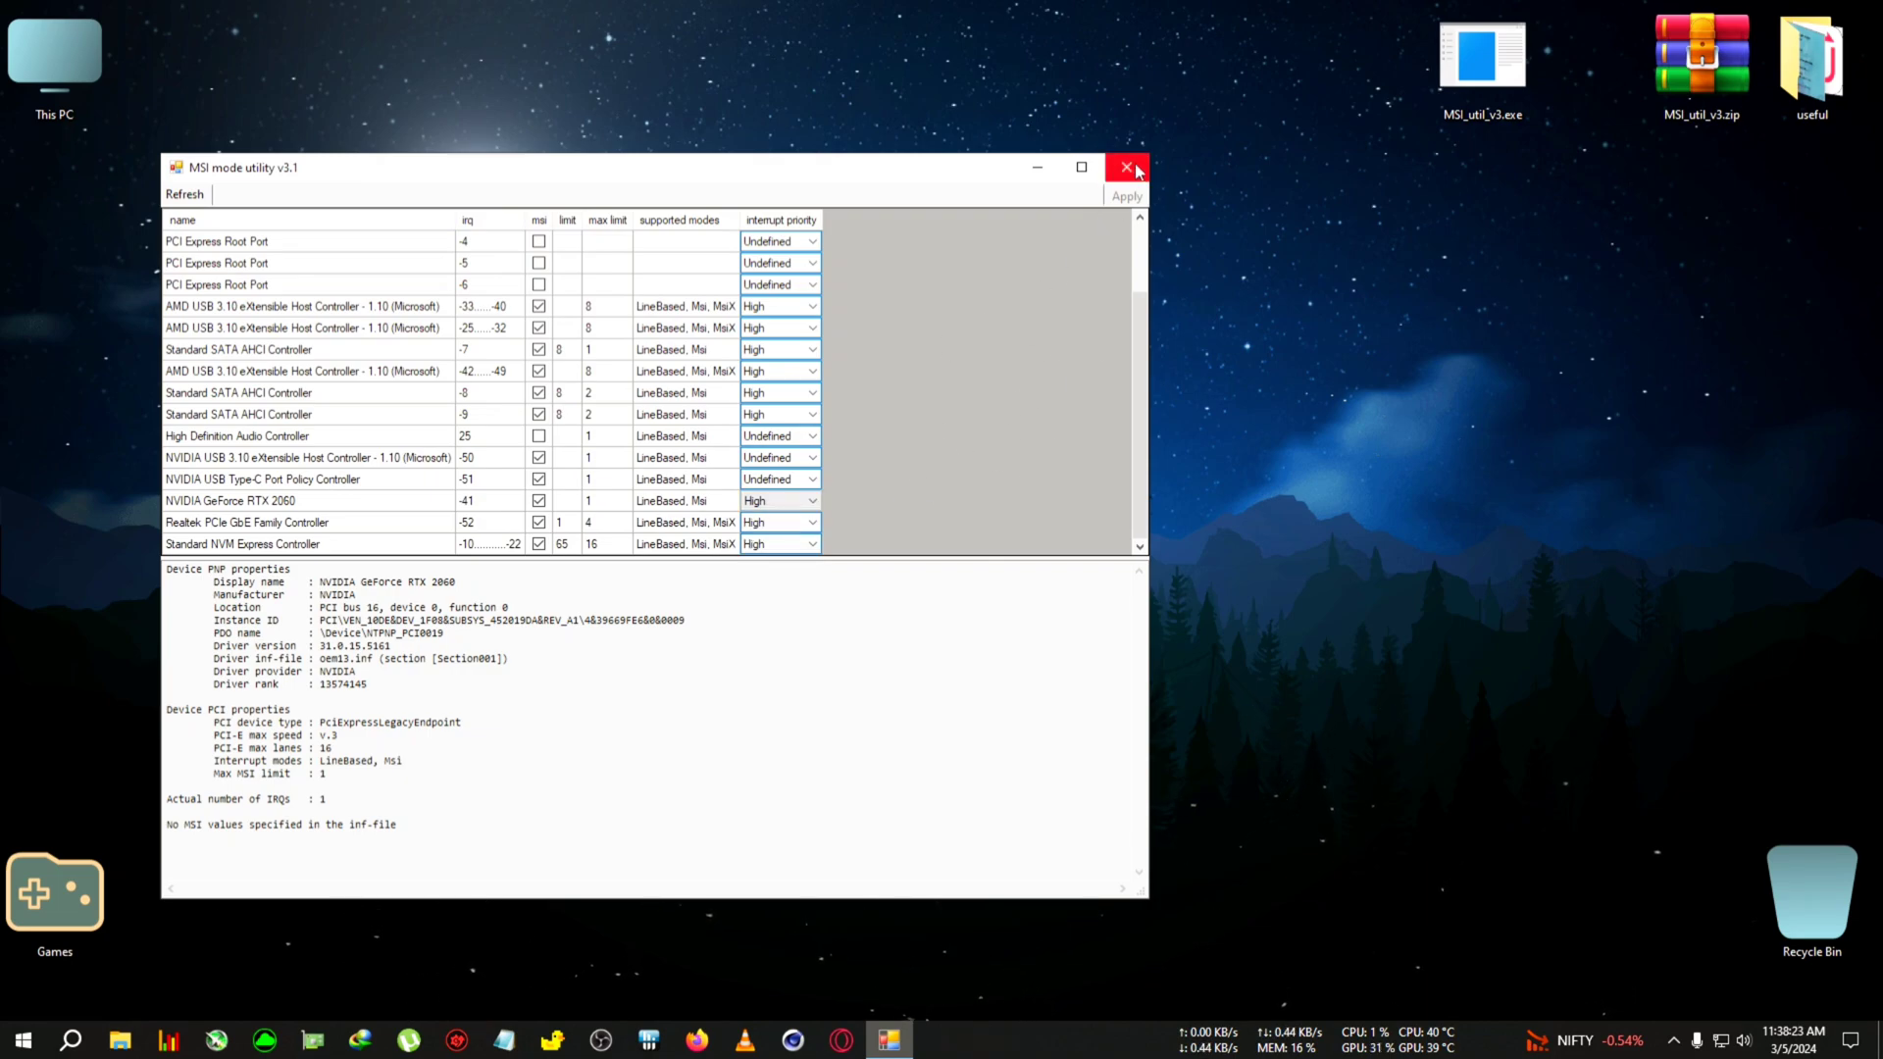
Step: Close the MSI mode utility and refresh the desktop
click(1126, 167)
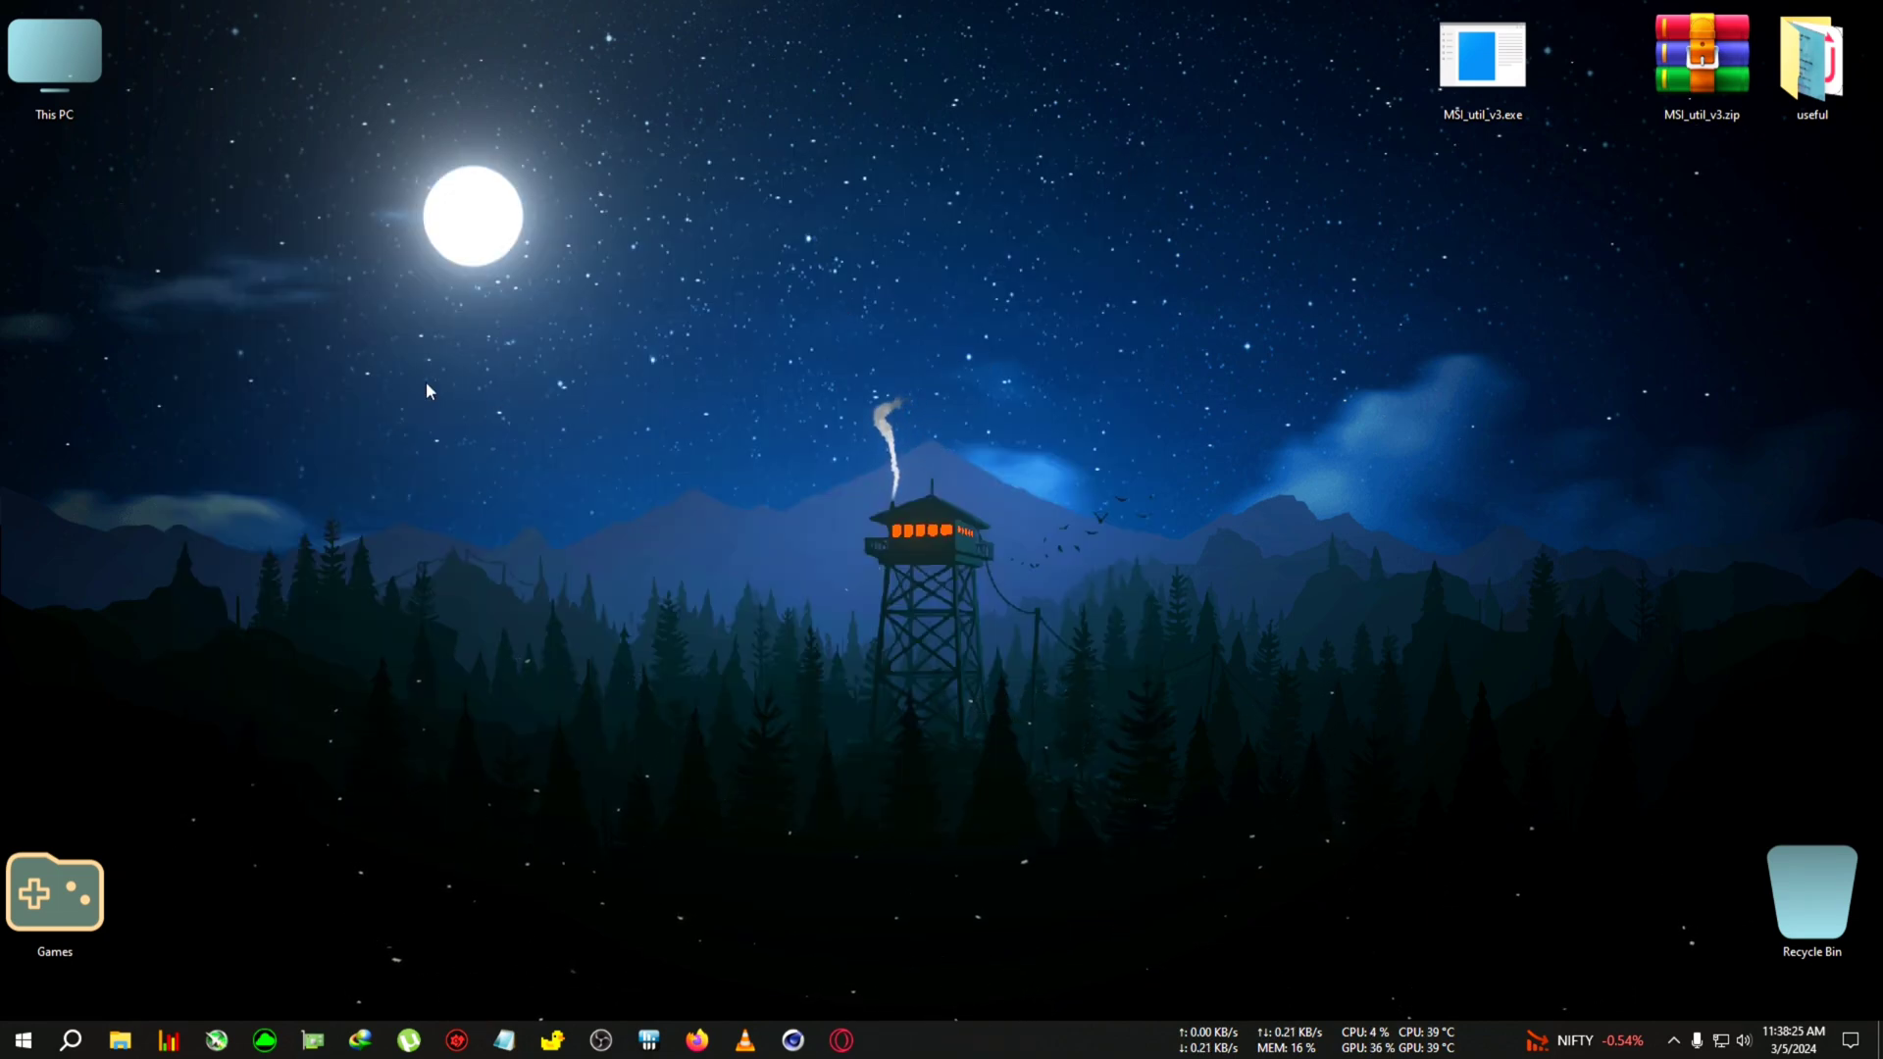
mouse_move(1170, 329)
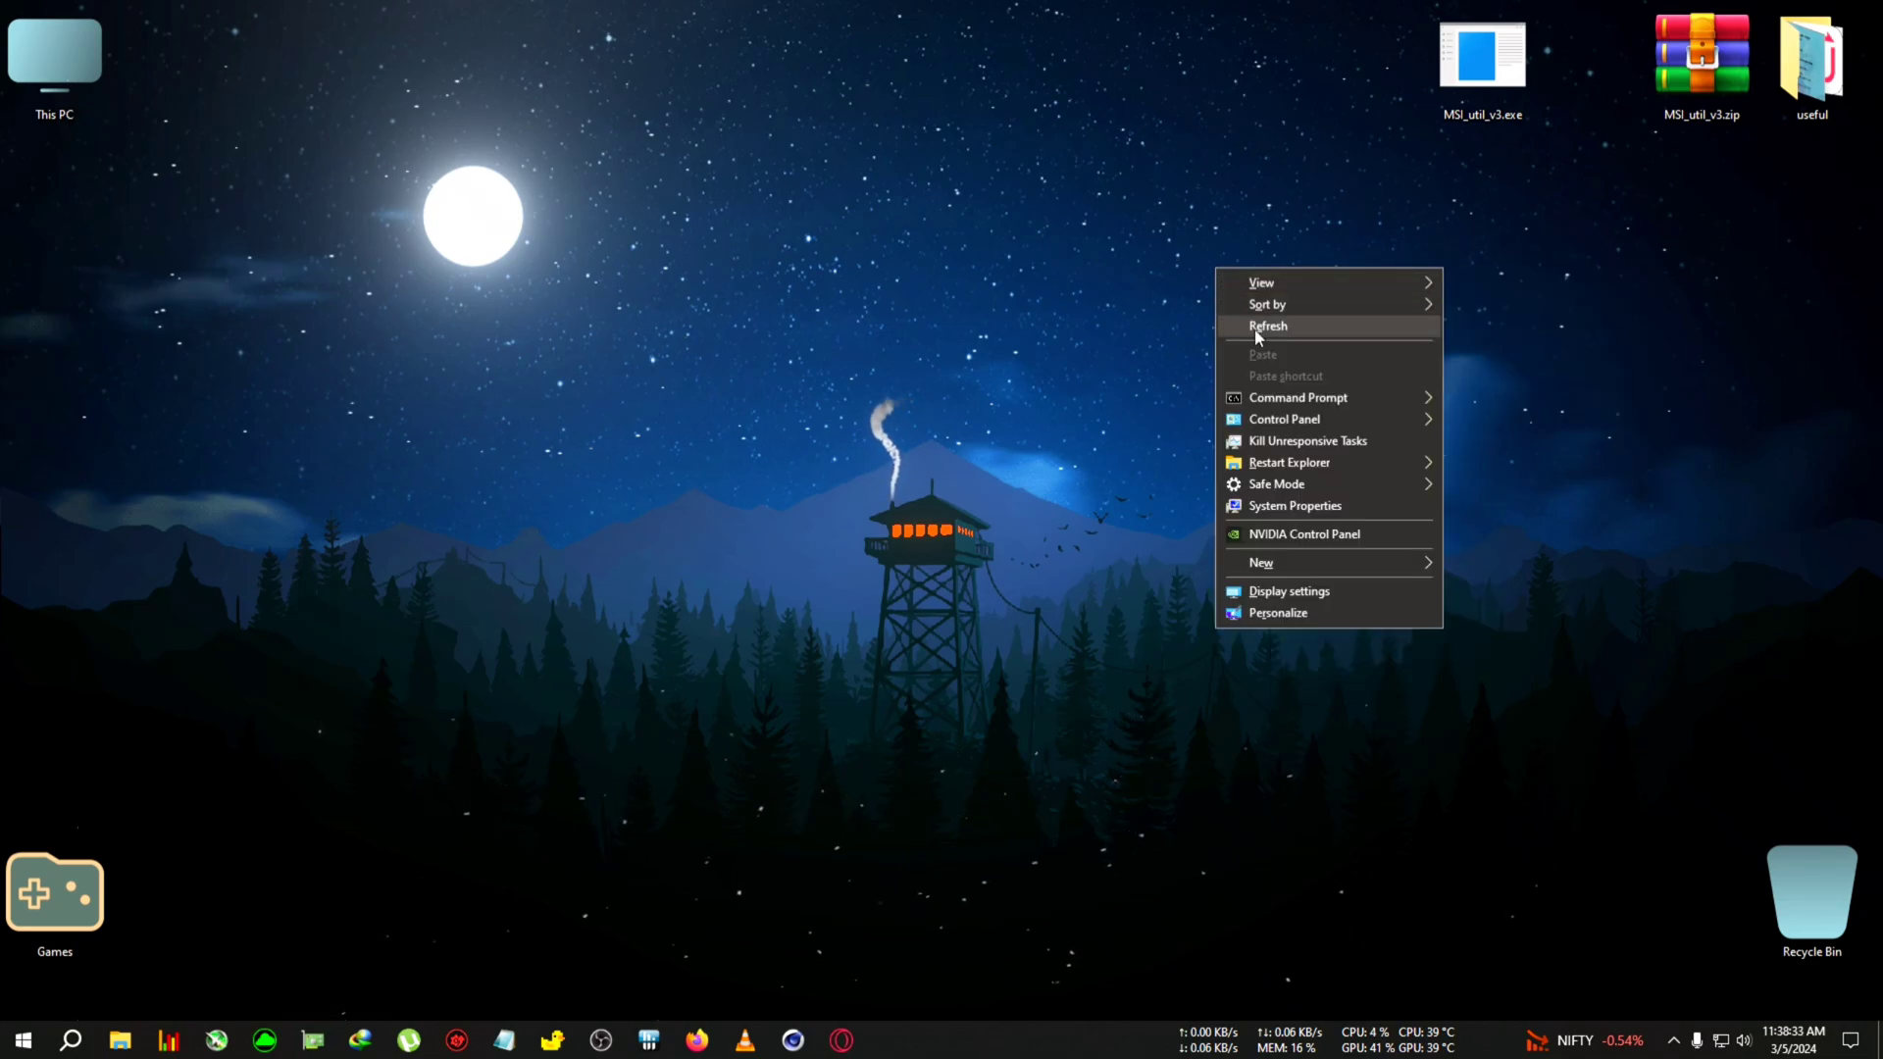
click(1269, 326)
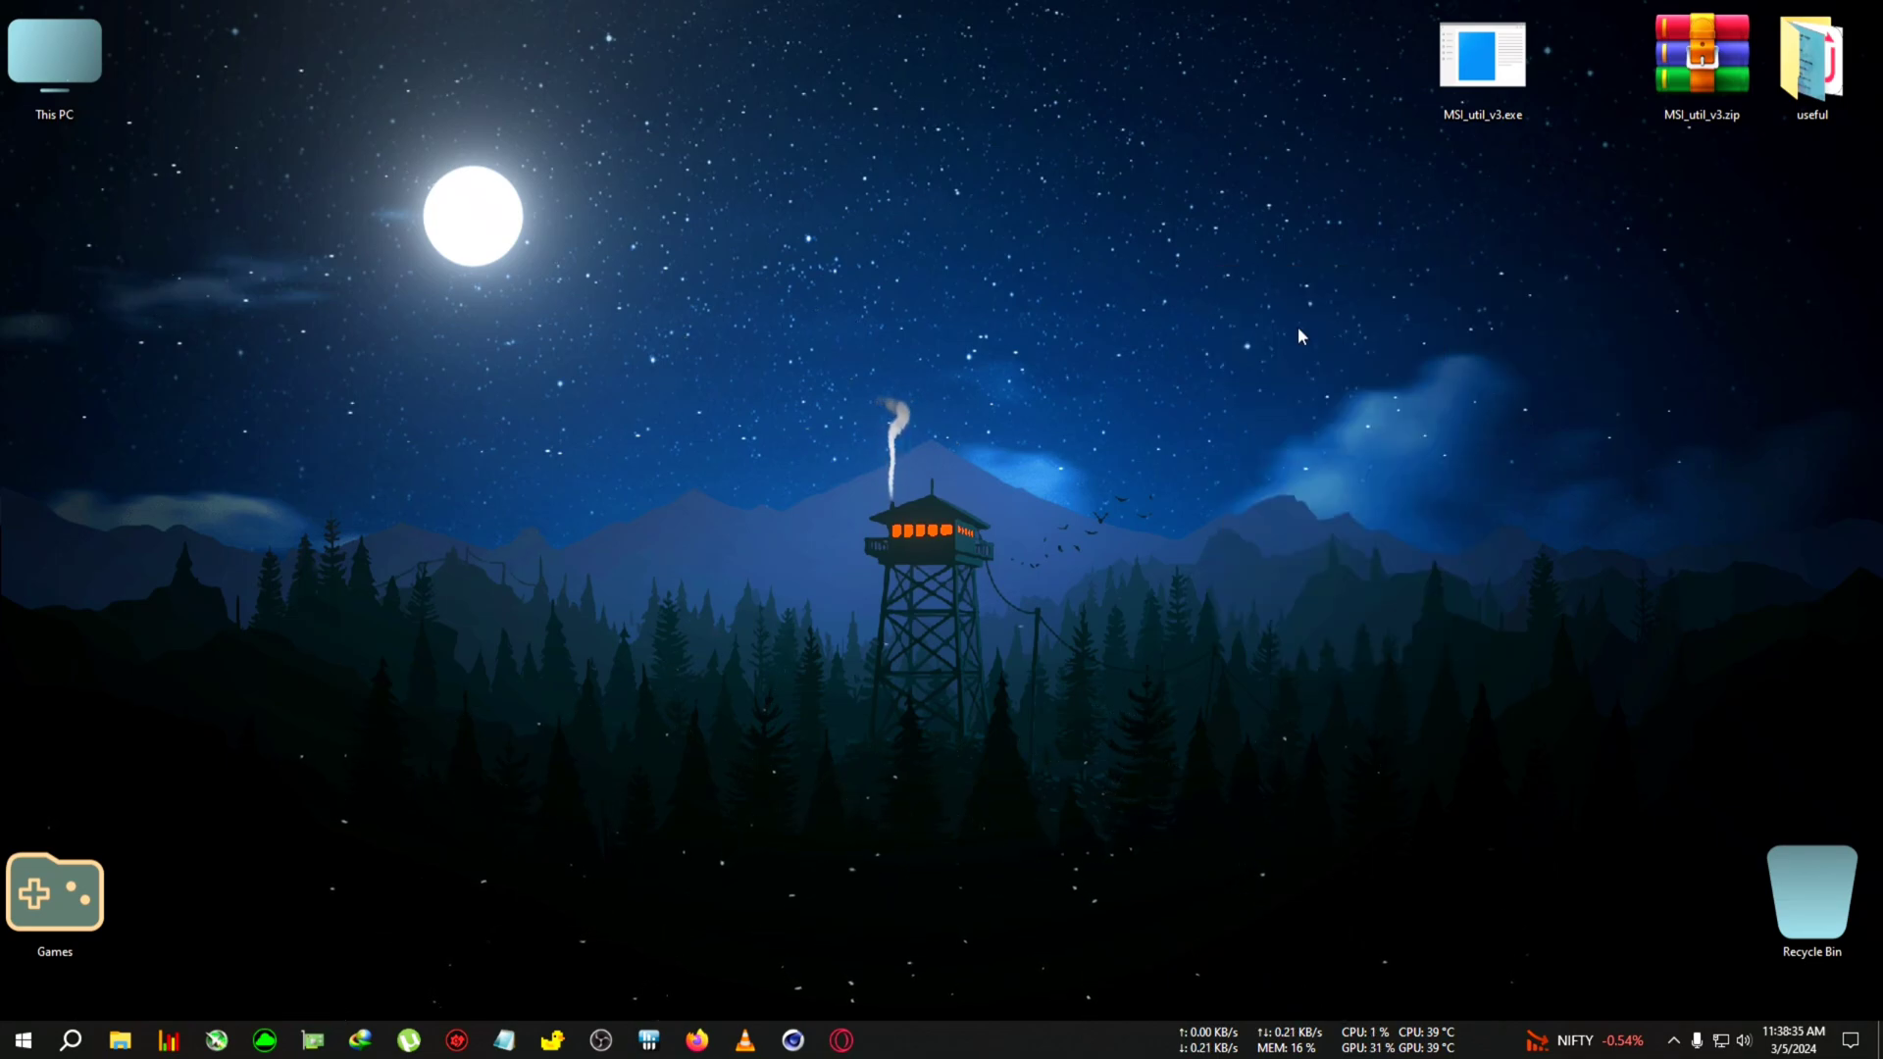
mouse_move(648, 718)
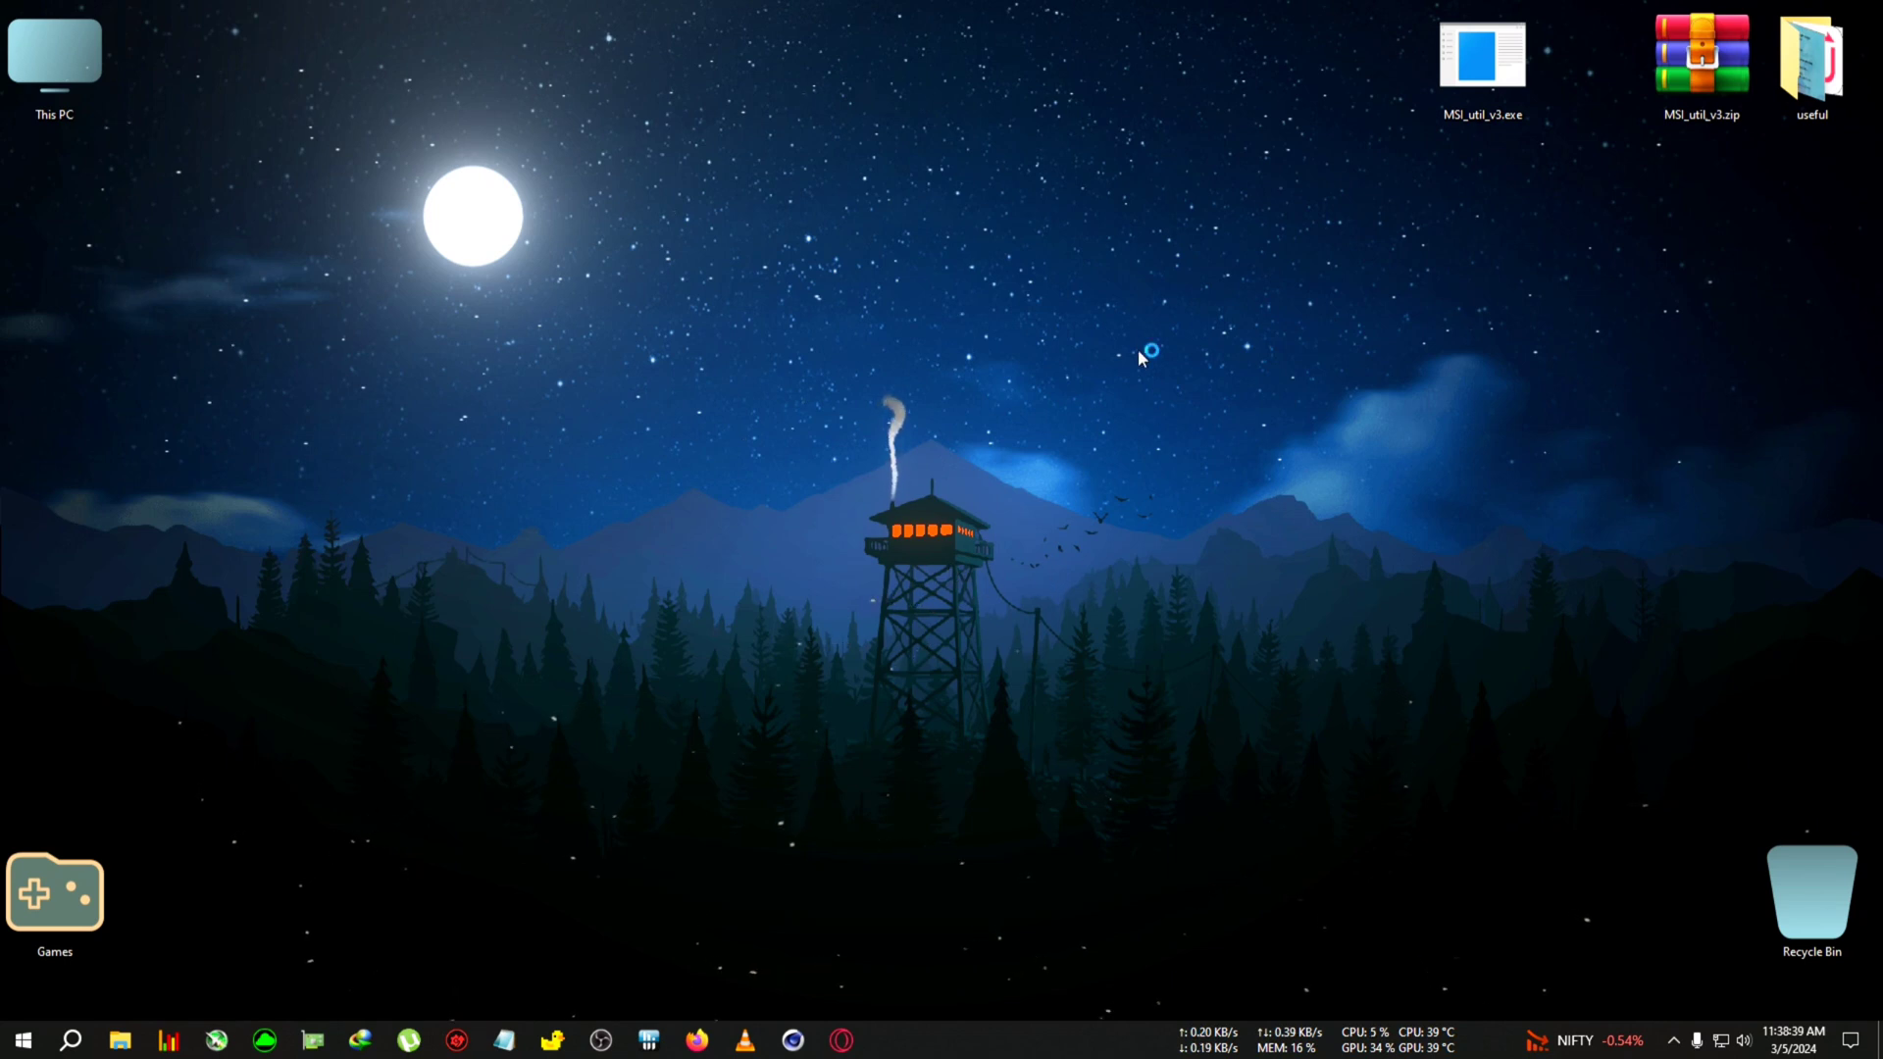
mouse_move(1210, 417)
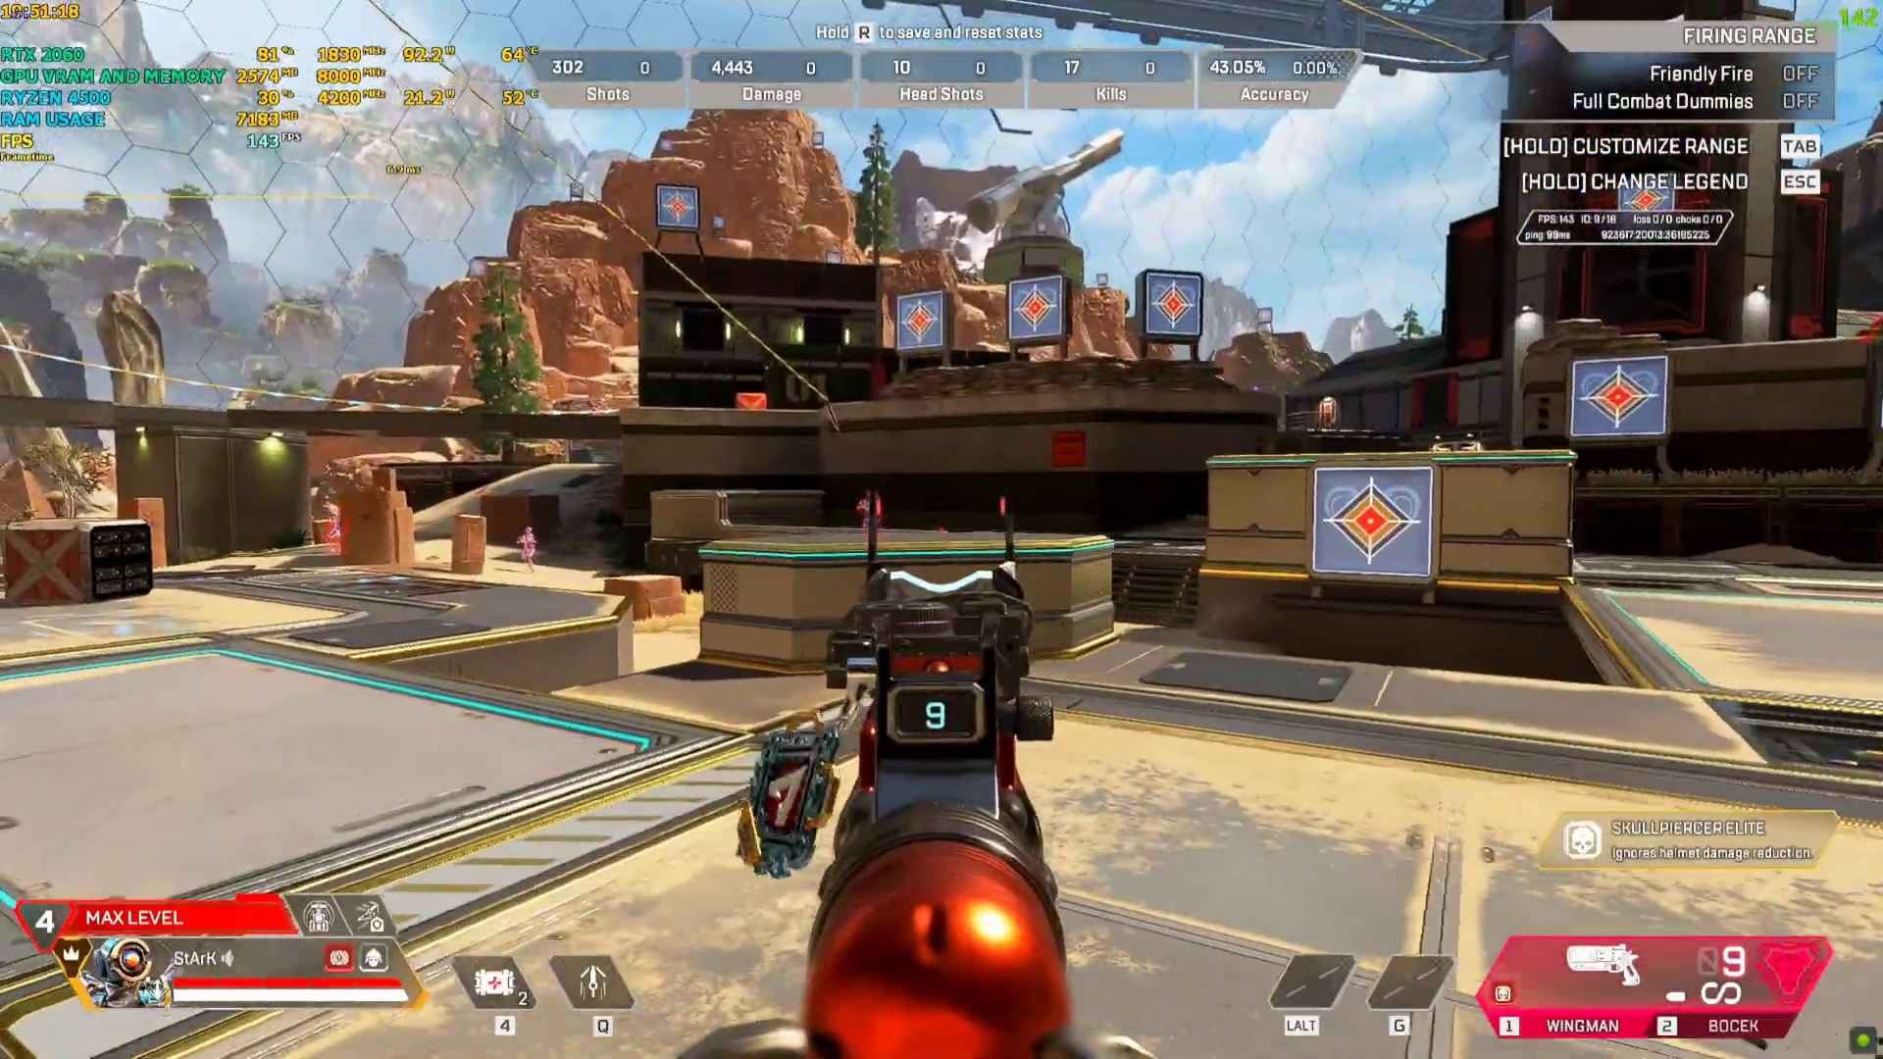
Step: Fire the Wingman at the Firing Range targets
click(942, 529)
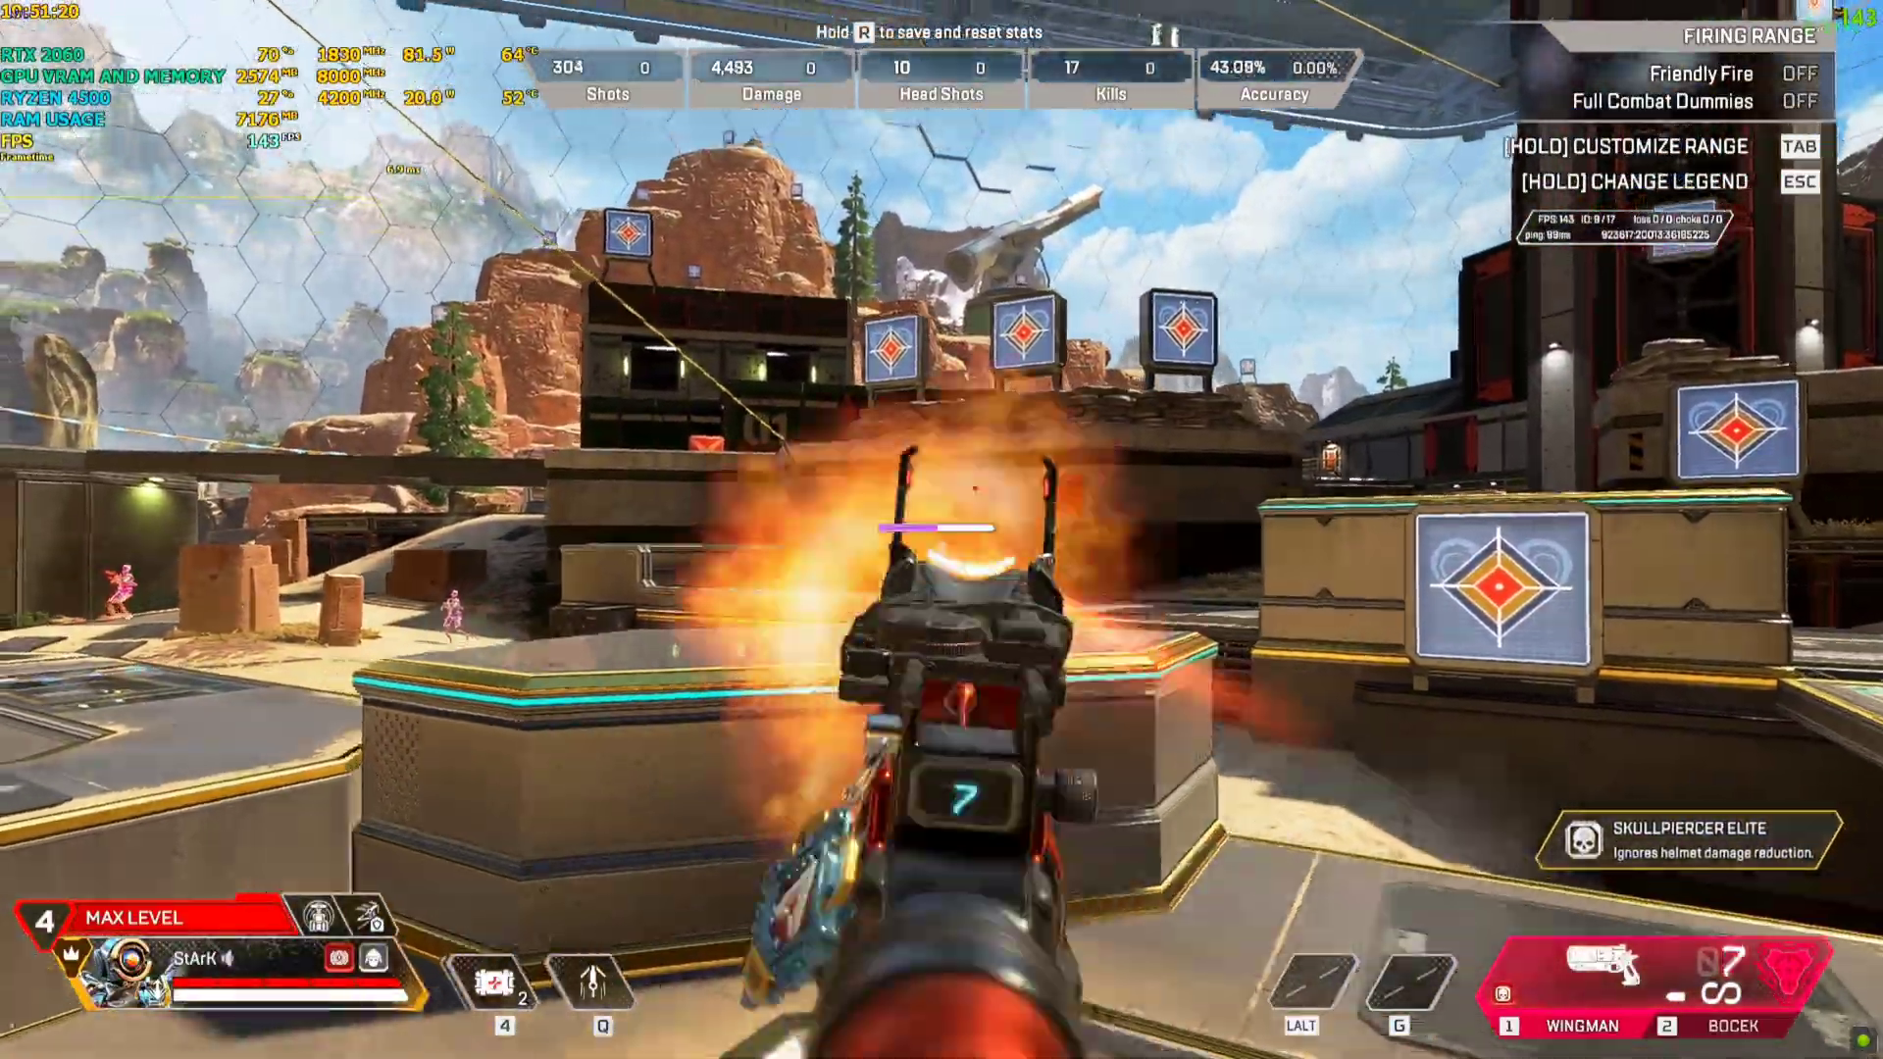